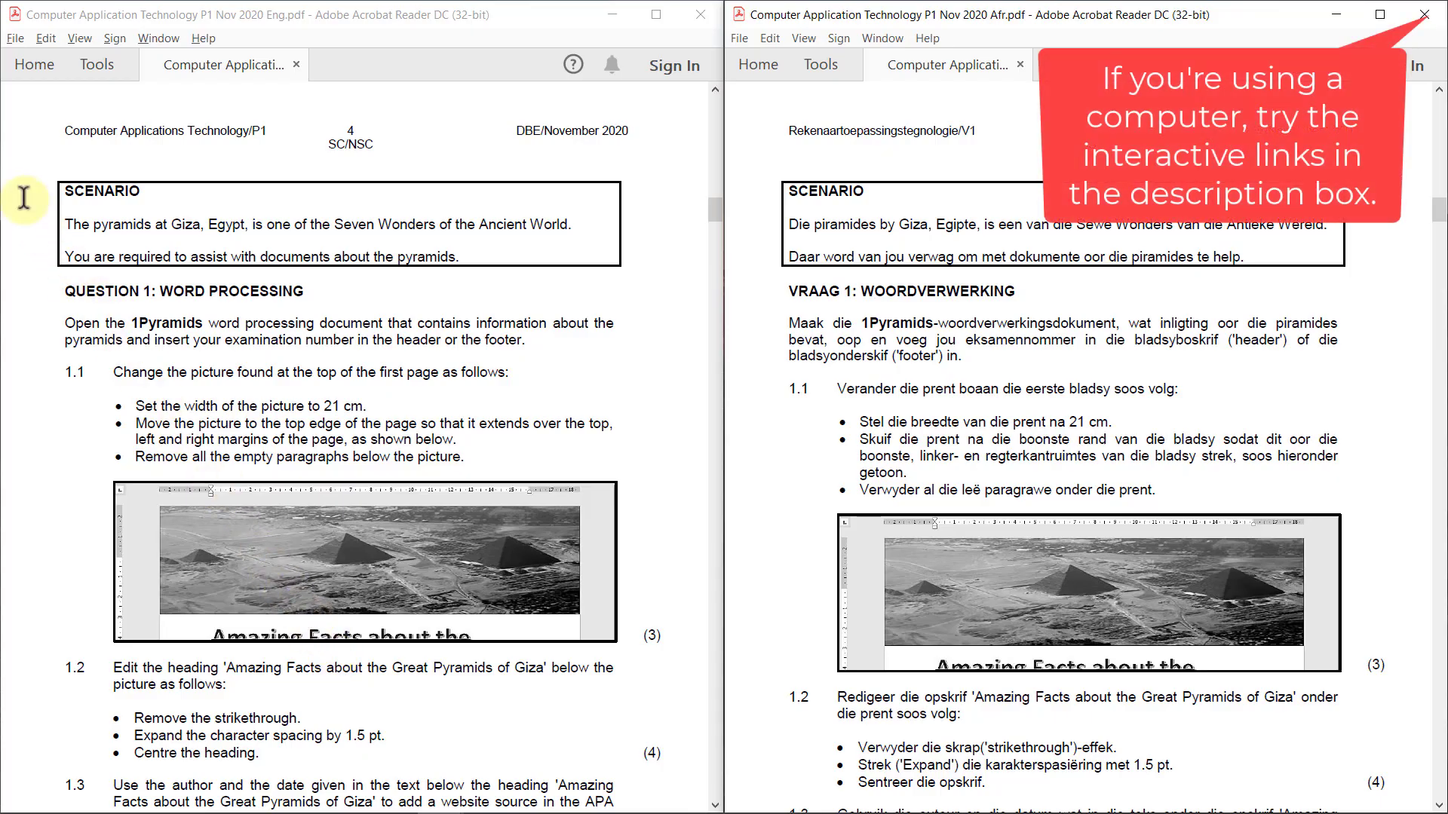
pyautogui.moveTo(32, 206)
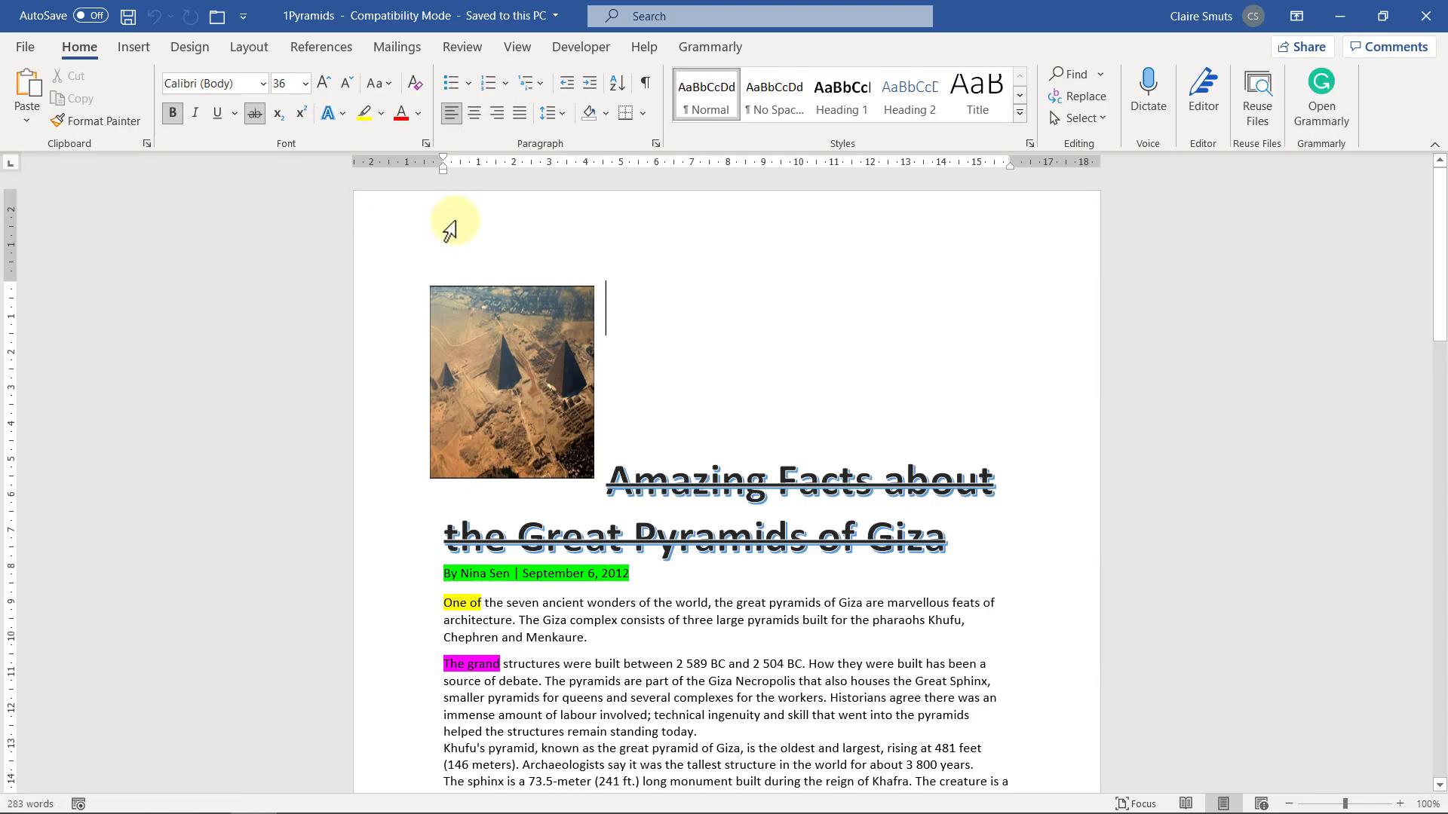
pyautogui.doubleClick(462, 230)
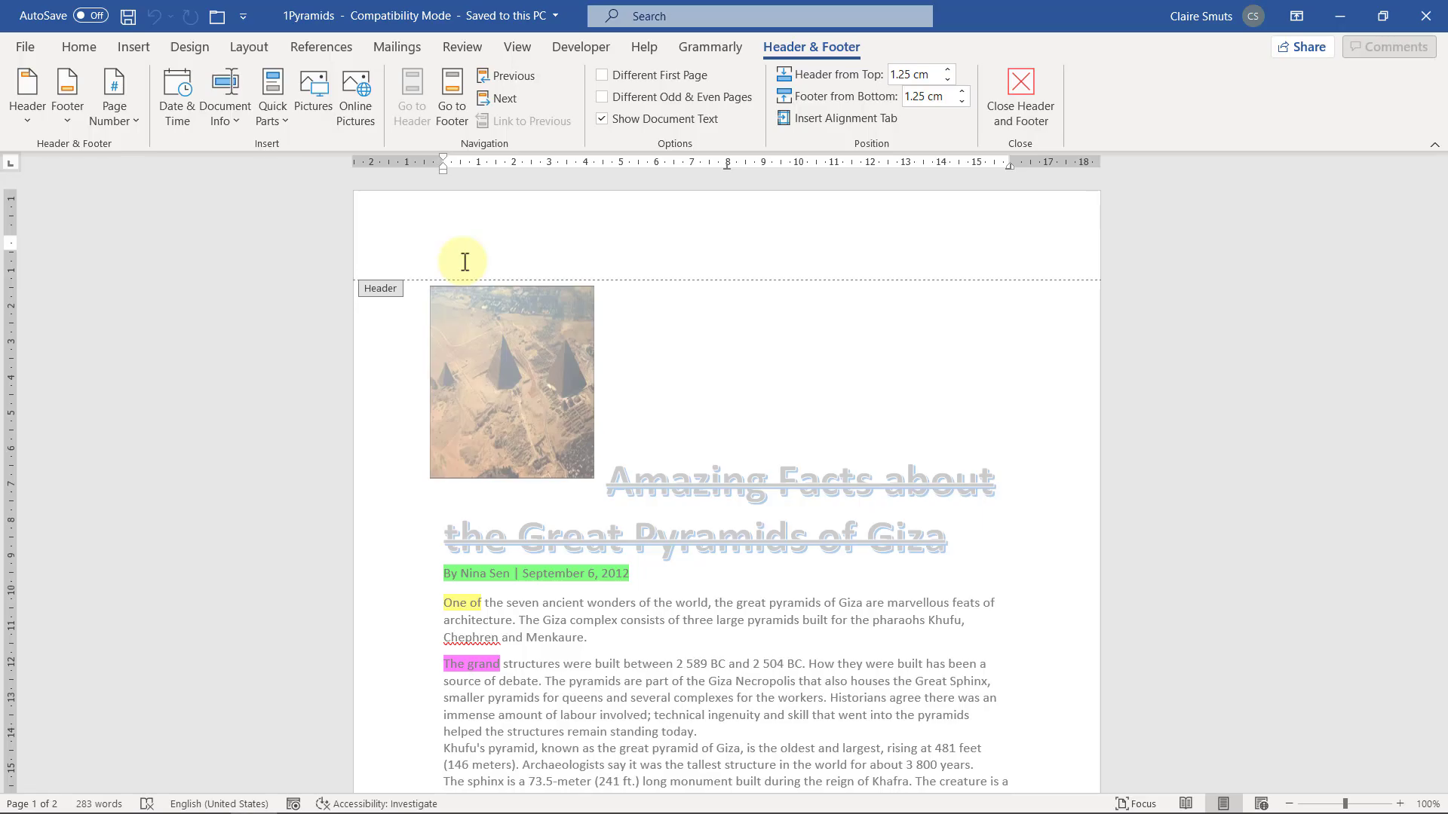
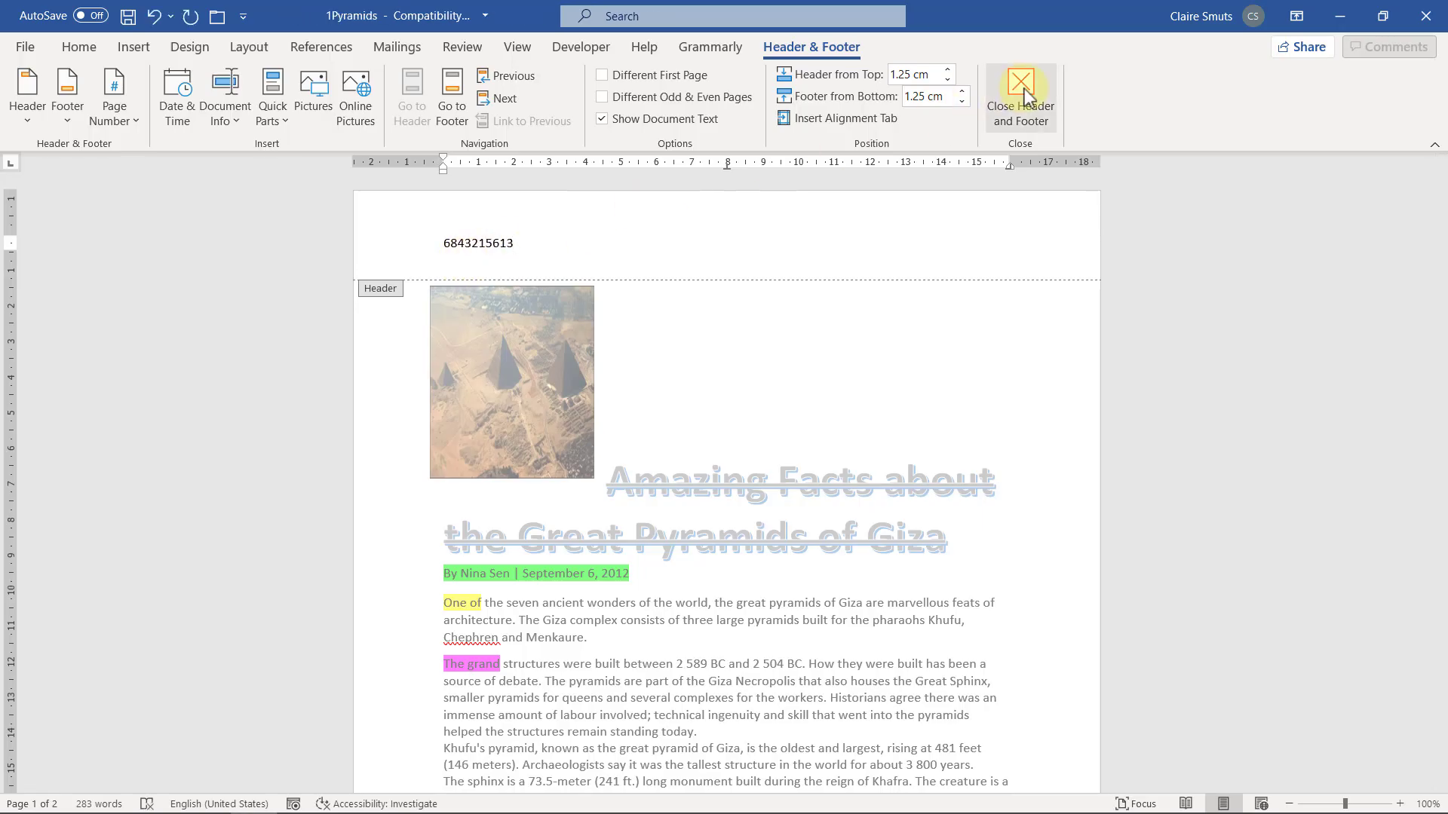
pyautogui.click(1019, 96)
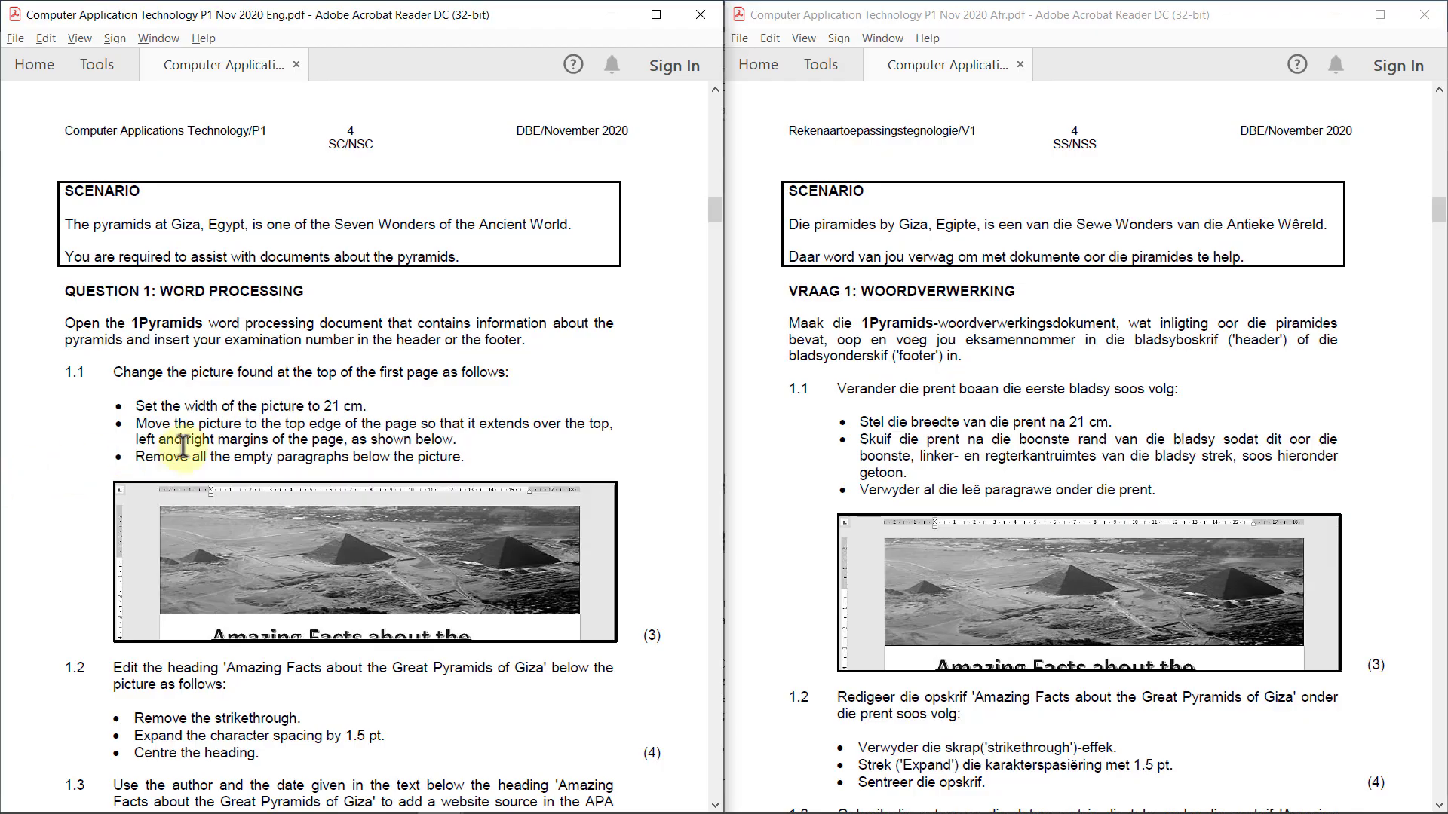
# Read question 1.1's picture instructions in the exam PDF.
pyautogui.doubleClick(242, 439)
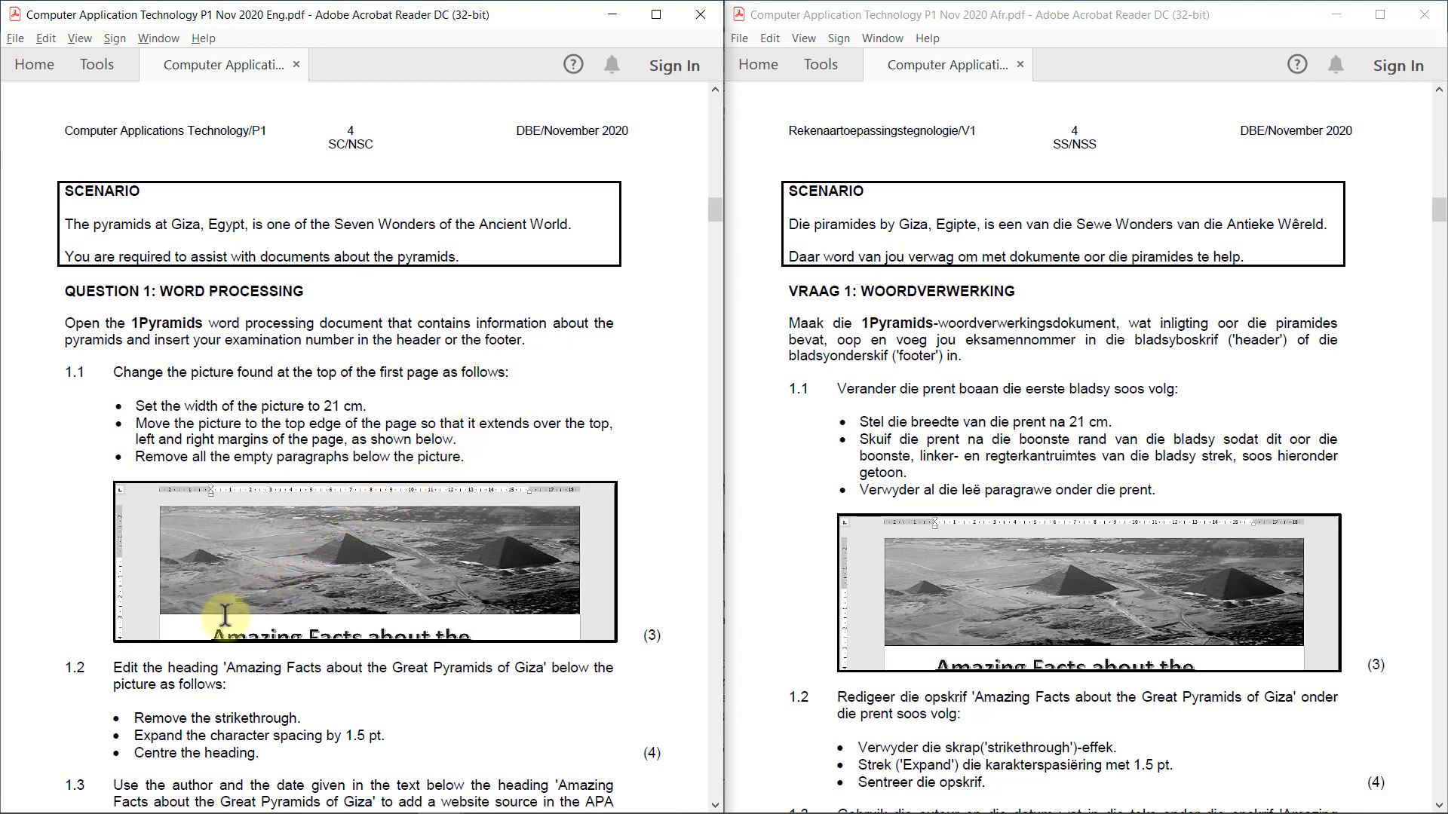
pyautogui.moveTo(361, 512)
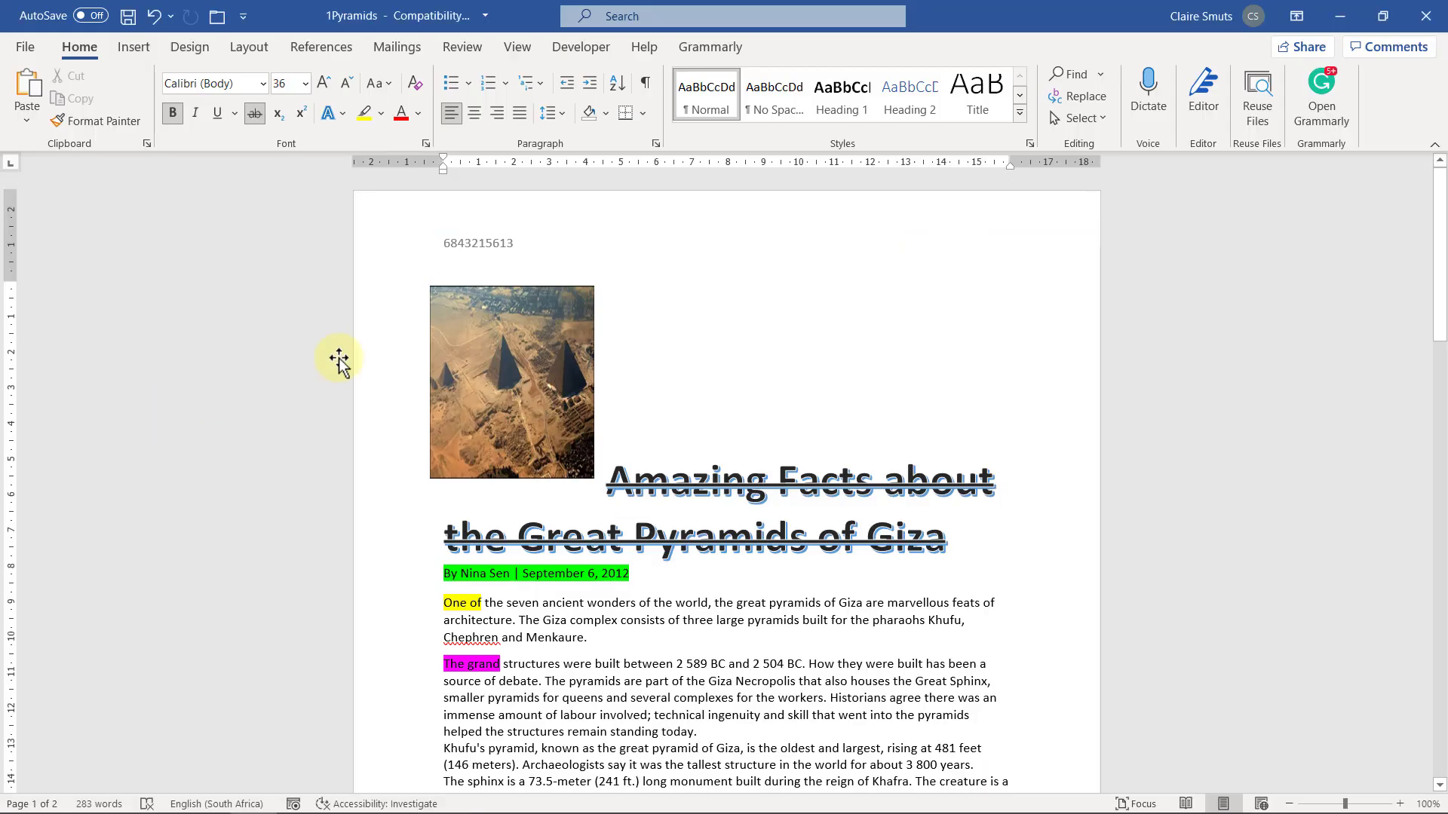
# Make the pyramid picture 21 cm wide at the page's top edge, then show paragraph marks.
pyautogui.click(512, 381)
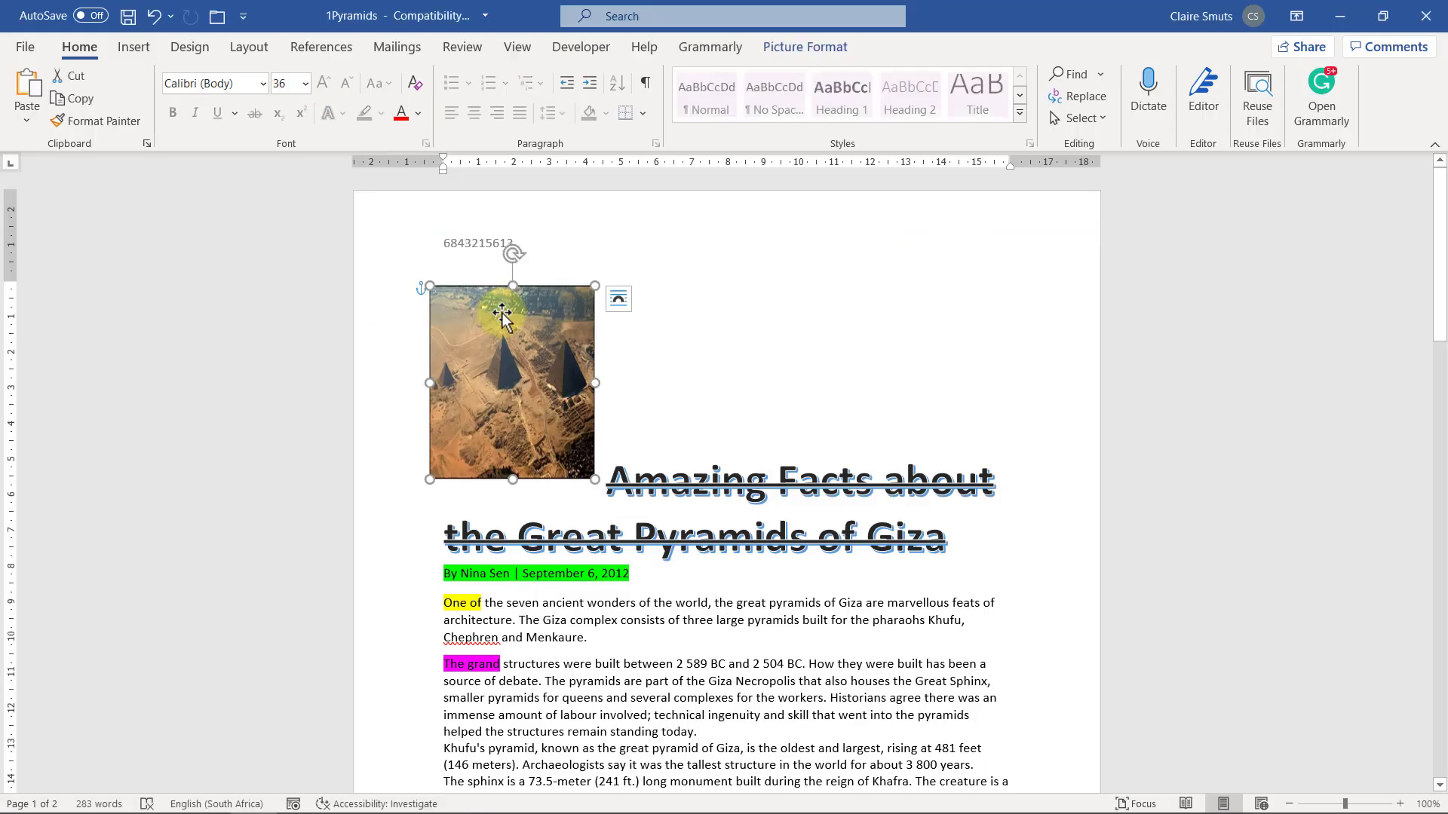
pyautogui.click(803, 47)
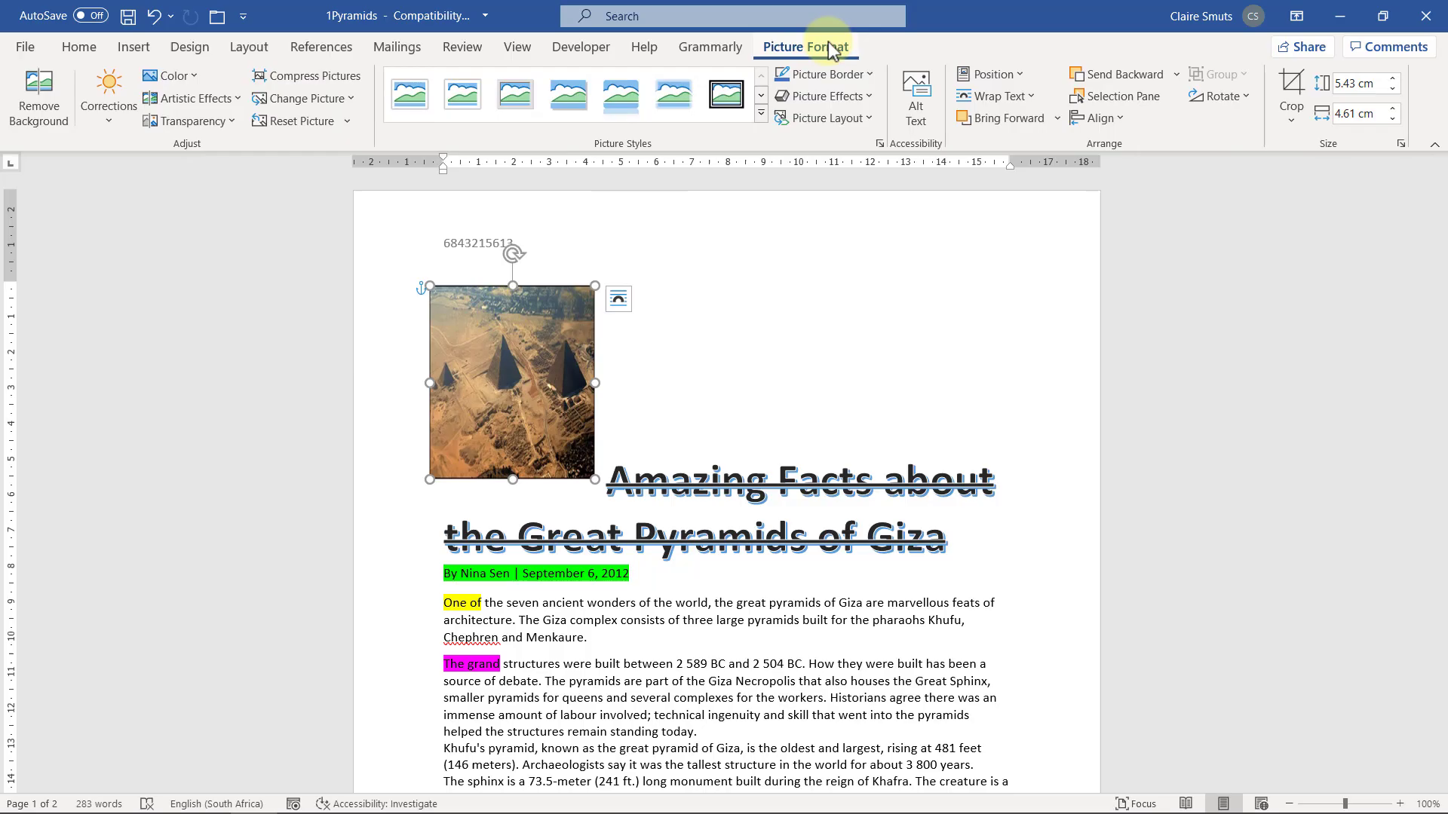
pyautogui.click(1357, 113)
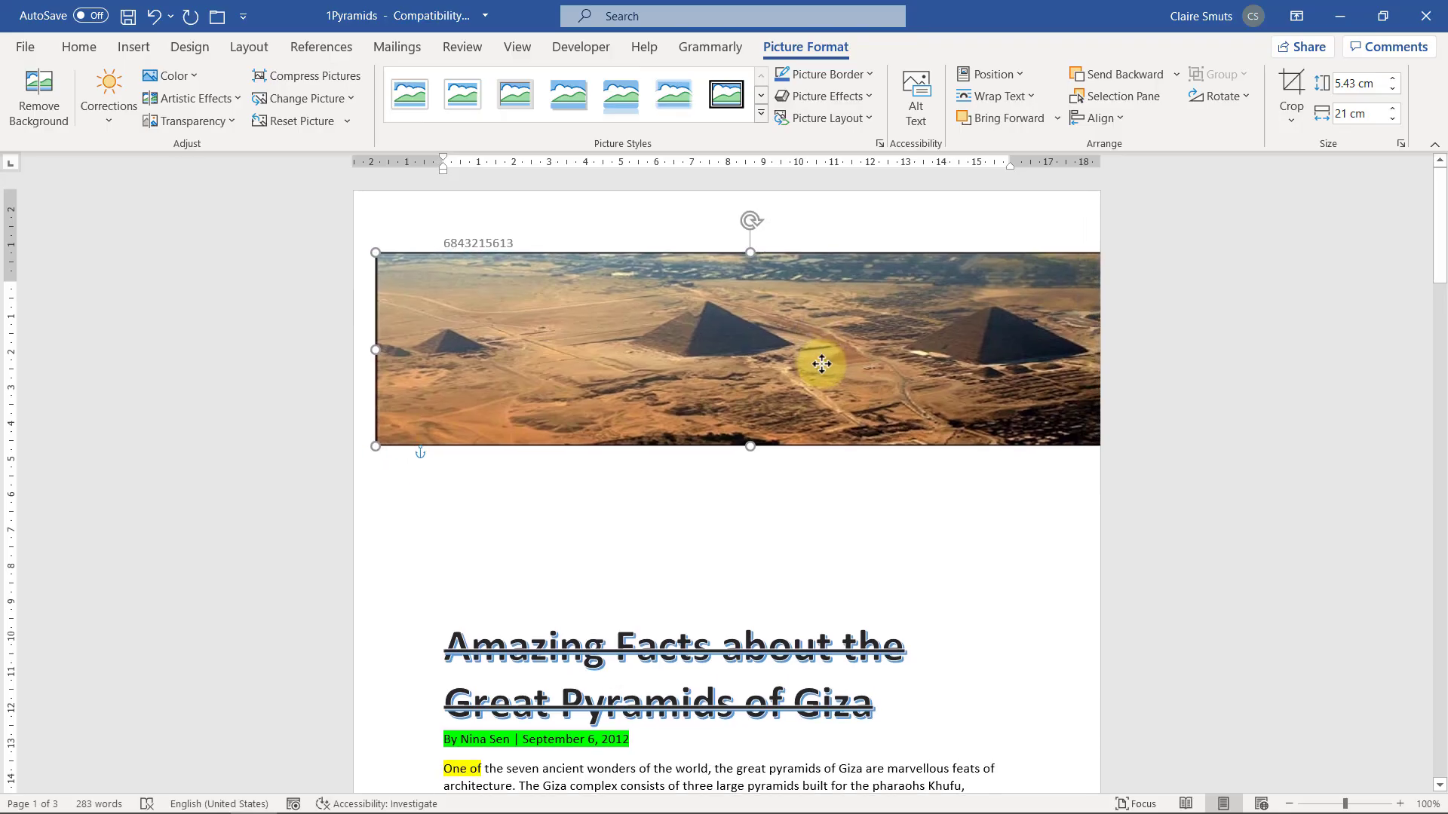
pyautogui.moveTo(820, 364); pyautogui.dragTo(817, 373)
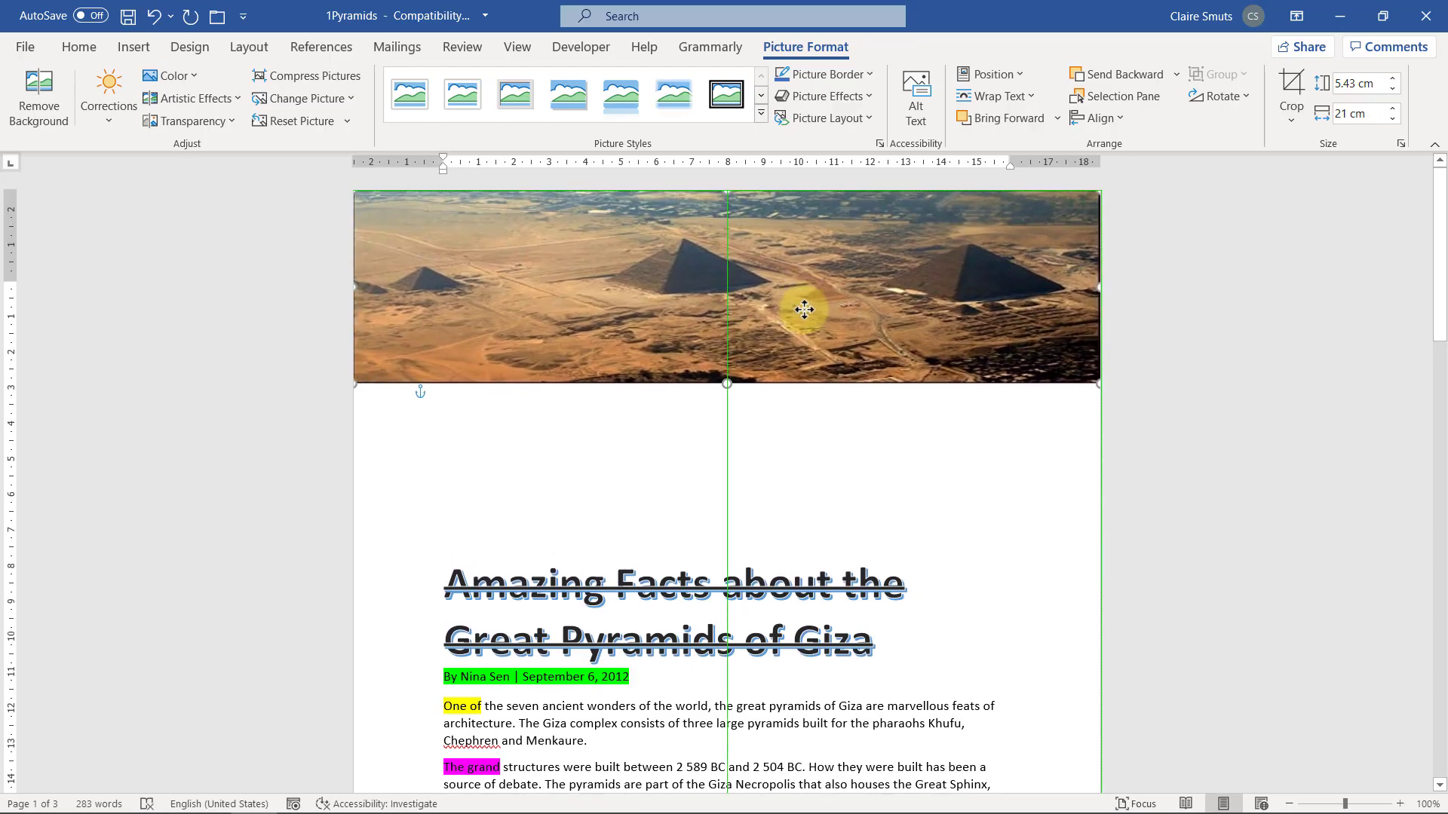
pyautogui.click(1208, 309)
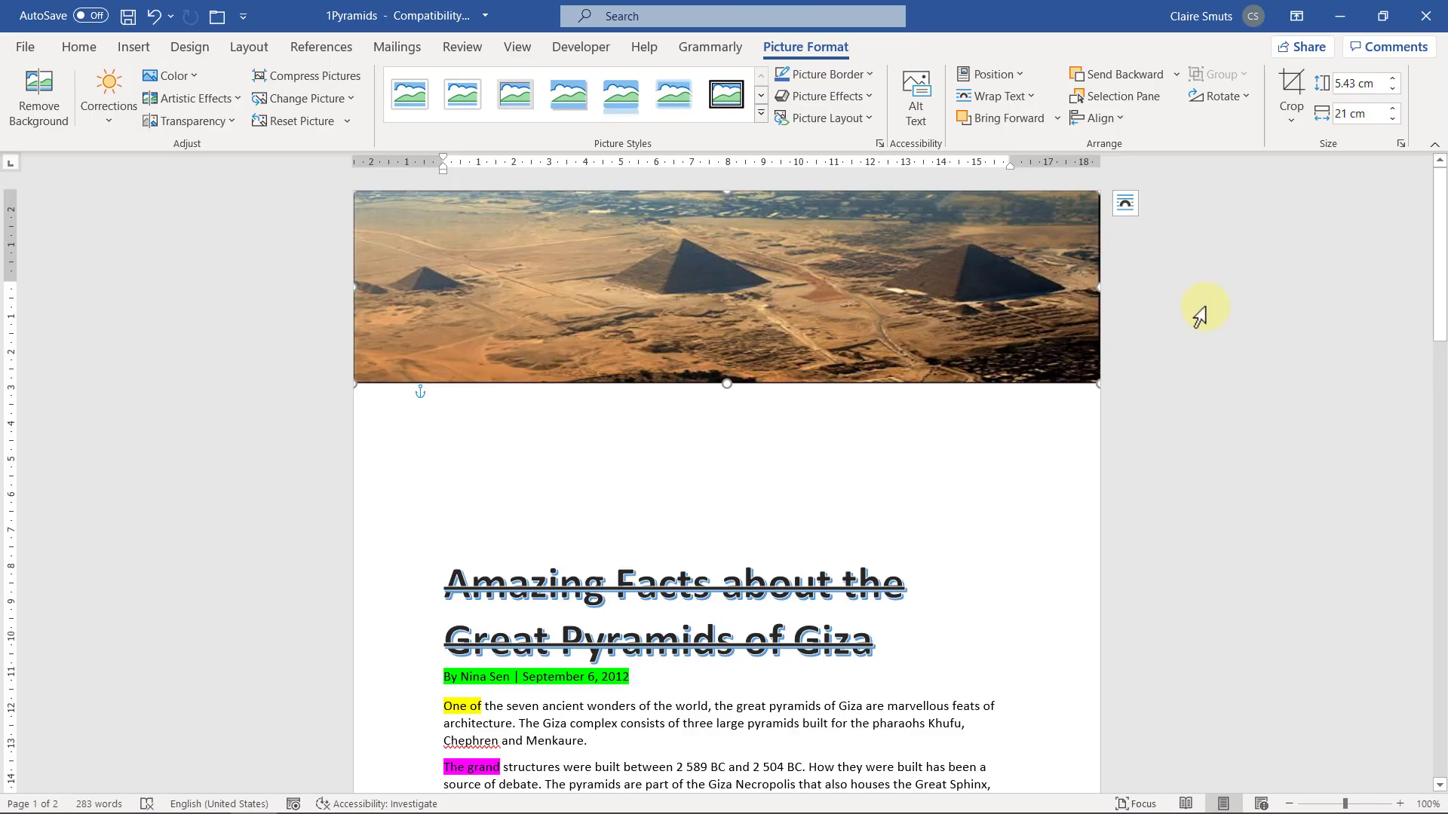
pyautogui.click(78, 46)
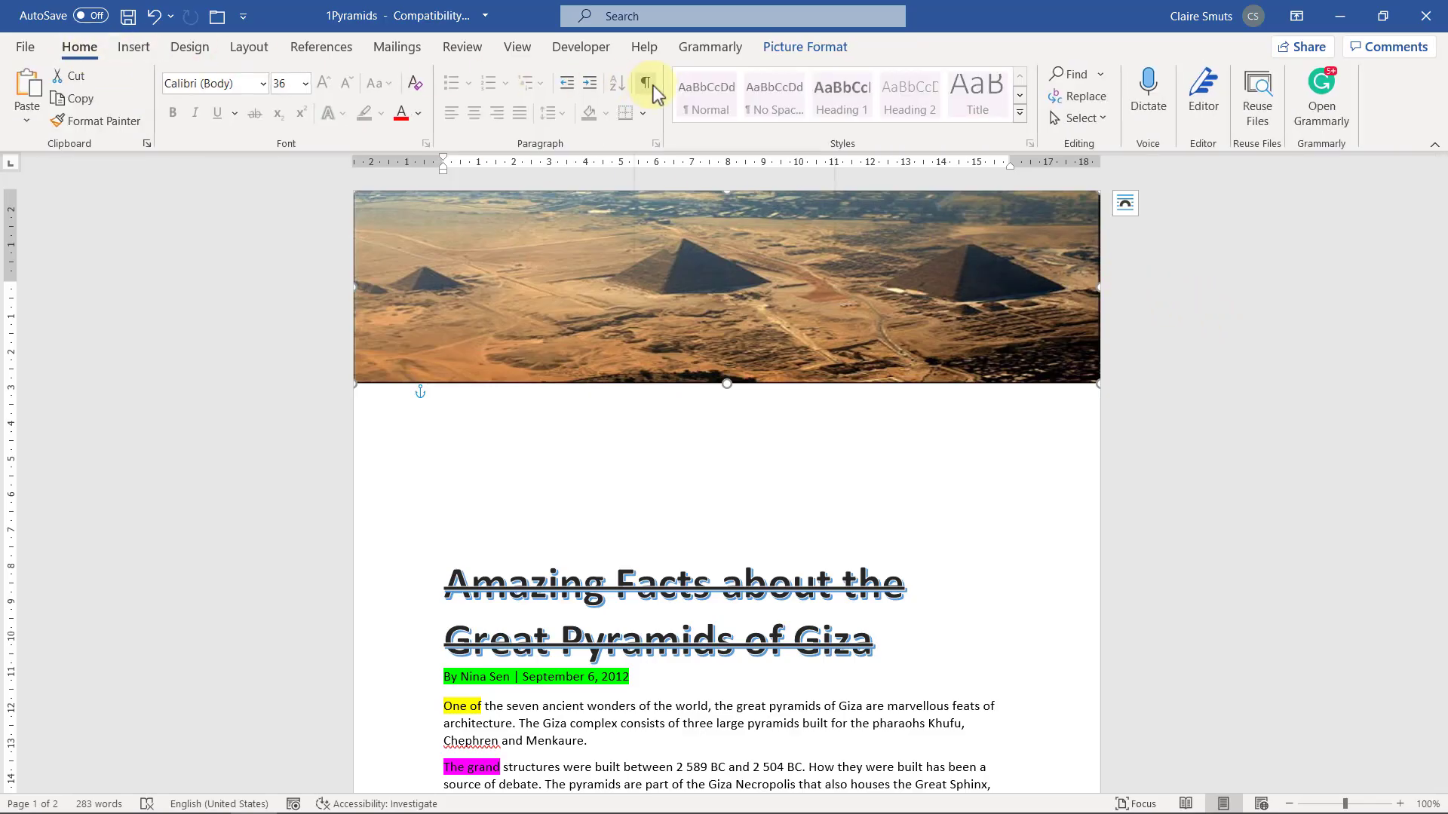
pyautogui.click(644, 83)
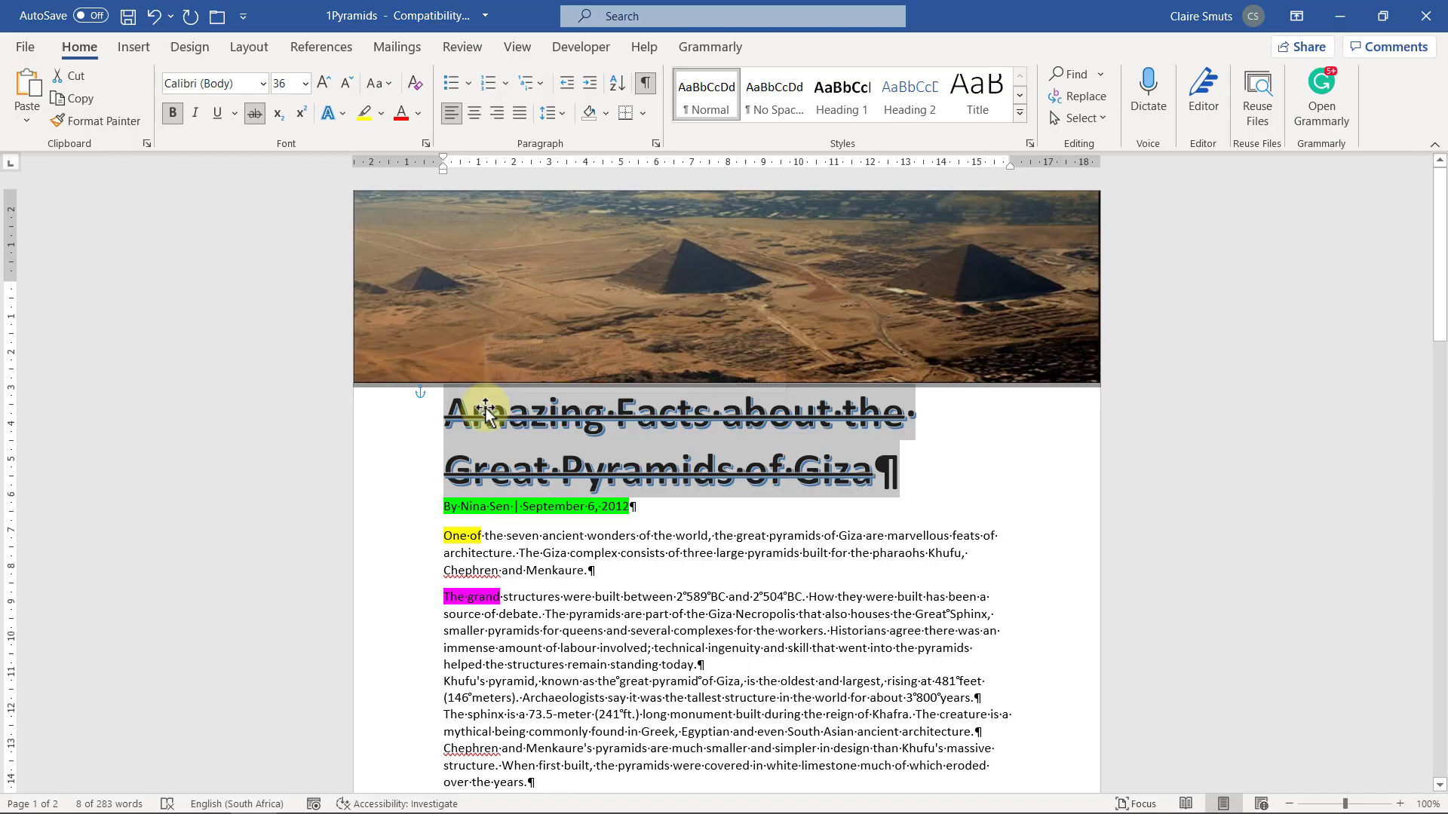
pyautogui.moveTo(505, 450)
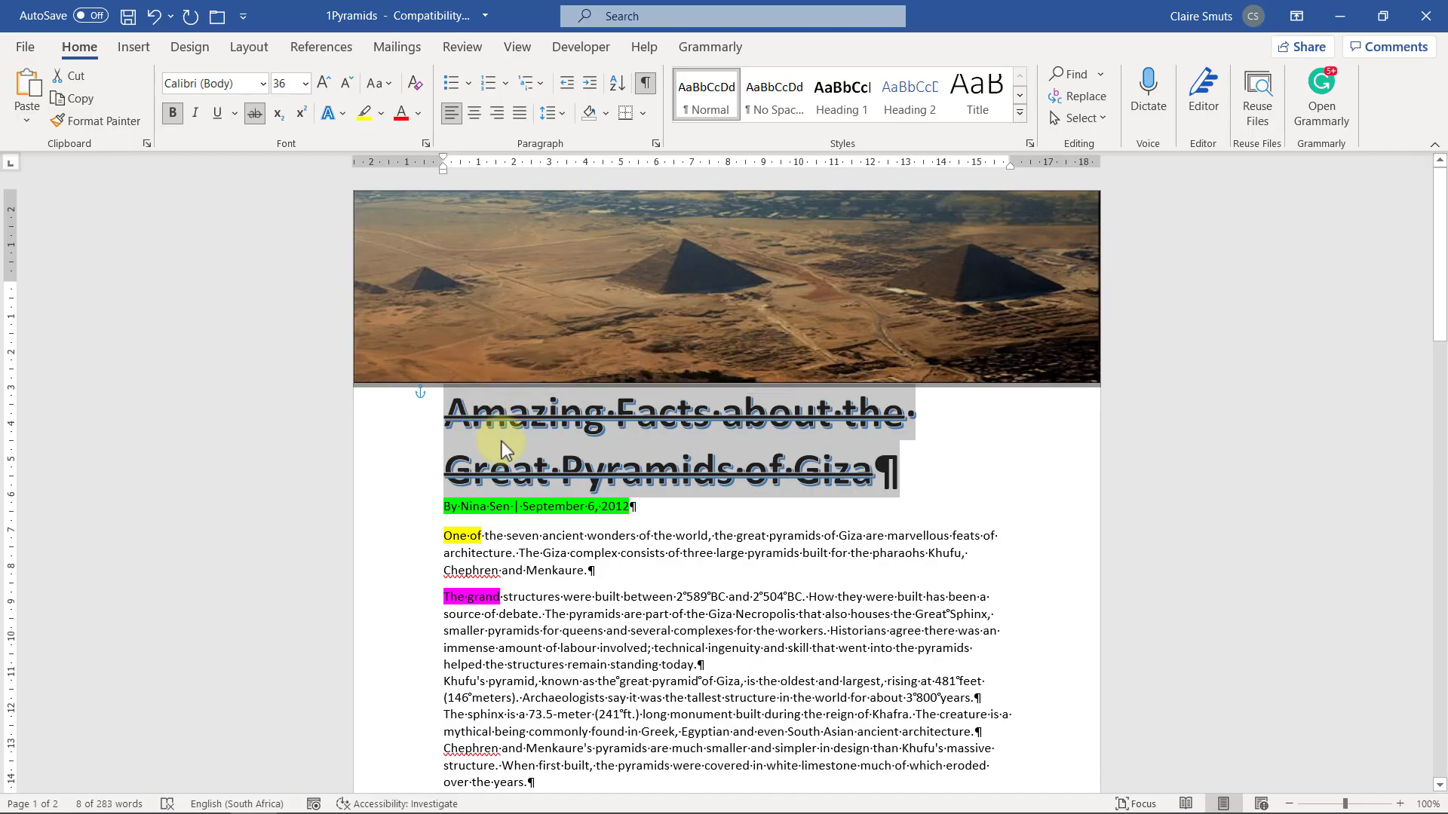
pyautogui.moveTo(344, 351)
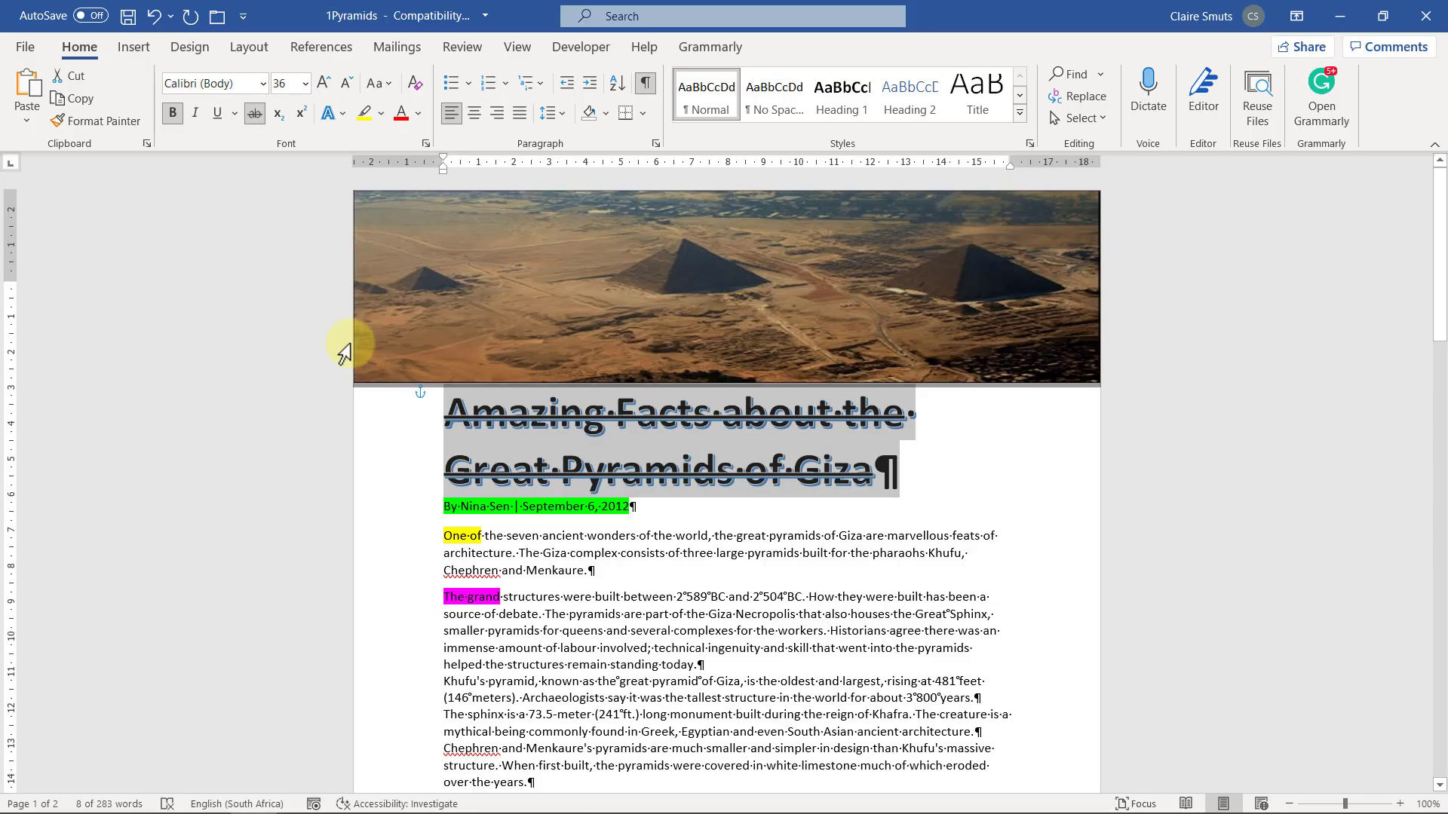
pyautogui.moveTo(420, 398)
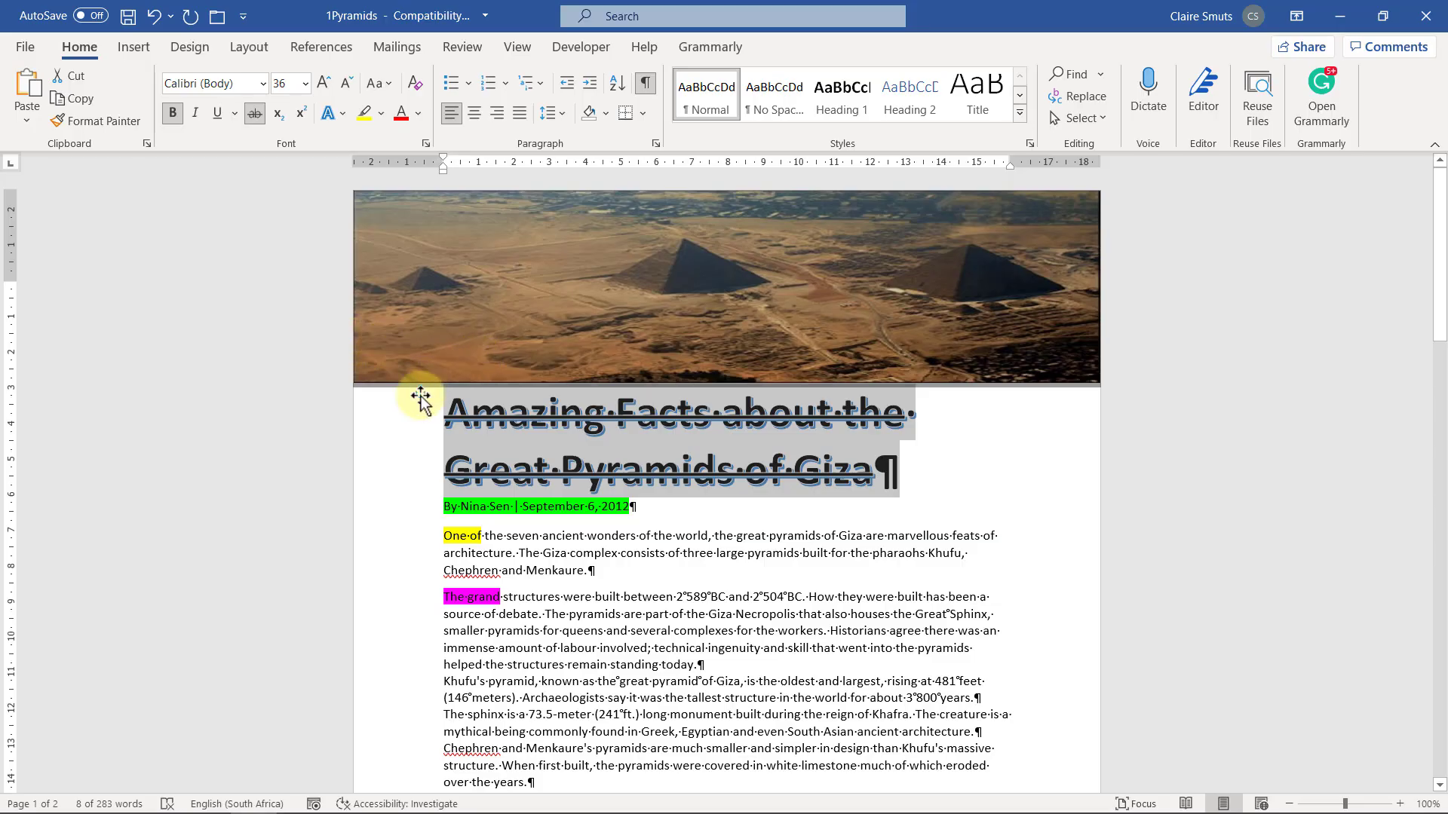
pyautogui.moveTo(421, 395)
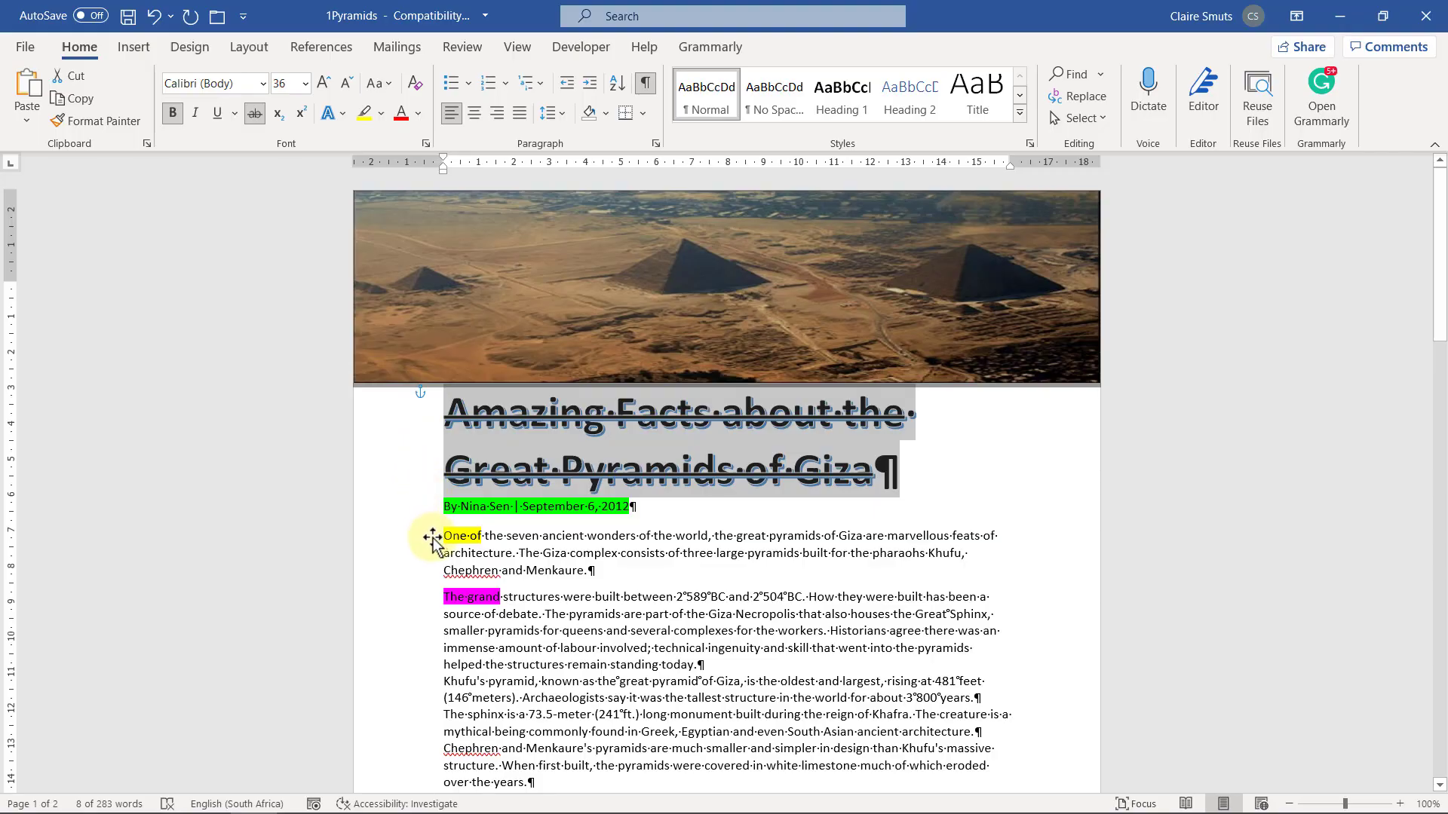
# Centre the heading, expand its character spacing by 1.5 pt, and hide paragraph marks.
pyautogui.click(726, 288)
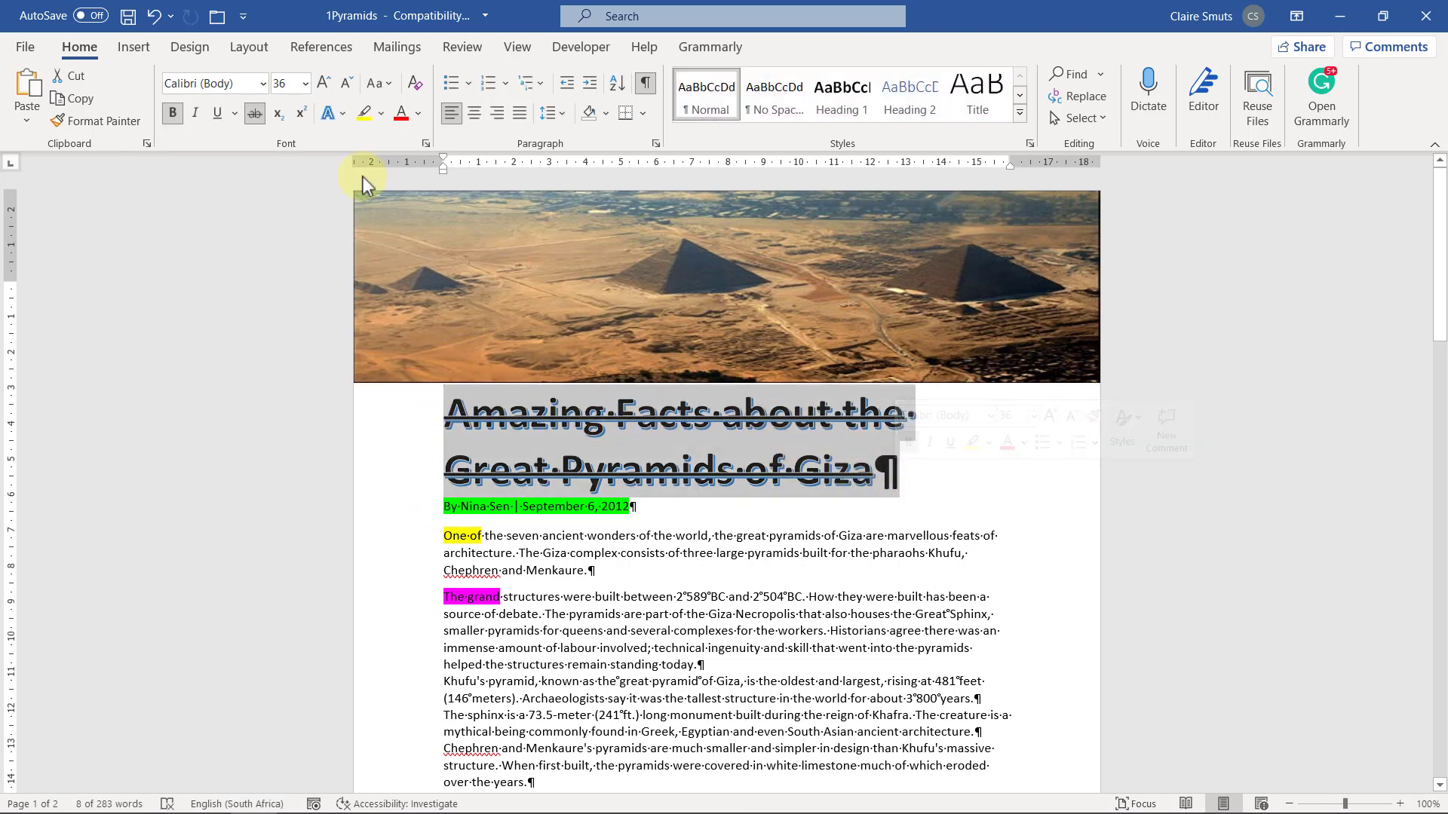
pyautogui.moveTo(253, 113)
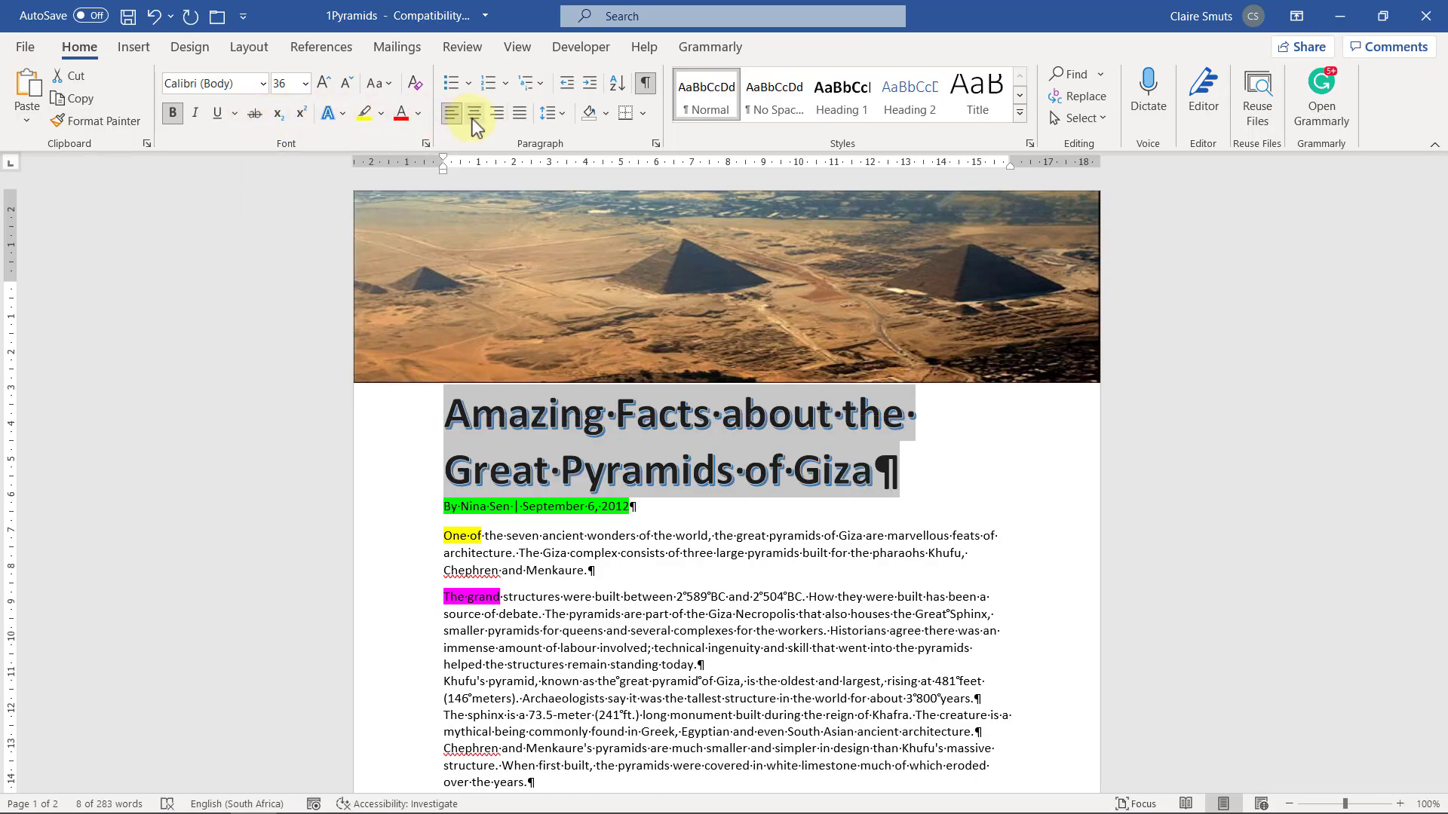
pyautogui.moveTo(475, 114)
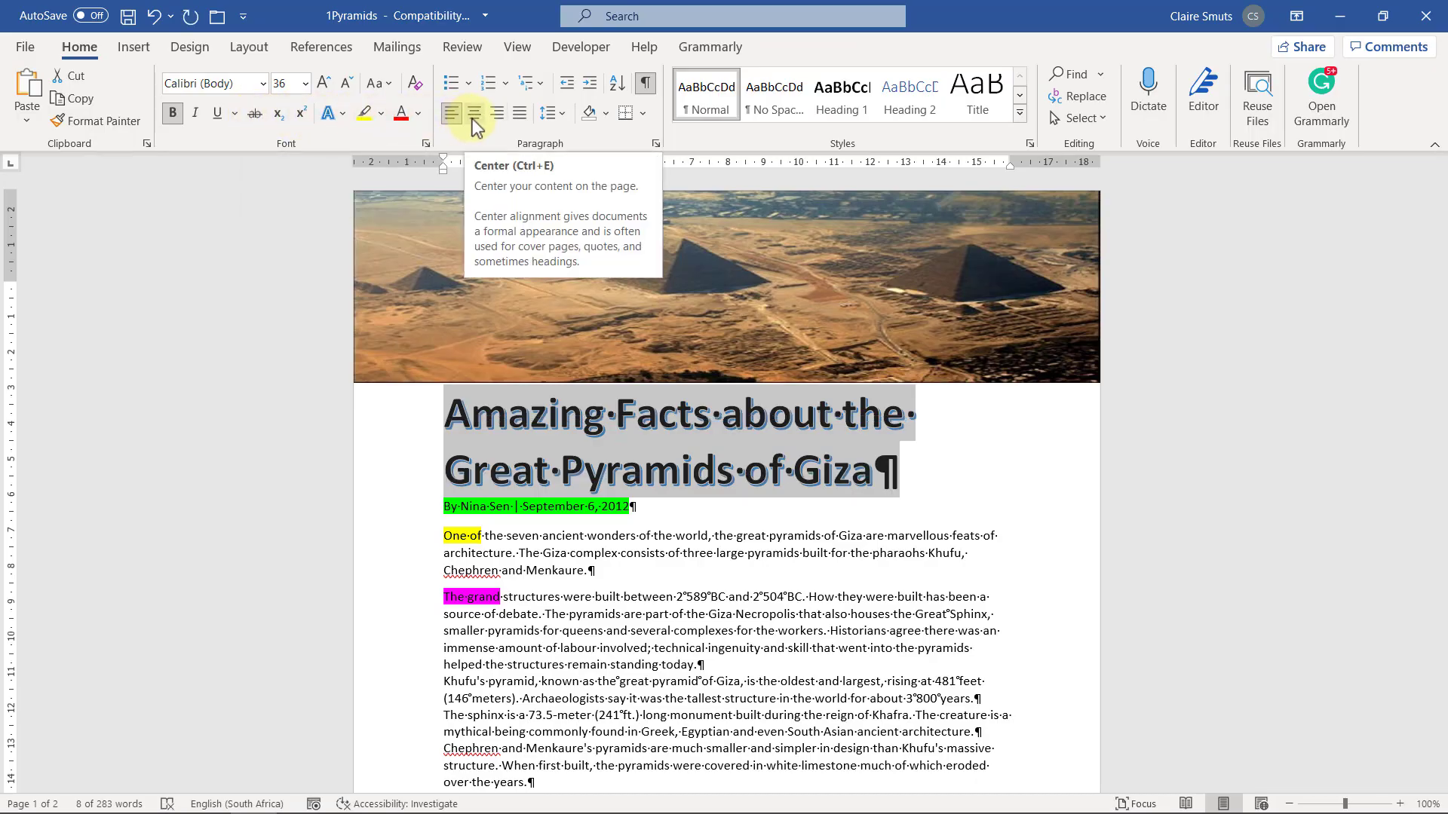
pyautogui.click(474, 113)
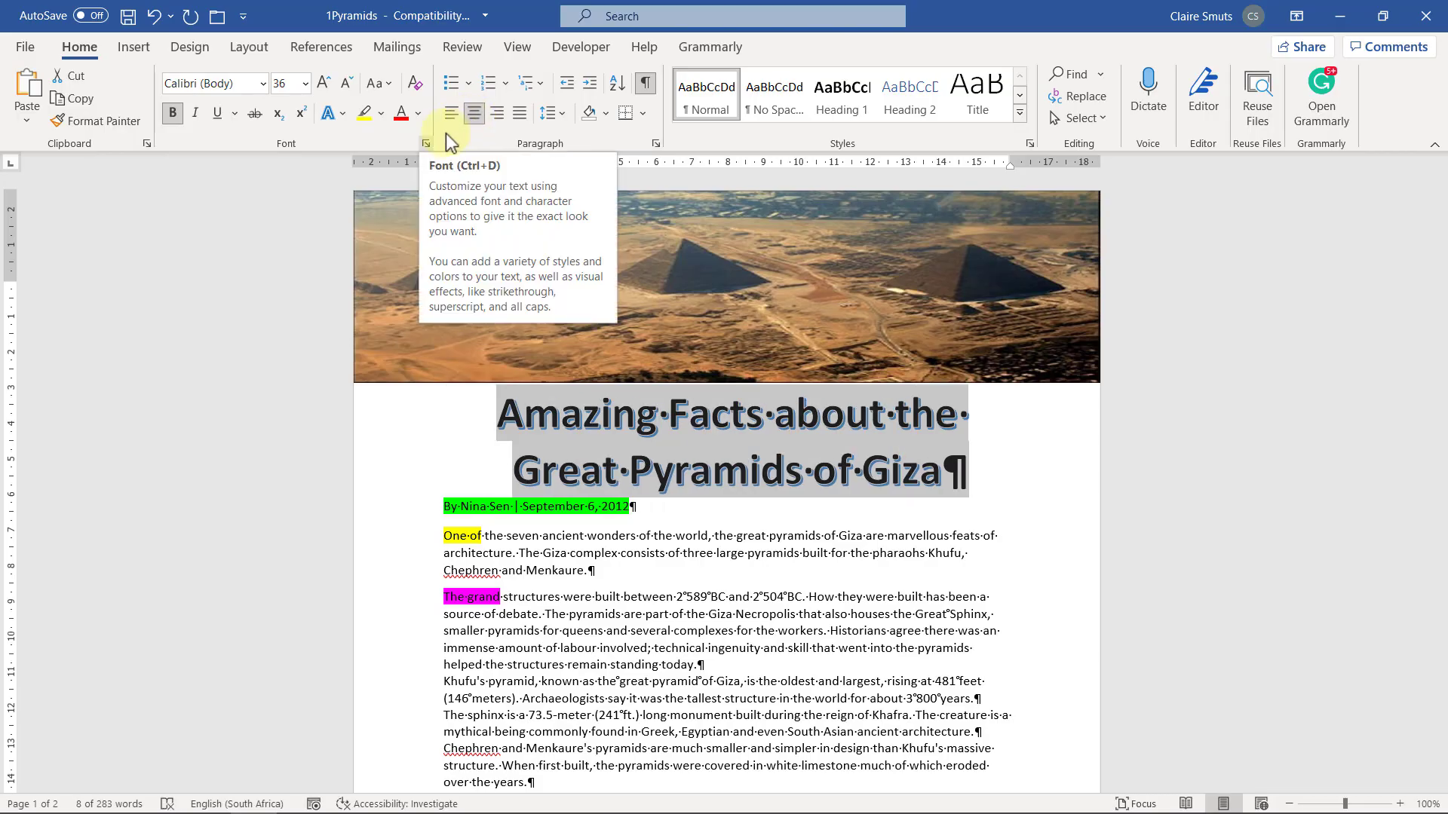
pyautogui.click(424, 143)
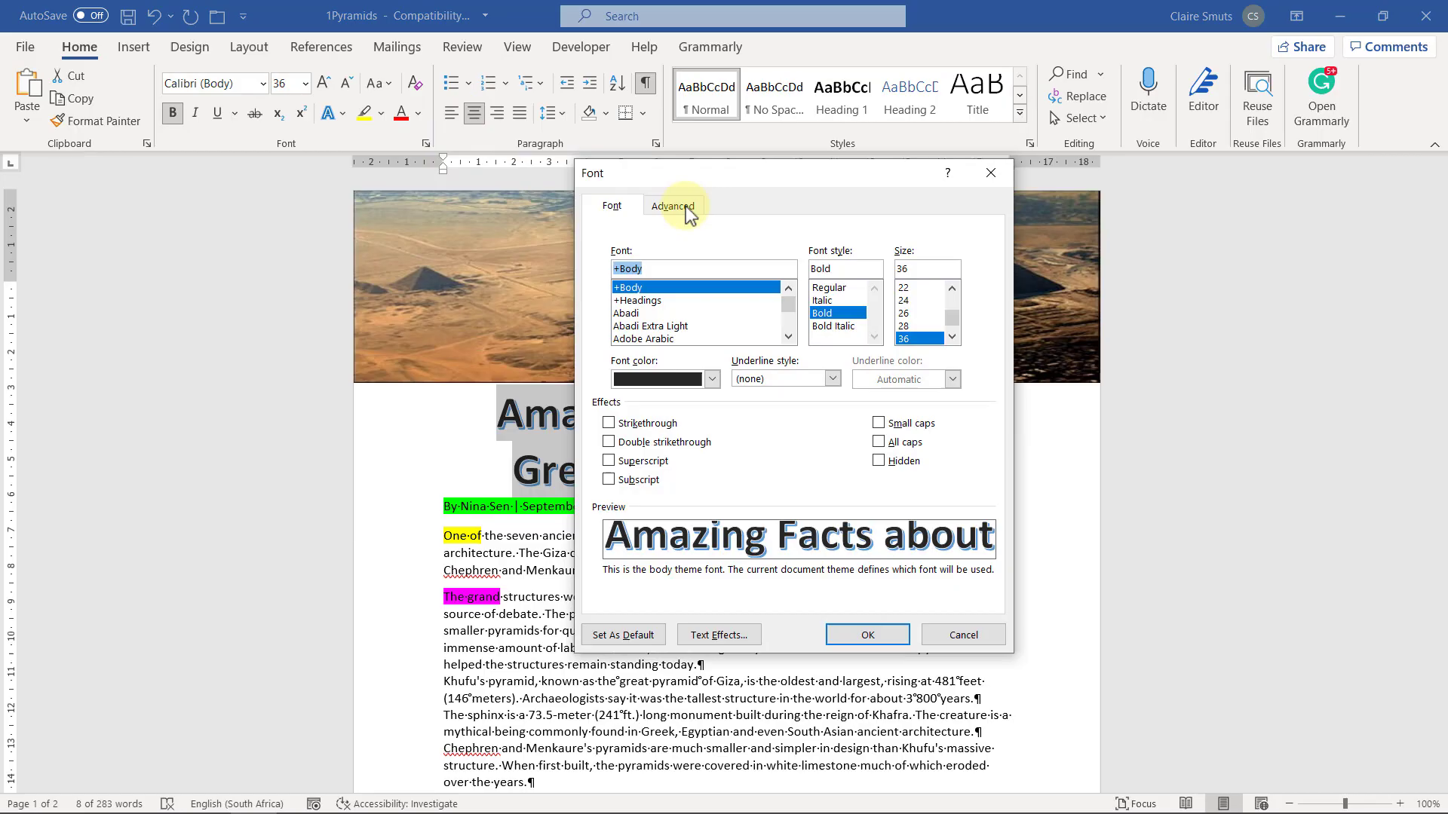
pyautogui.click(674, 206)
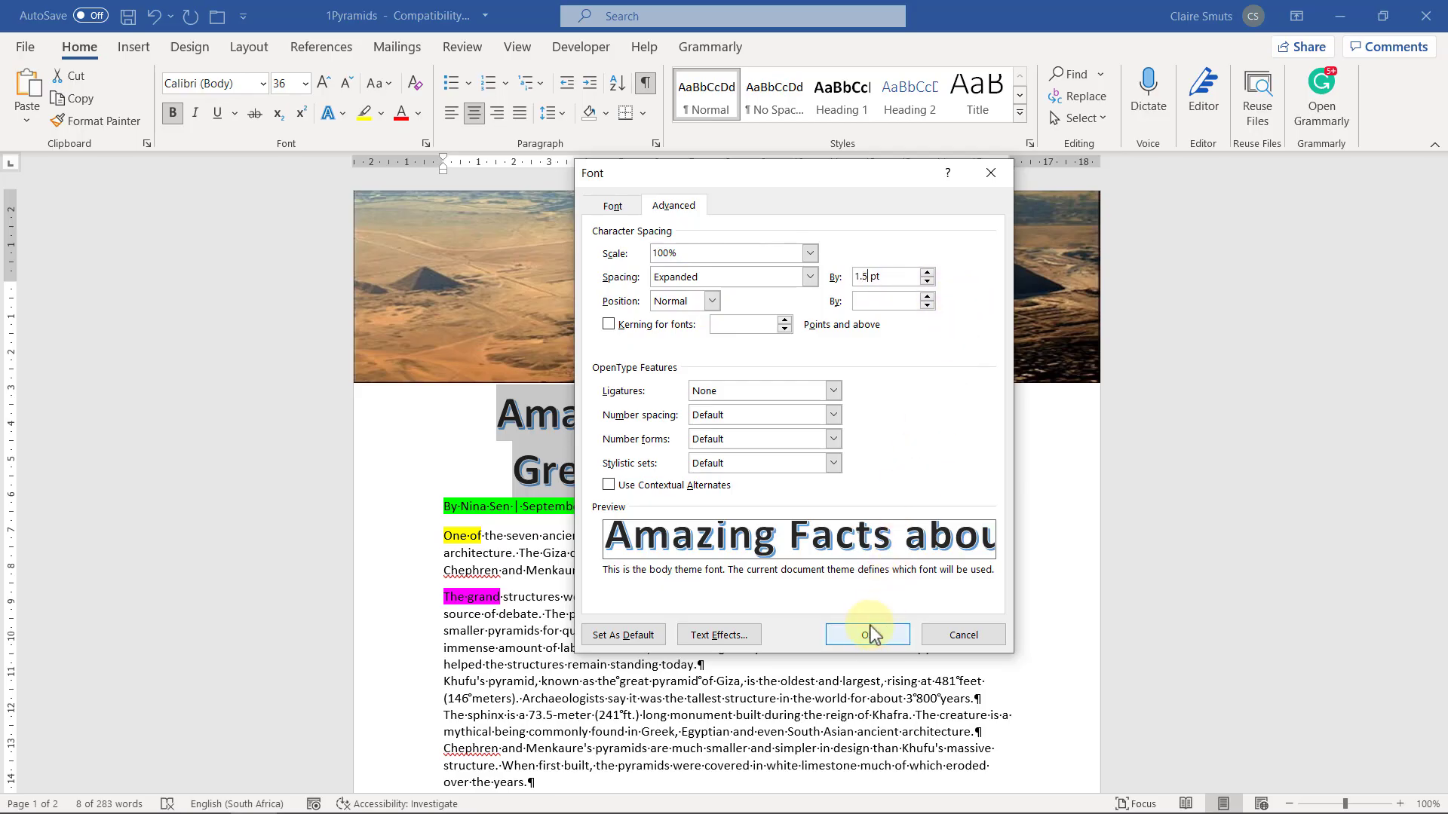
pyautogui.click(863, 635)
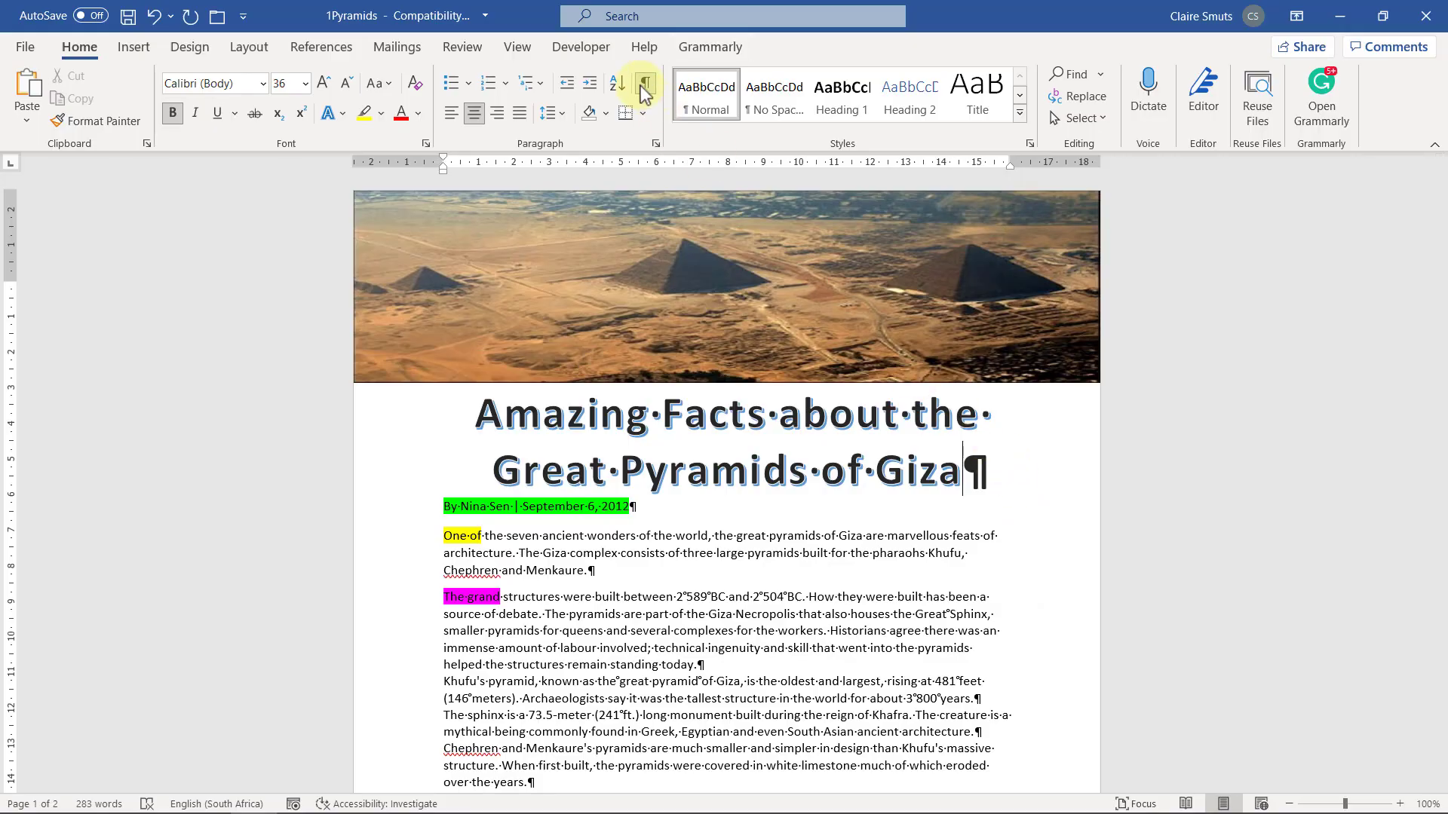
pyautogui.click(644, 83)
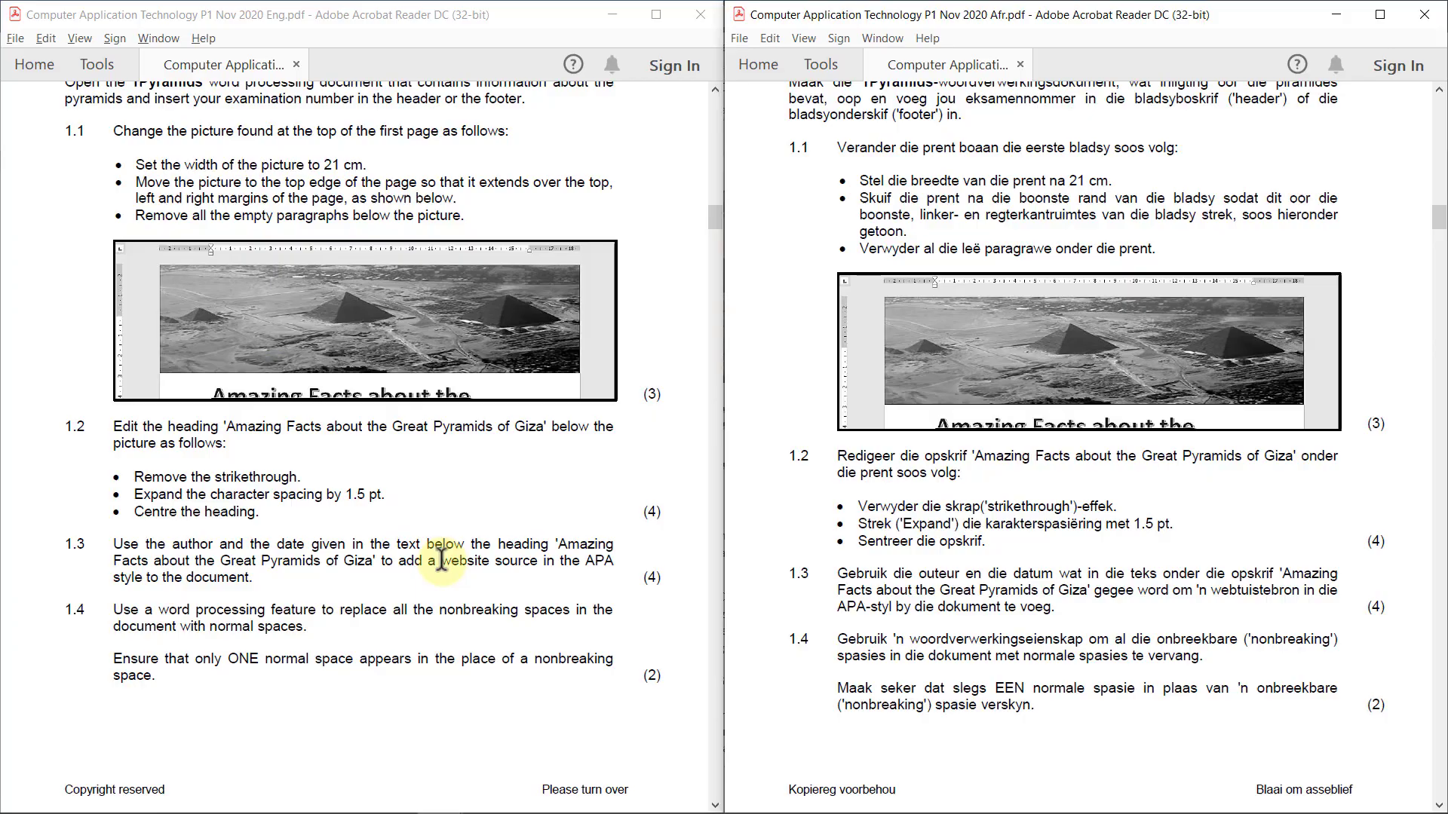
# Read question 1.3 about adding an APA website source in the PDF.
pyautogui.moveTo(438, 561); pyautogui.dragTo(544, 561)
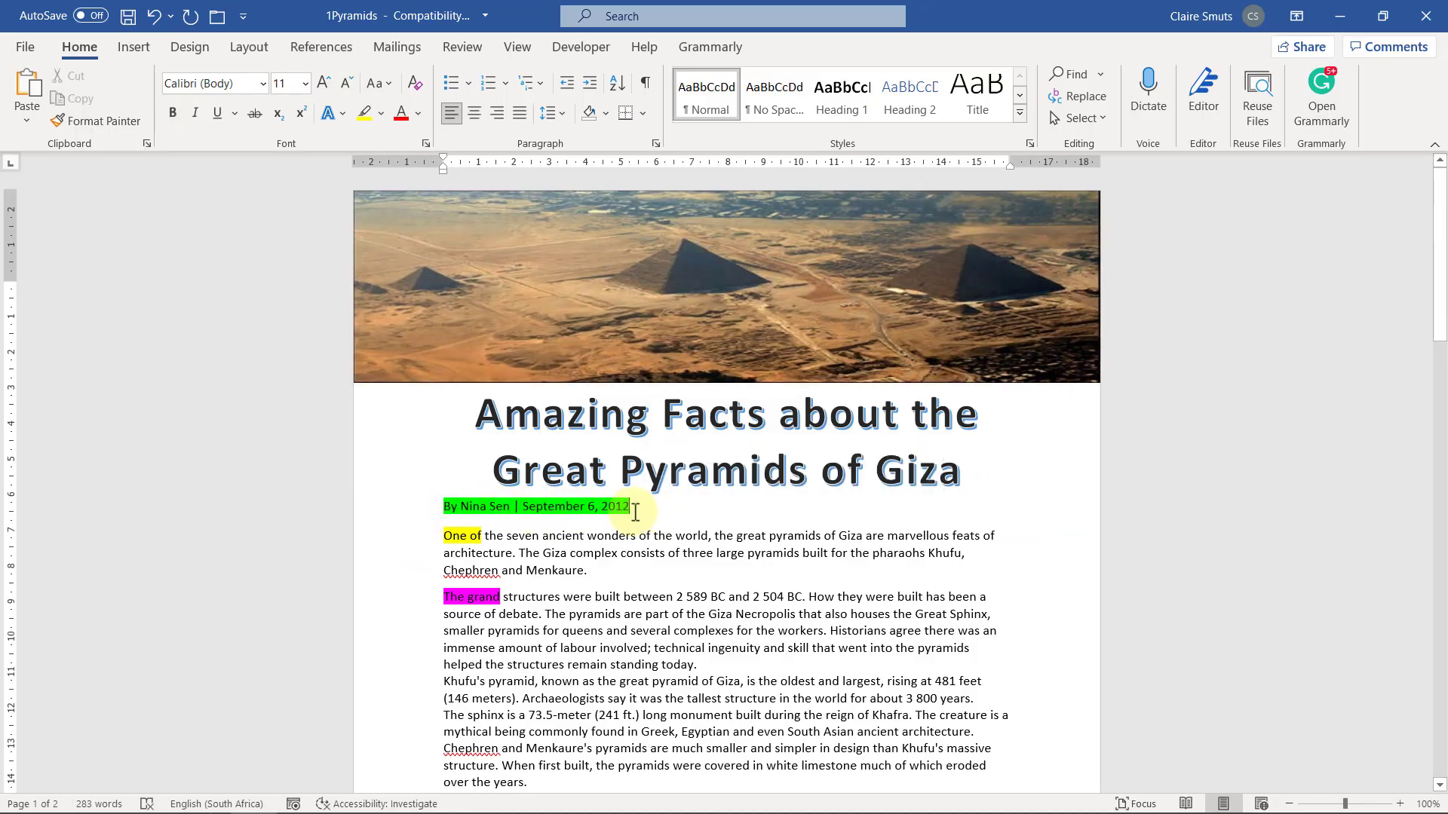
# Create a new citation source in Manage Sources with author Nina Sen as last, first.
pyautogui.click(319, 47)
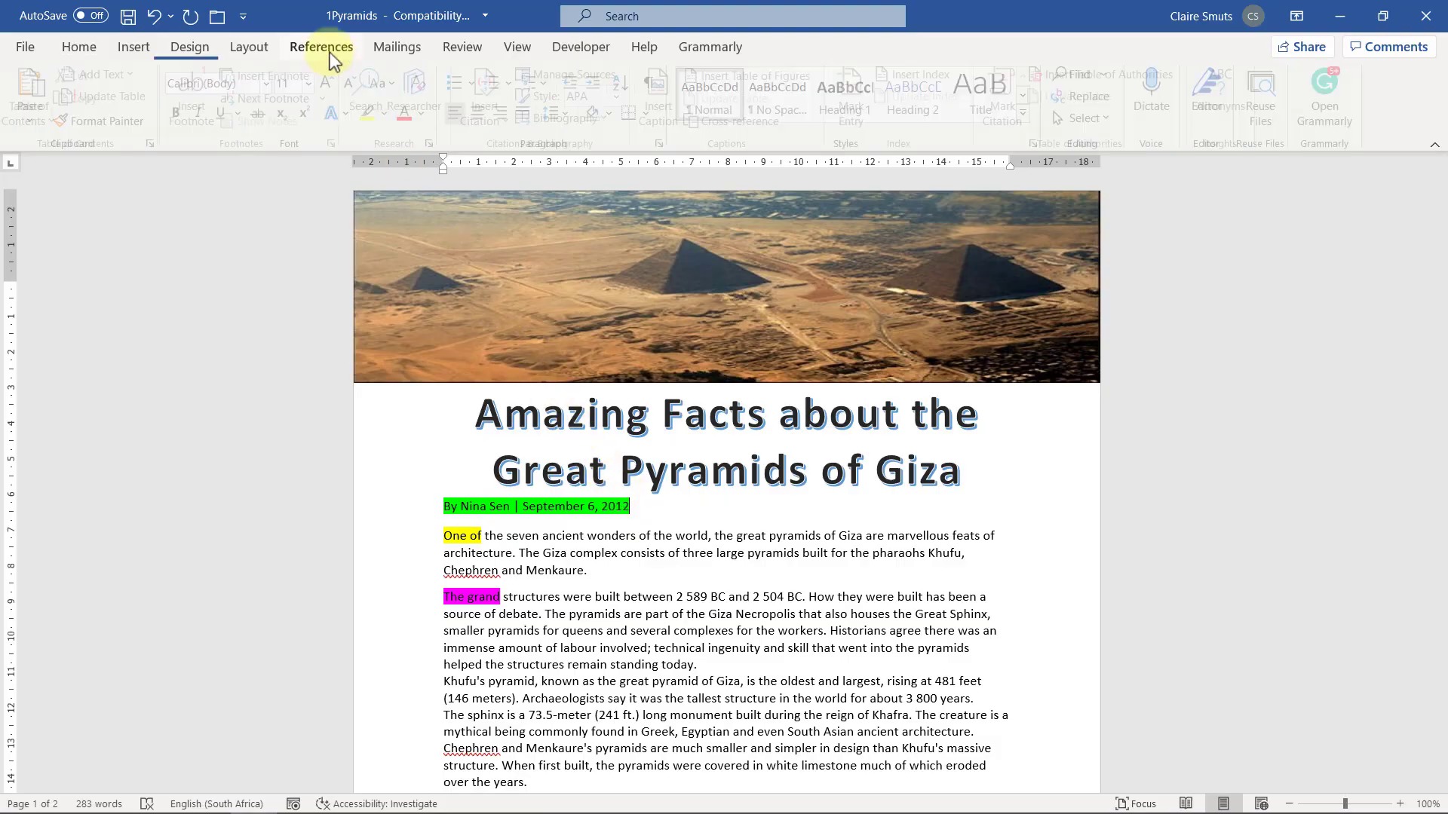
pyautogui.click(322, 47)
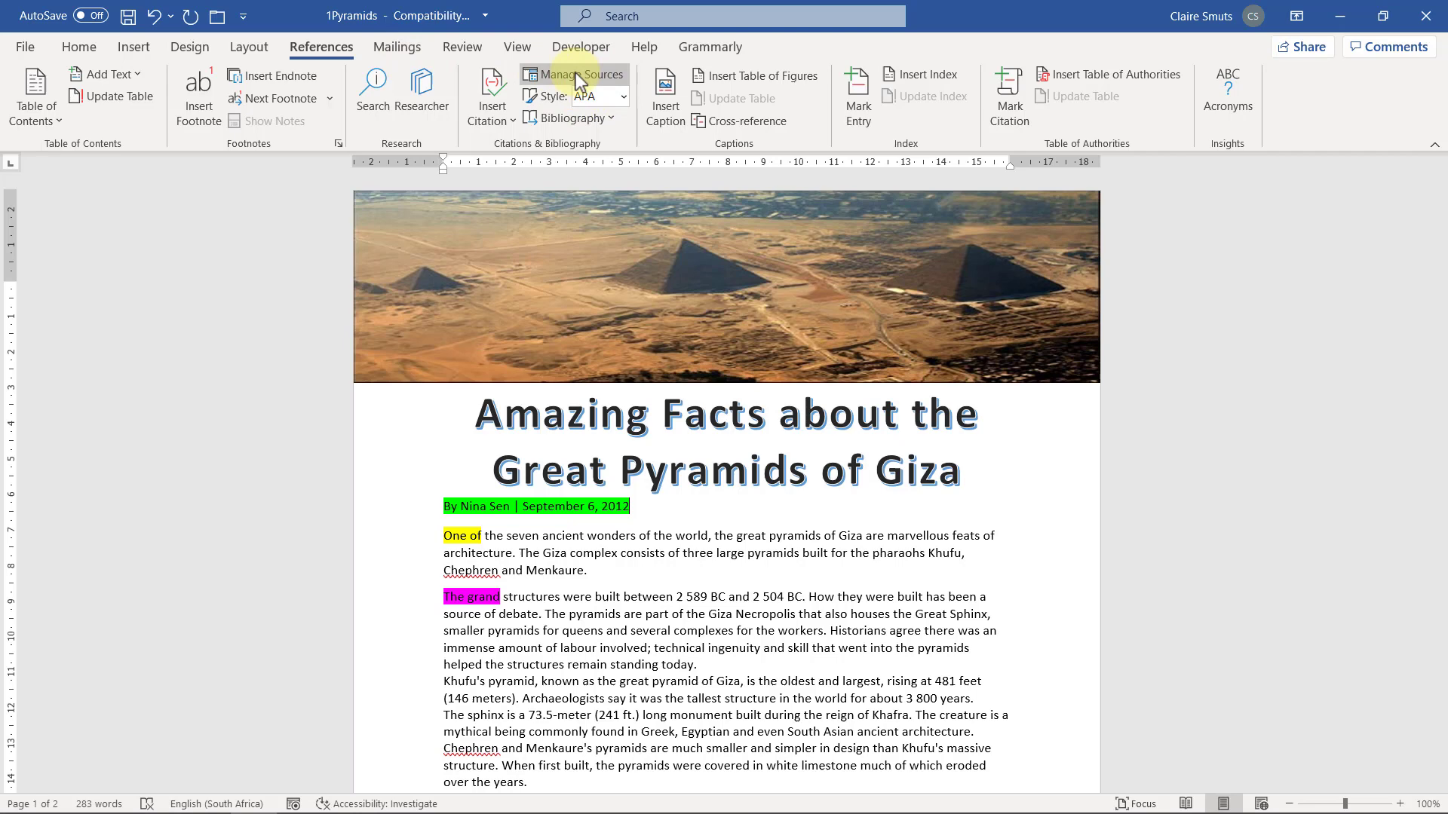
pyautogui.click(573, 75)
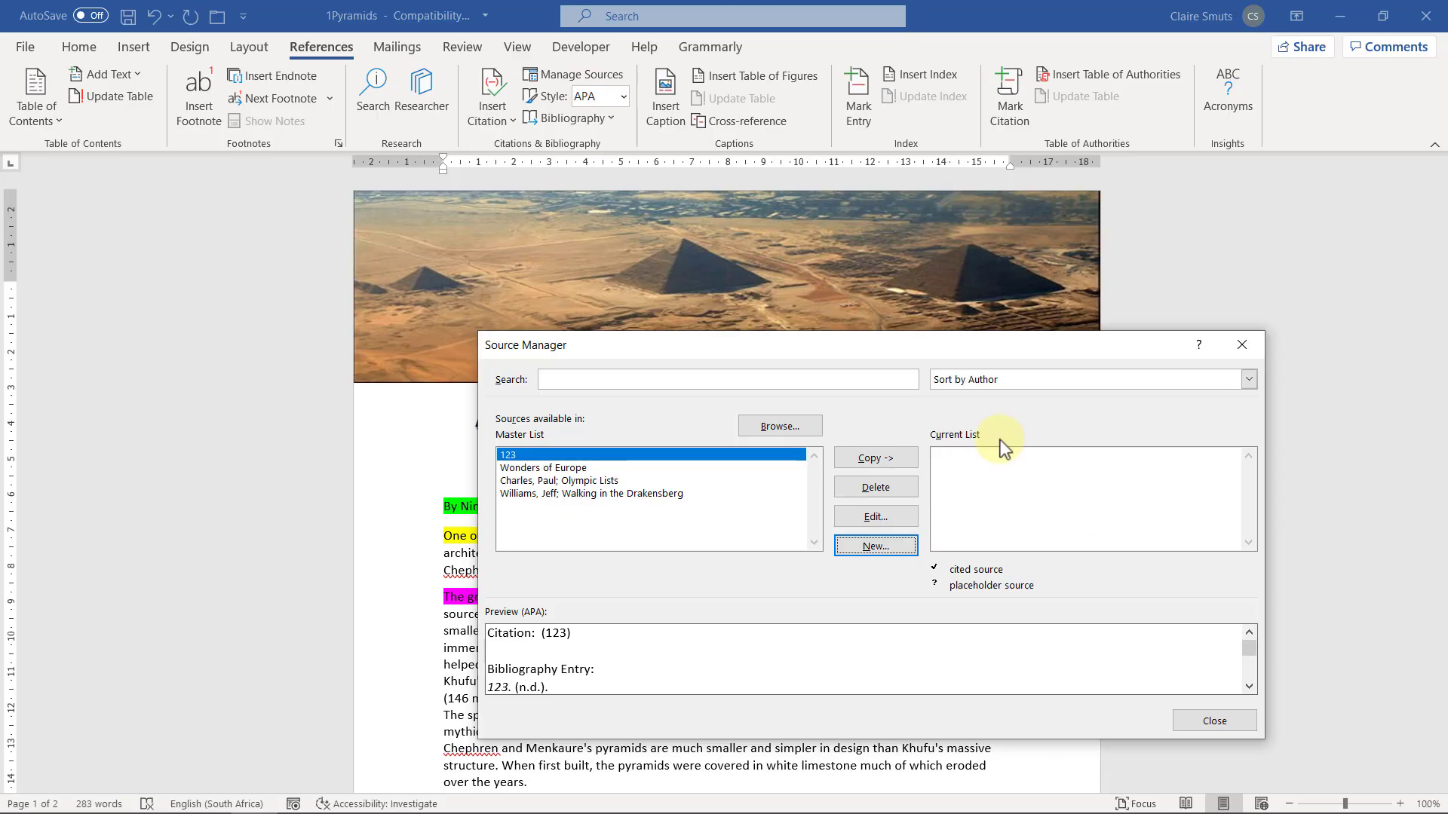
pyautogui.moveTo(531, 568)
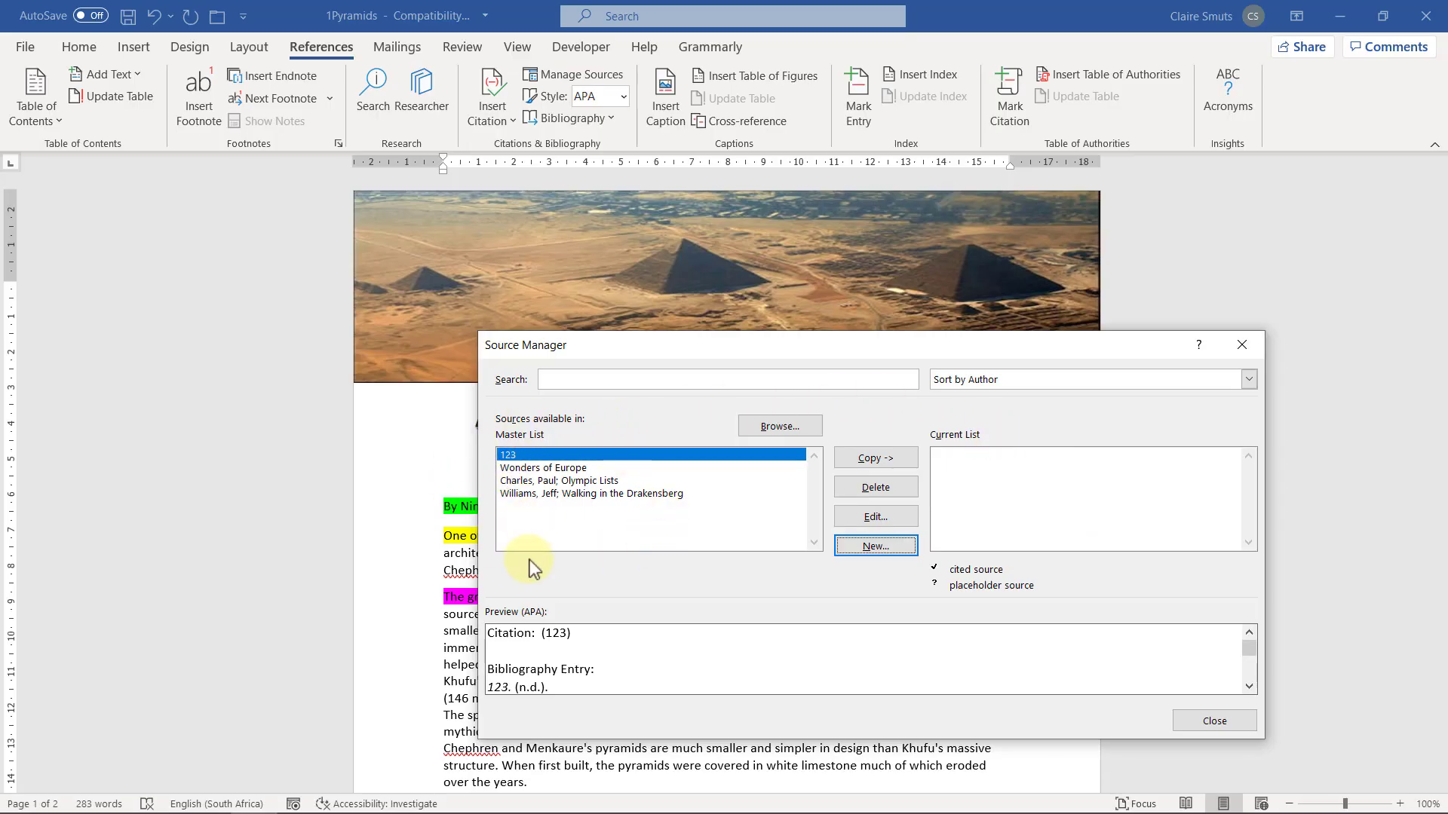
pyautogui.moveTo(633, 548)
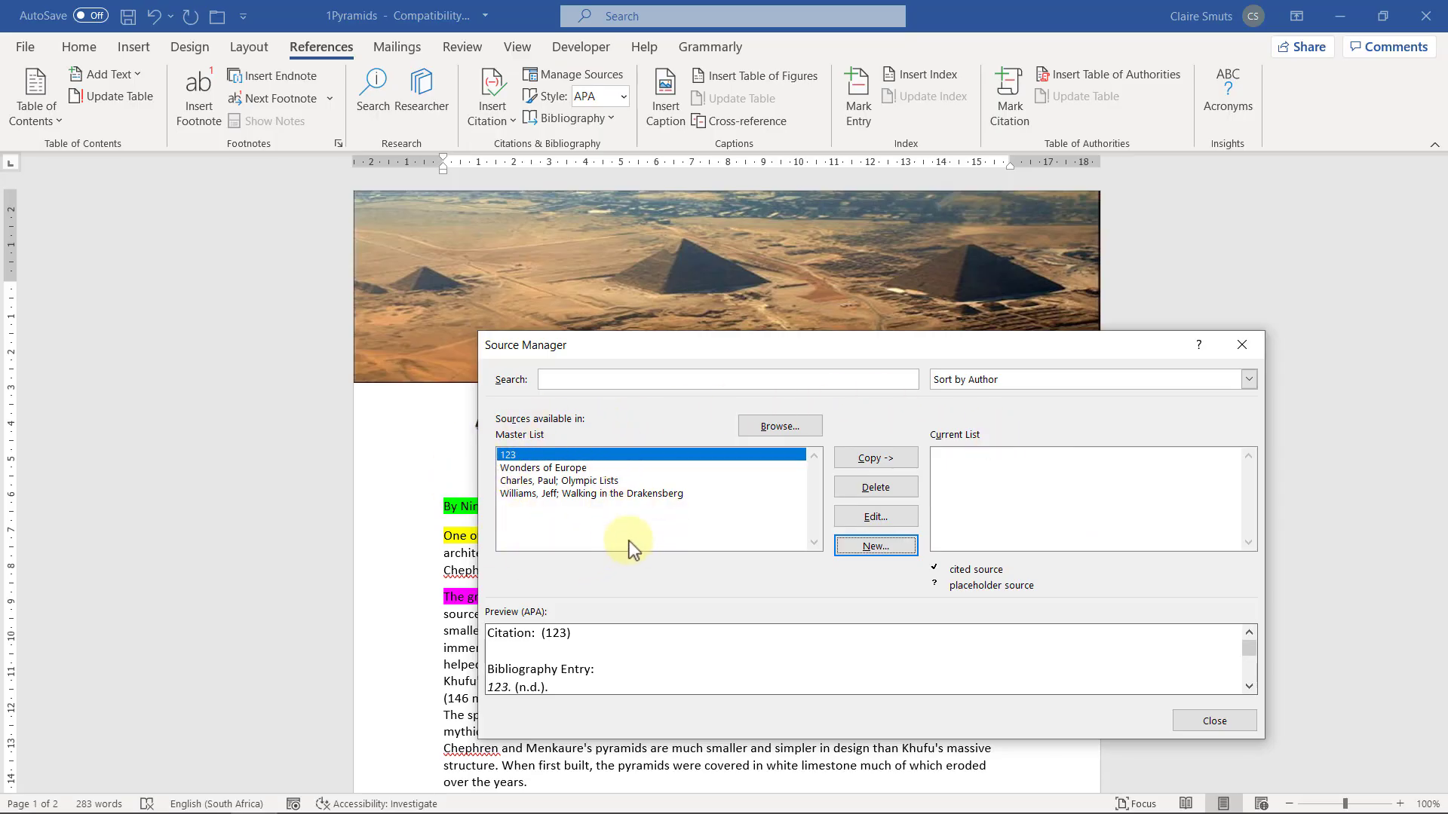
pyautogui.moveTo(558, 563)
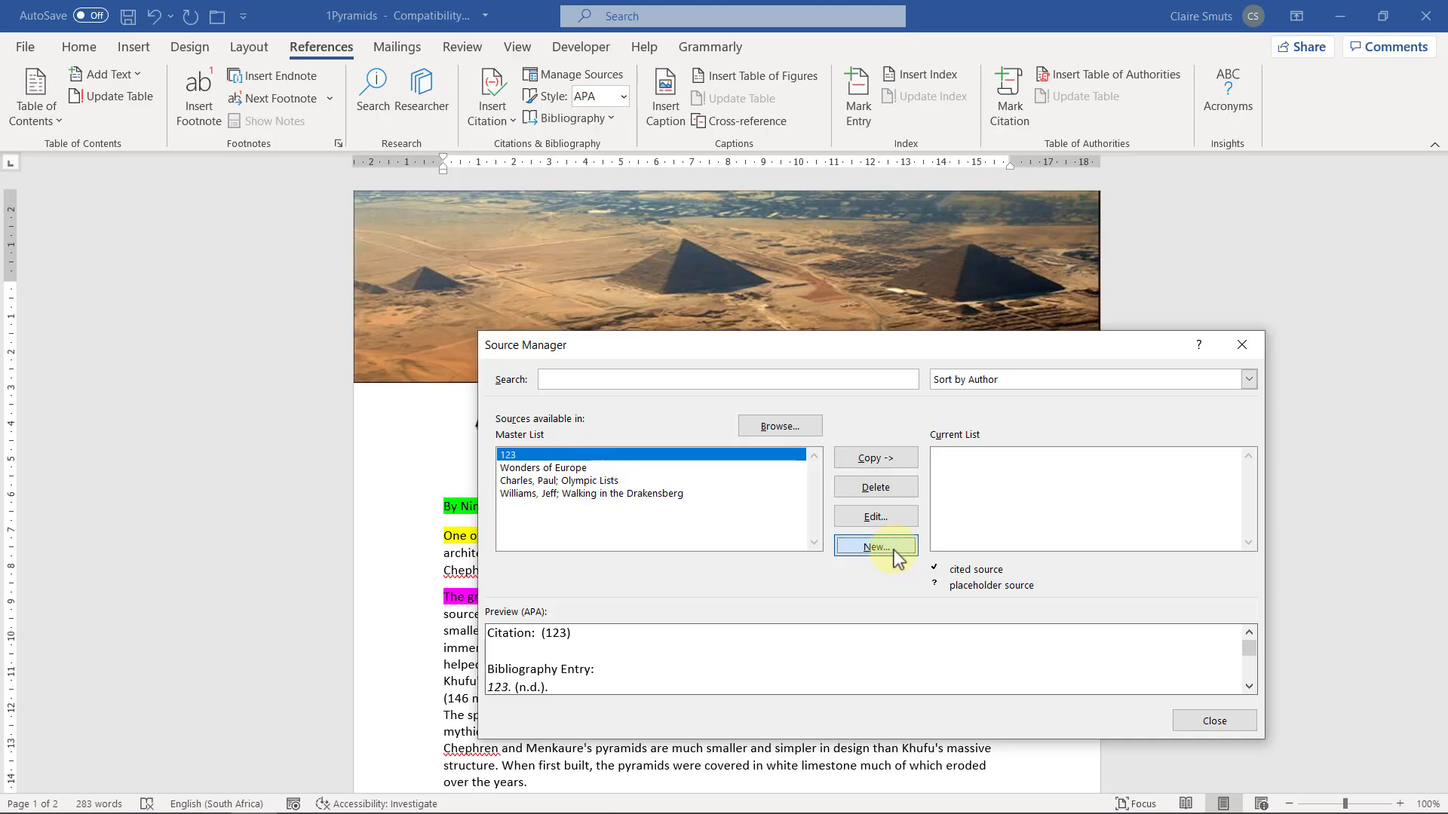
pyautogui.click(874, 546)
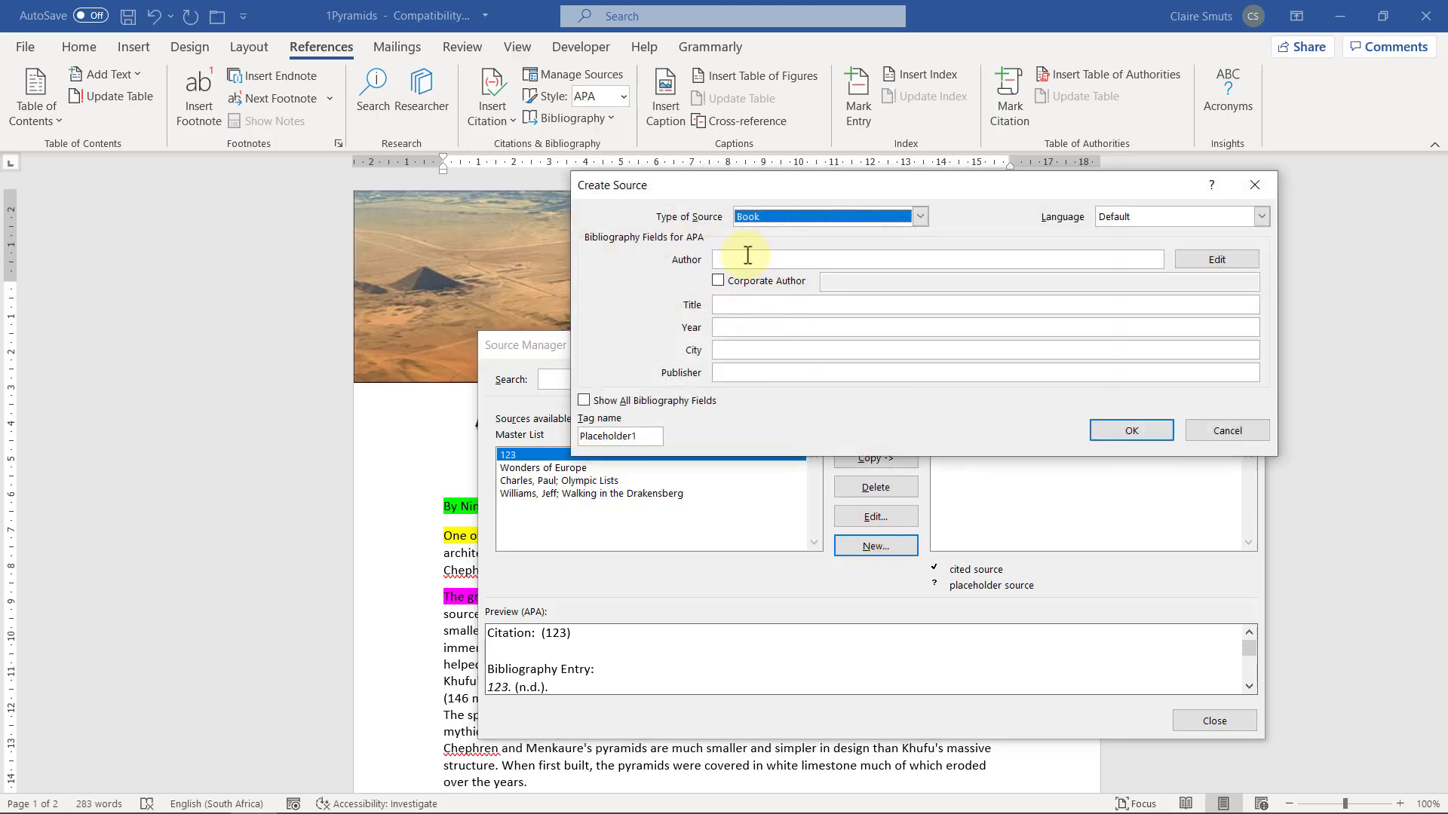
pyautogui.click(1226, 430)
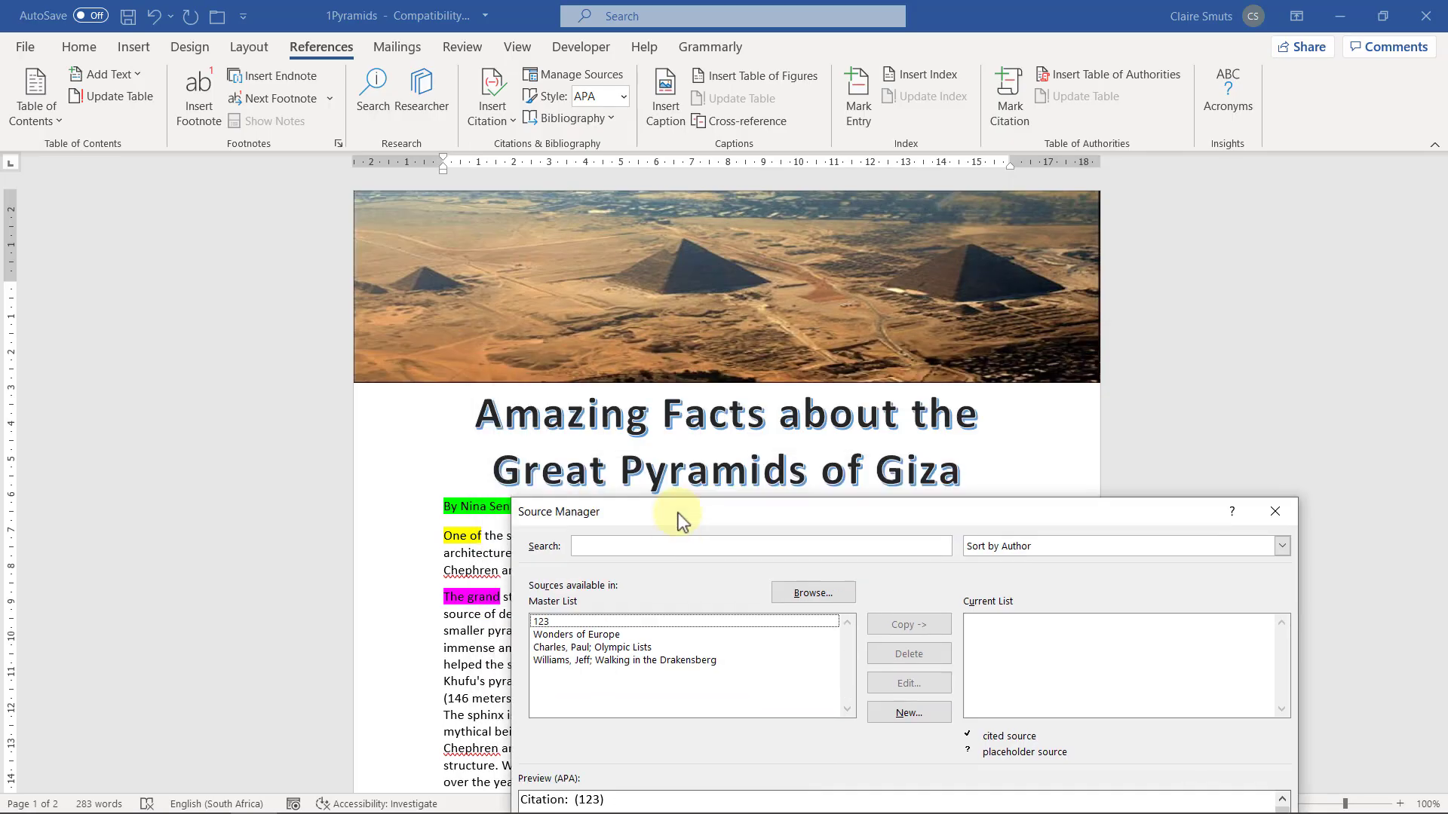
pyautogui.click(906, 712)
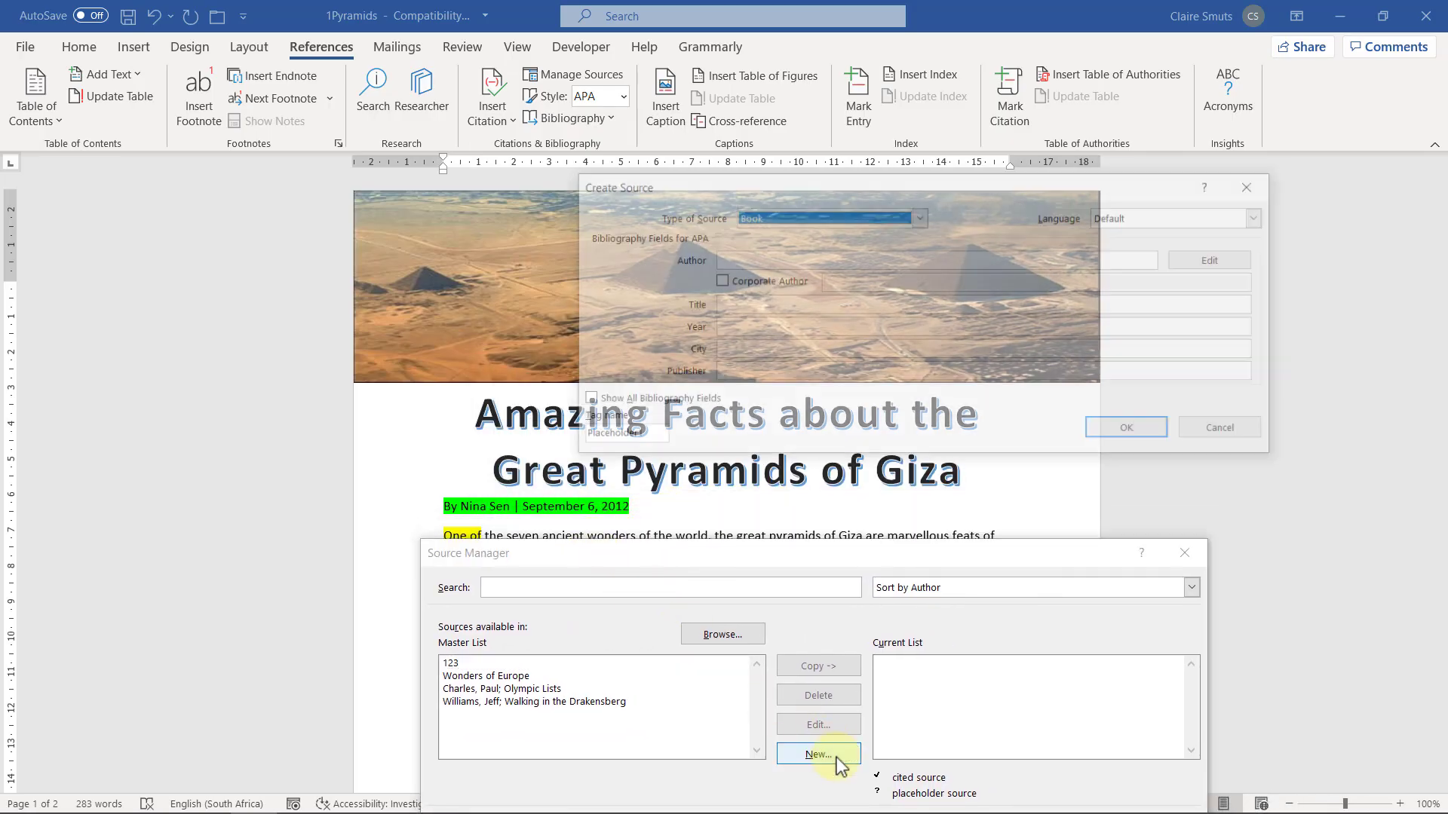
pyautogui.click(817, 754)
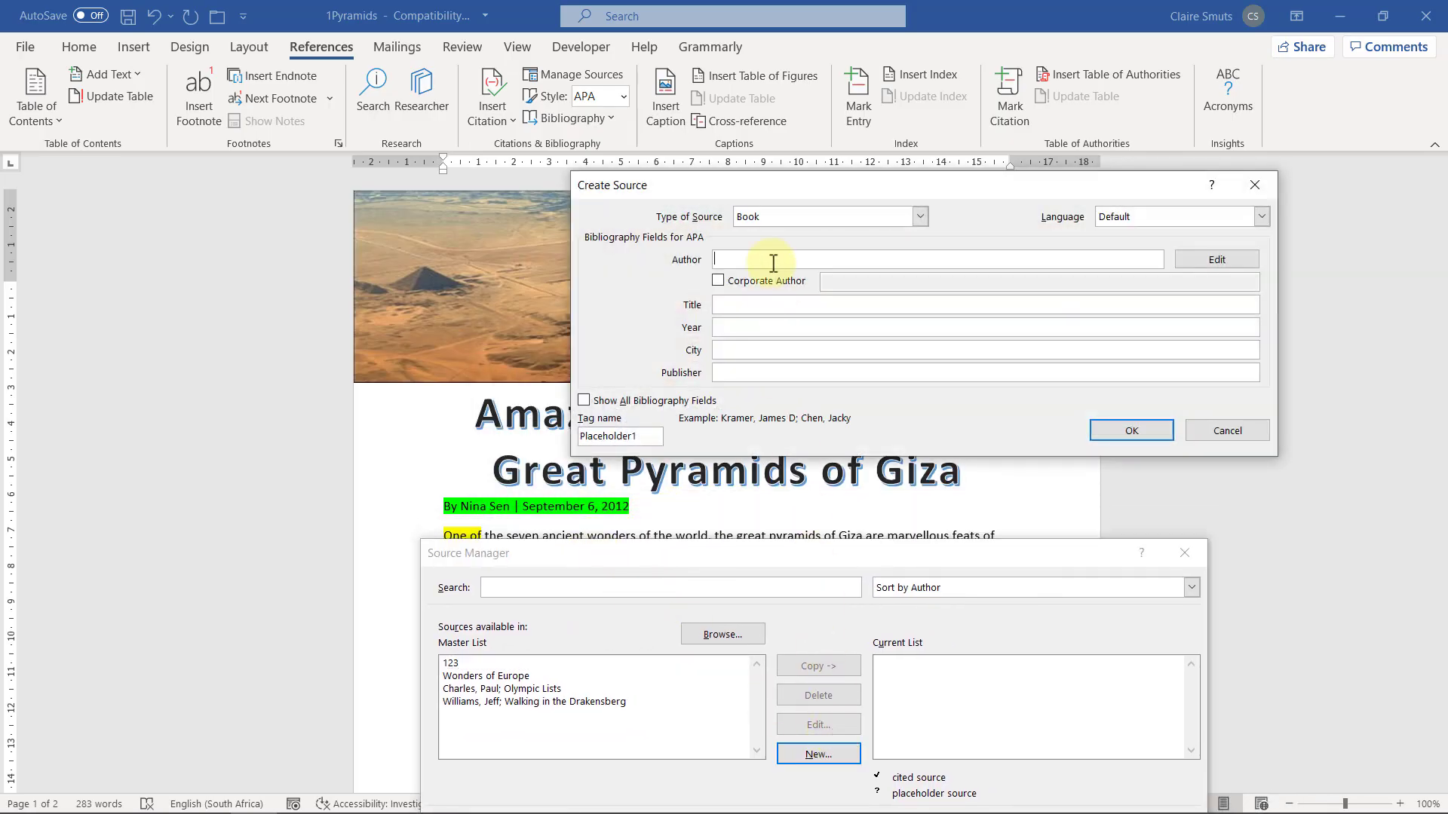
pyautogui.write('Nina Sen')
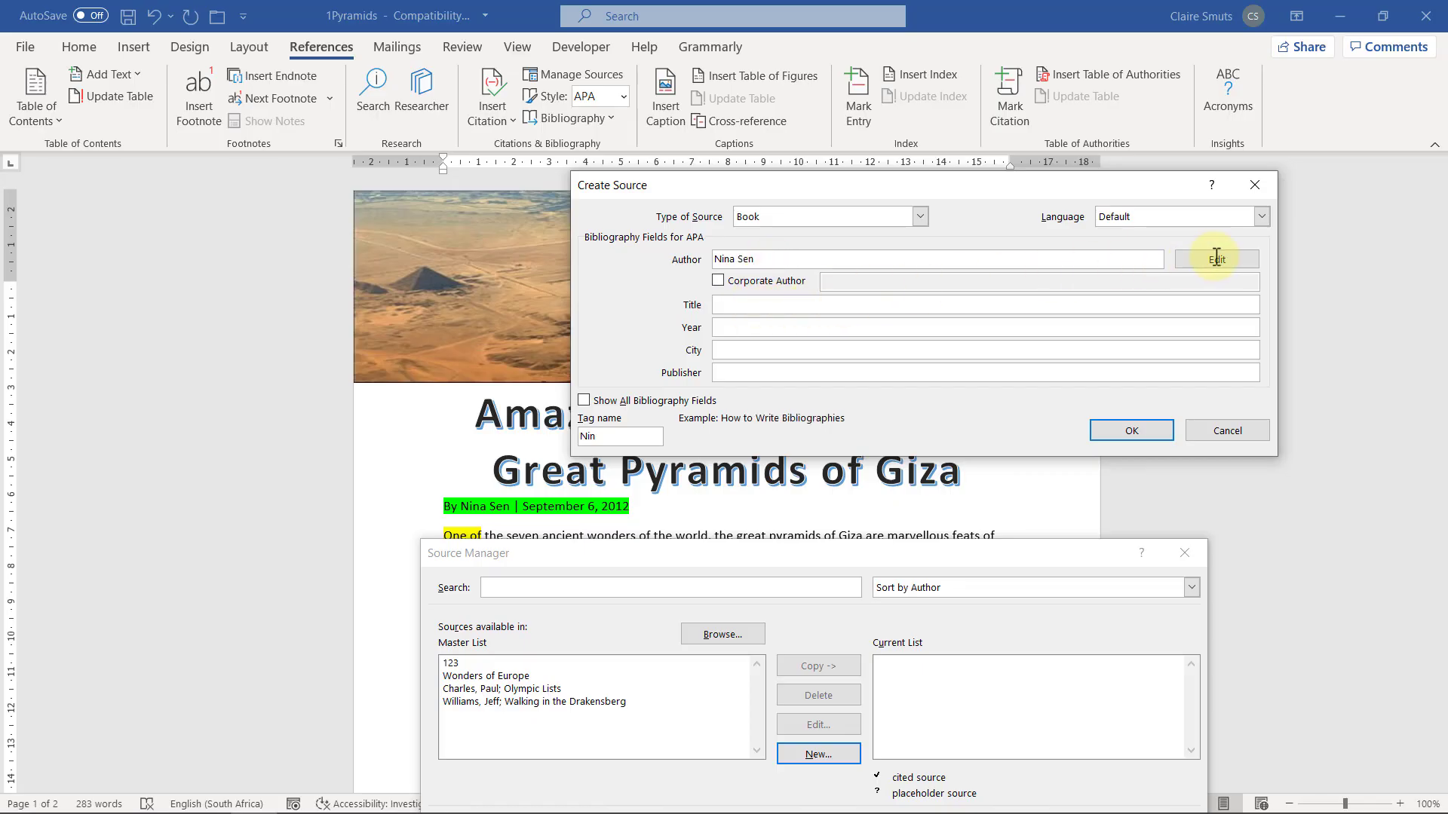
pyautogui.click(1217, 258)
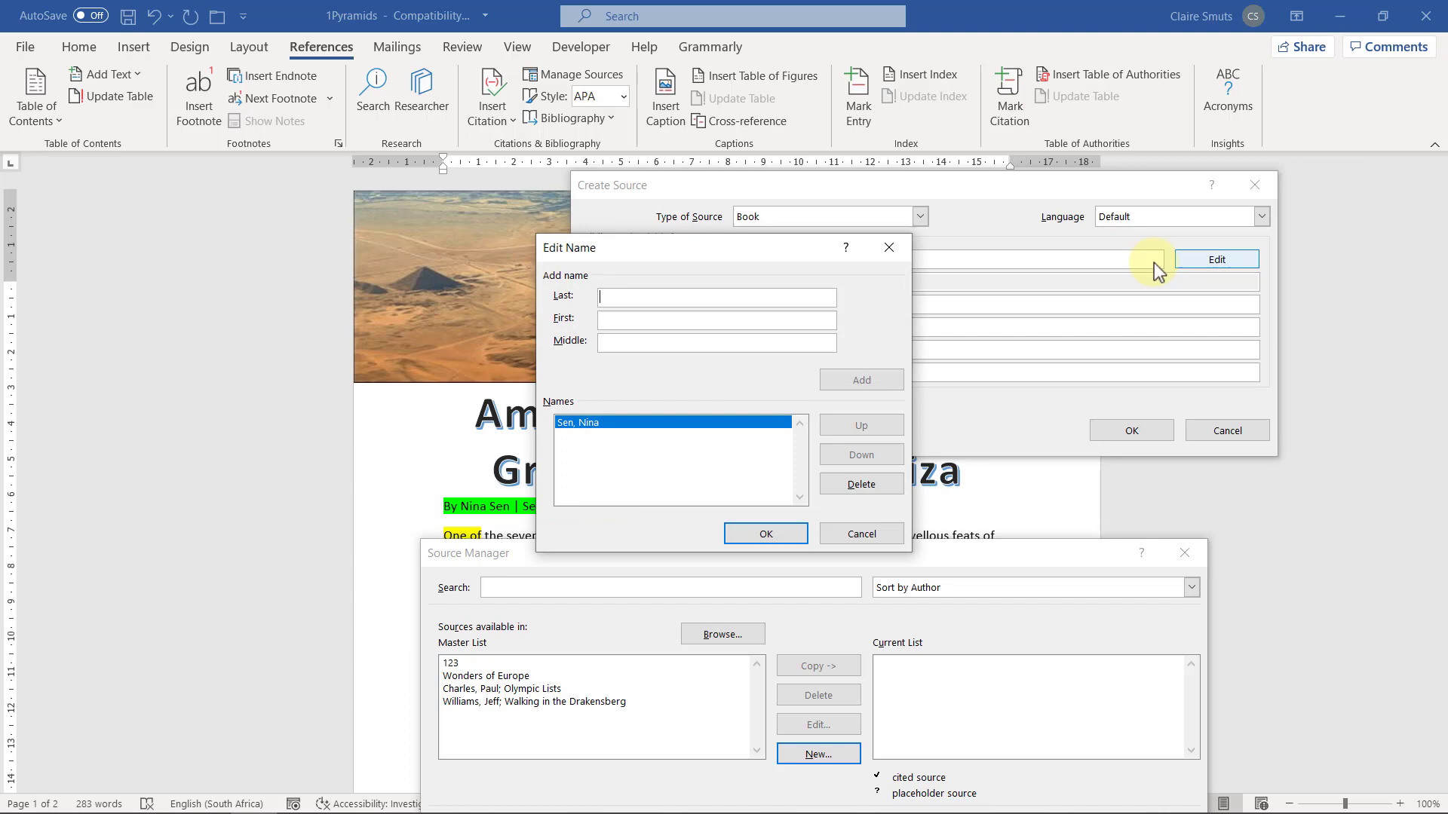
pyautogui.moveTo(609, 274)
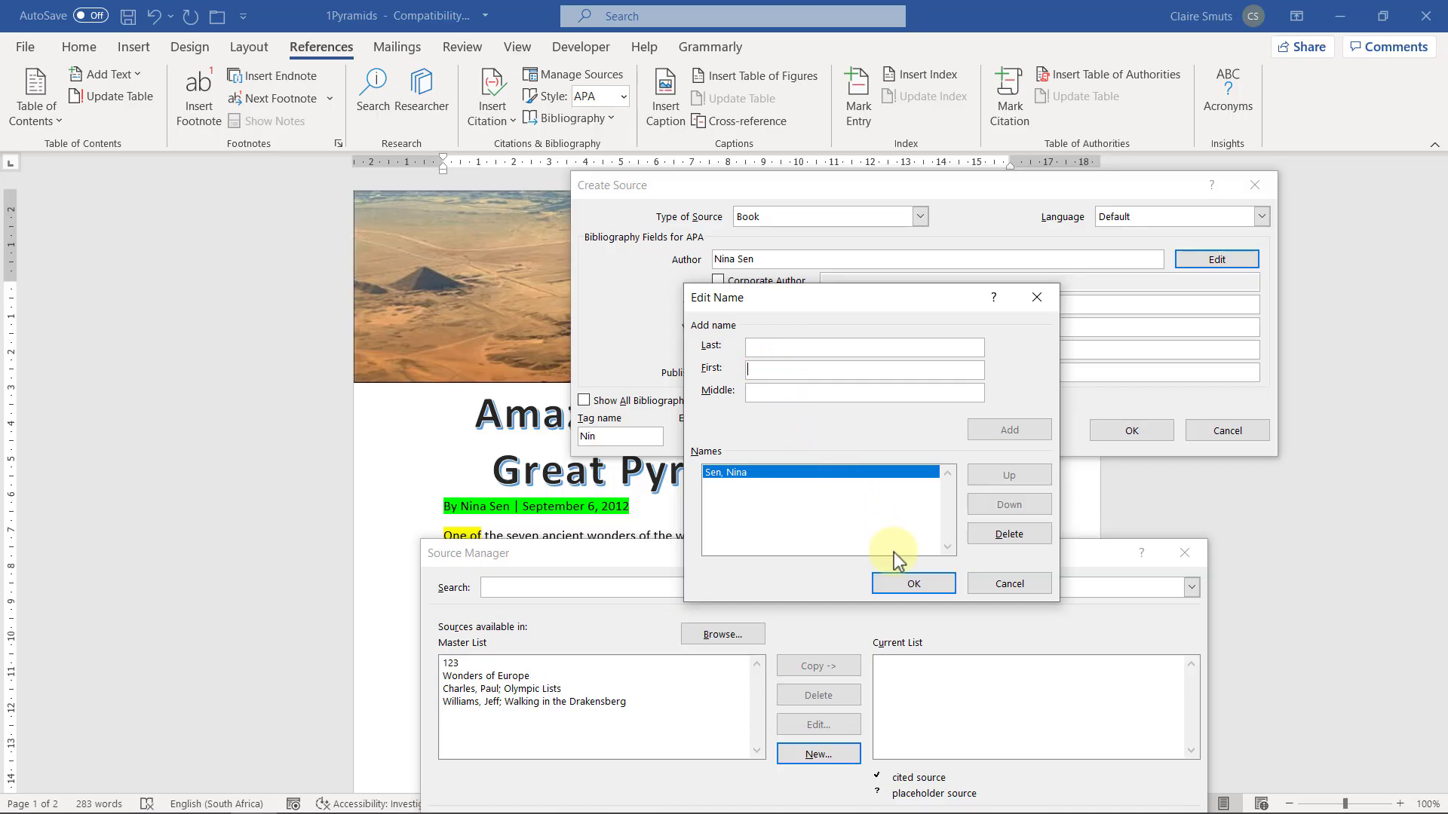
pyautogui.click(912, 582)
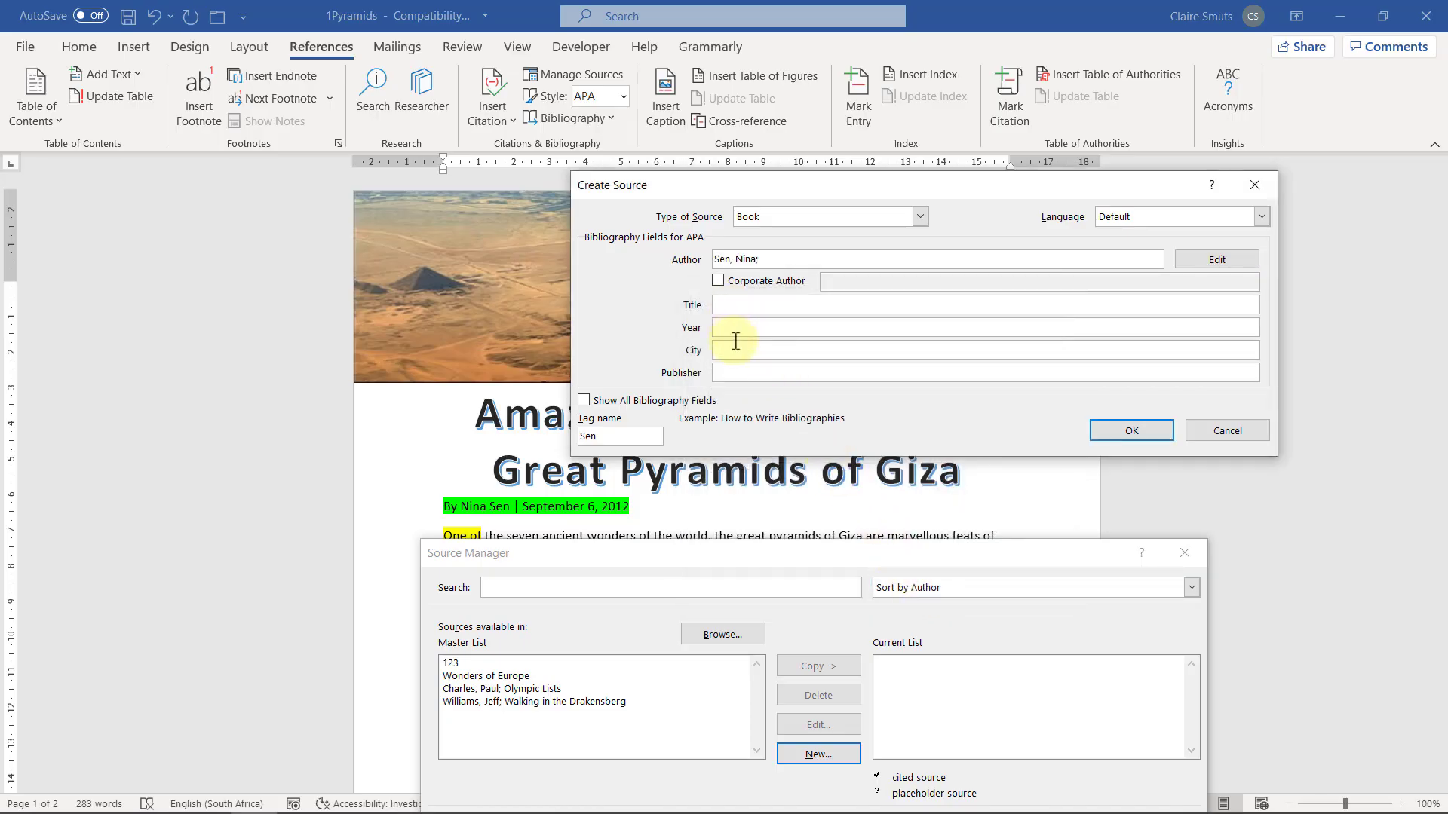
# Set the source type to Web site dated 2012, September 6, and close the source list.
pyautogui.click(918, 216)
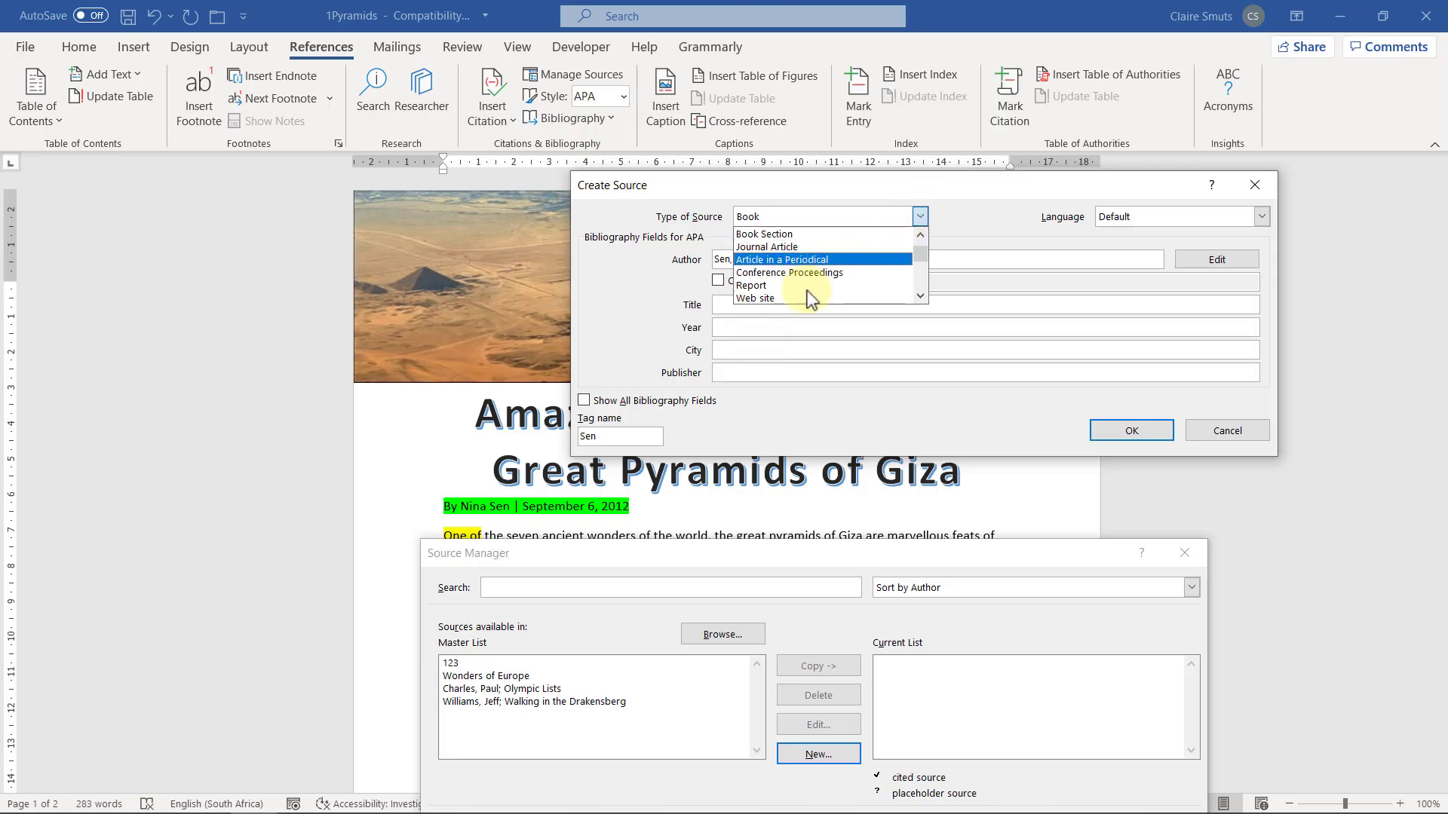
pyautogui.click(756, 297)
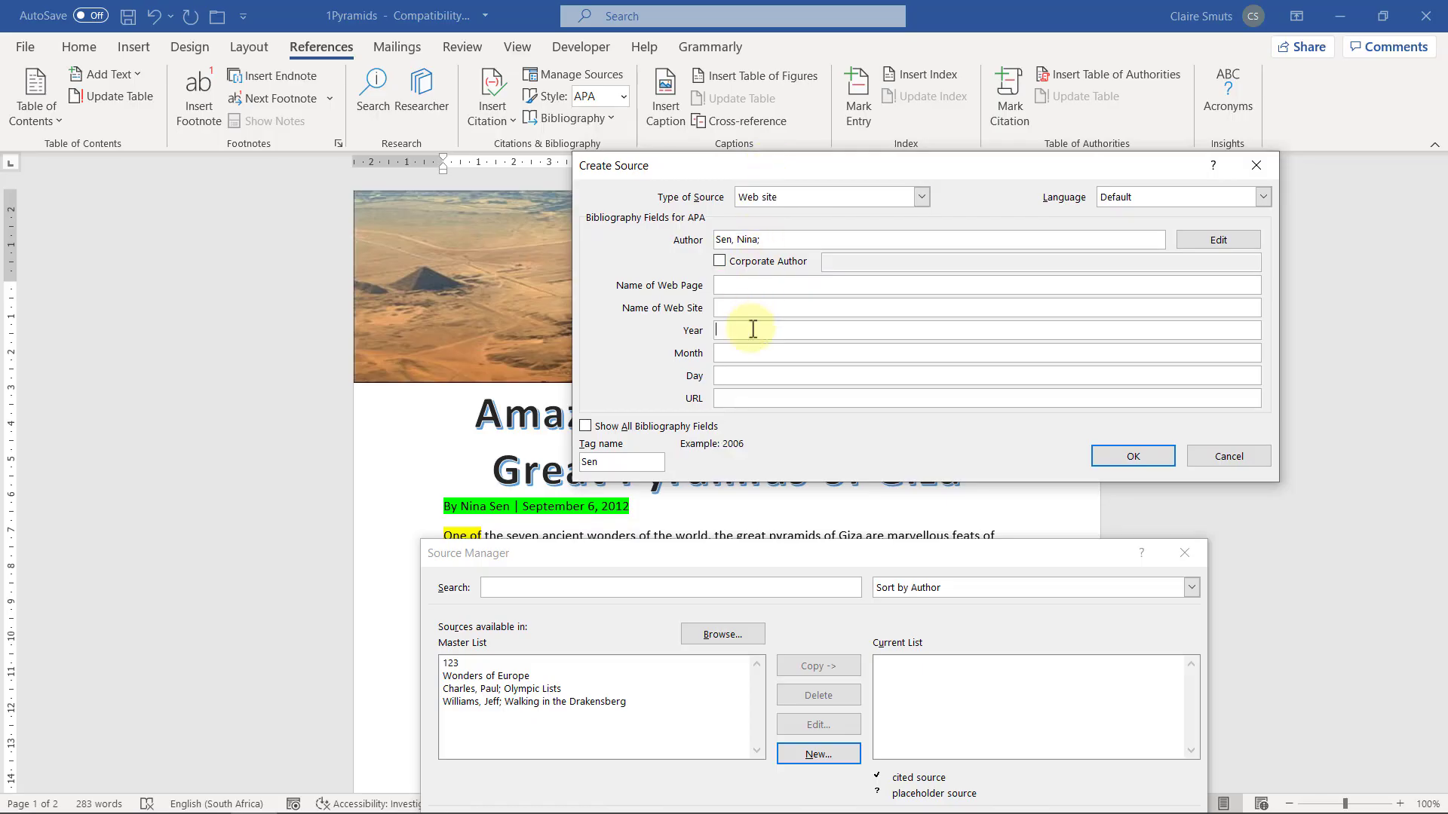
pyautogui.write('2021')
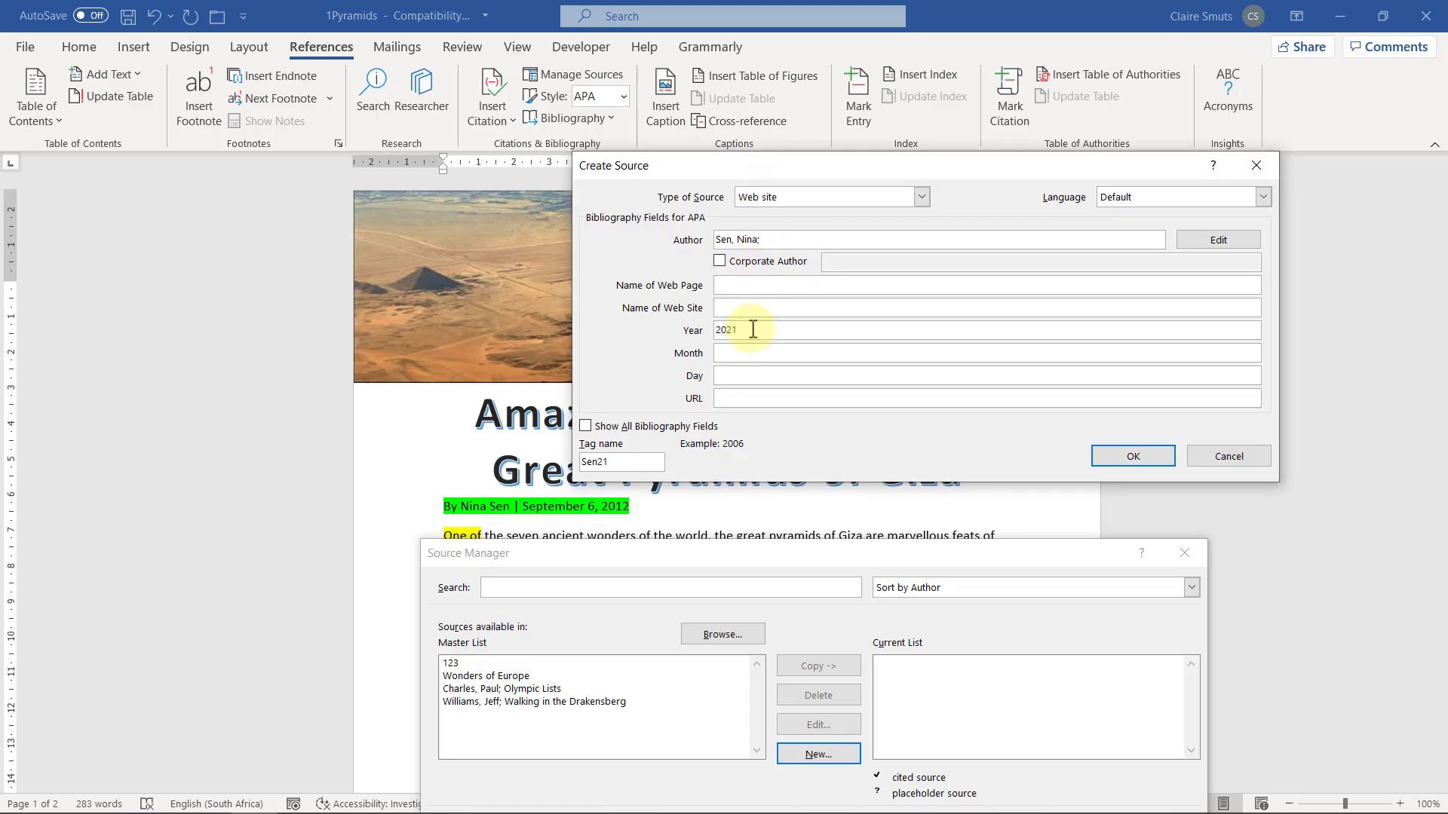
pyautogui.write('2012')
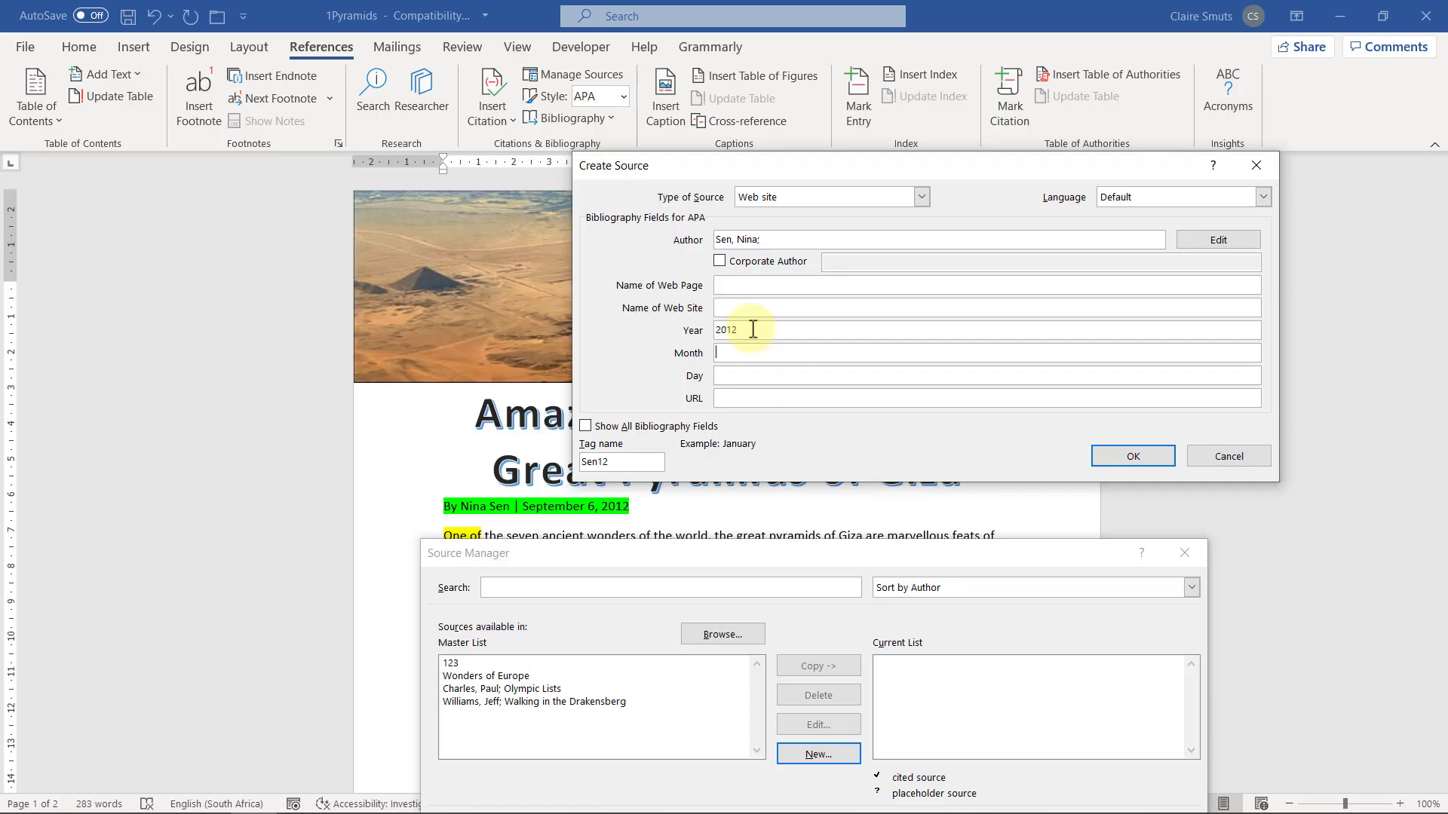
pyautogui.write('September')
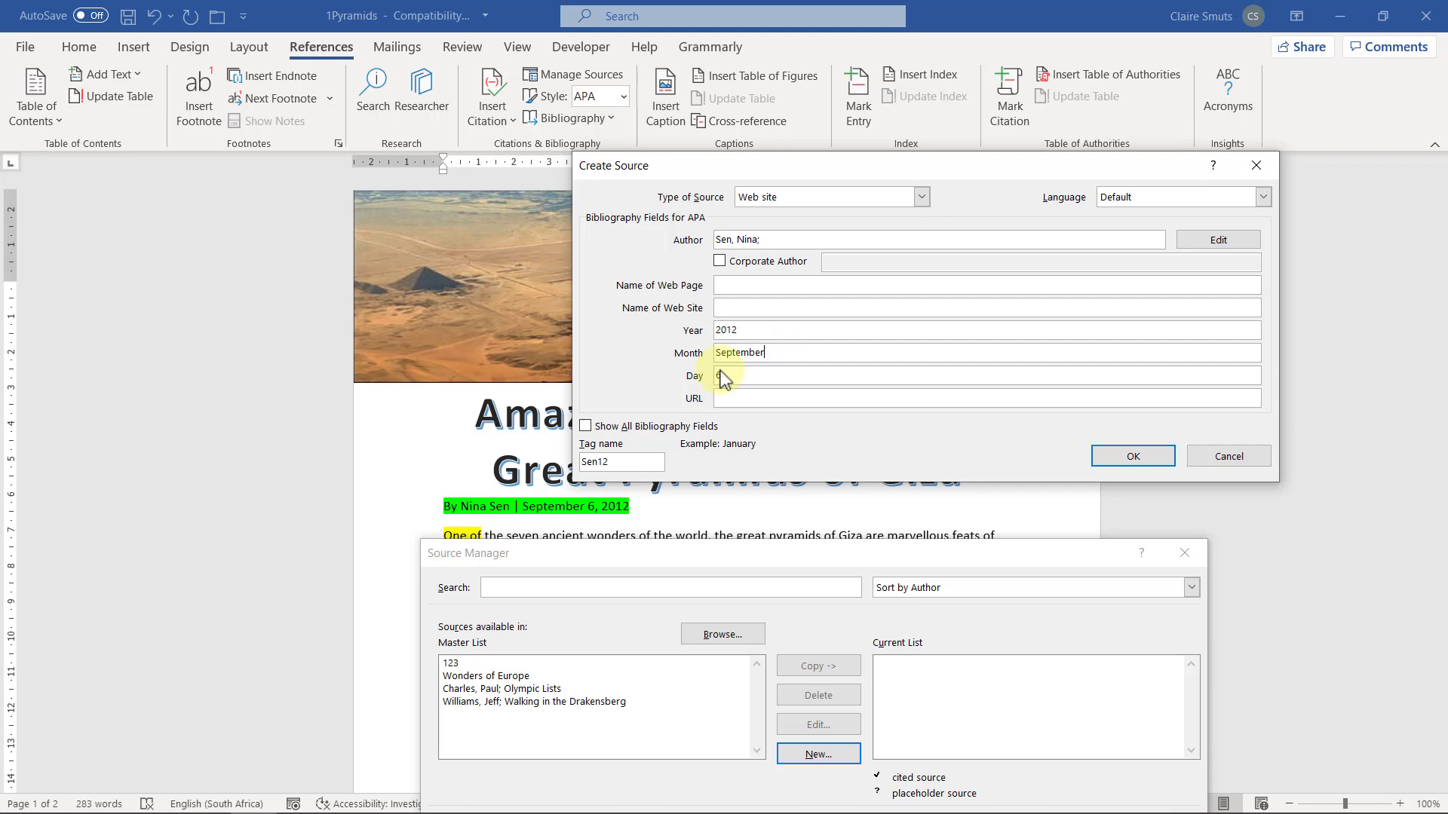
pyautogui.click(1133, 455)
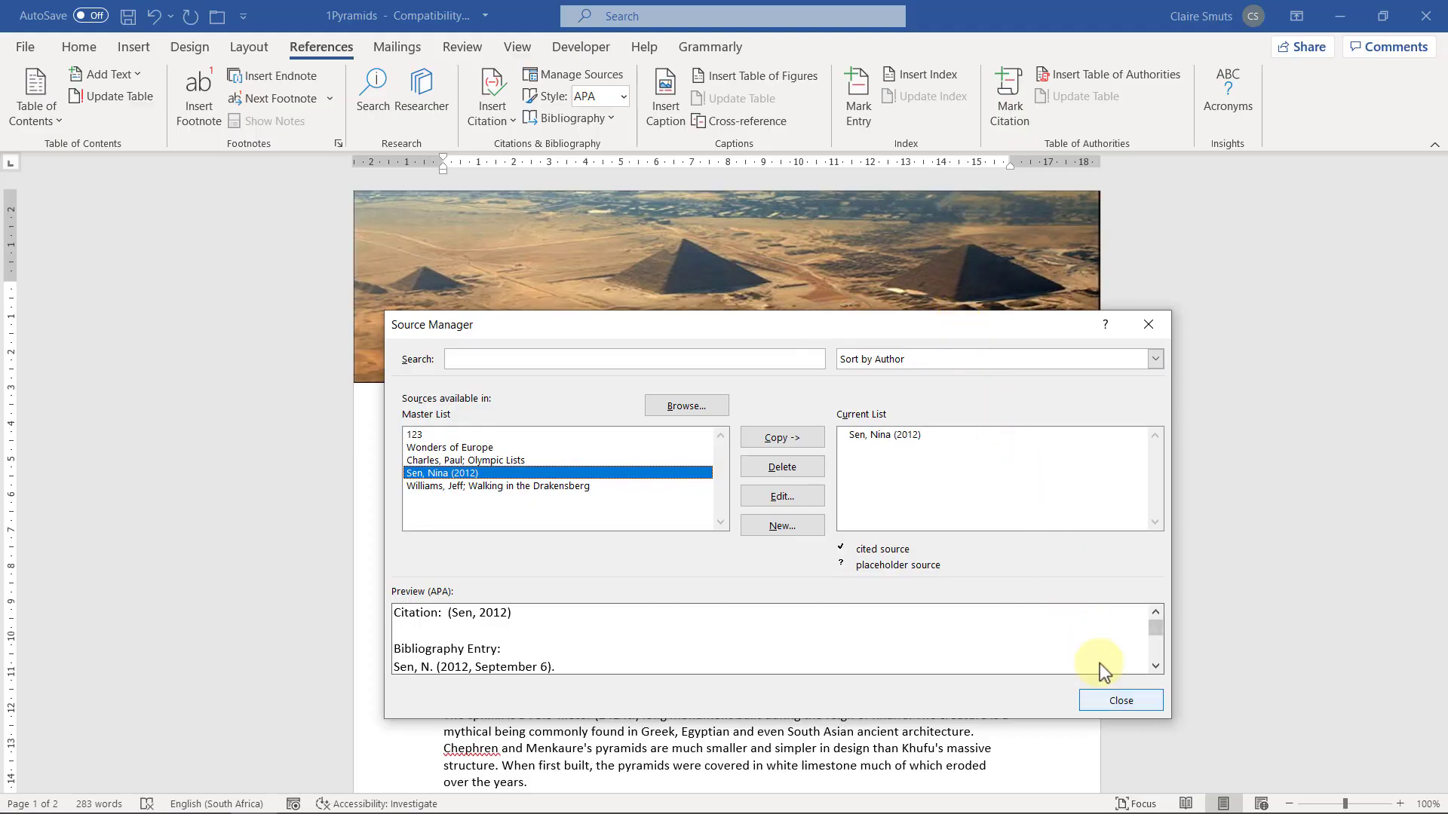
pyautogui.click(1121, 699)
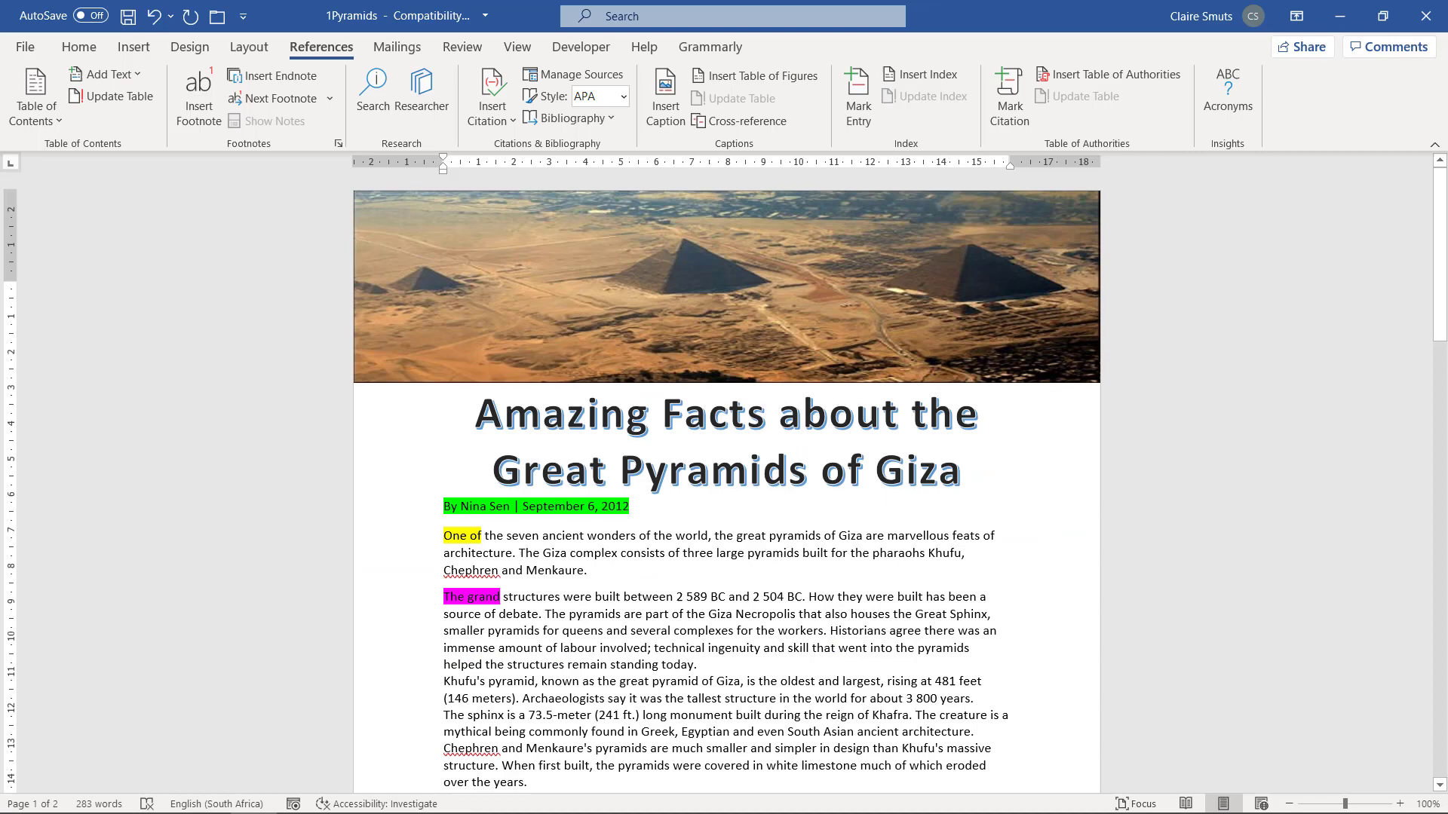
# Show formatting marks and check the spacing mark inside '2 589'.
pyautogui.click(78, 47)
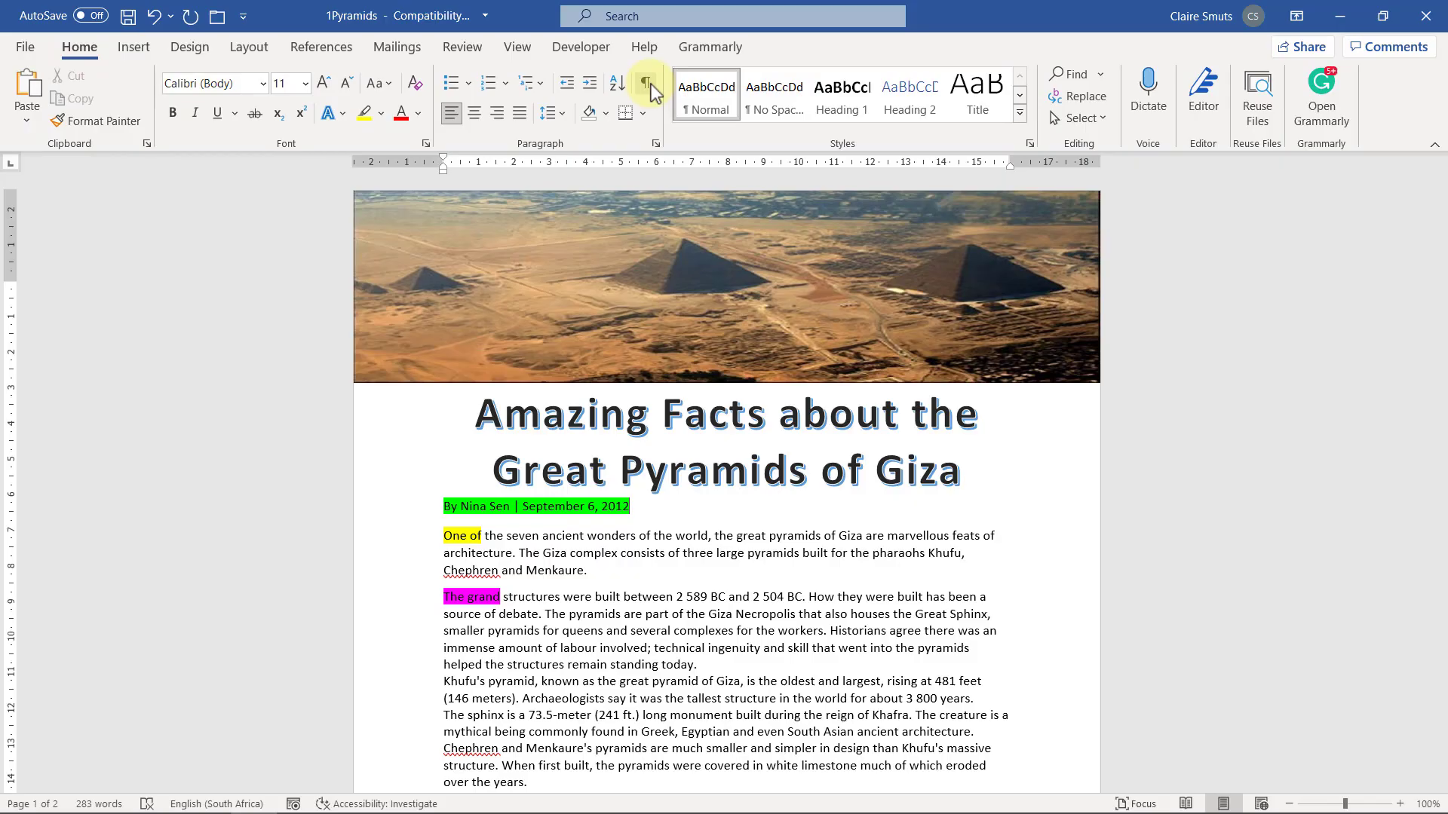
pyautogui.click(647, 83)
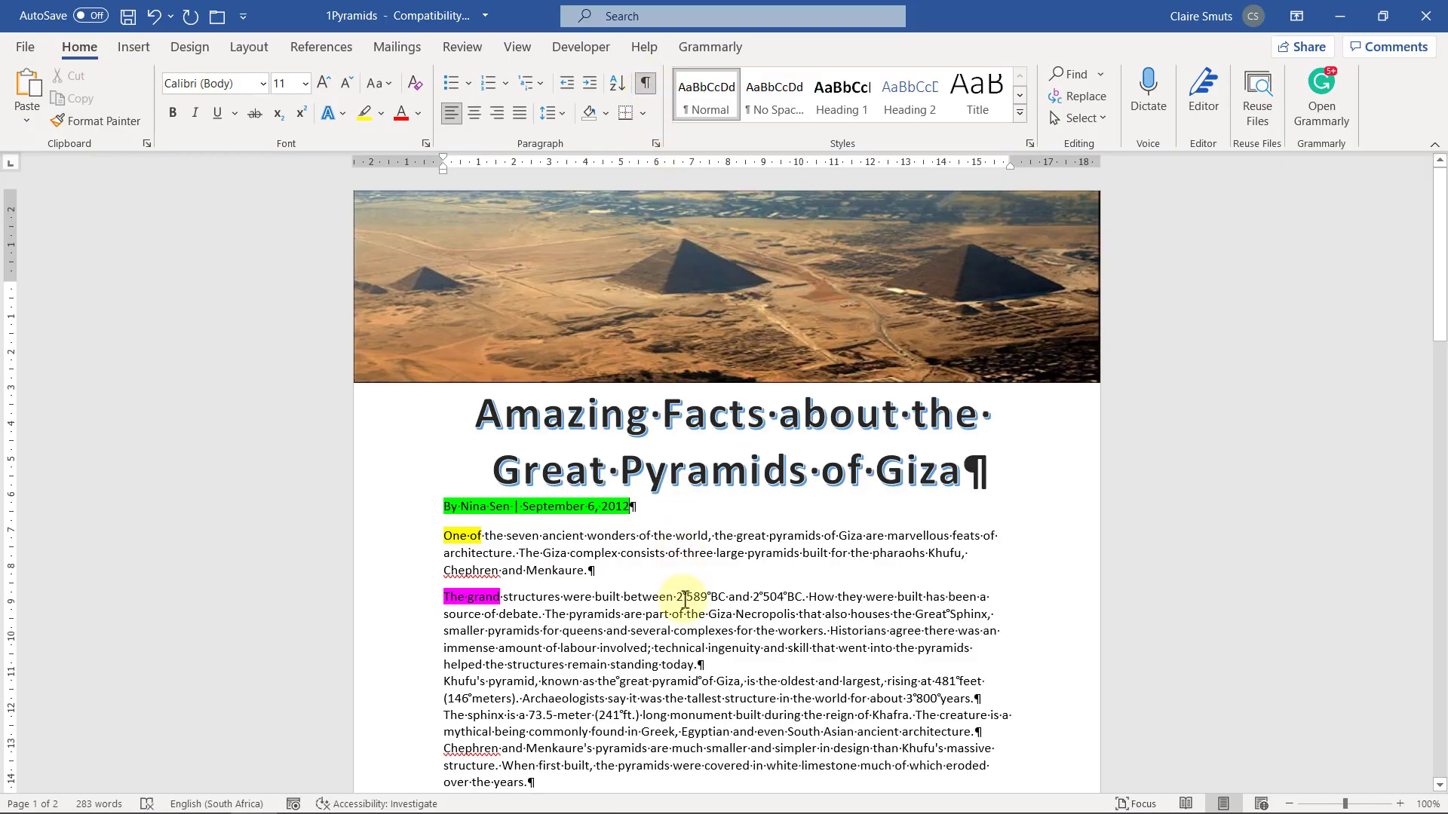
pyautogui.click(710, 613)
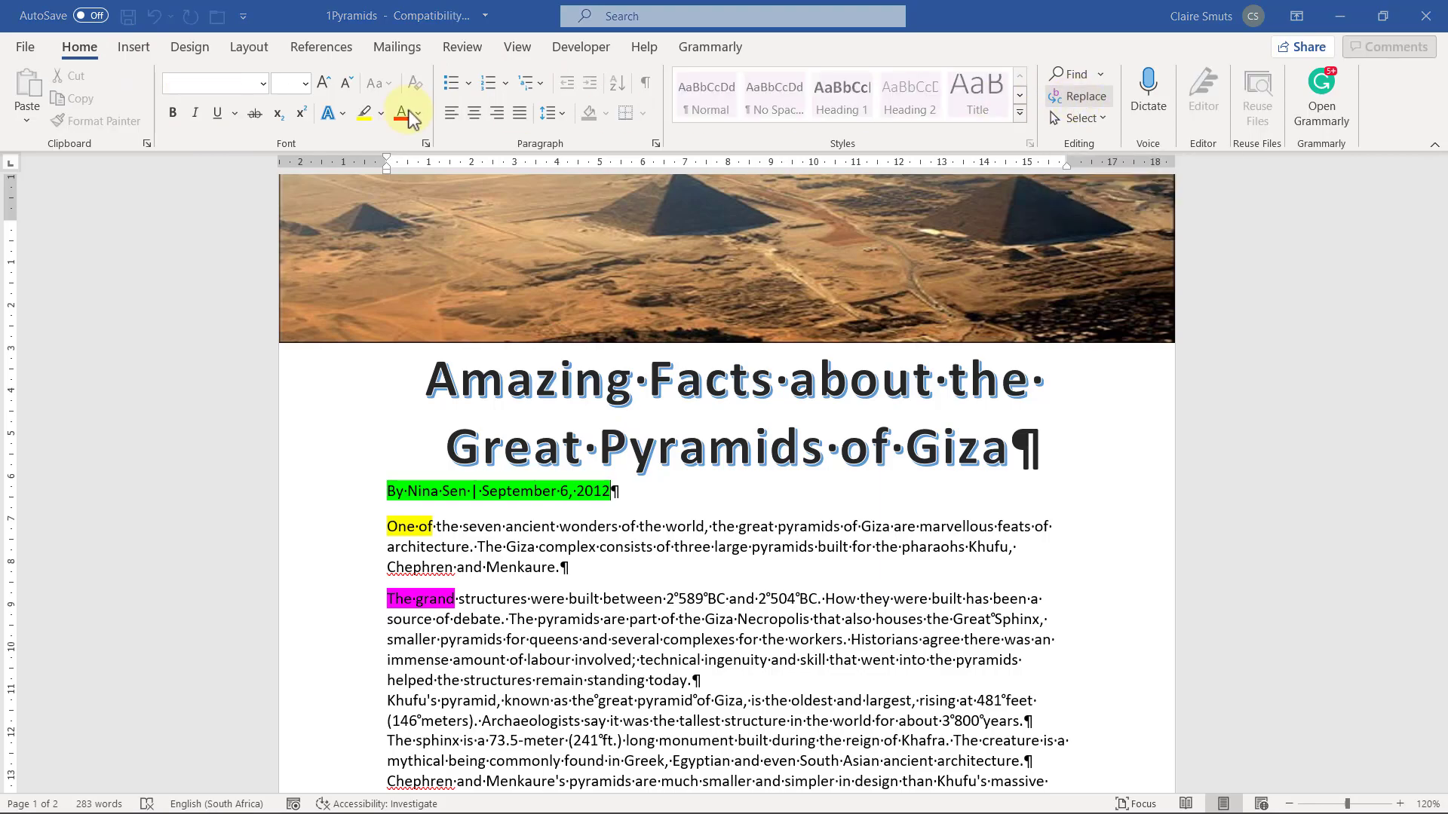
# Replace all 14 non-breaking spaces (^s) with ordinary spaces via Replace All.
pyautogui.click(1077, 97)
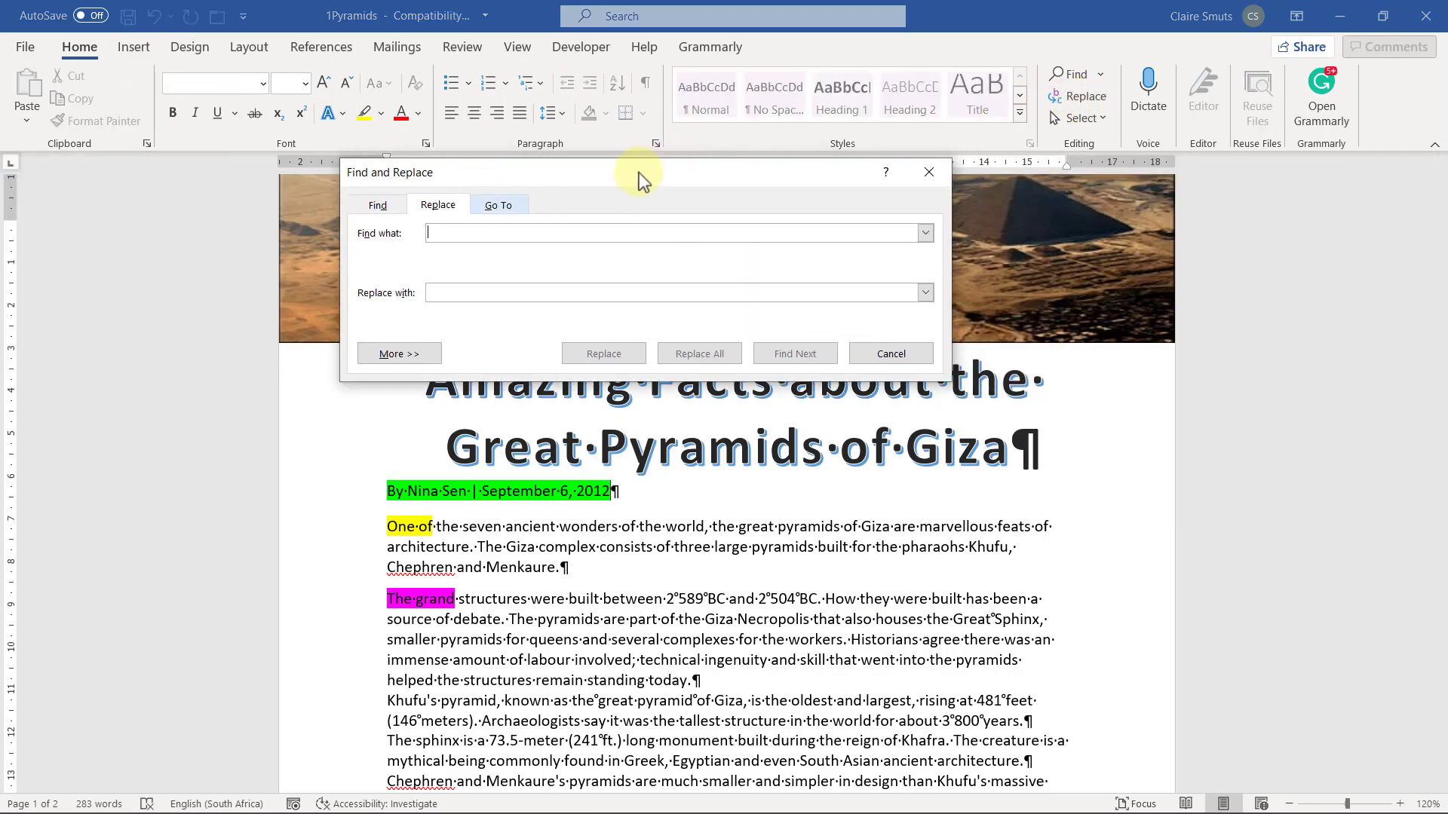
pyautogui.click(398, 353)
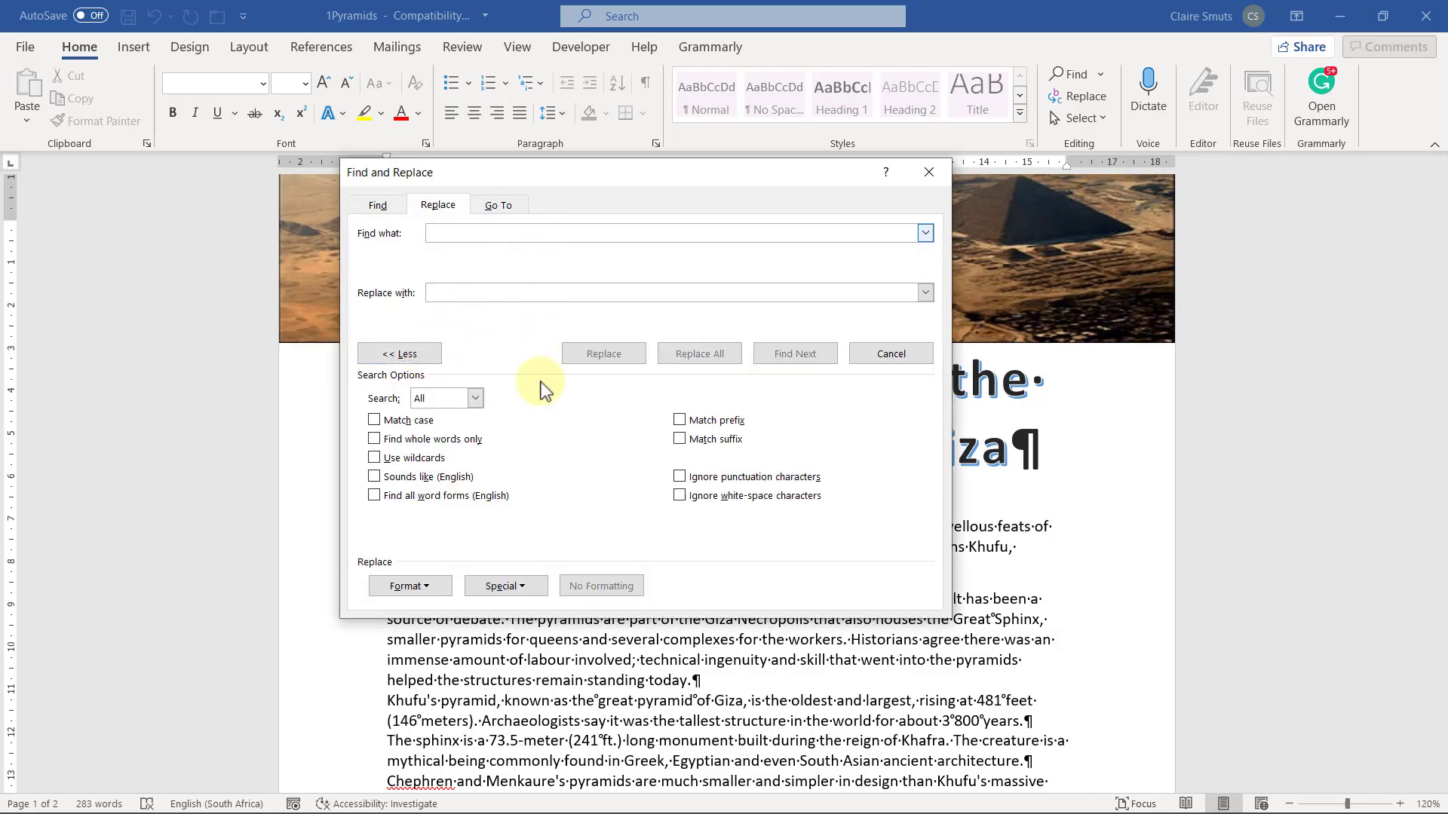
pyautogui.click(500, 585)
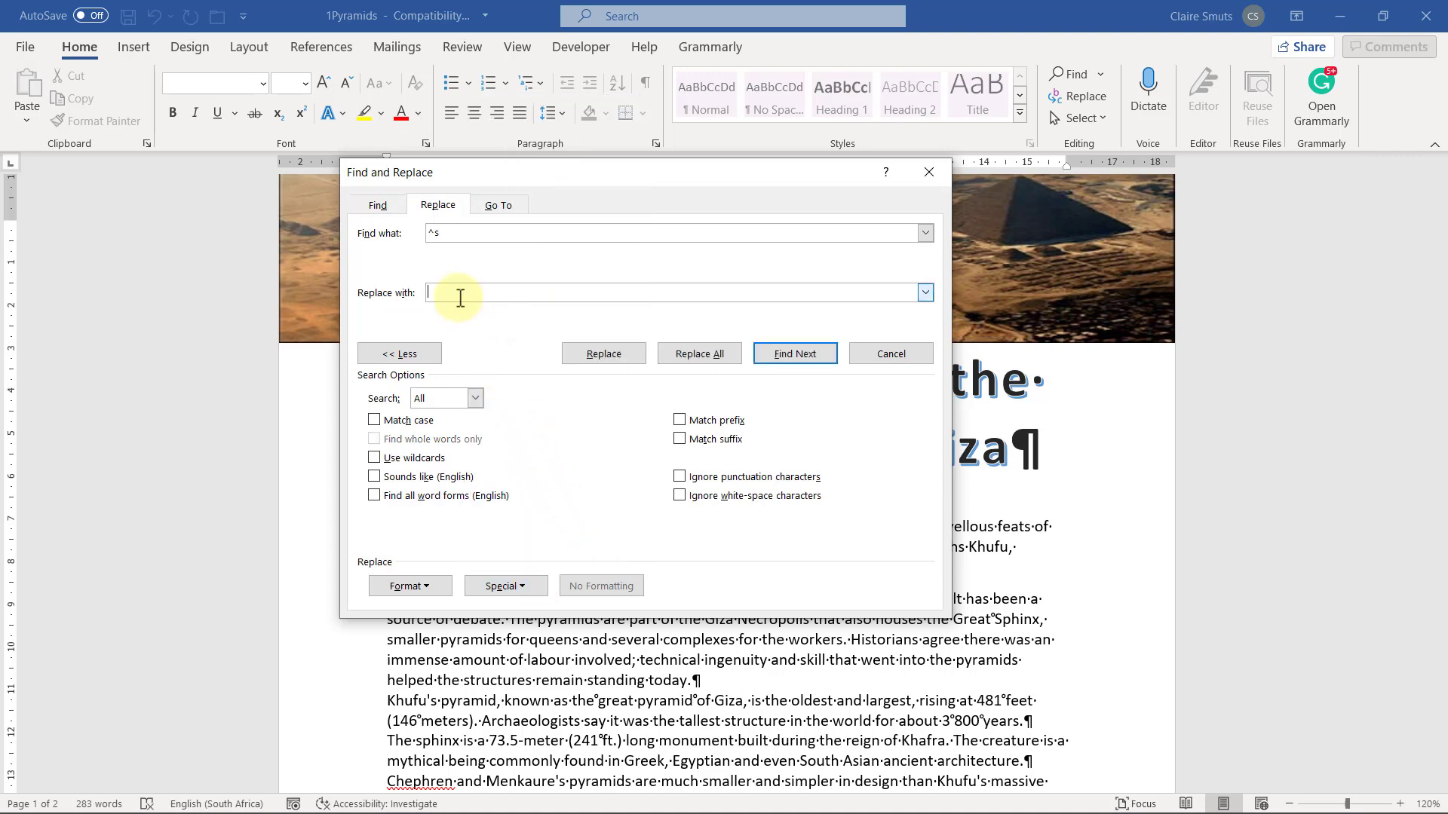
pyautogui.click(503, 585)
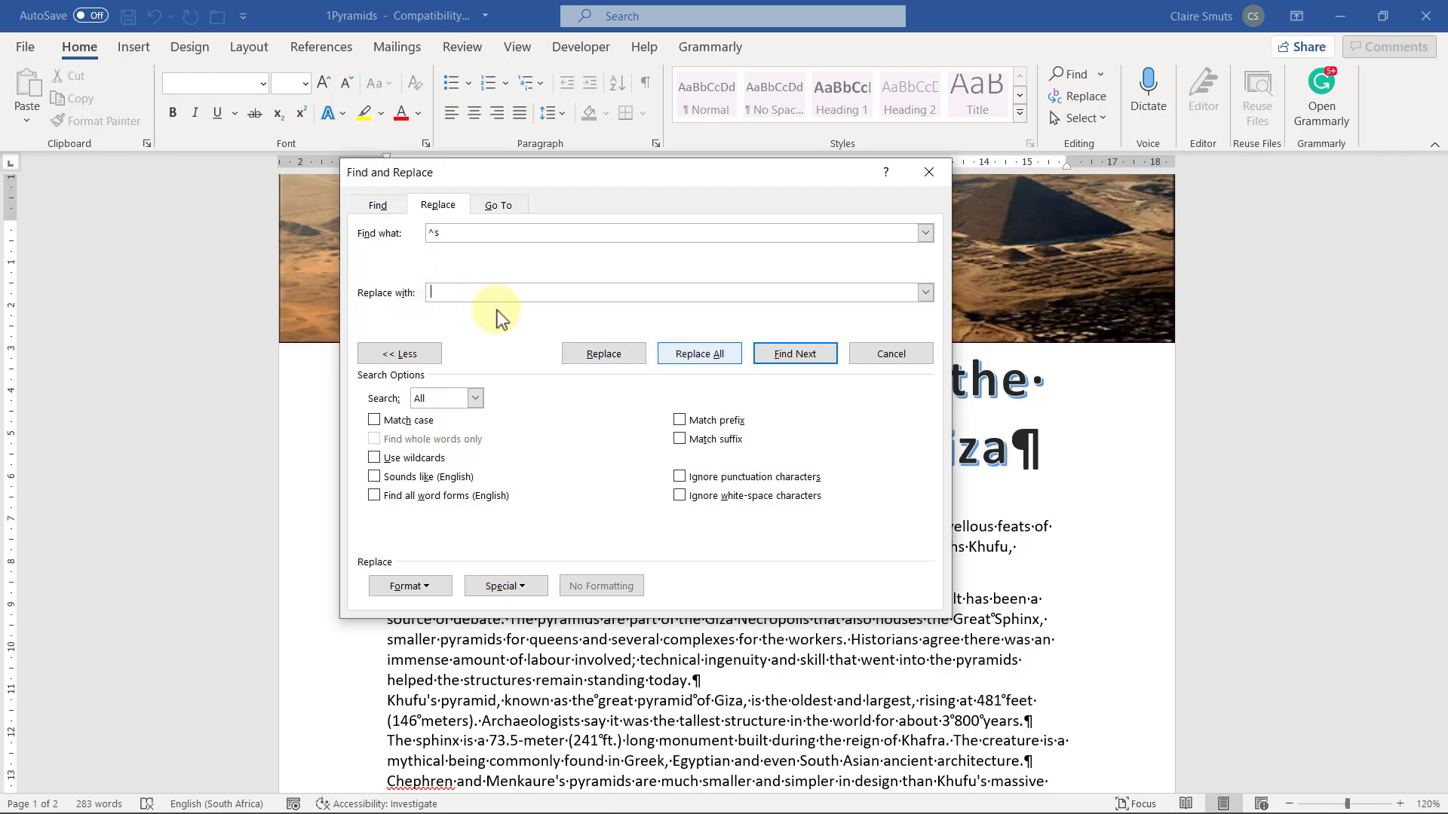
pyautogui.click(698, 353)
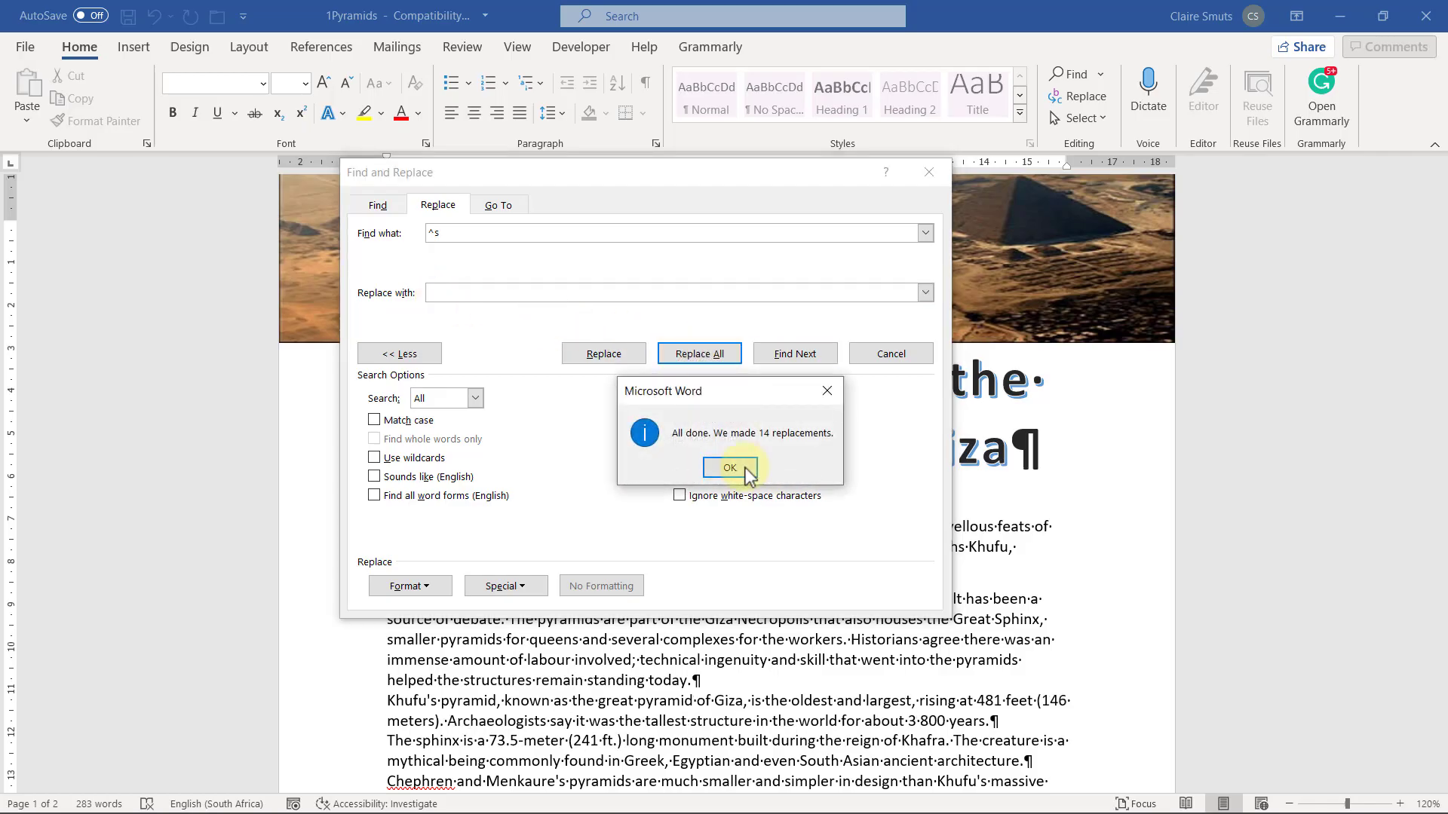
pyautogui.click(728, 468)
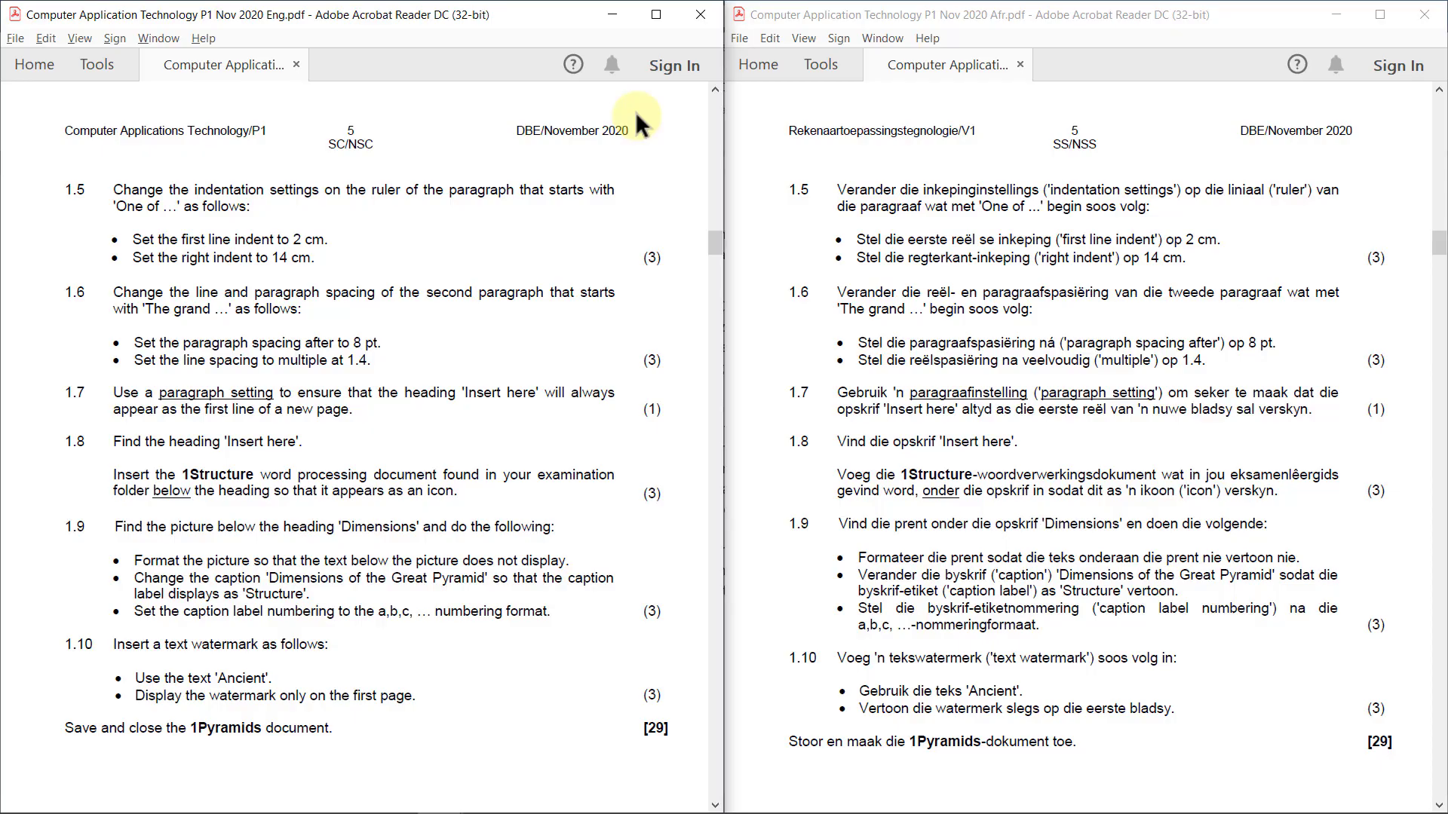
pyautogui.moveTo(630, 126)
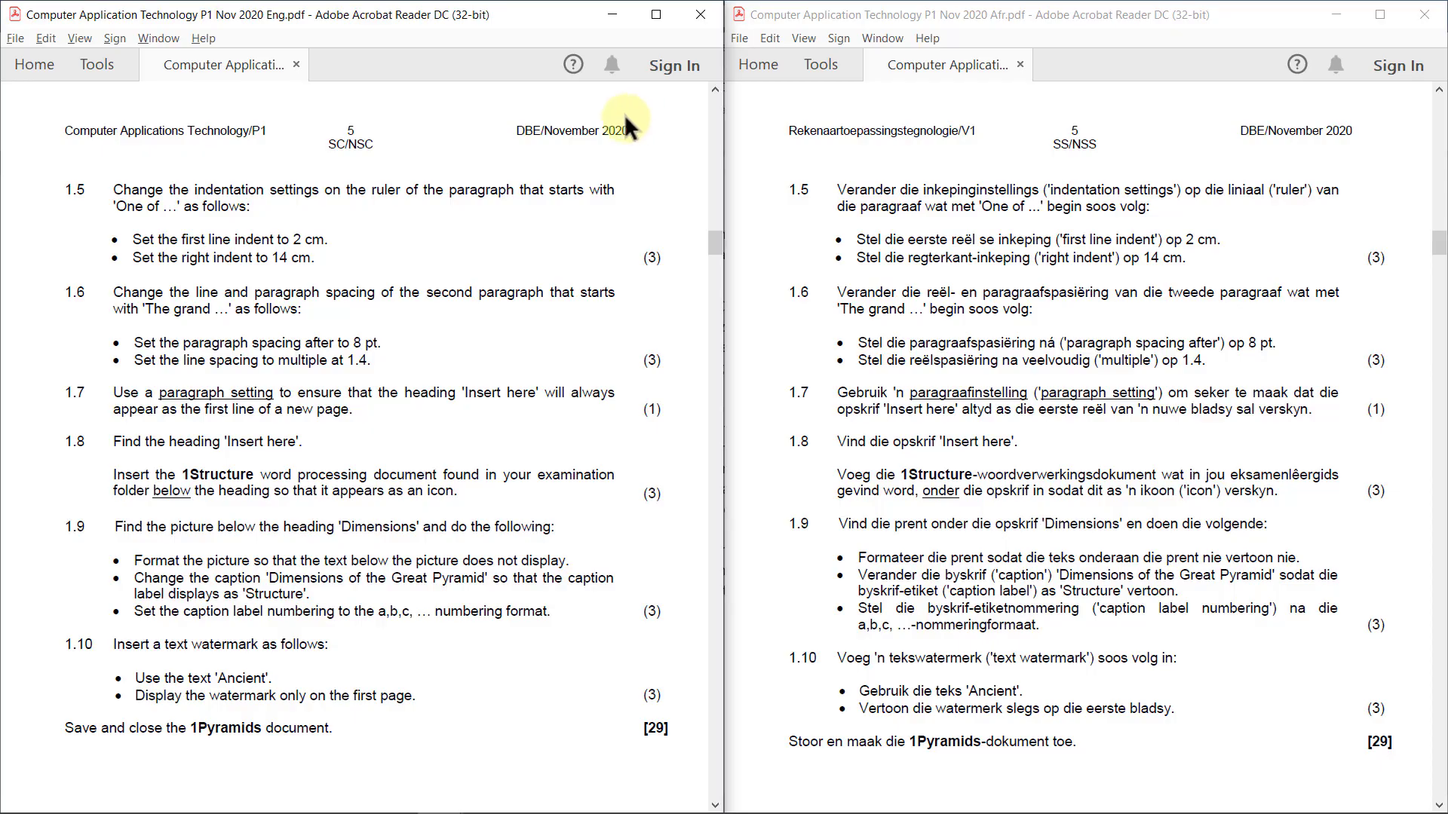
pyautogui.moveTo(324, 190); pyautogui.dragTo(422, 190)
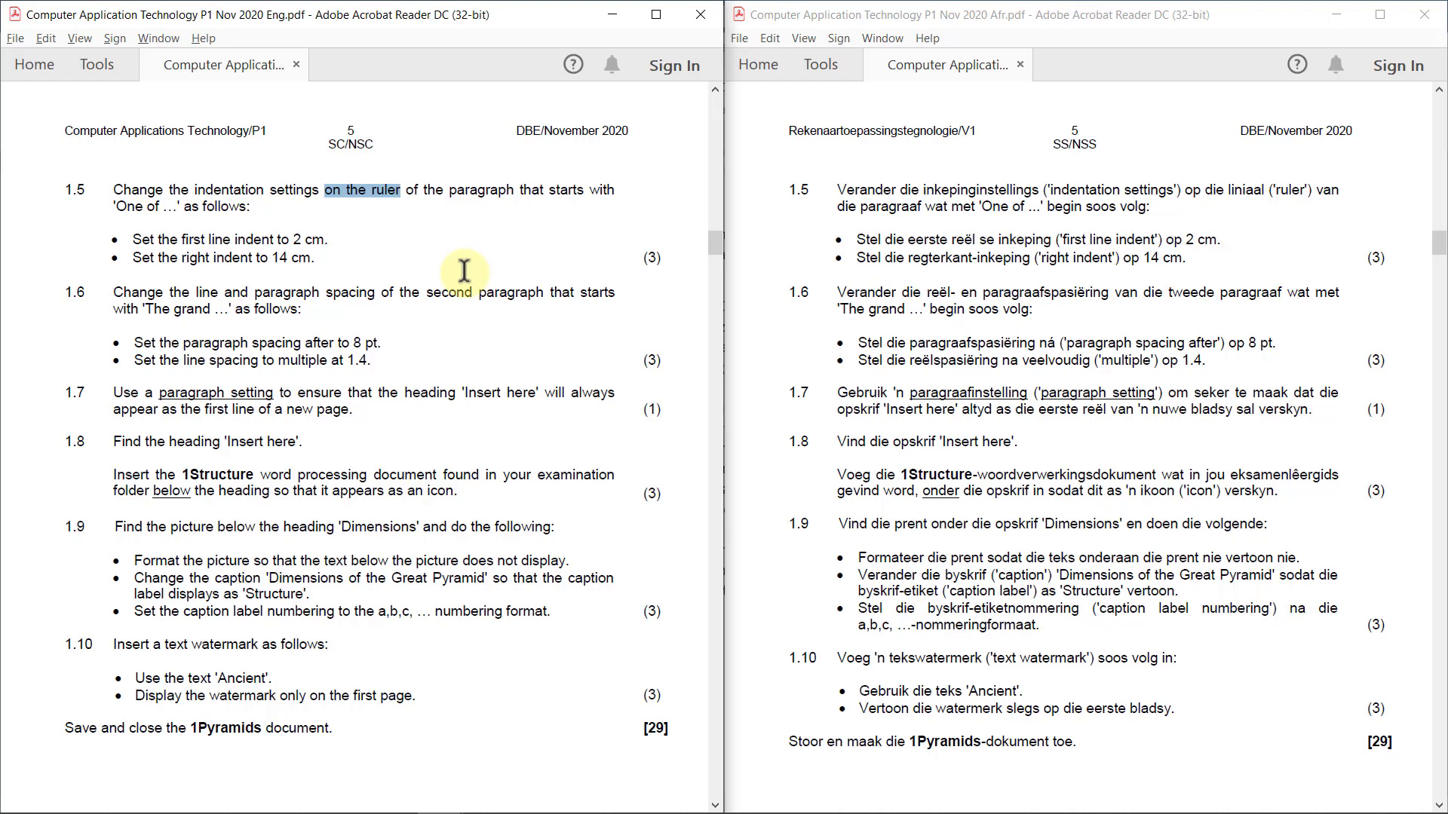
pyautogui.moveTo(469, 283)
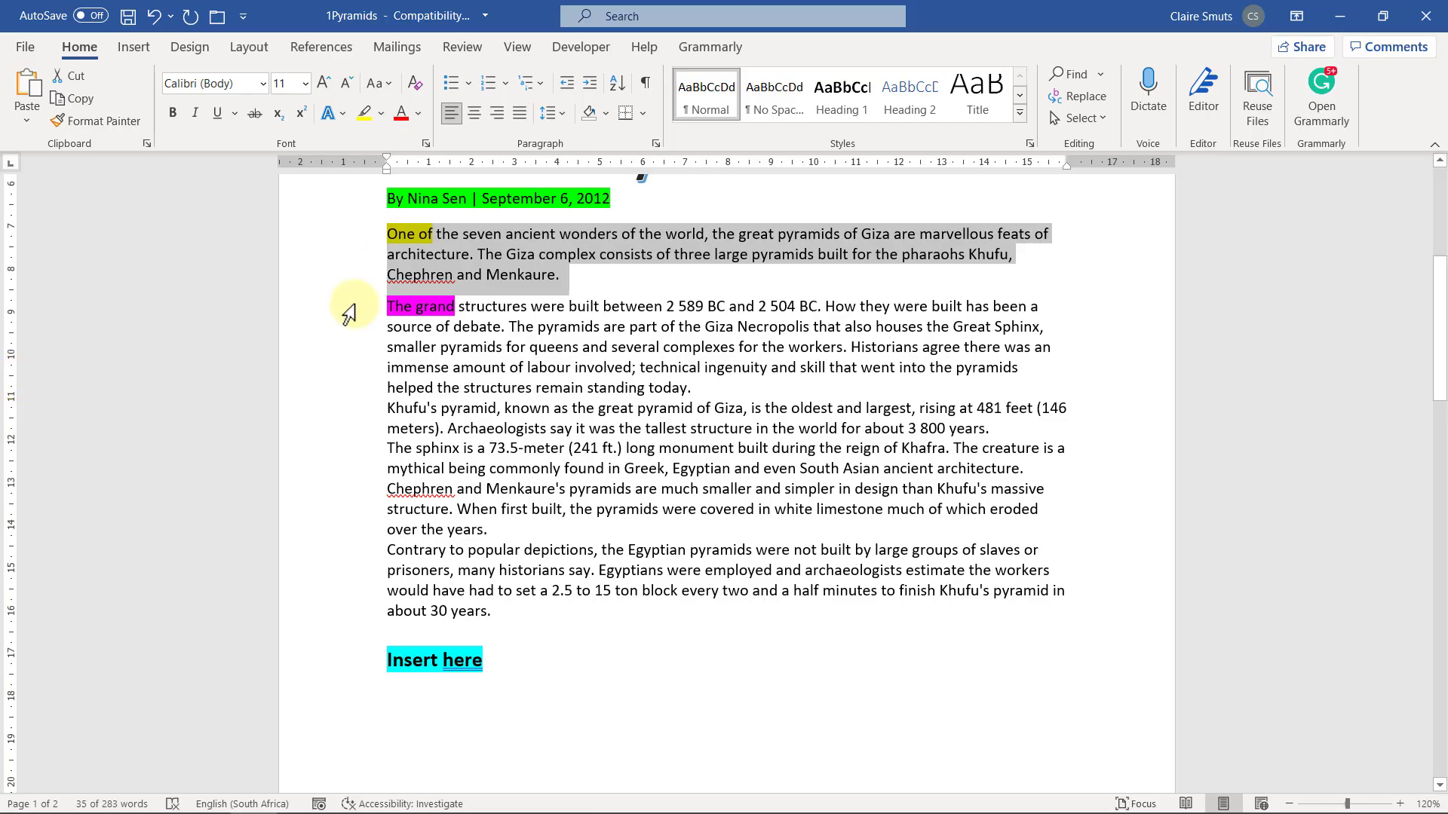
pyautogui.moveTo(388, 174)
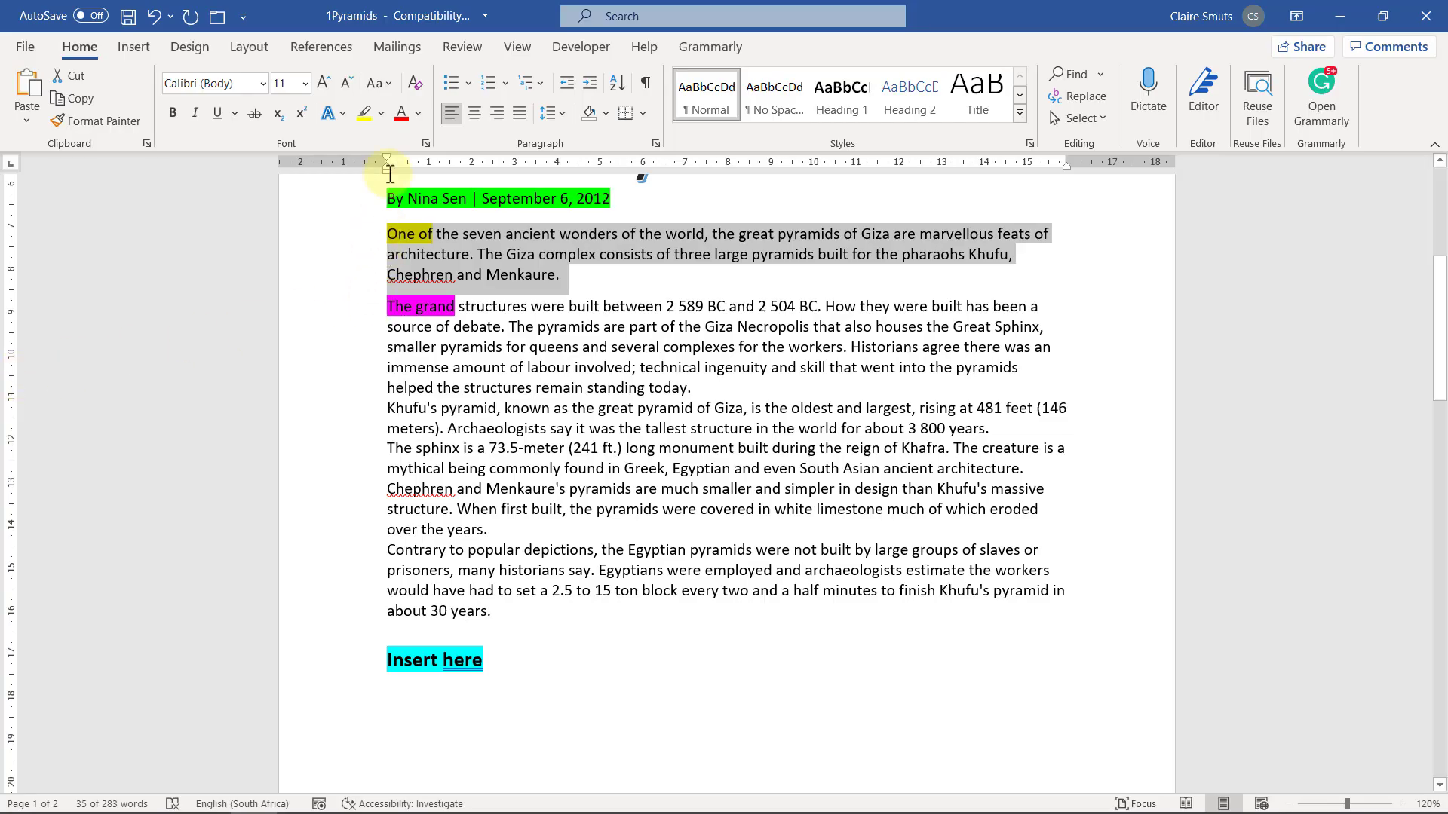
pyautogui.moveTo(388, 166)
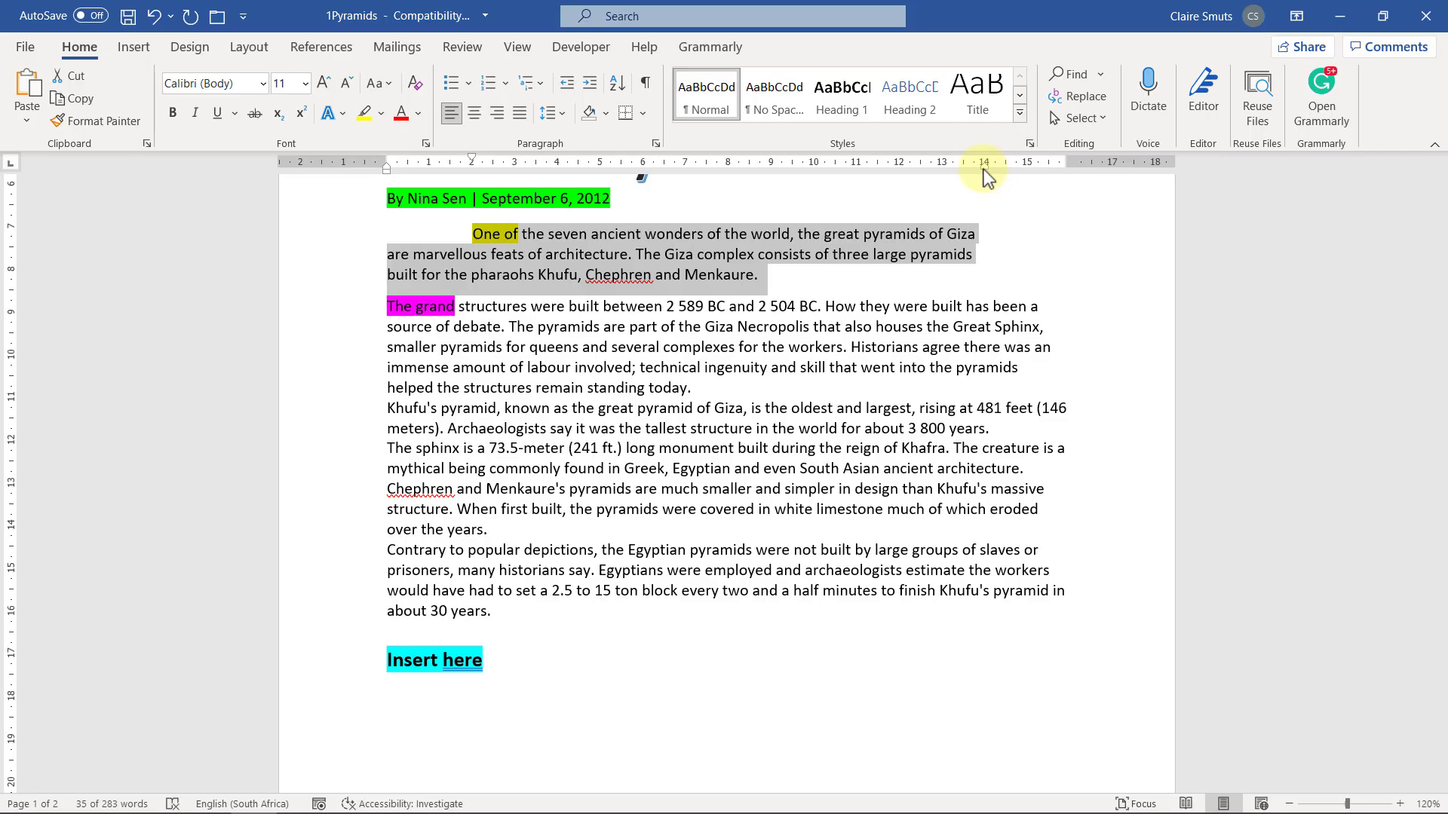
pyautogui.moveTo(656, 148)
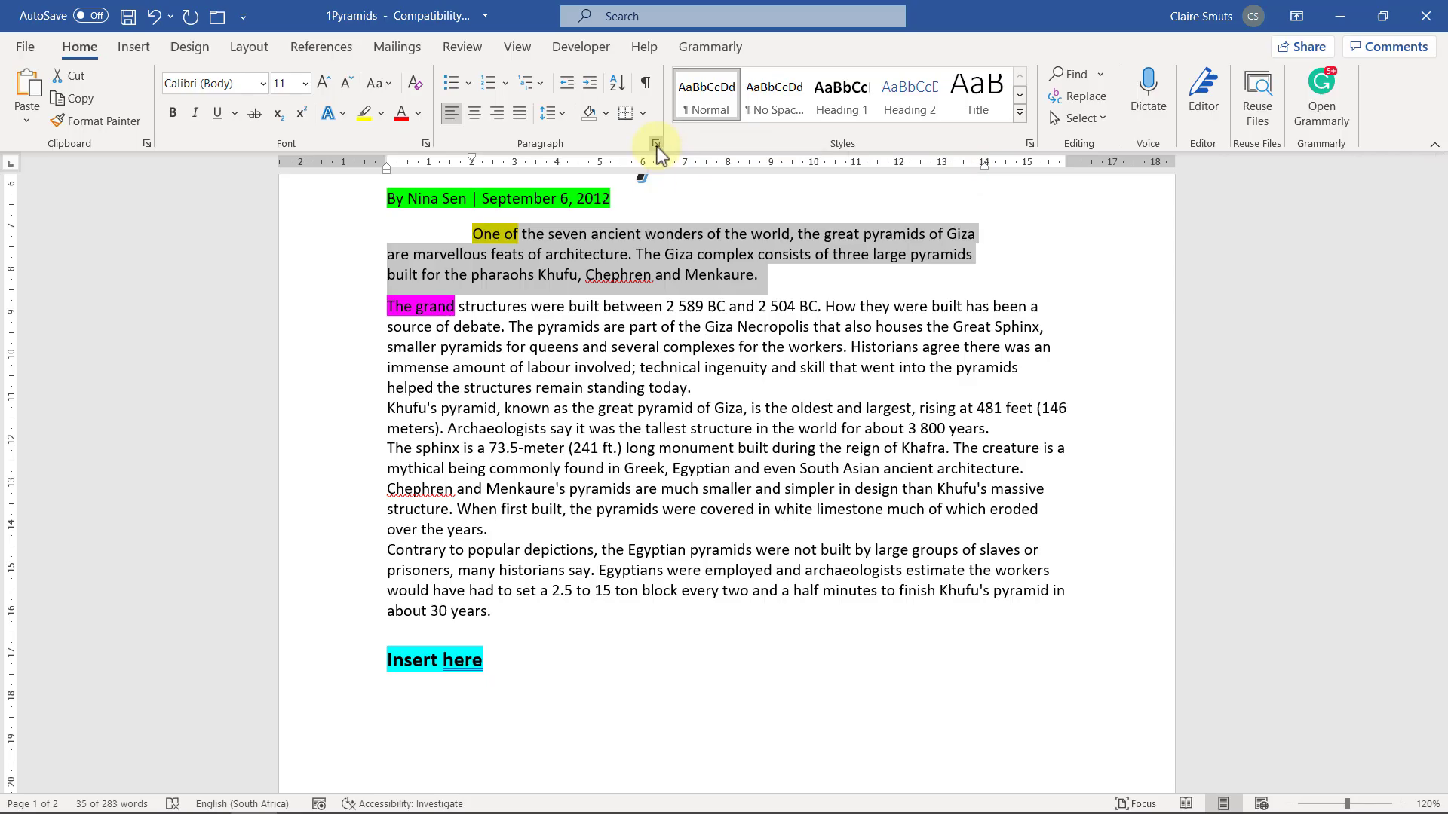
# Confirm the 2 cm first-line and 14 cm right indents in the Paragraph dialog.
pyautogui.click(658, 144)
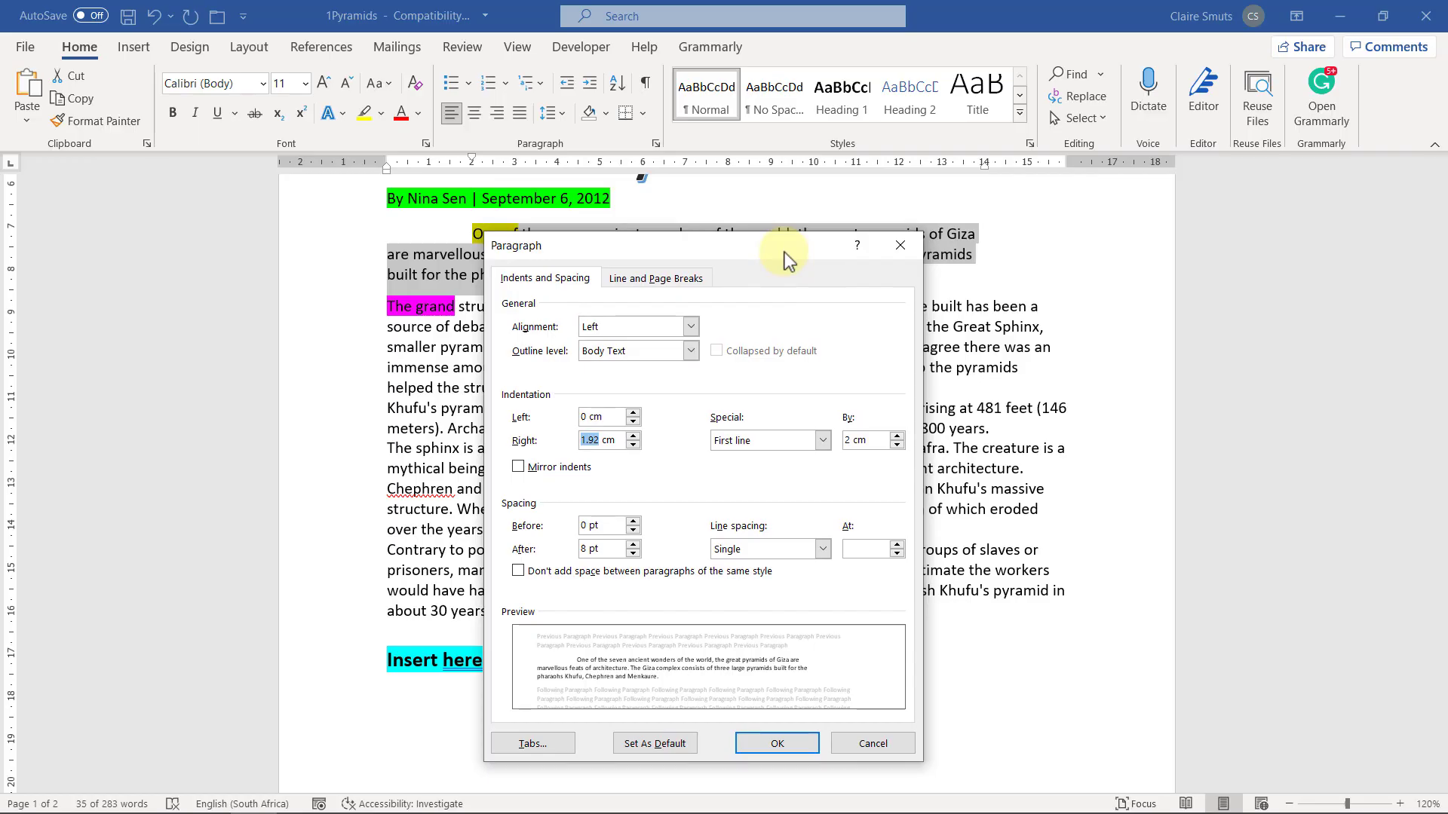
pyautogui.moveTo(1015, 153)
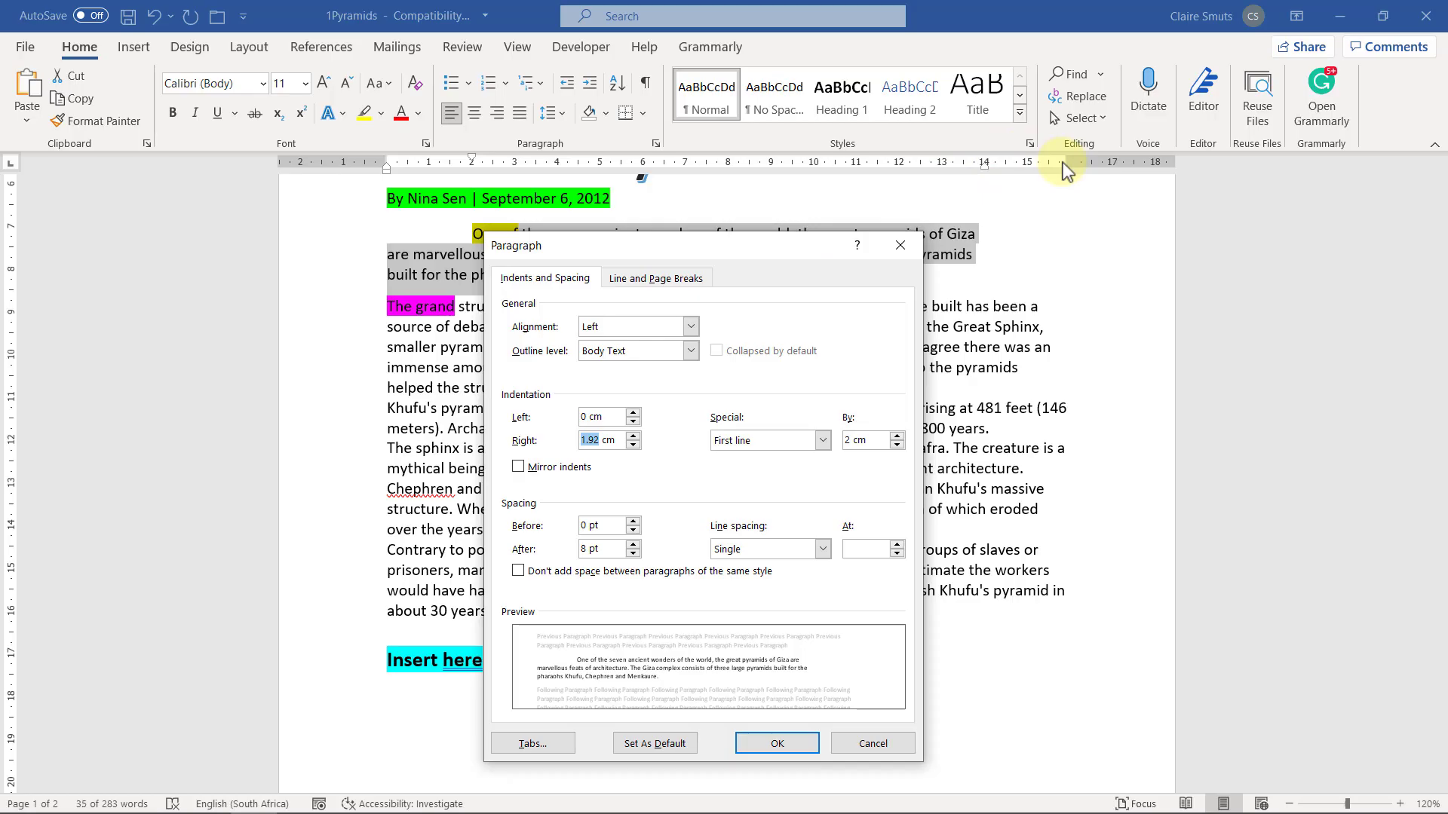
pyautogui.moveTo(475, 175)
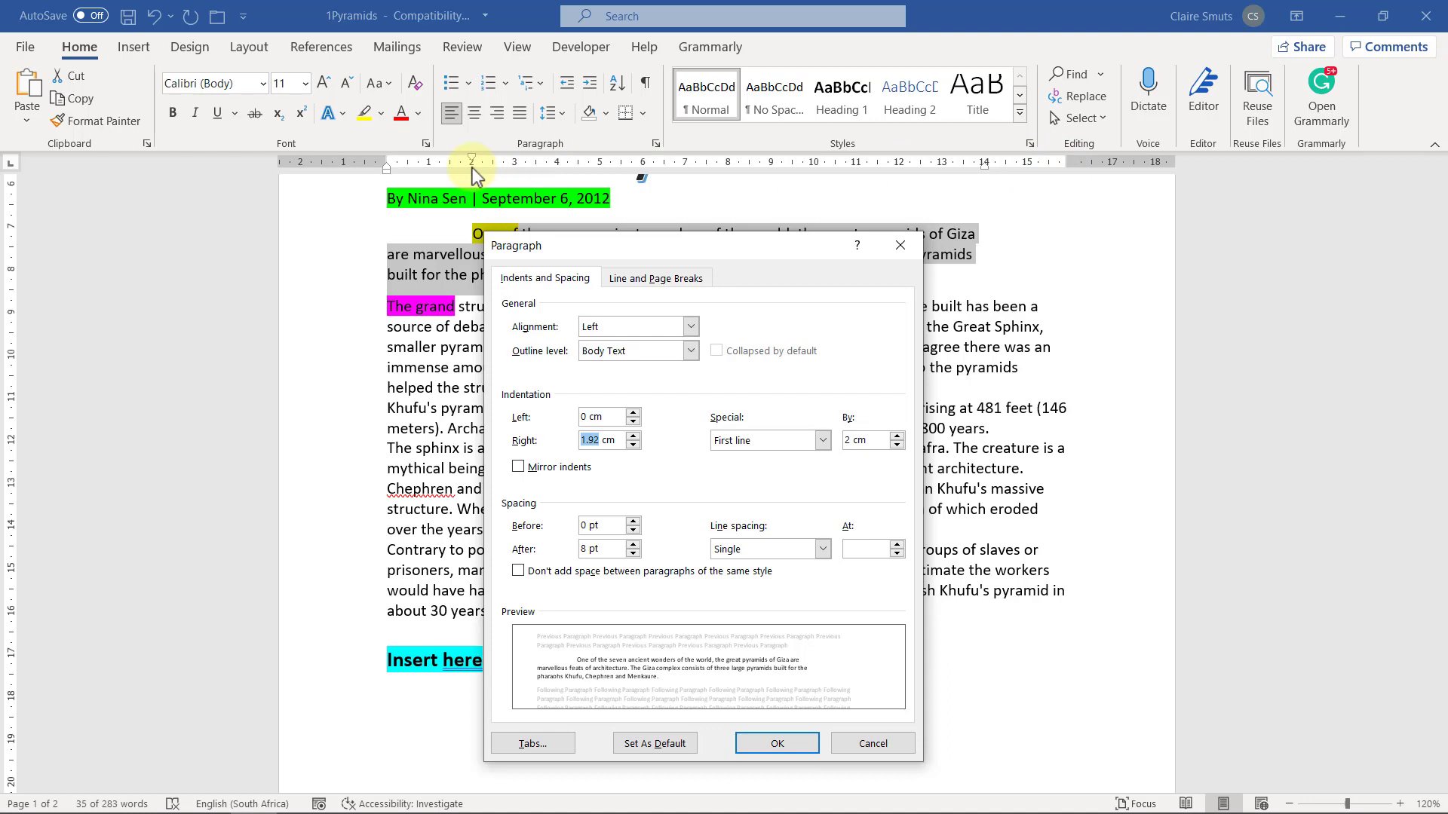
pyautogui.moveTo(522, 279)
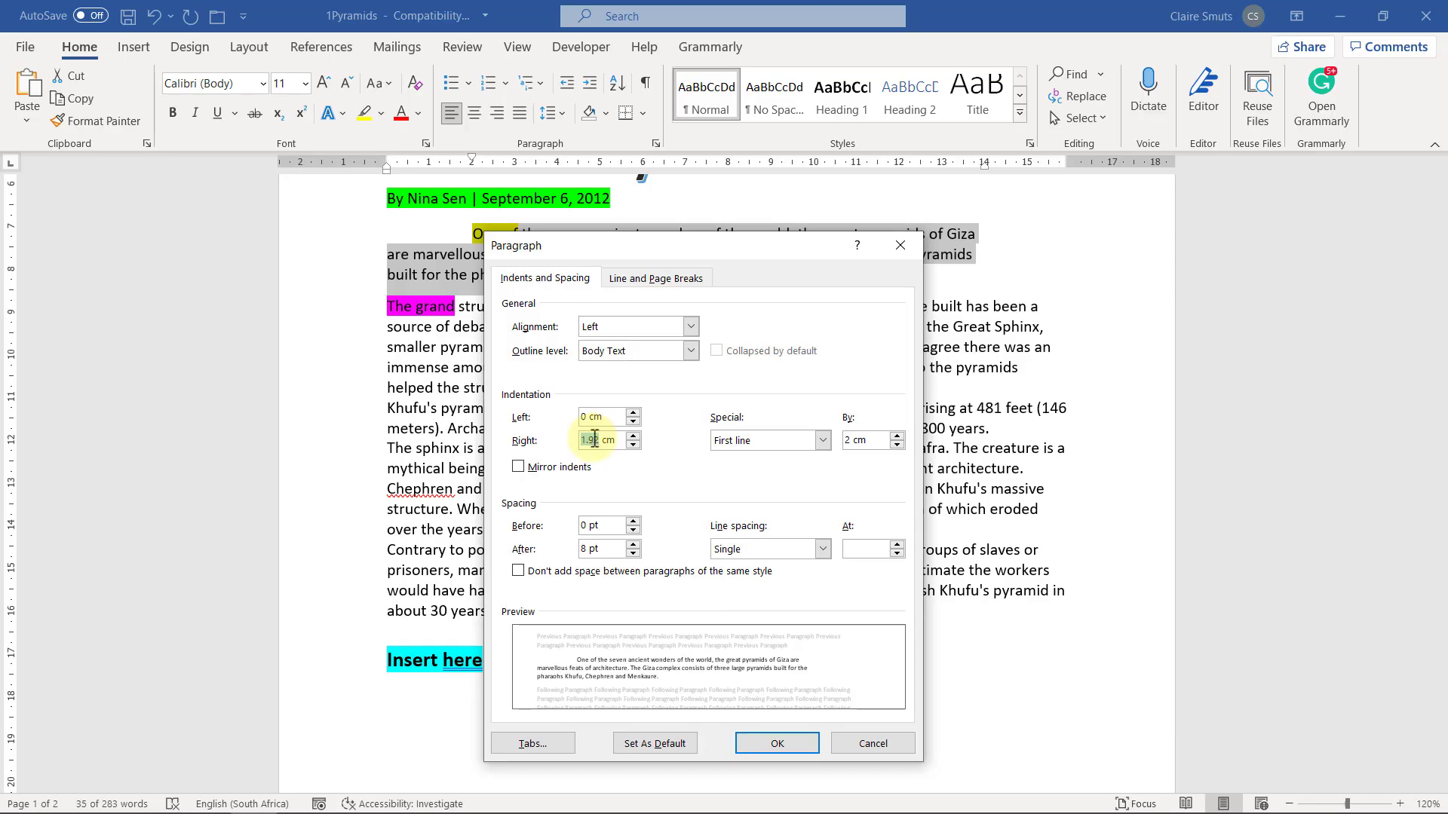
pyautogui.moveTo(596, 450)
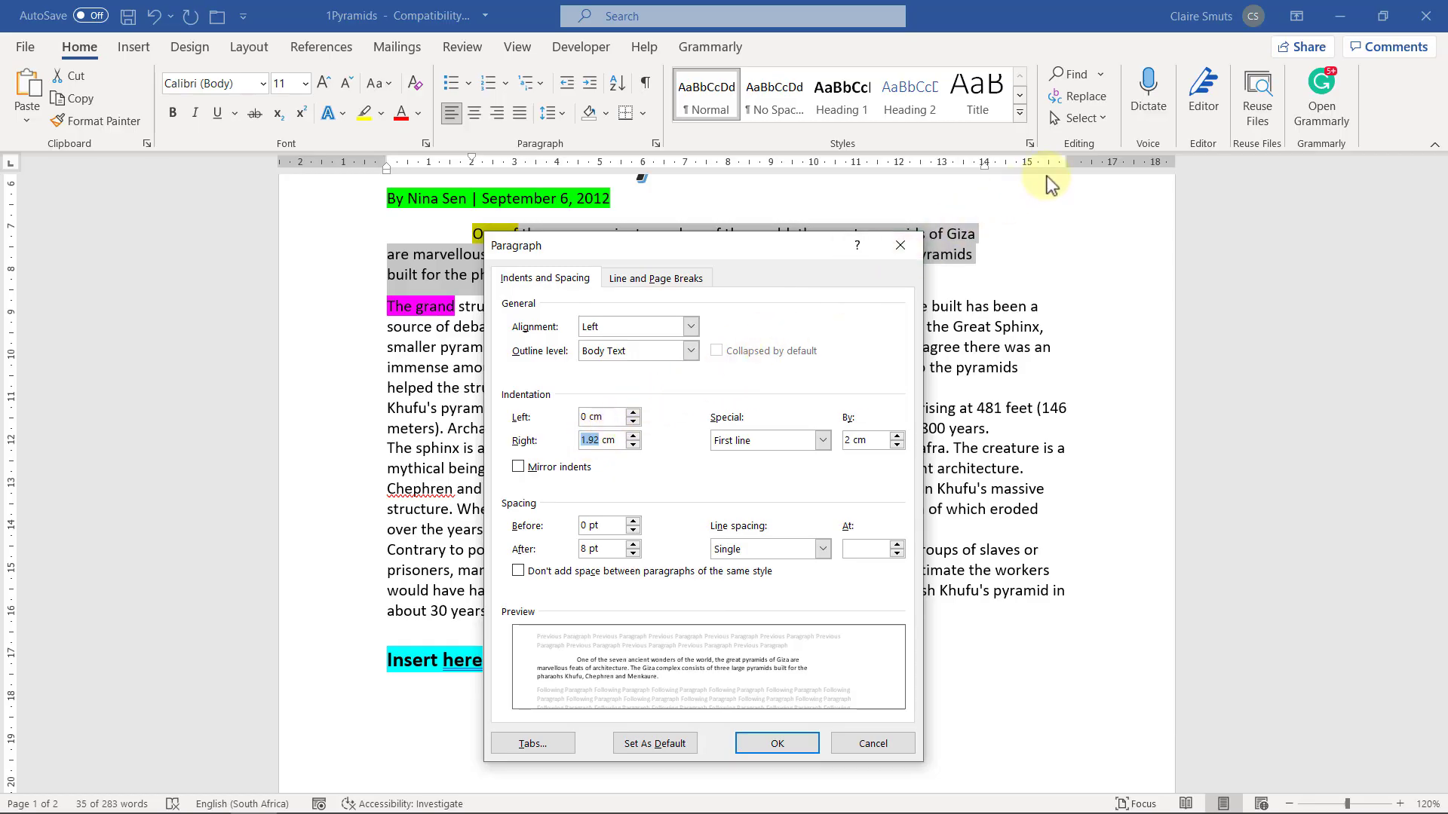
pyautogui.moveTo(983, 185)
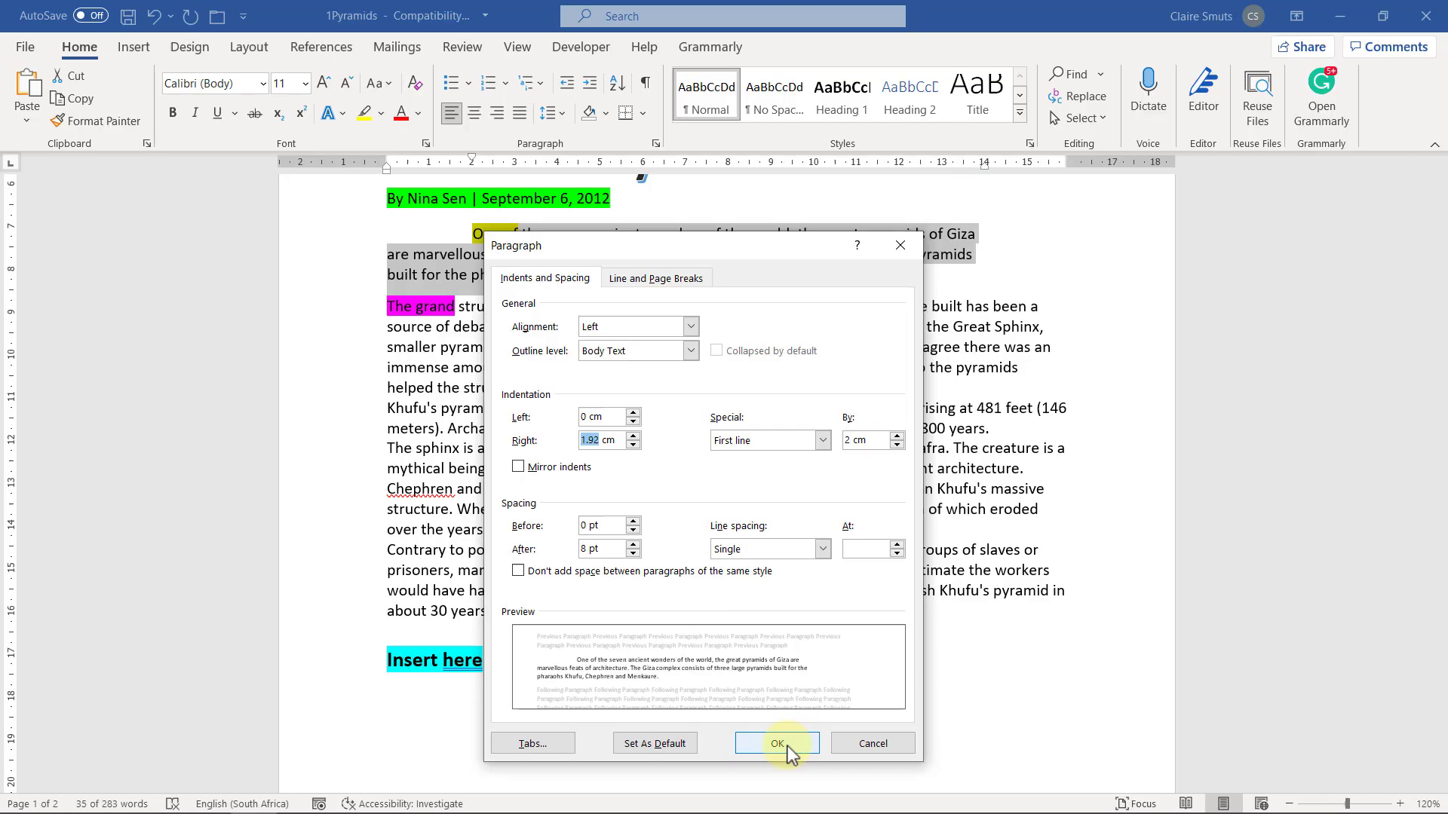
pyautogui.click(777, 743)
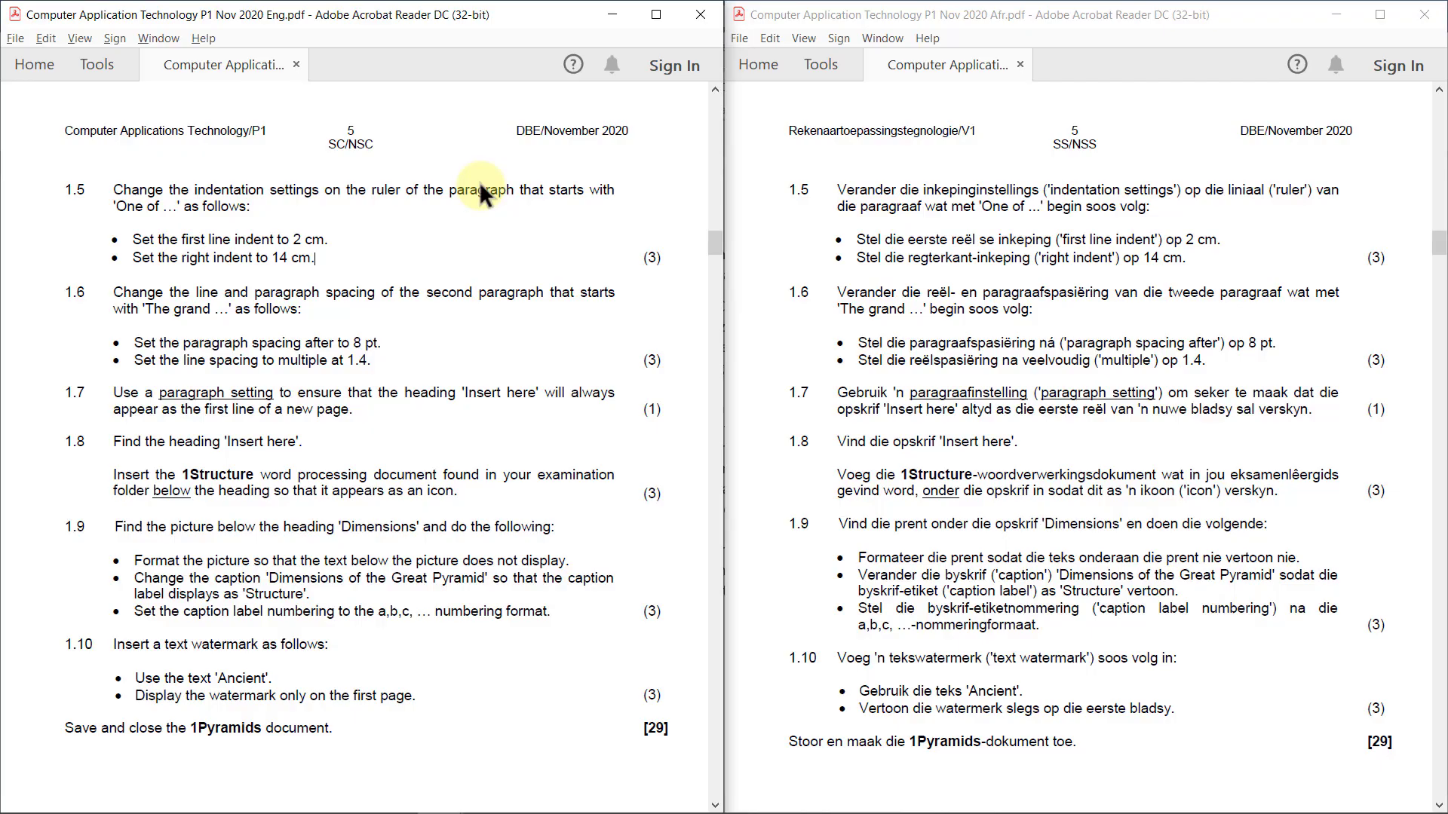
pyautogui.moveTo(35, 362)
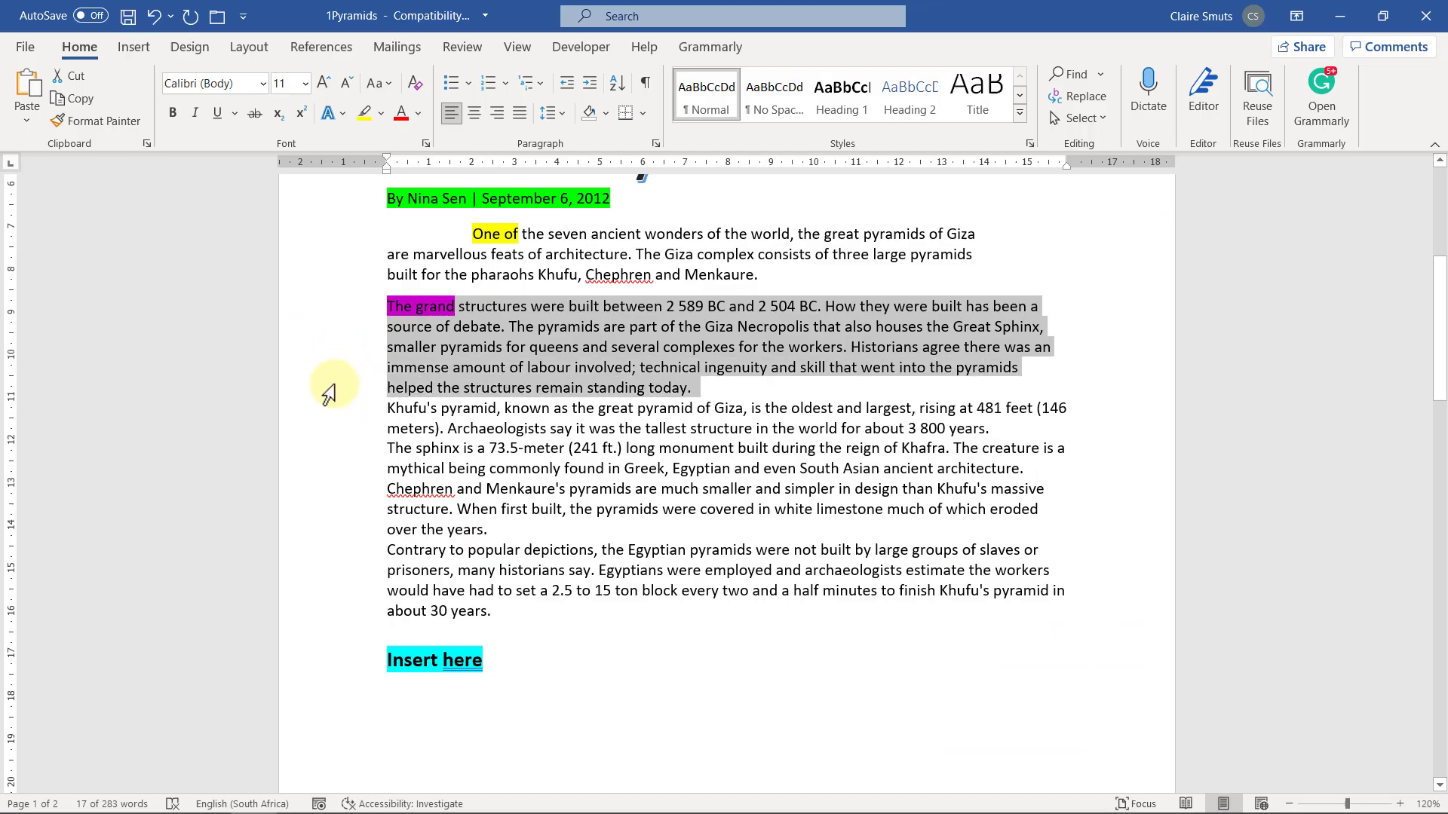
# Give 'The grand' paragraph 8 pt spacing after and multiple line spacing at 1.4.
pyautogui.click(644, 83)
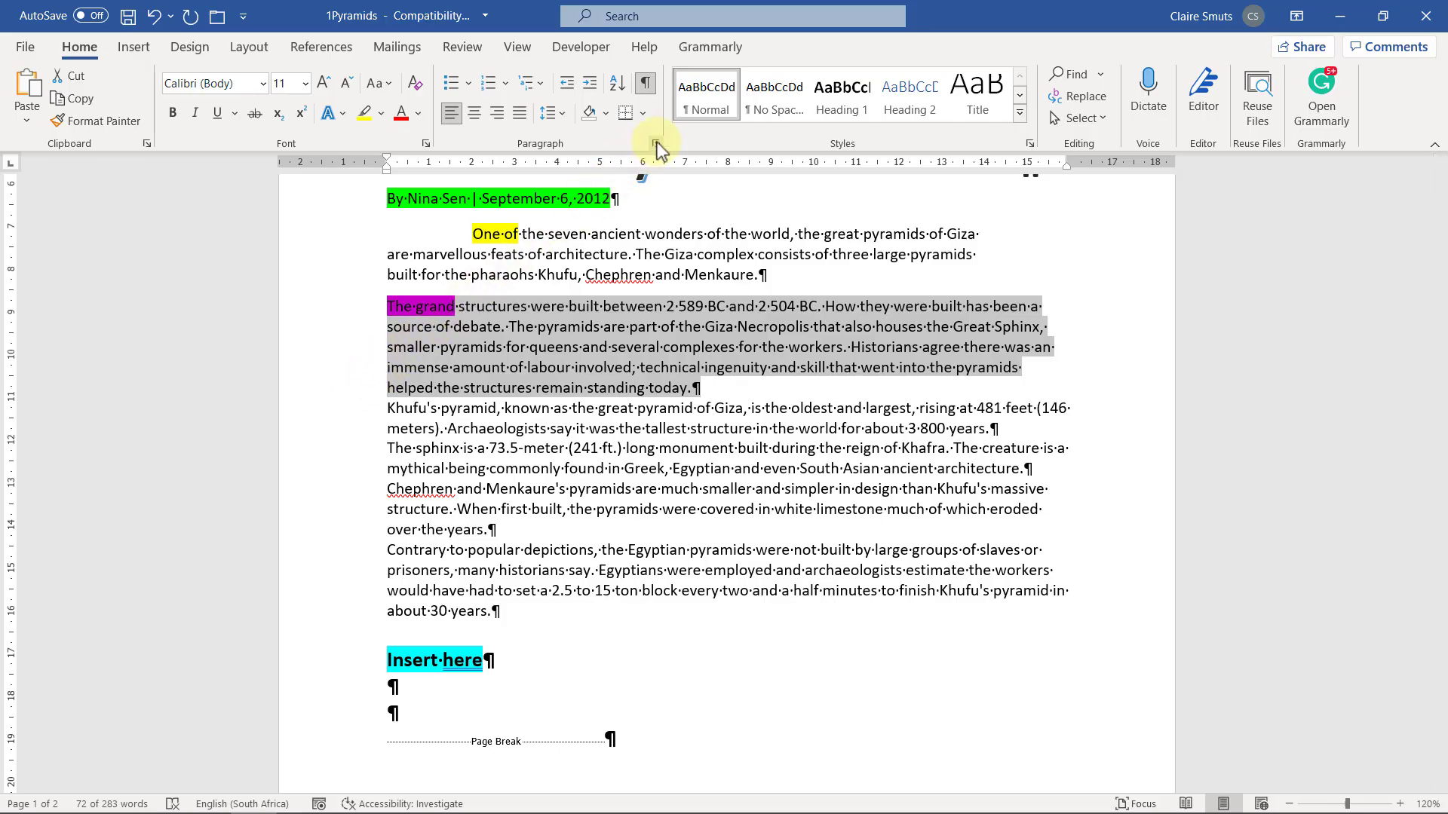
pyautogui.click(654, 143)
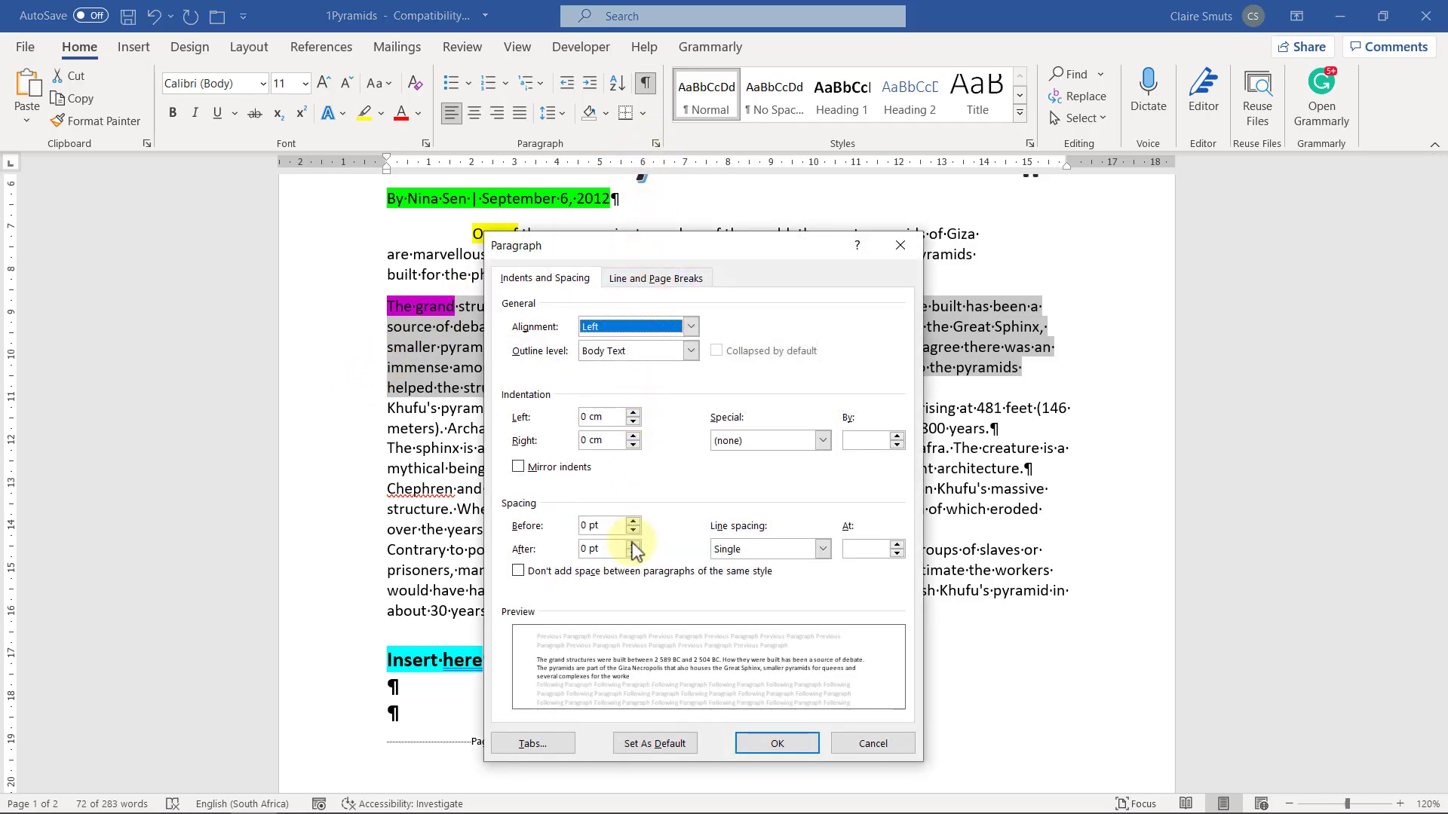
pyautogui.click(634, 544)
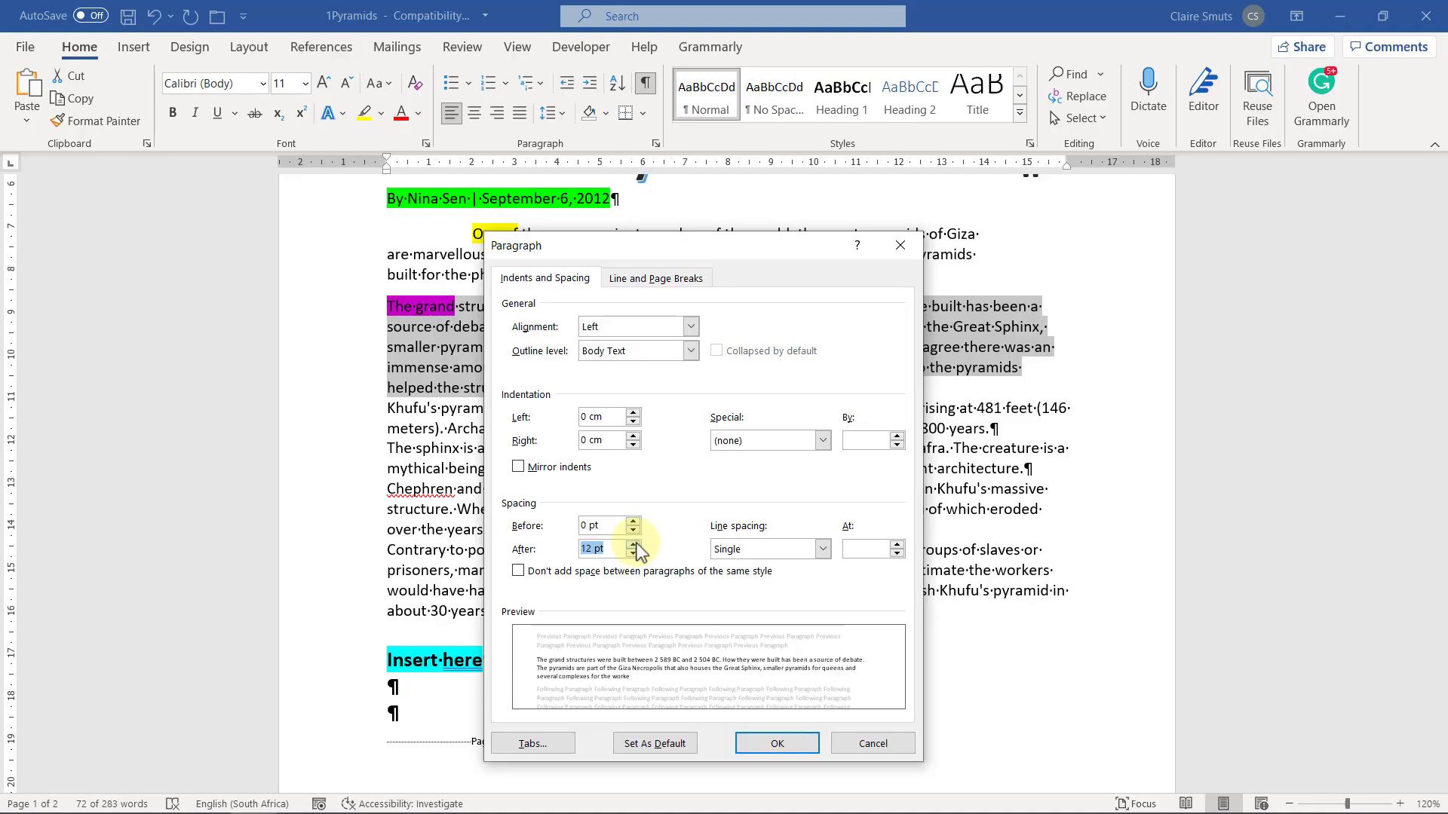
pyautogui.click(635, 553)
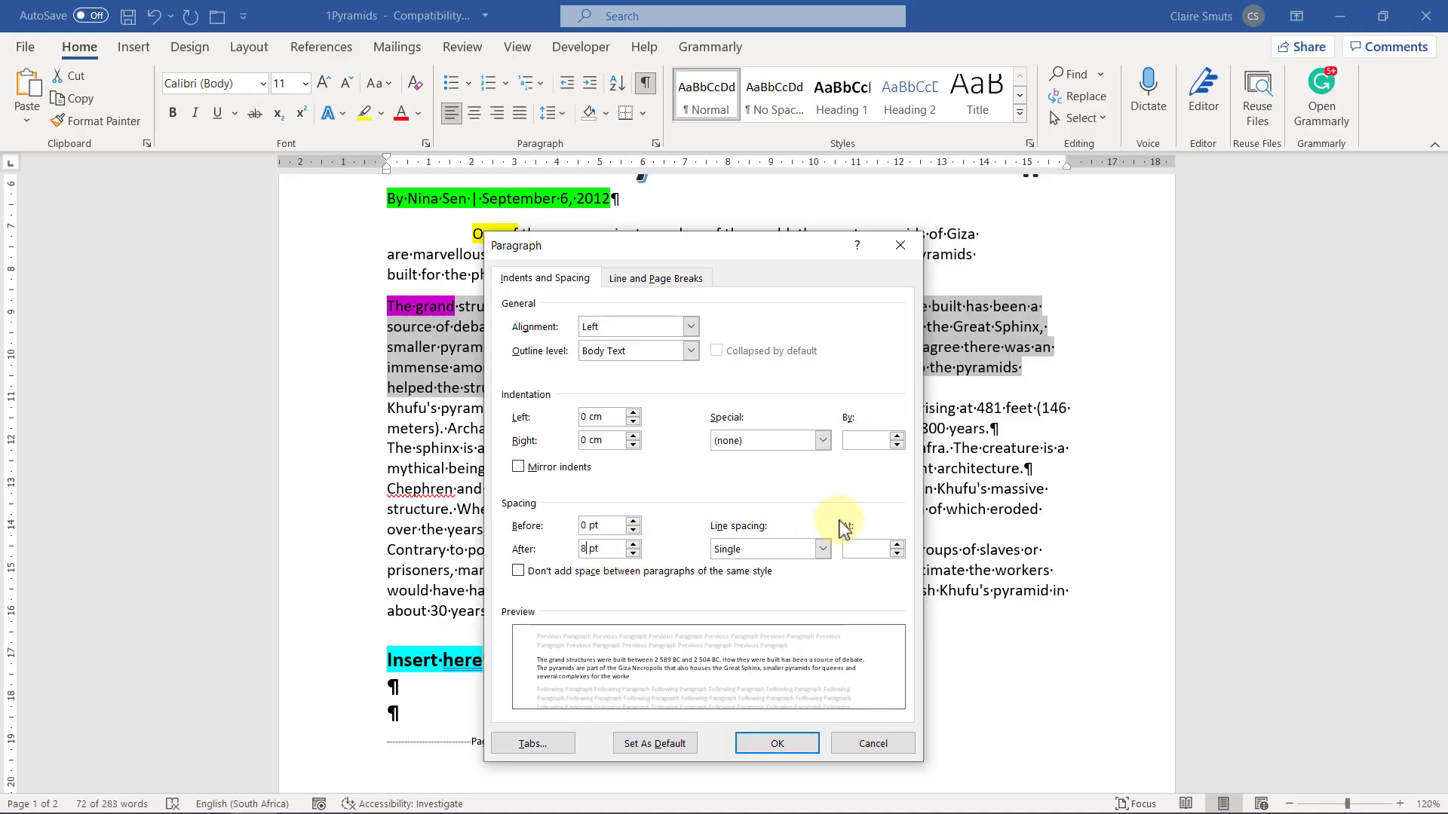
pyautogui.click(820, 549)
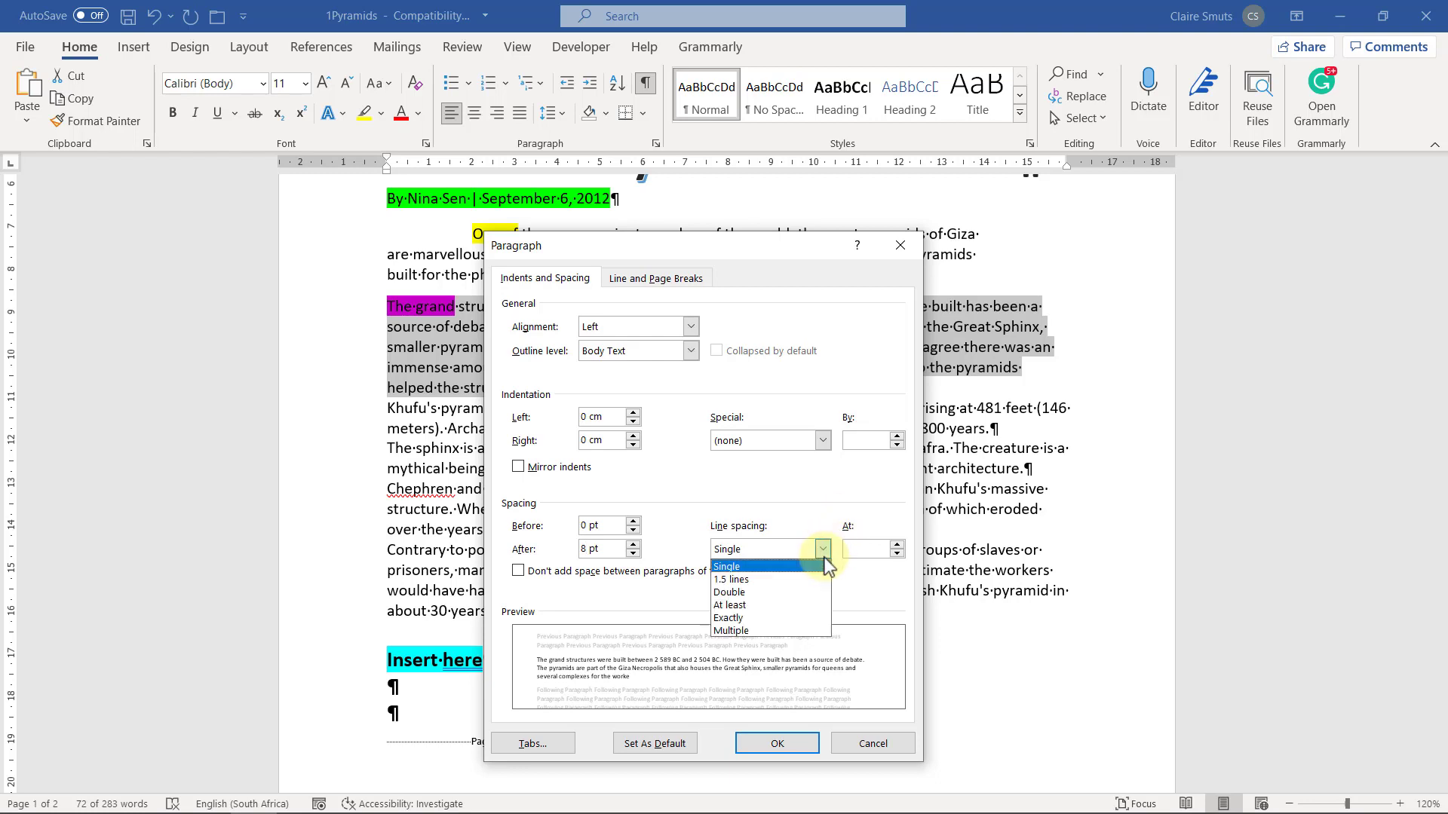
pyautogui.click(730, 631)
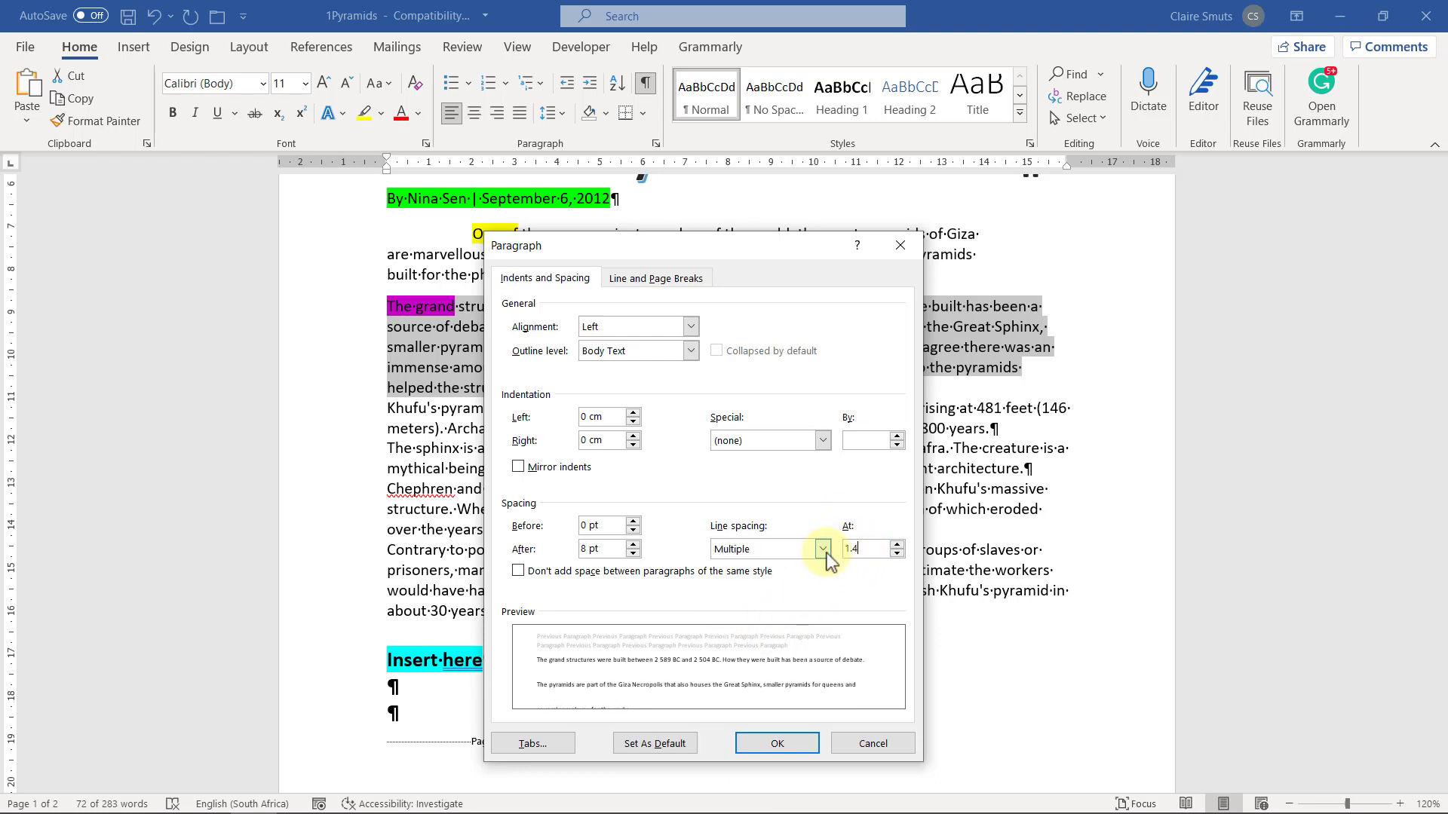
pyautogui.click(776, 743)
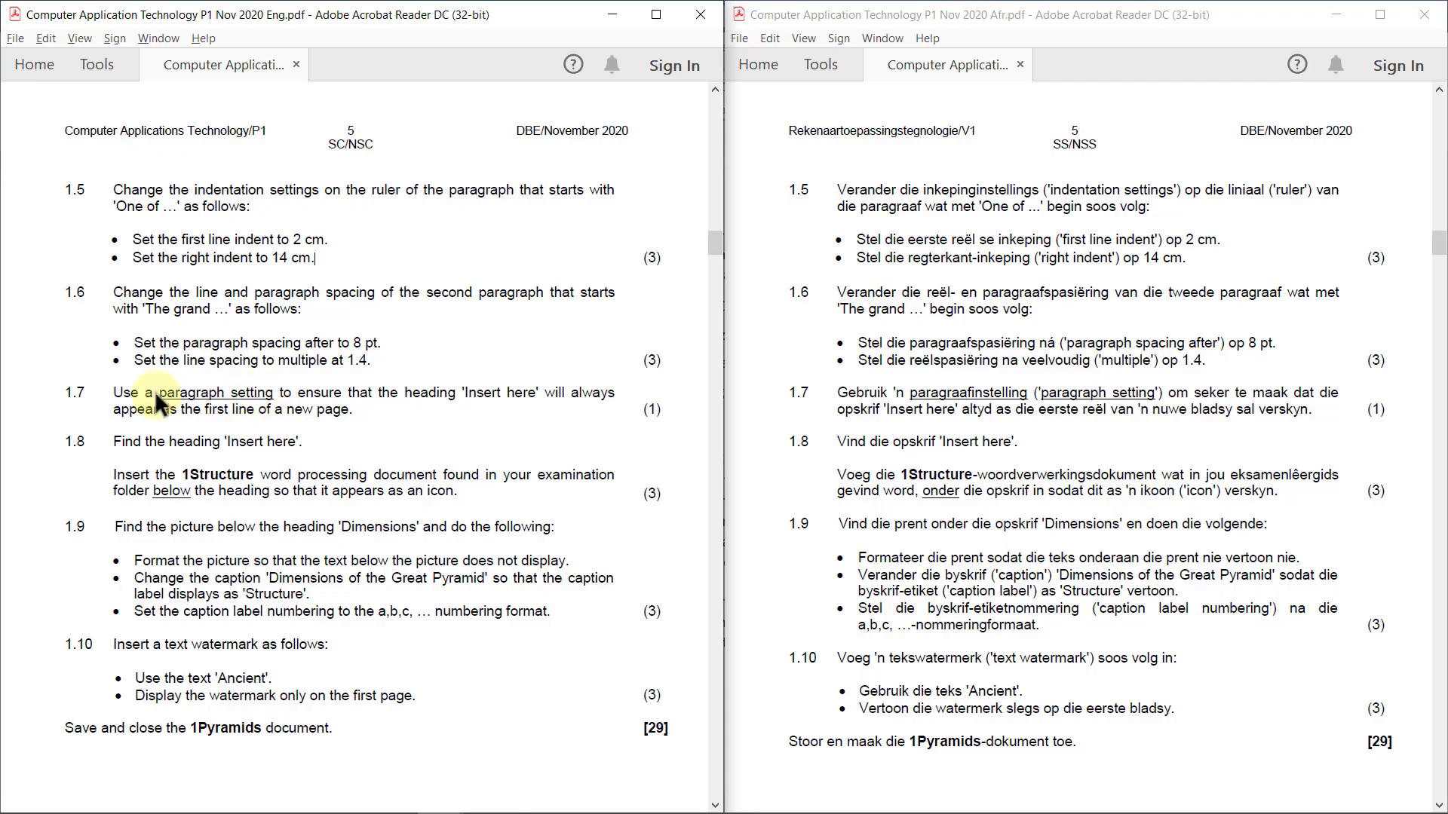
pyautogui.moveTo(413, 395)
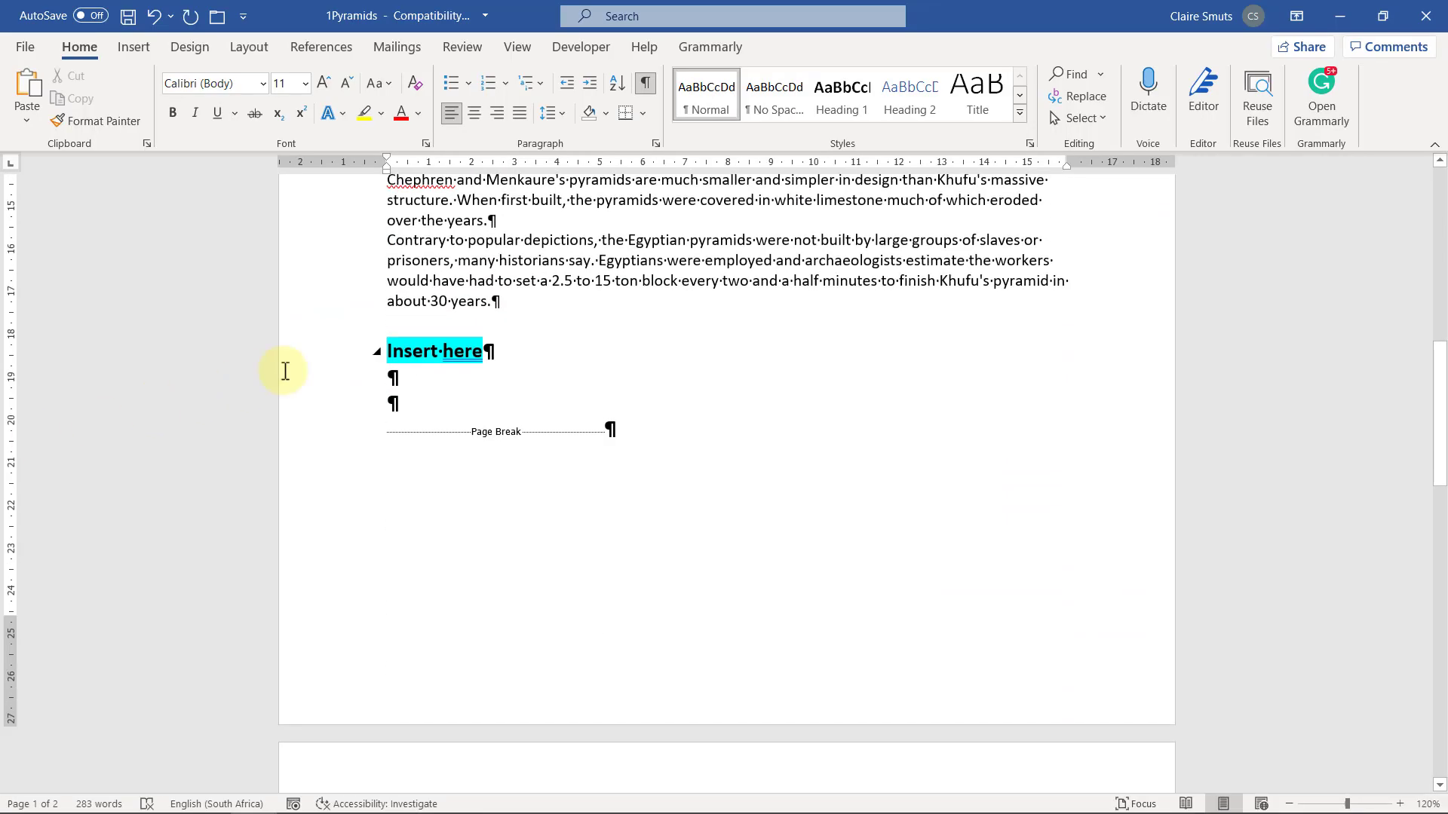
pyautogui.click(840, 95)
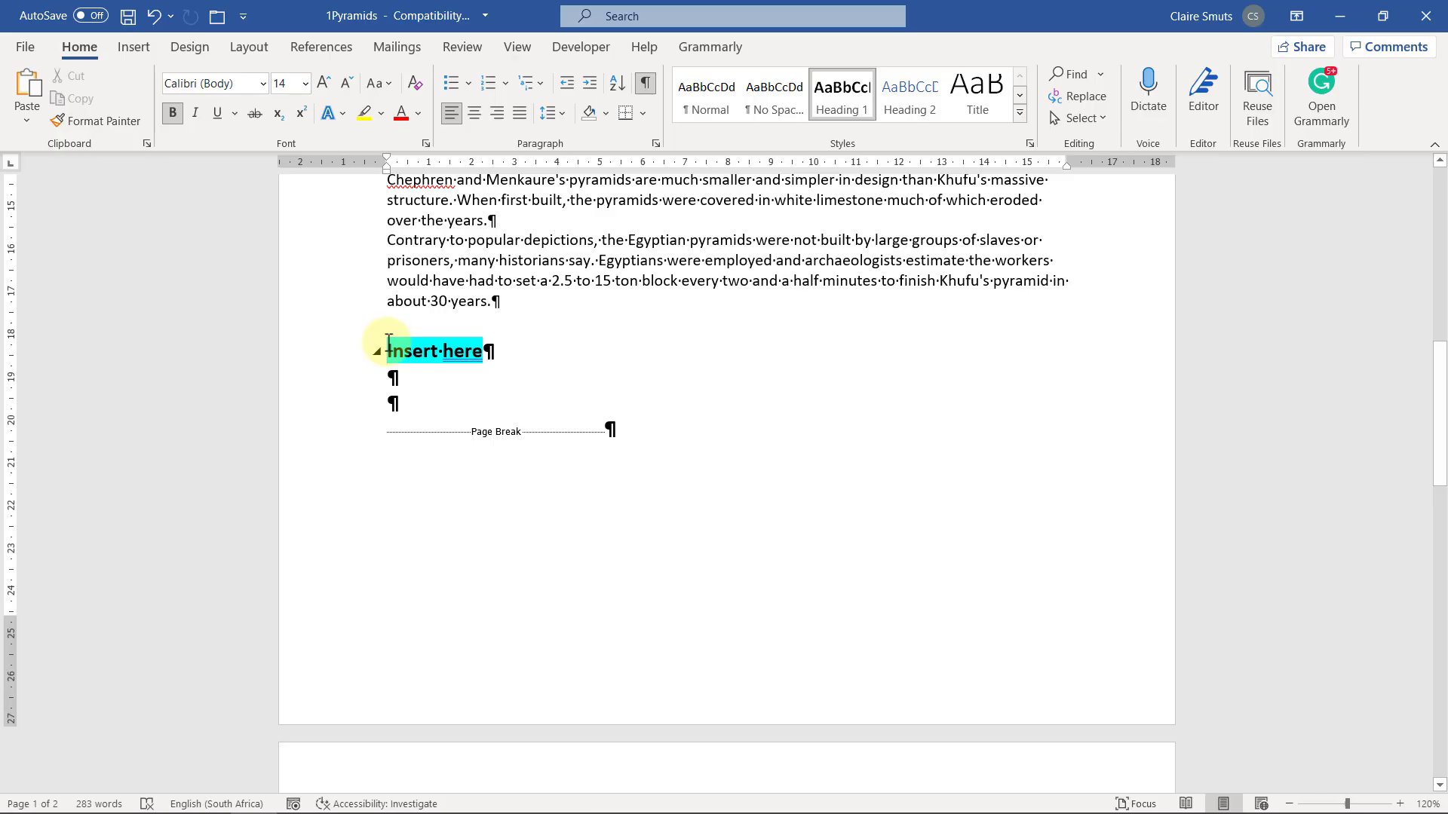
pyautogui.rightClick(434, 350)
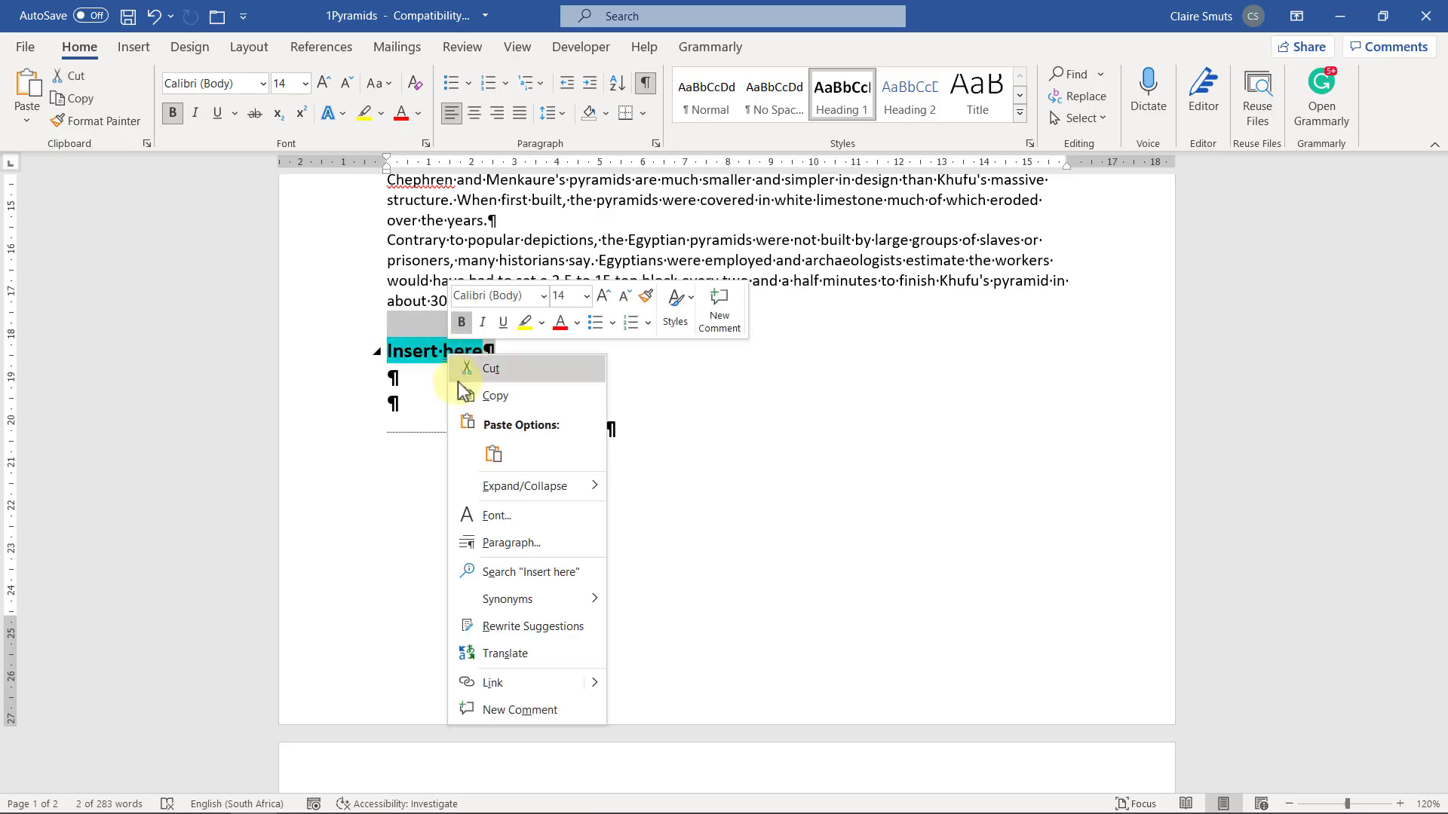
pyautogui.click(511, 542)
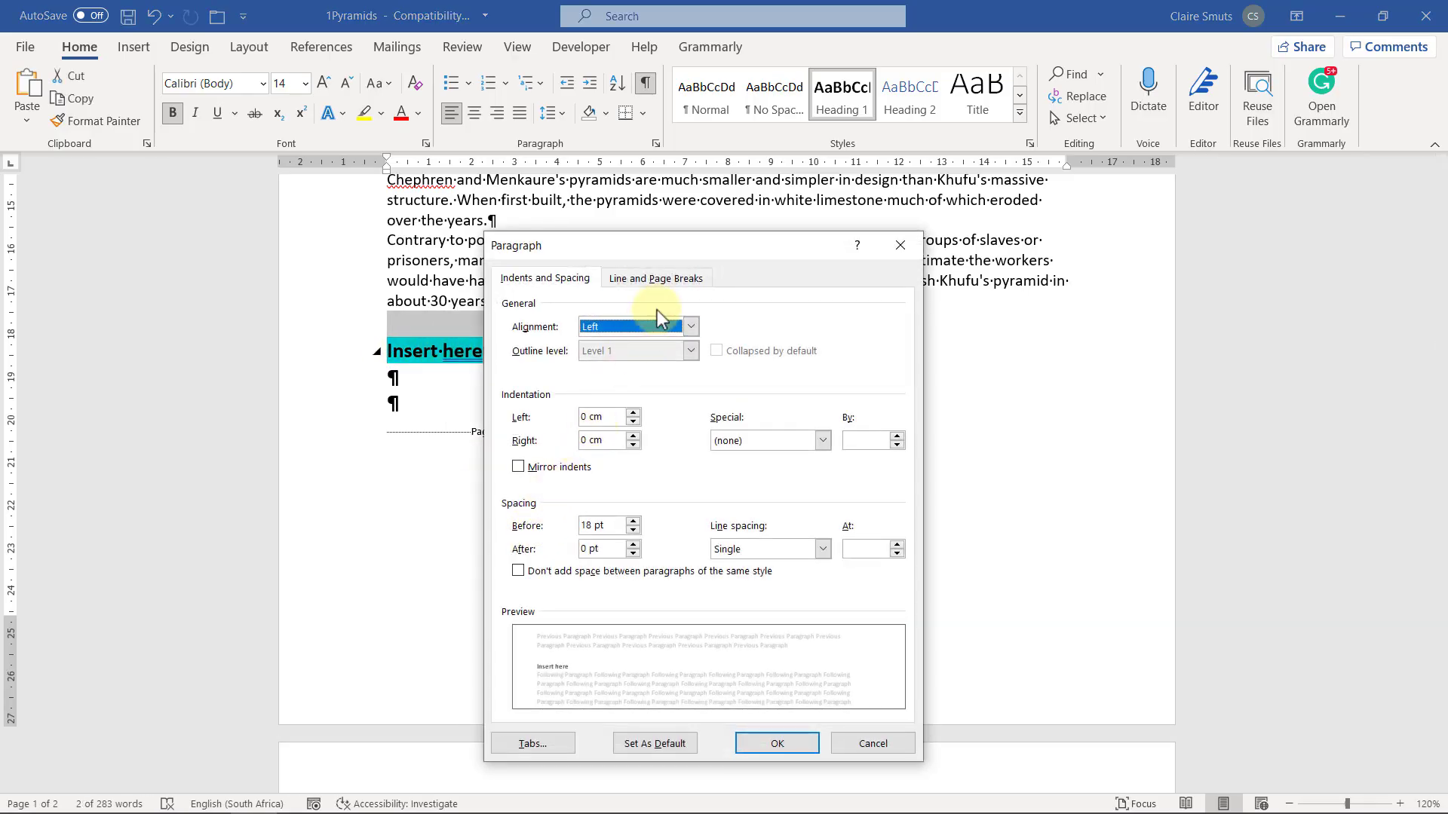
pyautogui.click(656, 277)
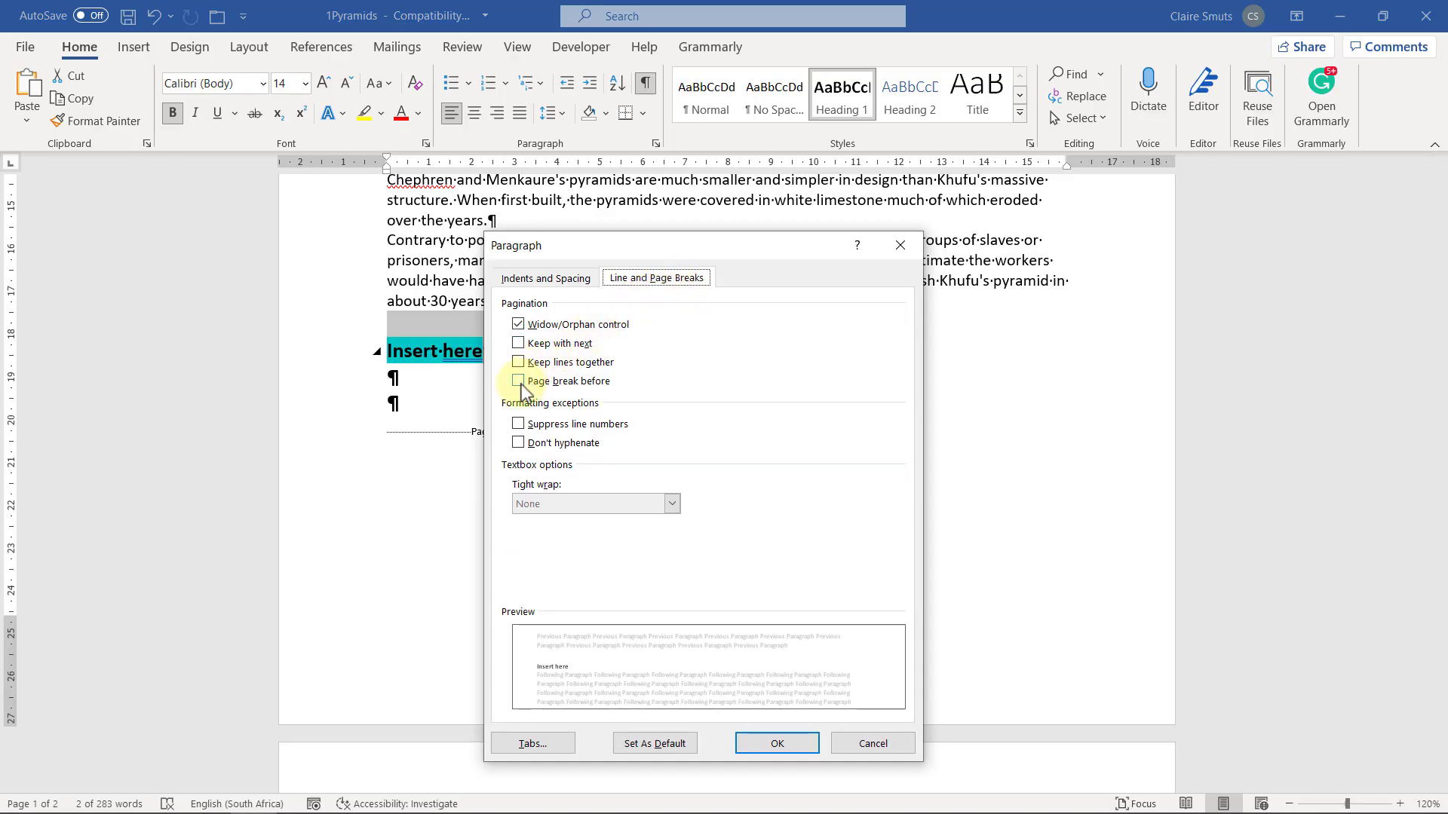
pyautogui.click(518, 380)
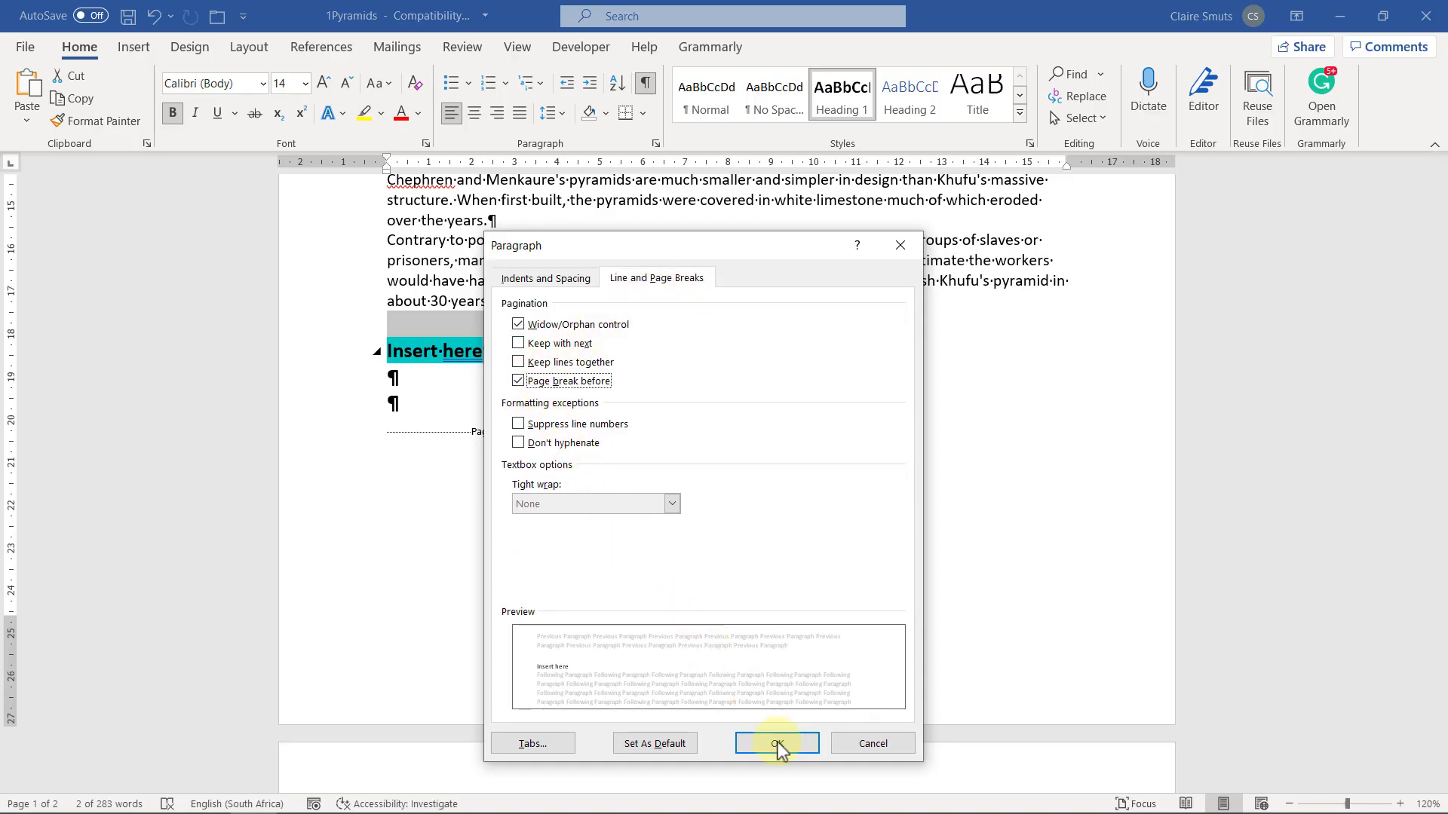
pyautogui.click(776, 743)
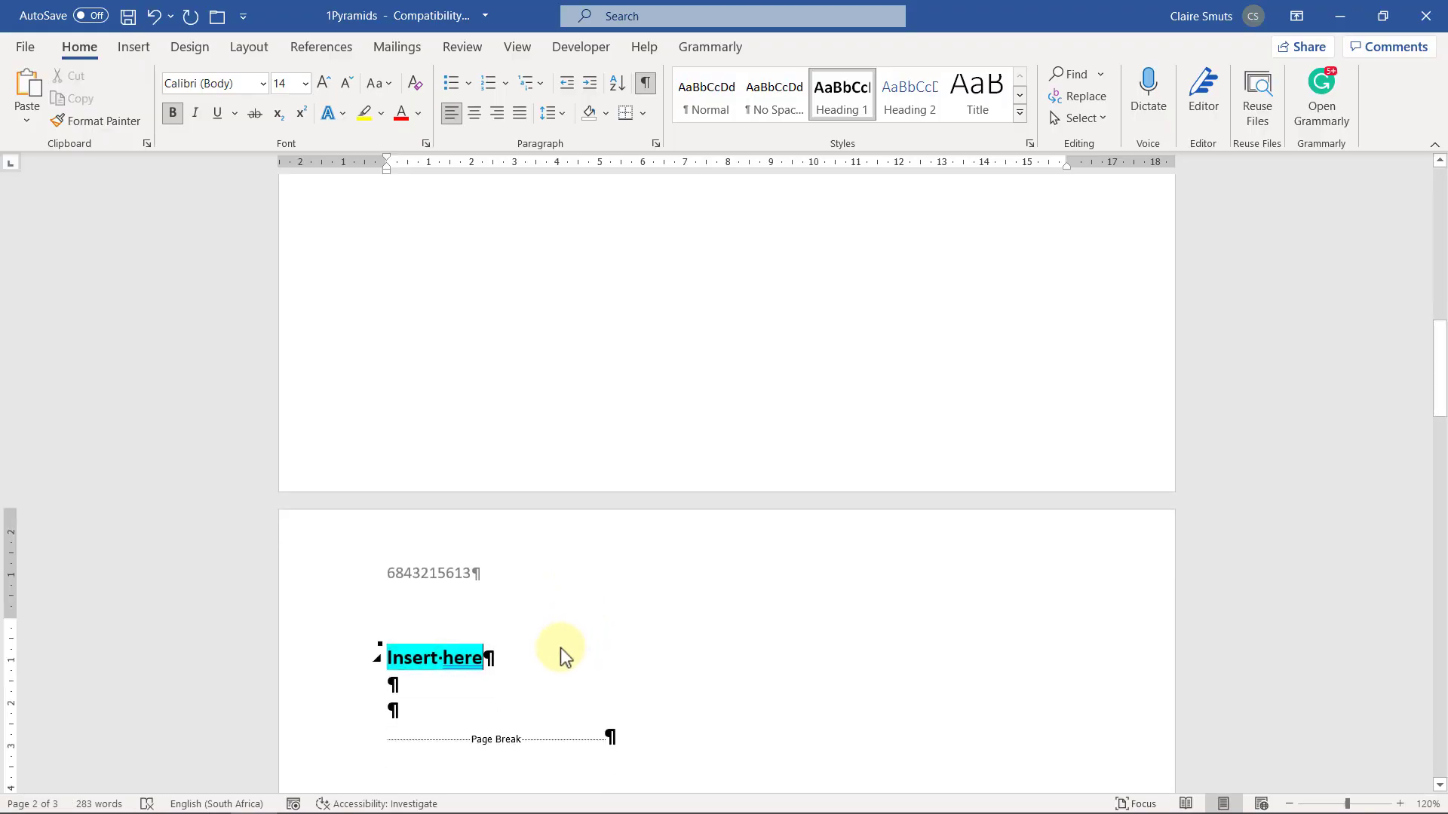
pyautogui.moveTo(540, 677)
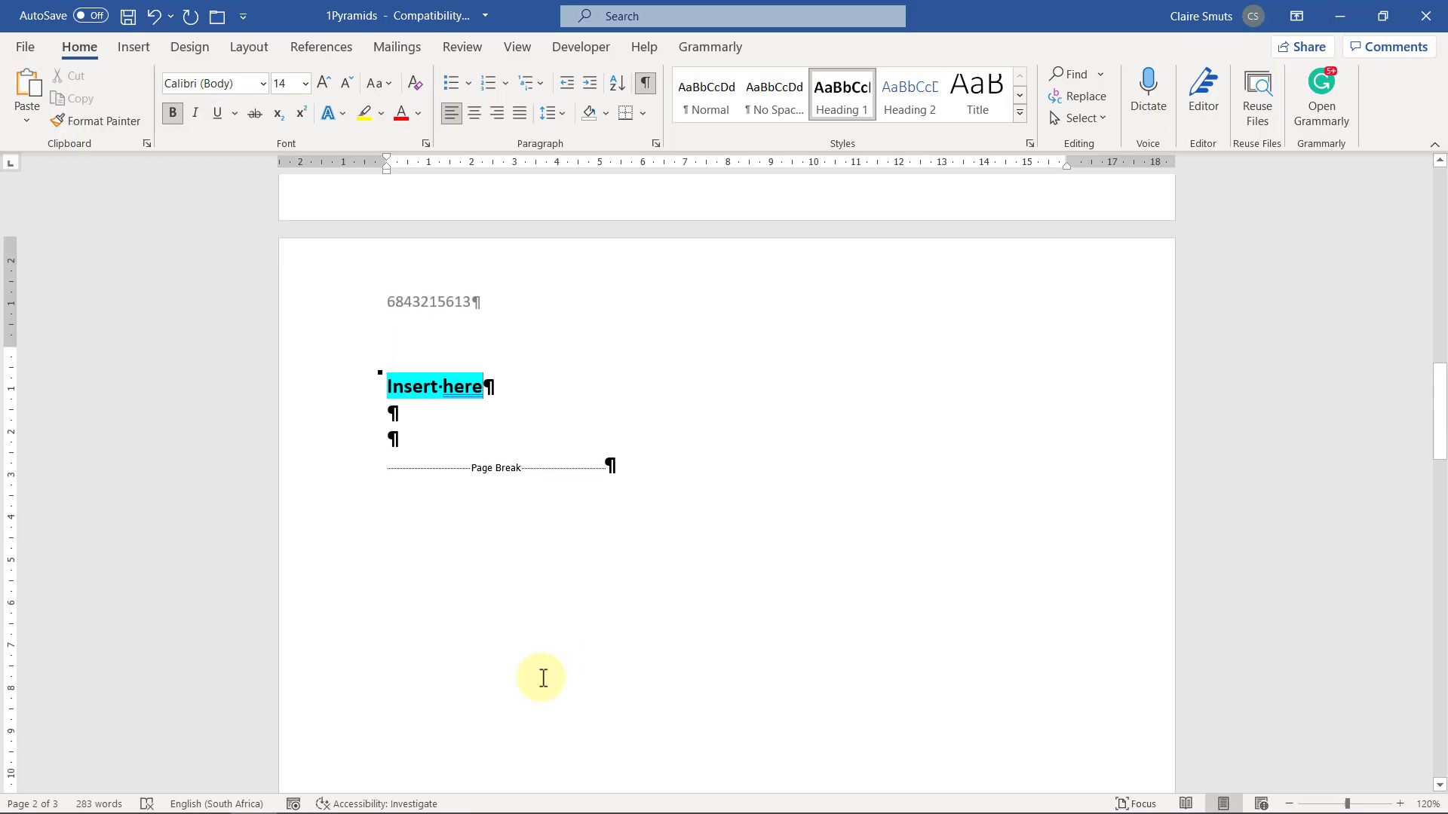
pyautogui.moveTo(570, 383)
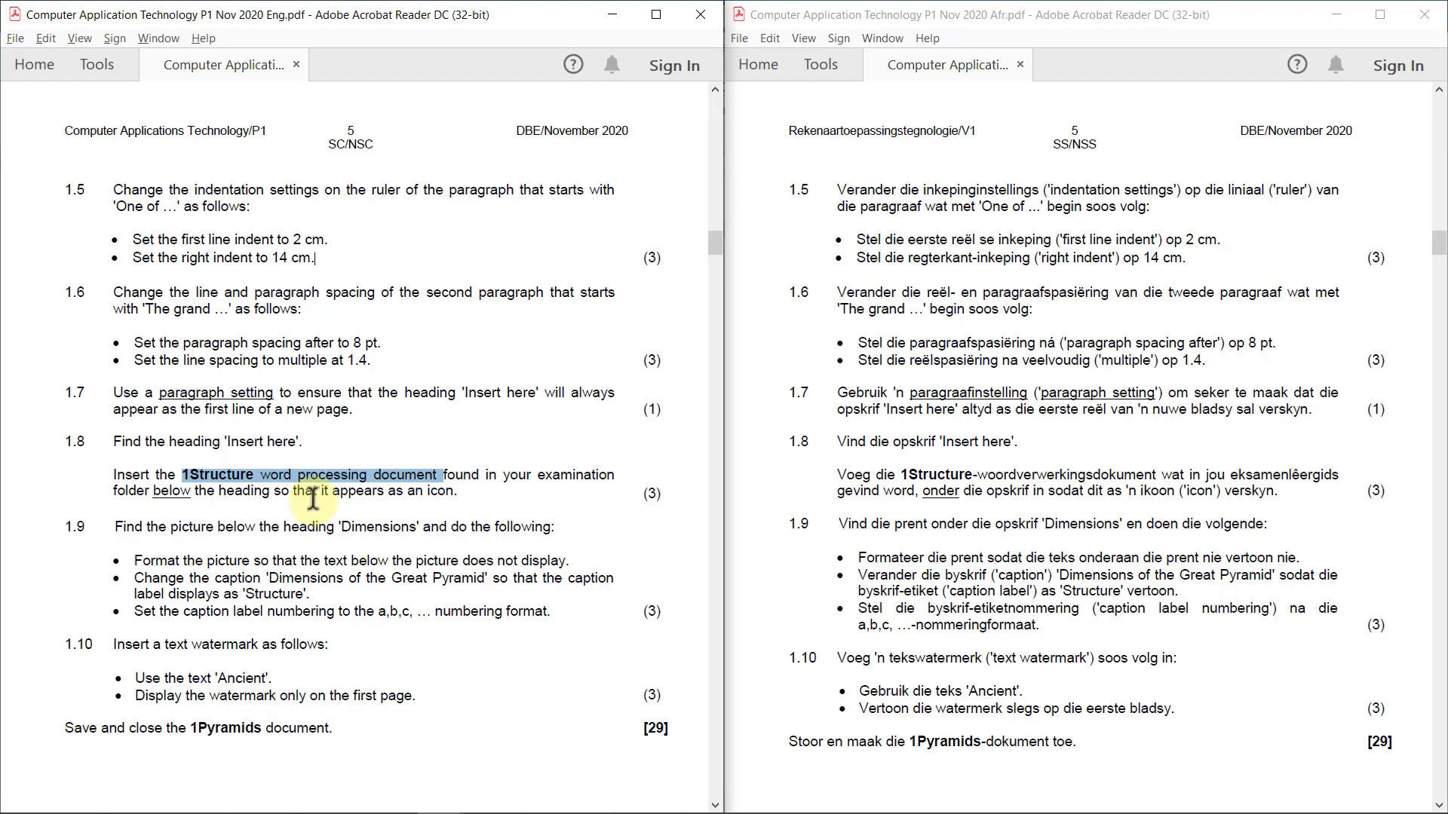
# Read question 1.8 about inserting the 1Structure document as an icon.
pyautogui.moveTo(312, 499); pyautogui.dragTo(448, 490)
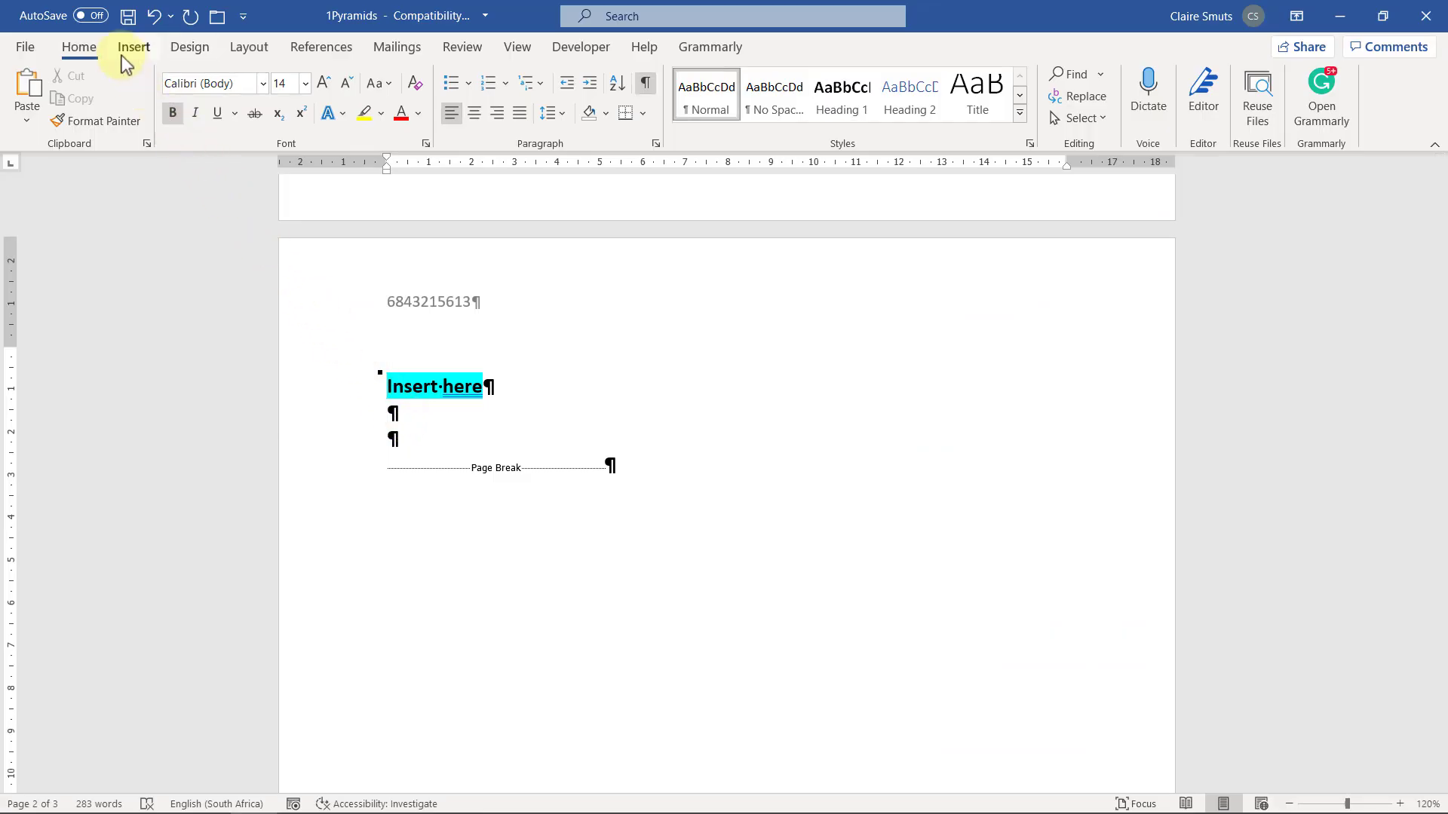
# Embed the 1Structure document from file as an icon below the 'Insert here' heading.
pyautogui.click(133, 46)
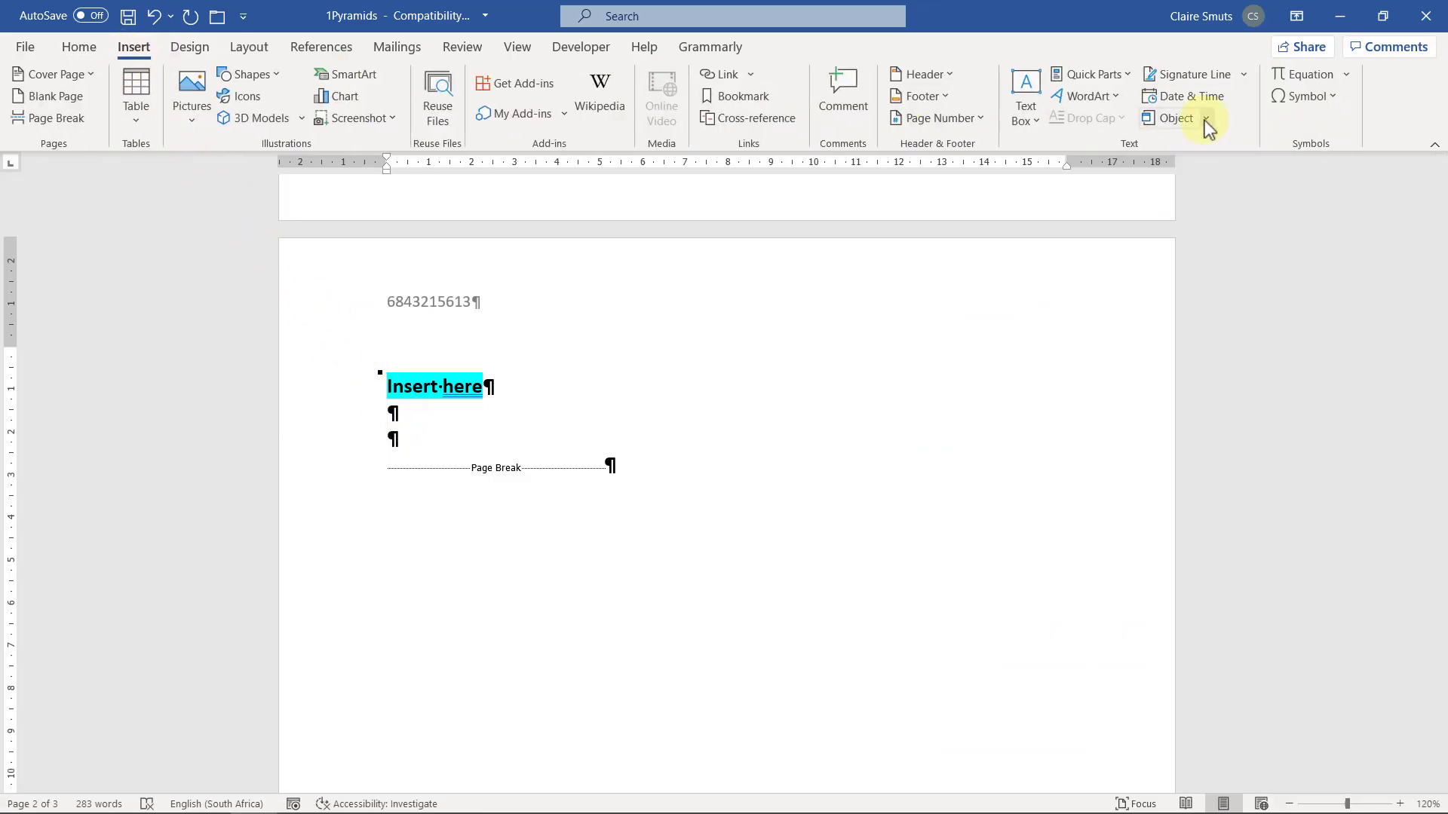
pyautogui.click(1177, 118)
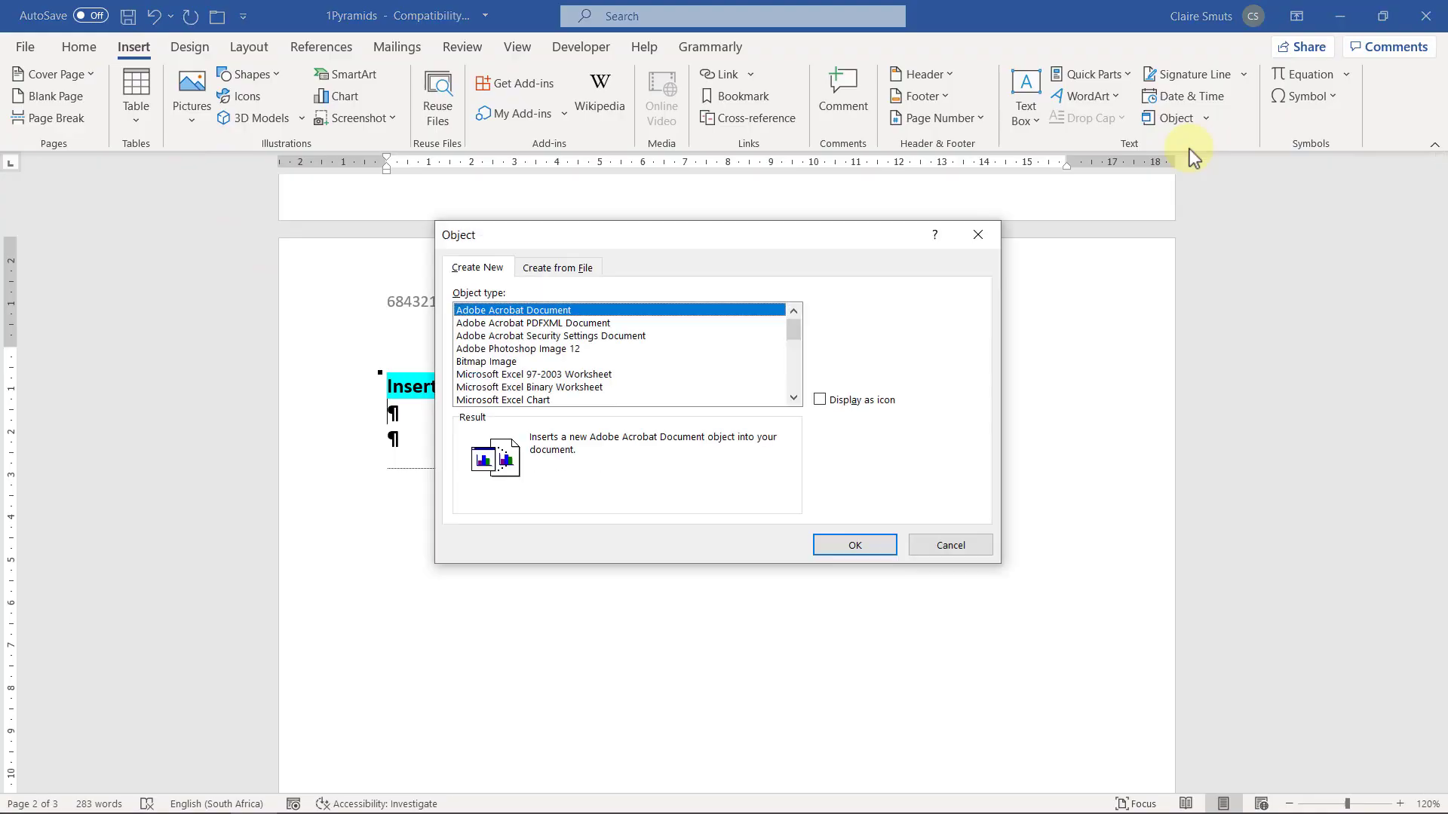
pyautogui.click(558, 267)
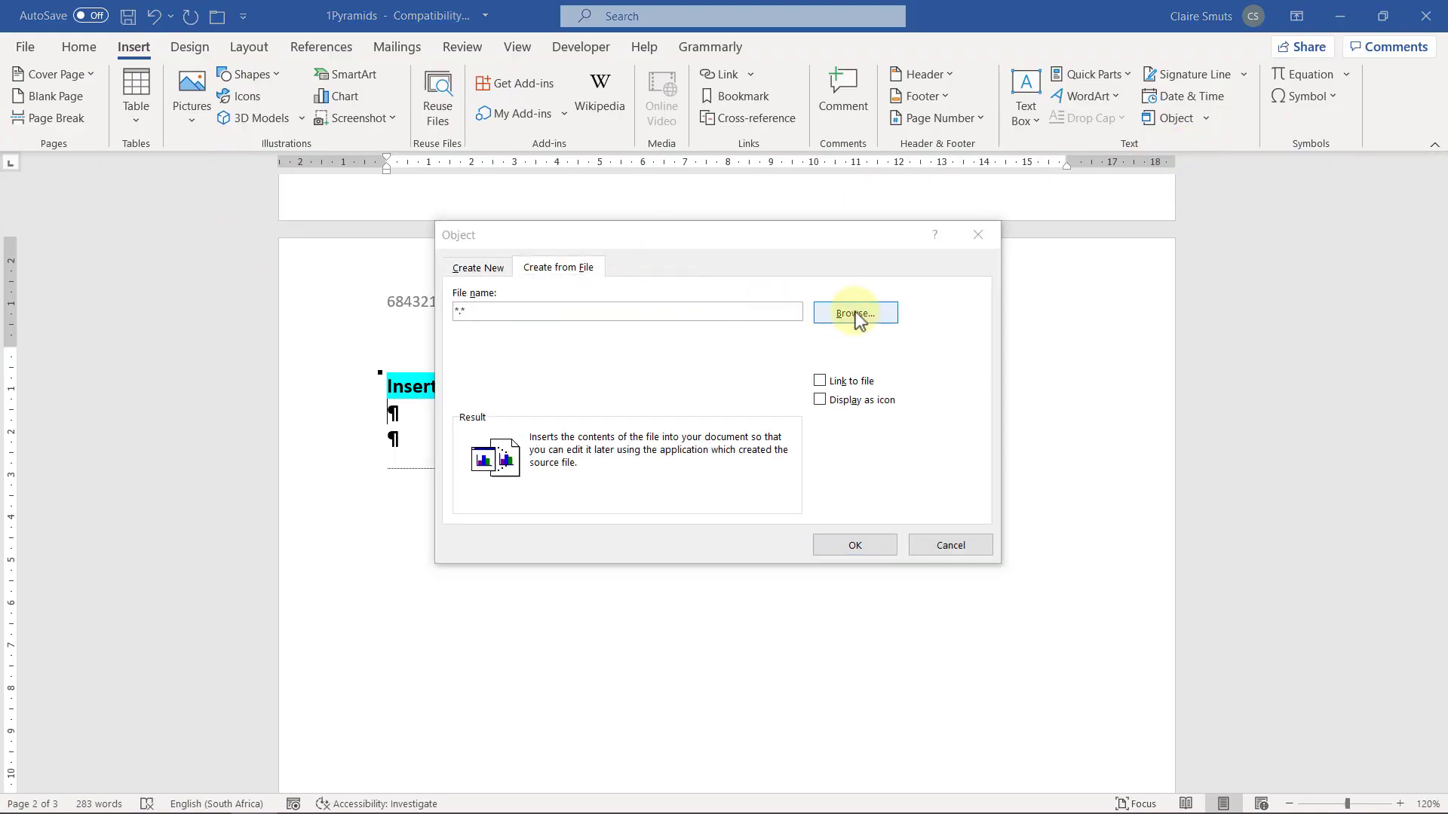
pyautogui.click(853, 313)
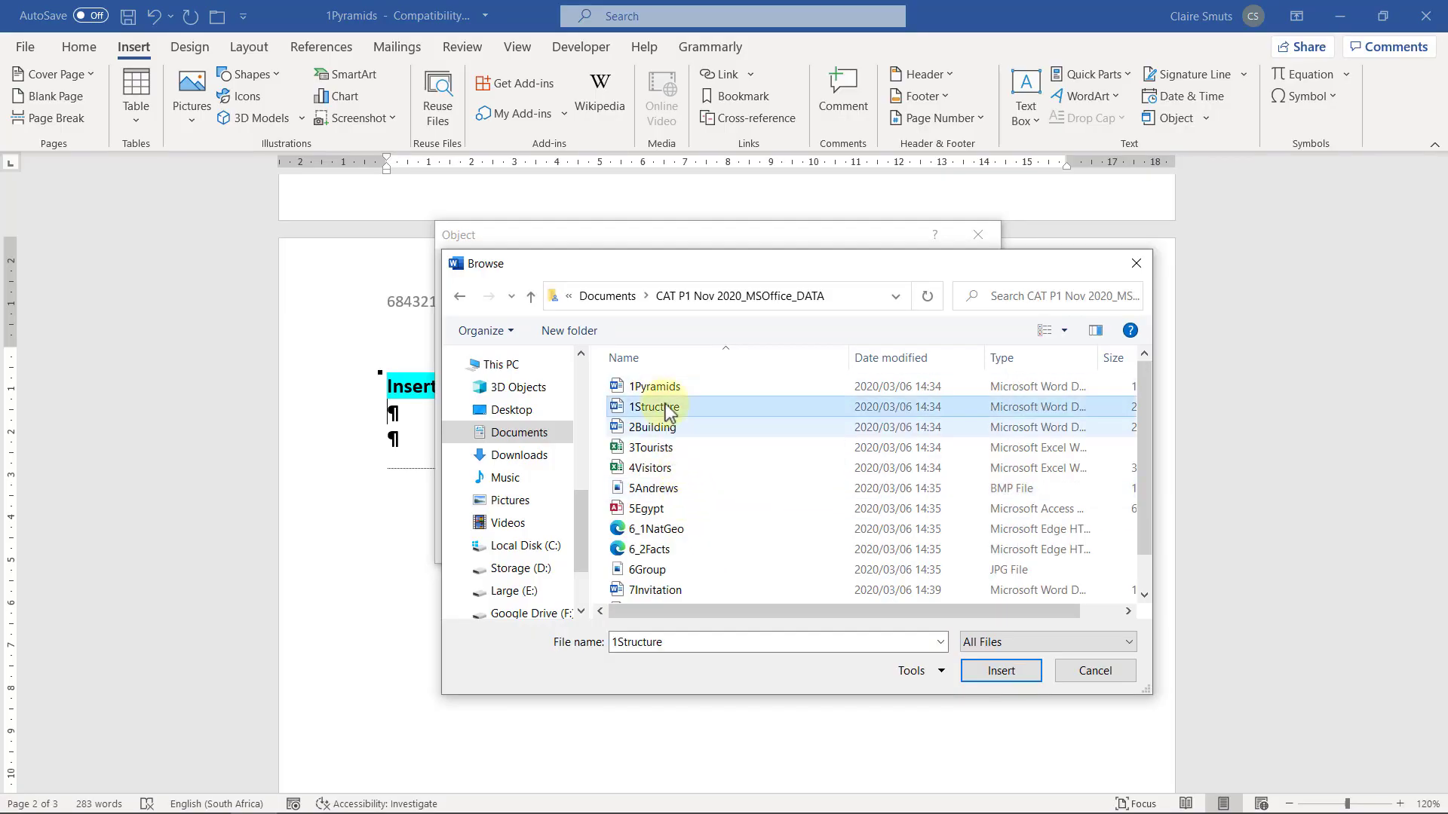
pyautogui.click(999, 670)
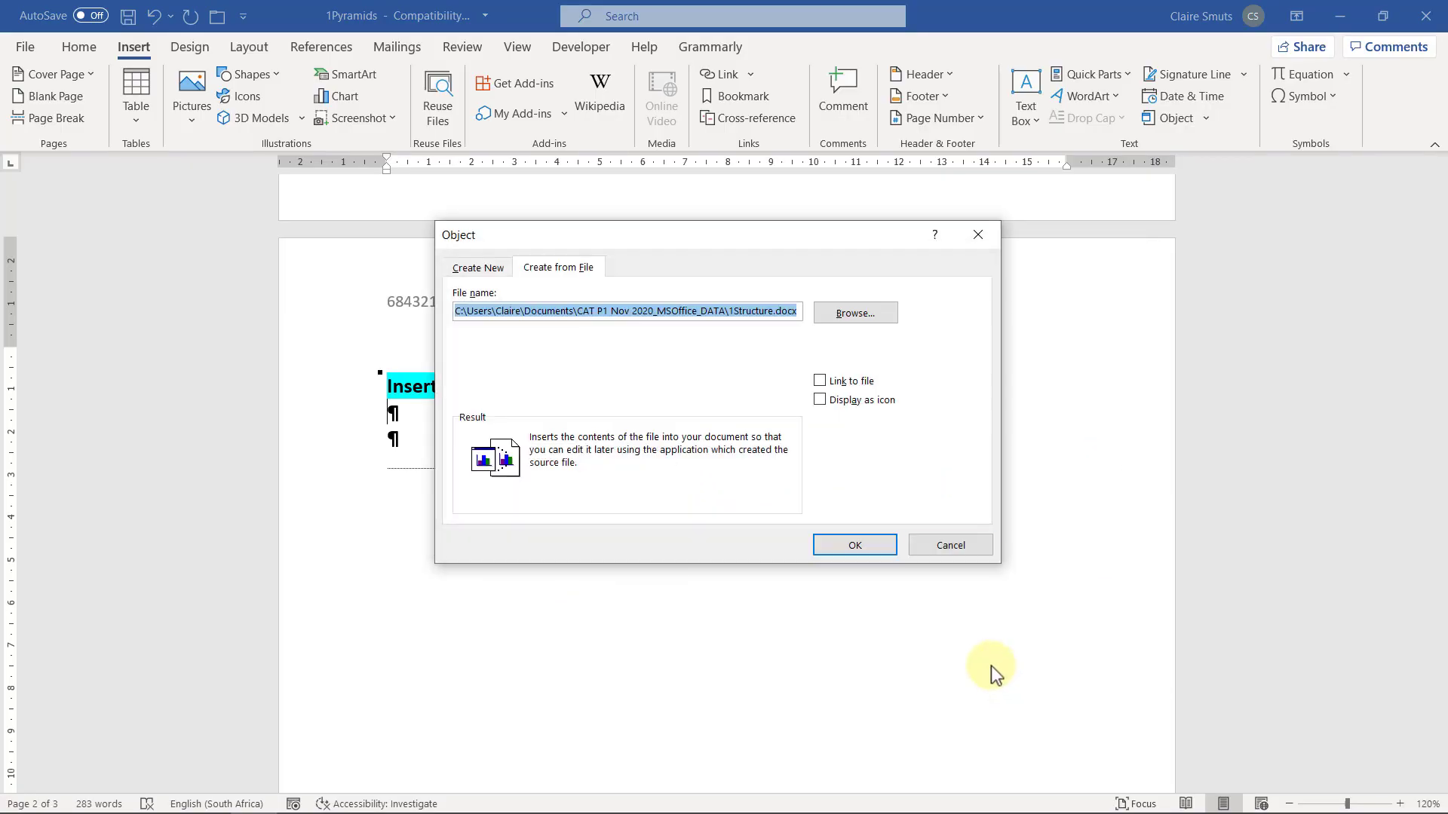
pyautogui.click(819, 398)
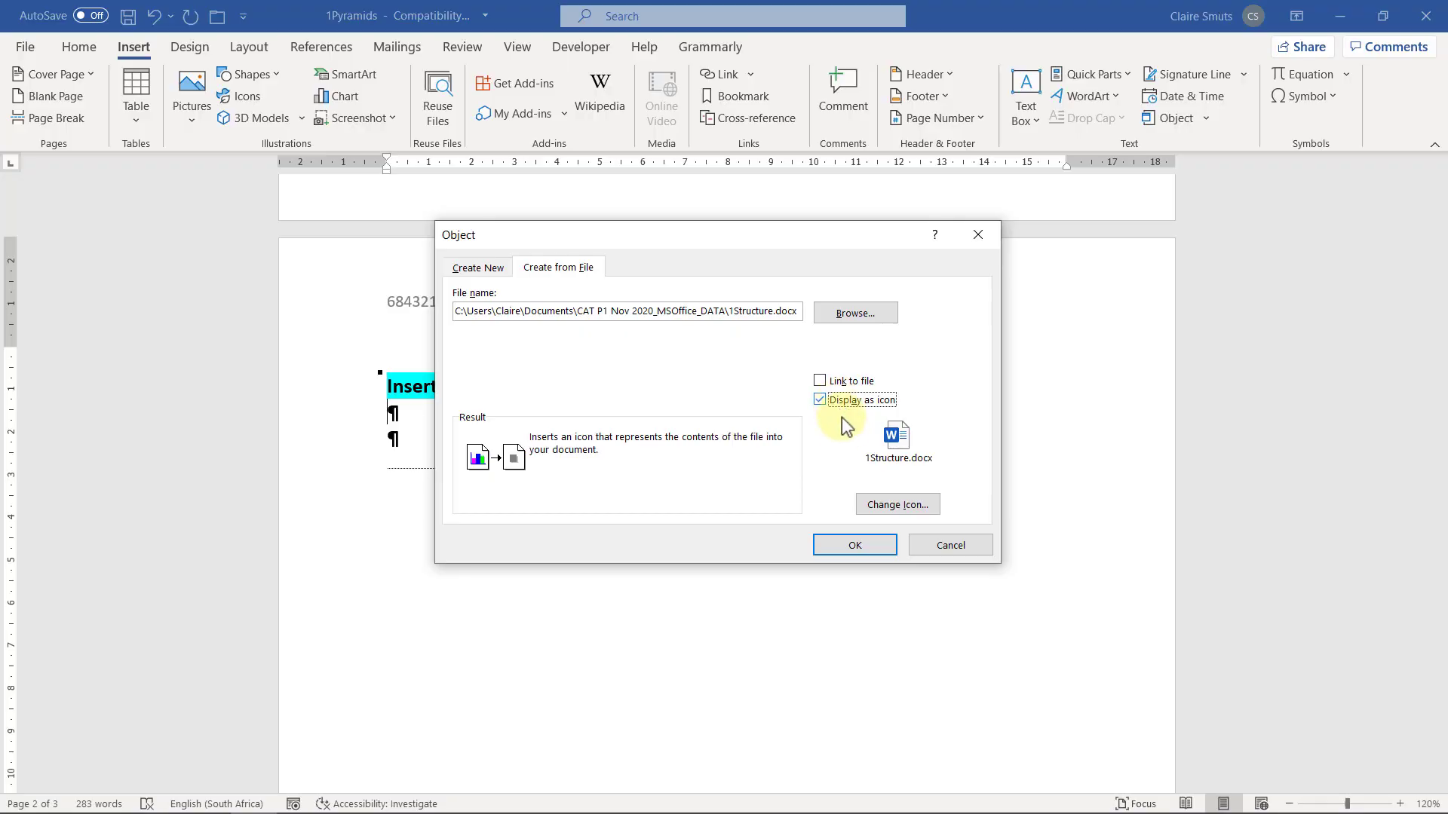
pyautogui.click(854, 544)
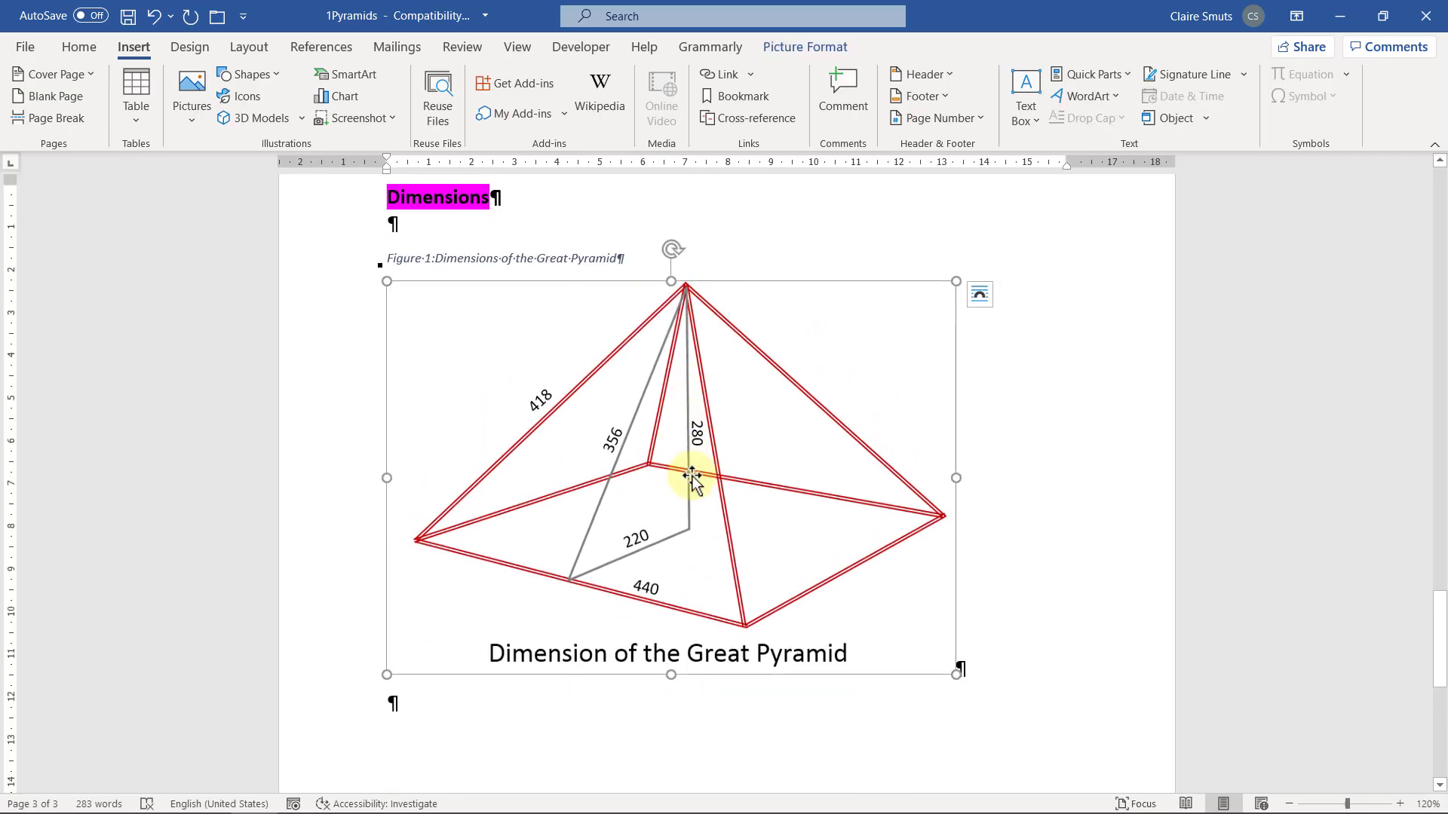
pyautogui.moveTo(622, 696)
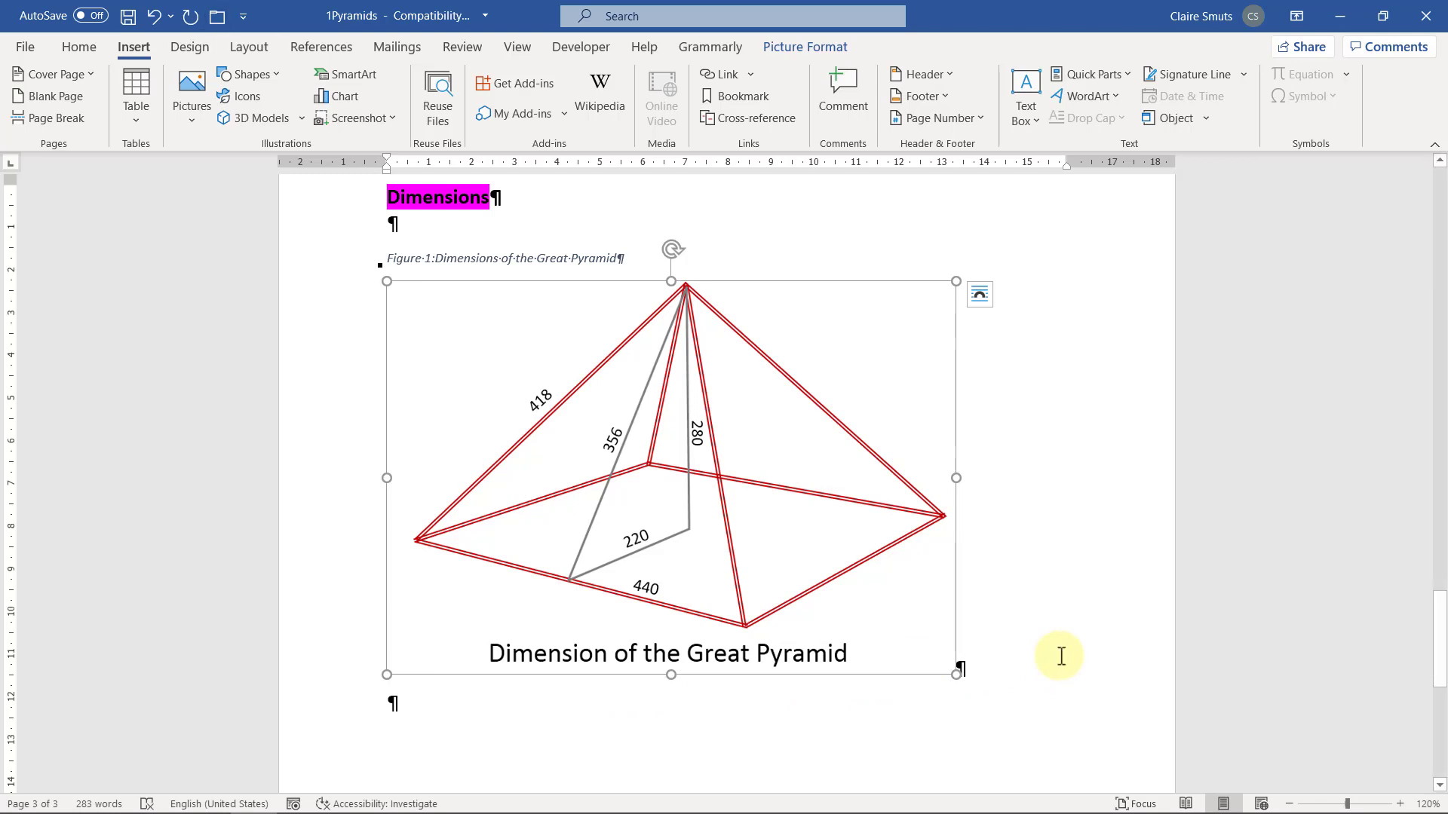
pyautogui.moveTo(1060, 656)
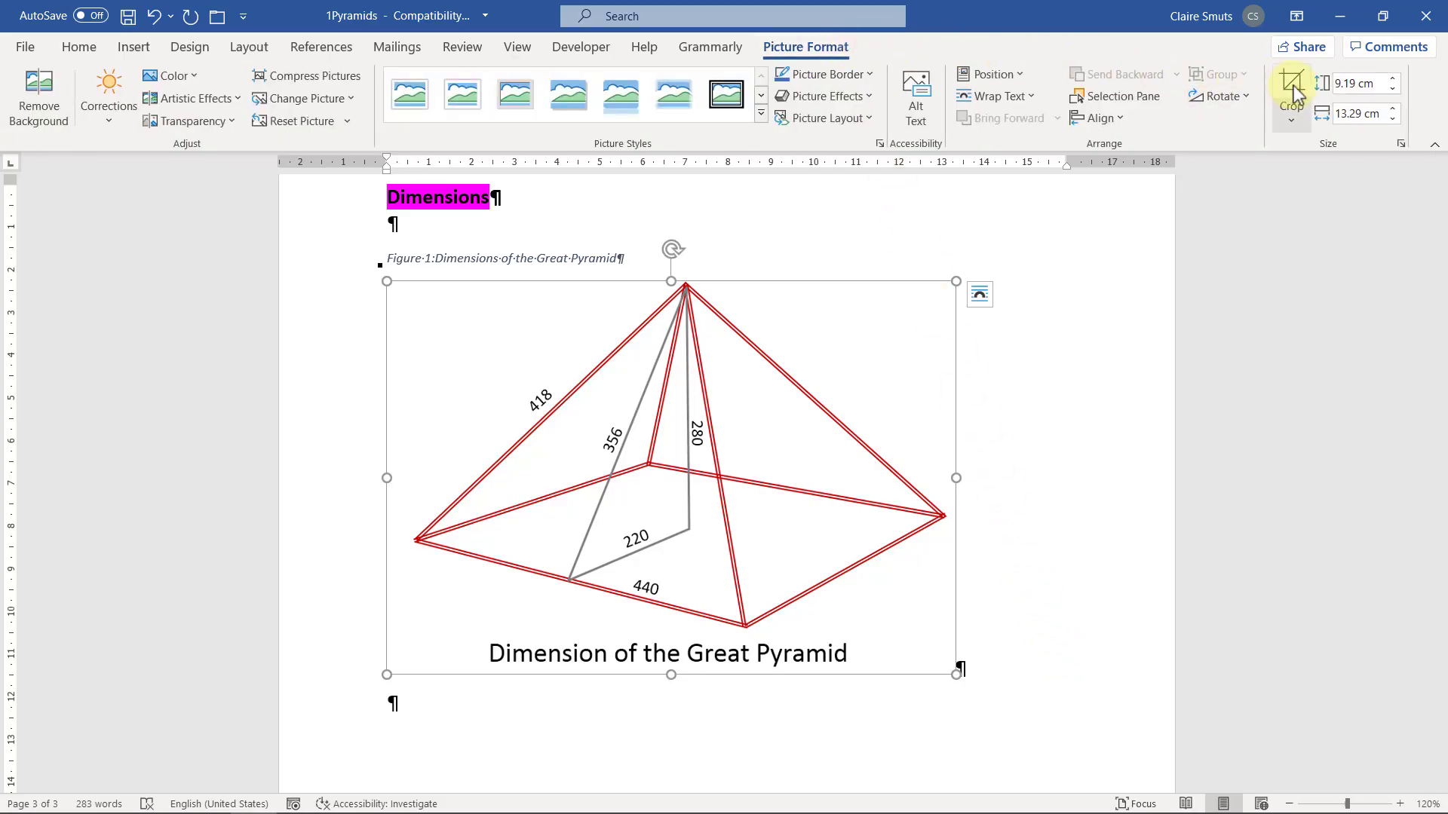
# Crop the pyramid picture's bottom edge so the 'Dimension of the Great Pyramid' text is removed.
pyautogui.click(1290, 87)
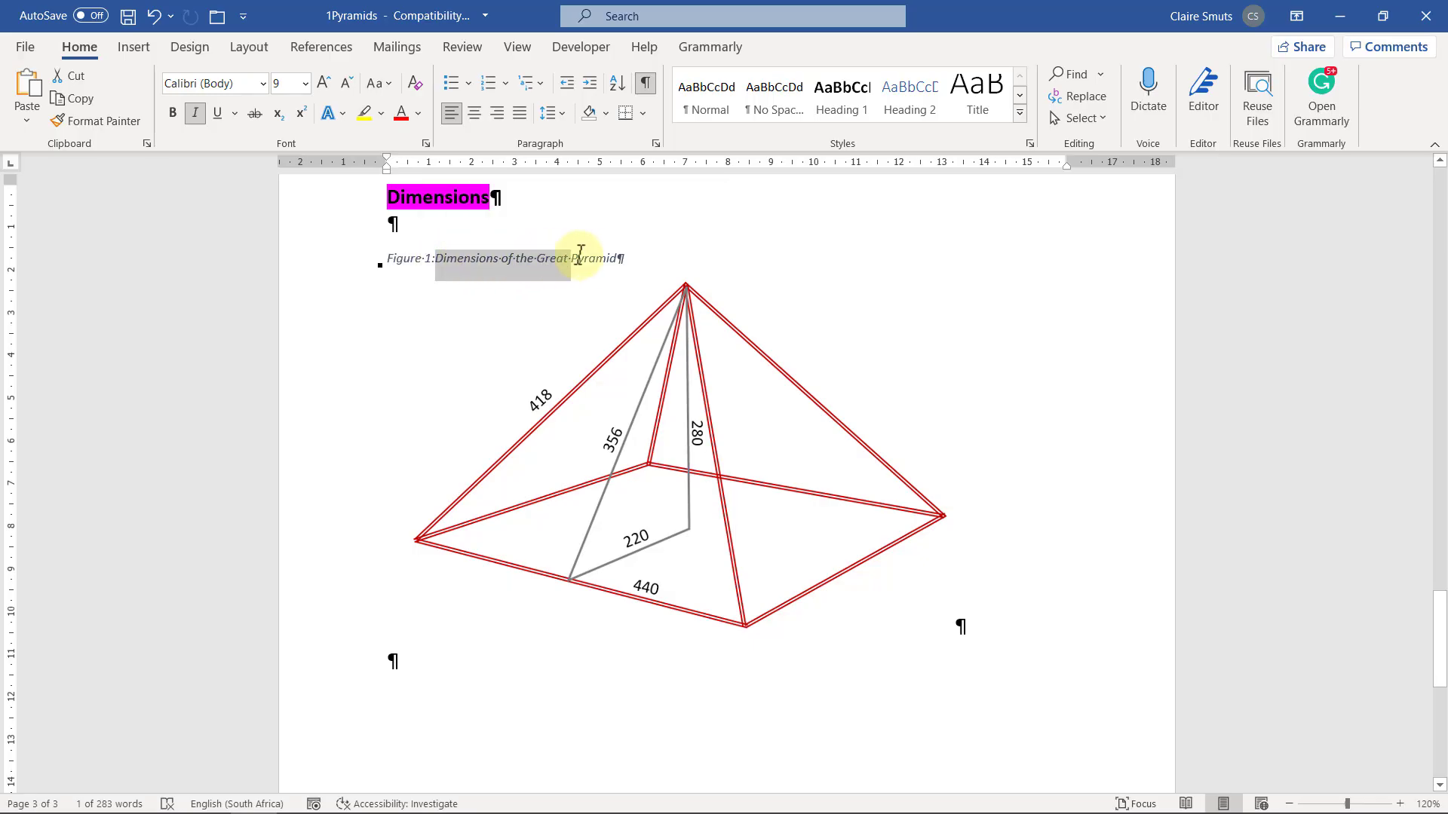
# Remove the old caption and start a new picture caption with a new 'Structure' label.
pyautogui.rightClick(577, 258)
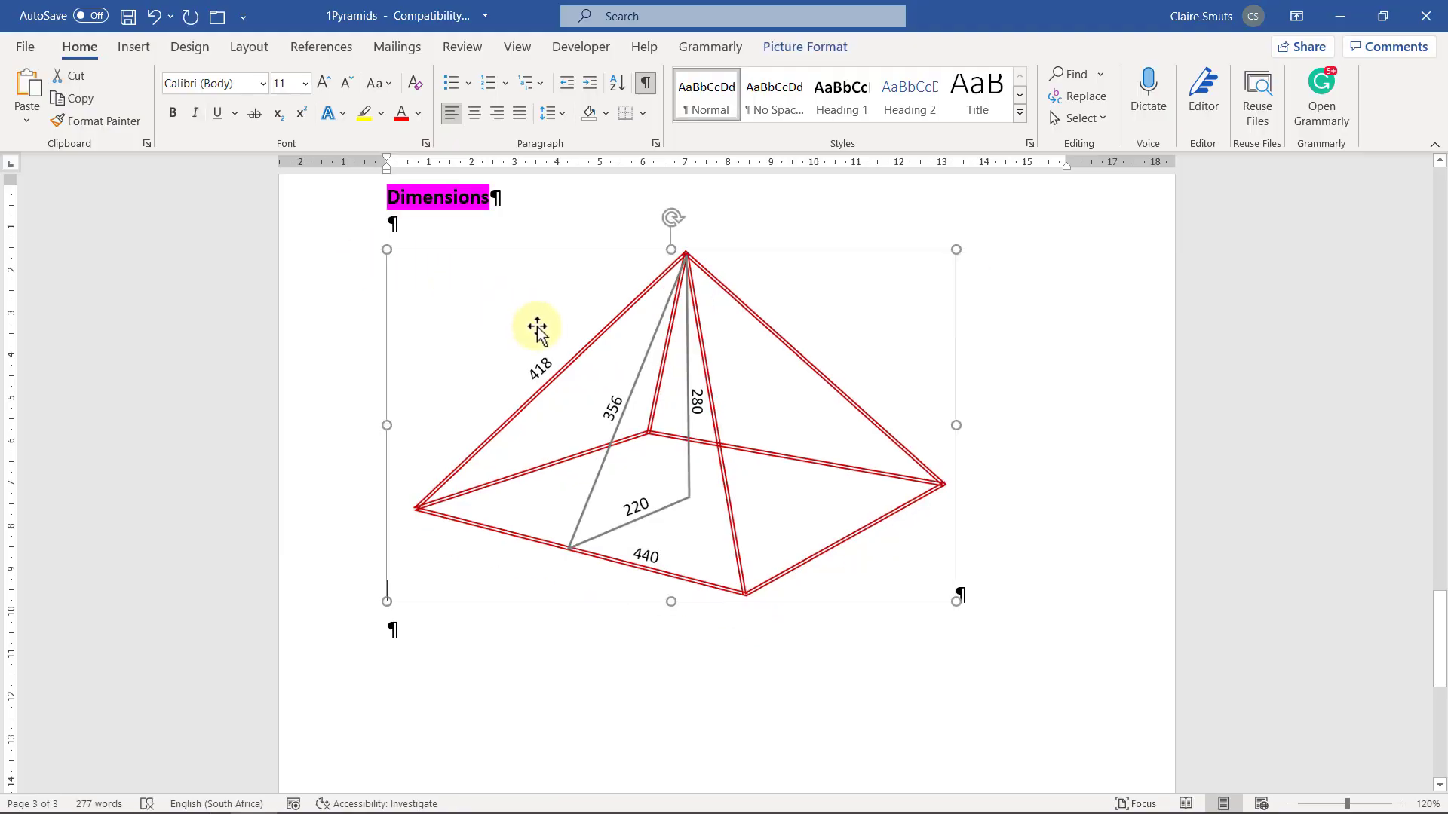
pyautogui.rightClick(538, 329)
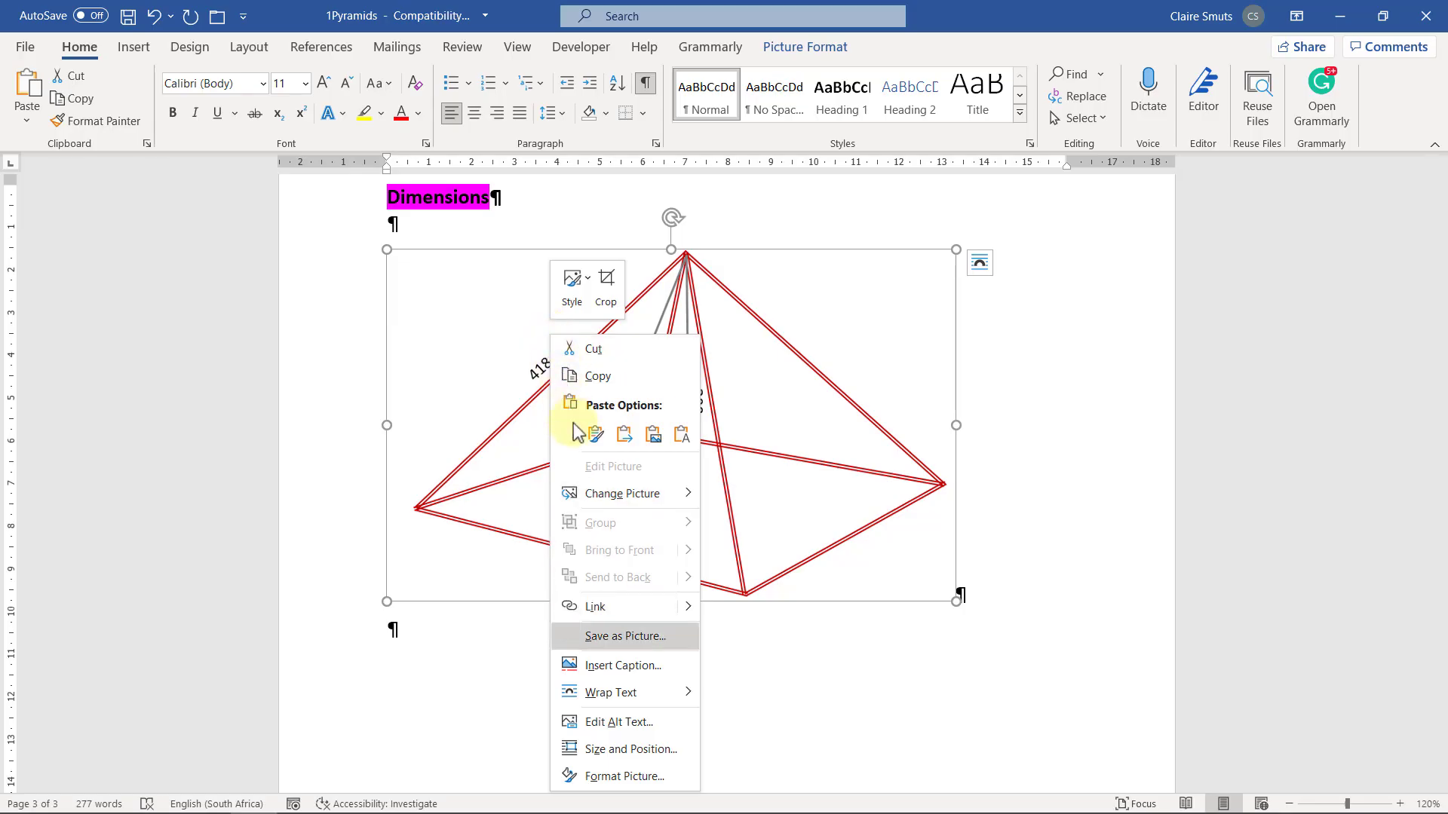
pyautogui.click(623, 665)
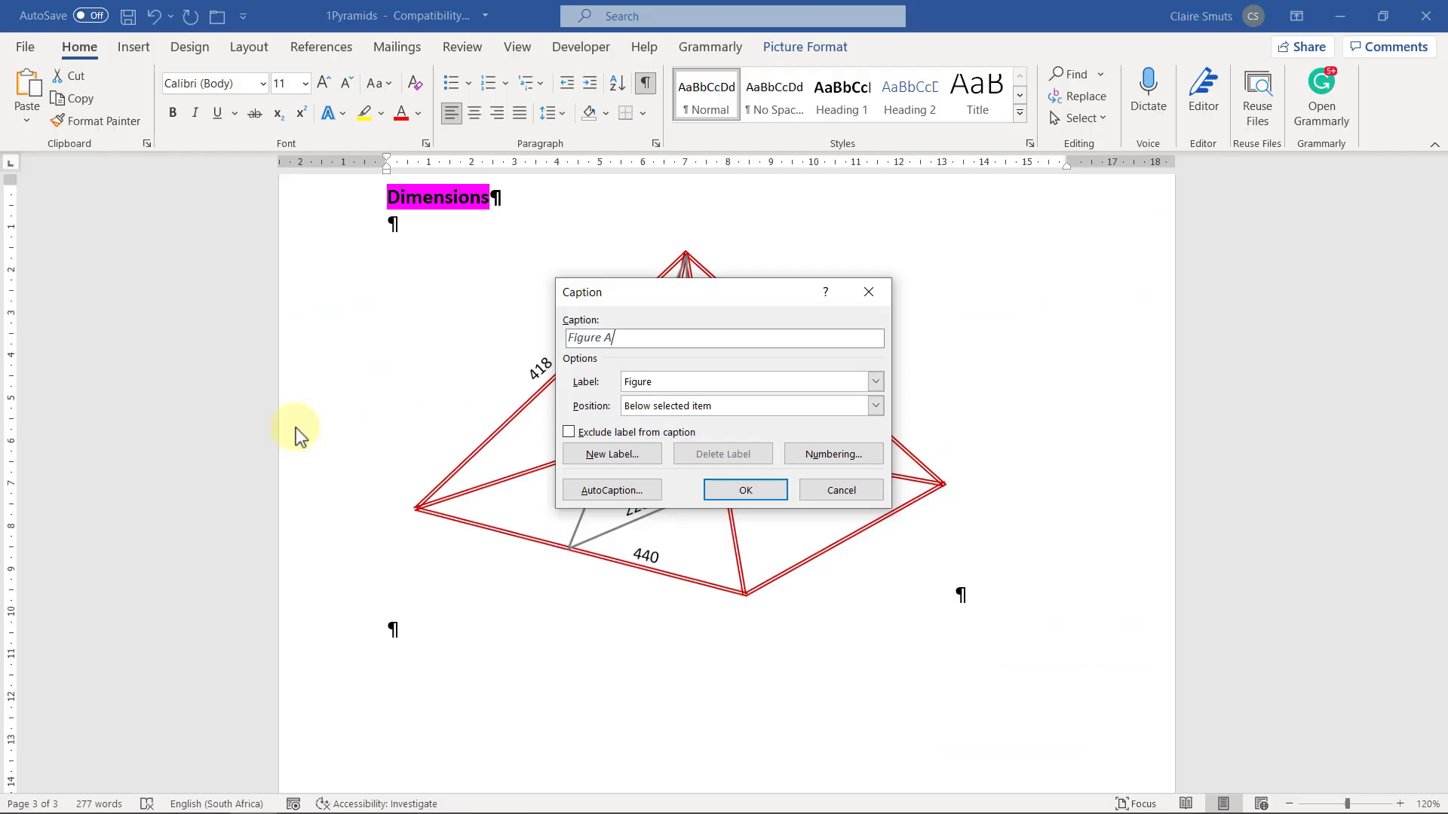
pyautogui.moveTo(647, 357)
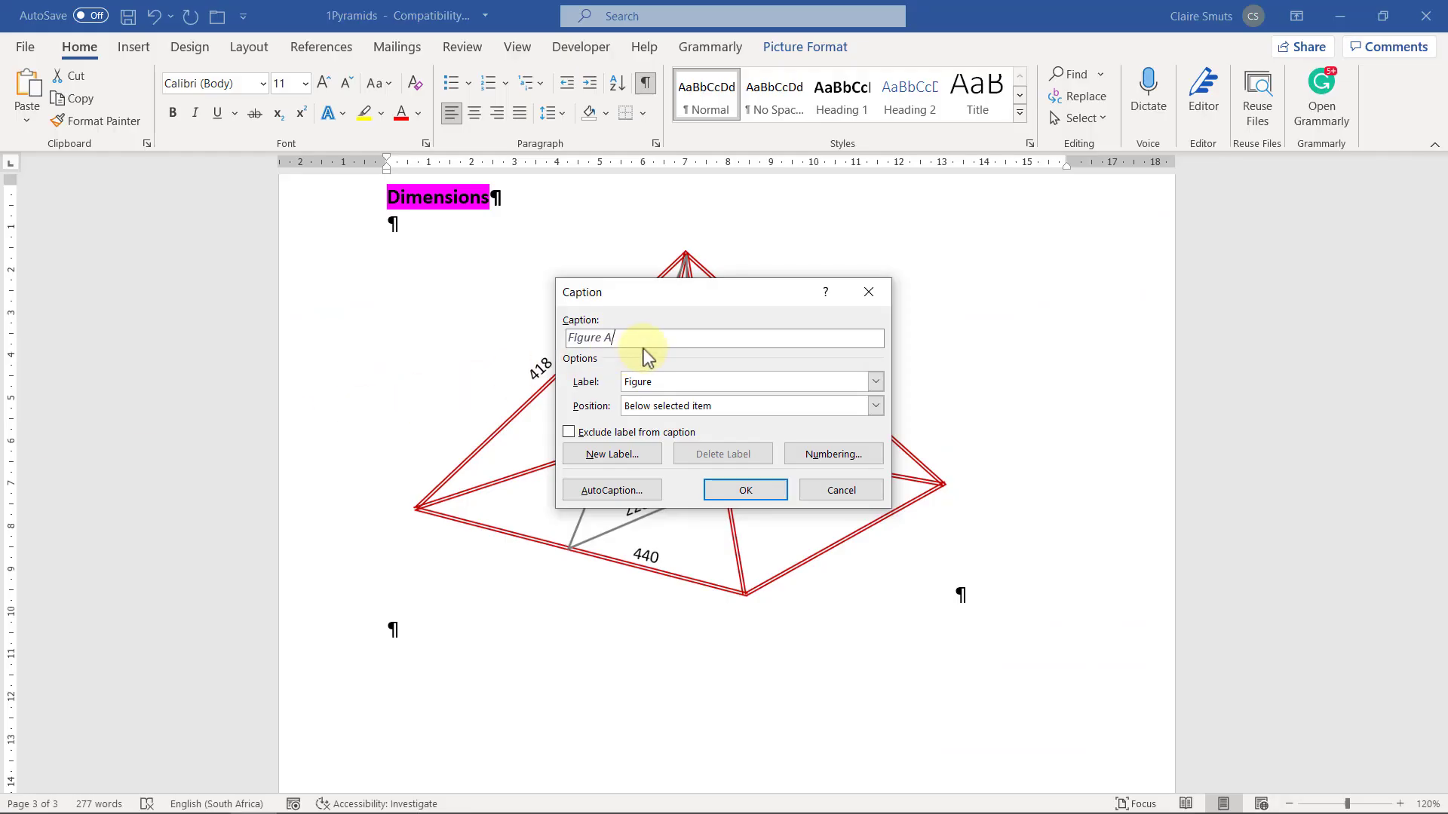
pyautogui.click(611, 453)
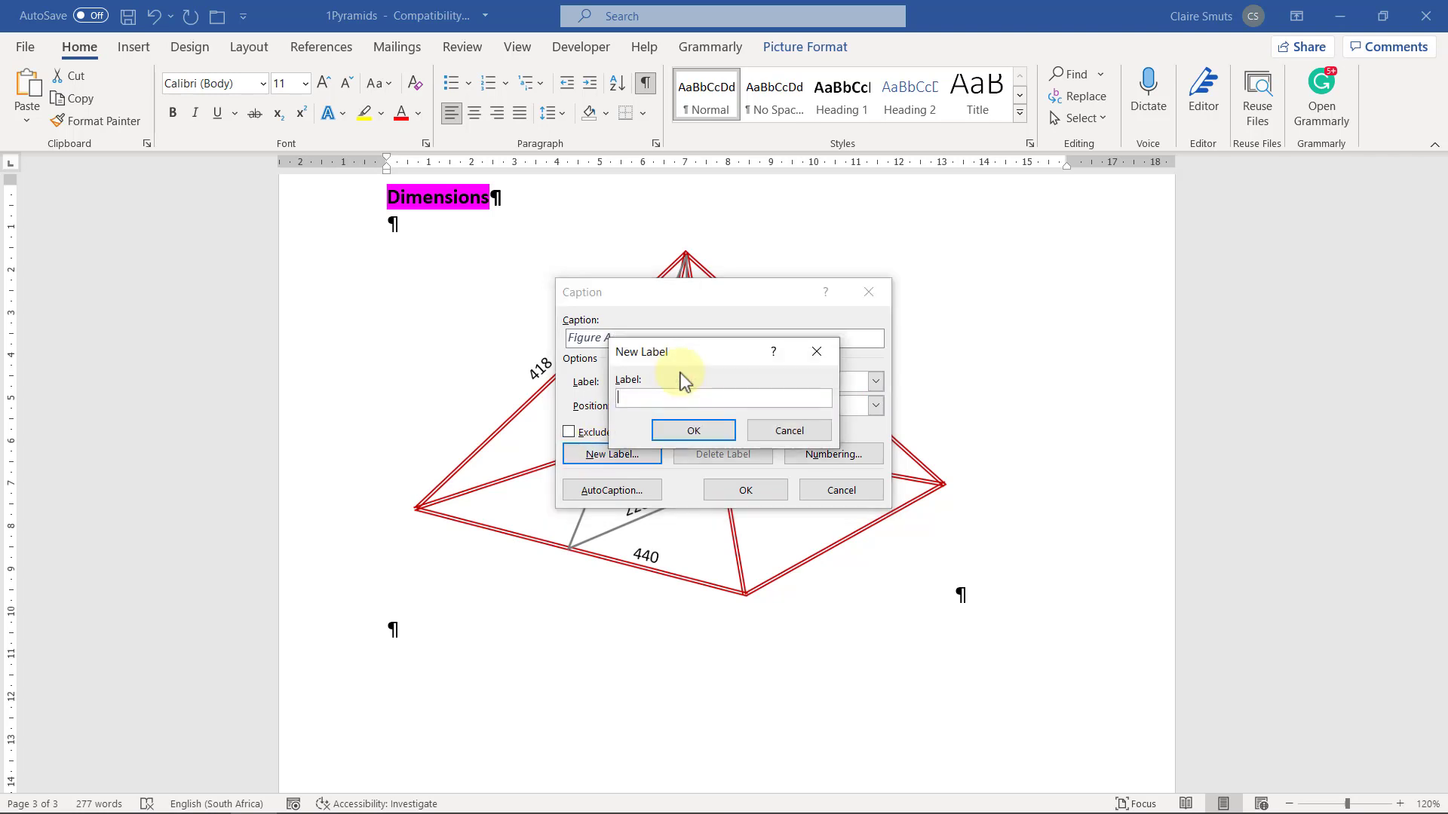
pyautogui.write('Structure')
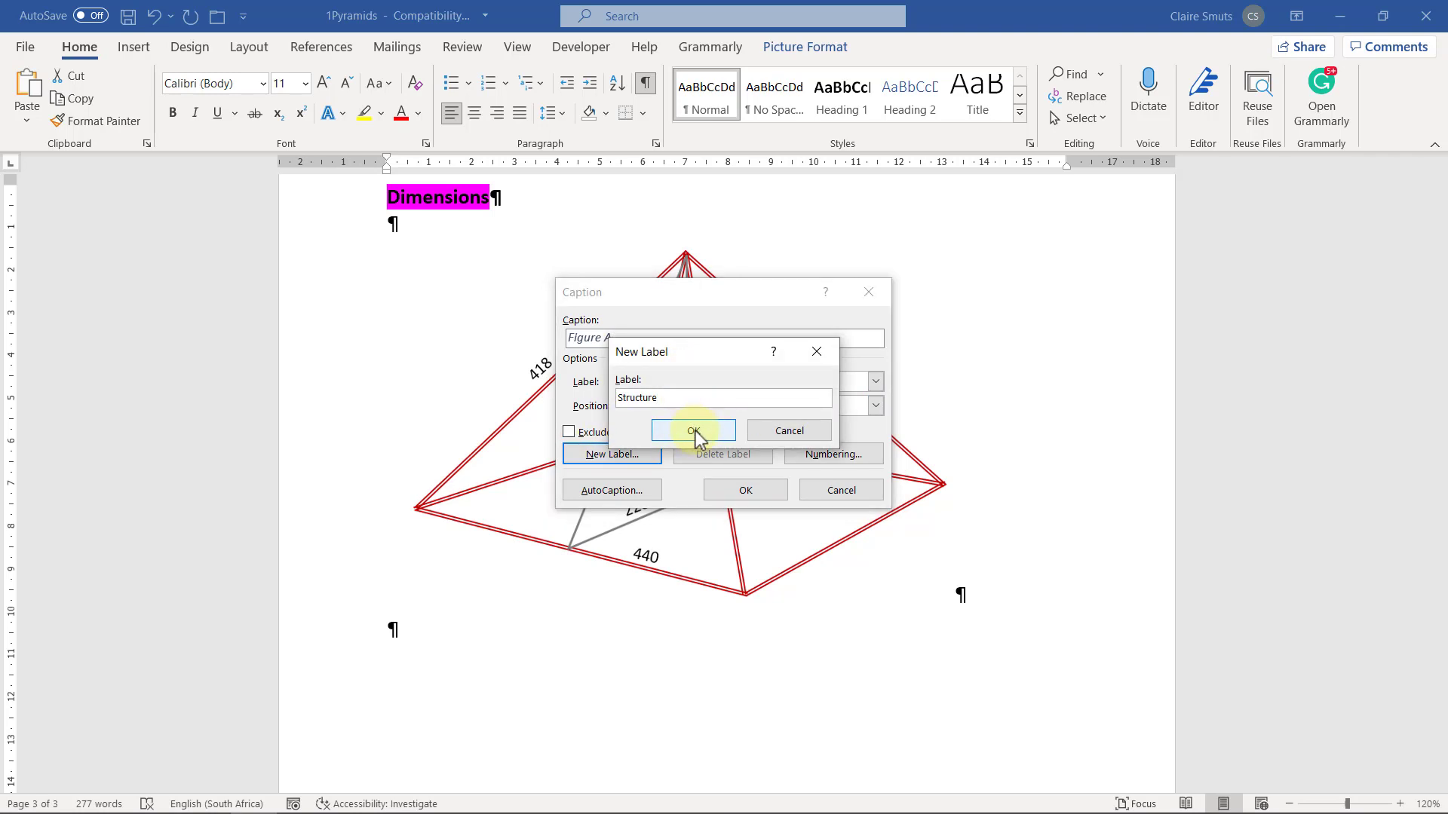
pyautogui.click(693, 430)
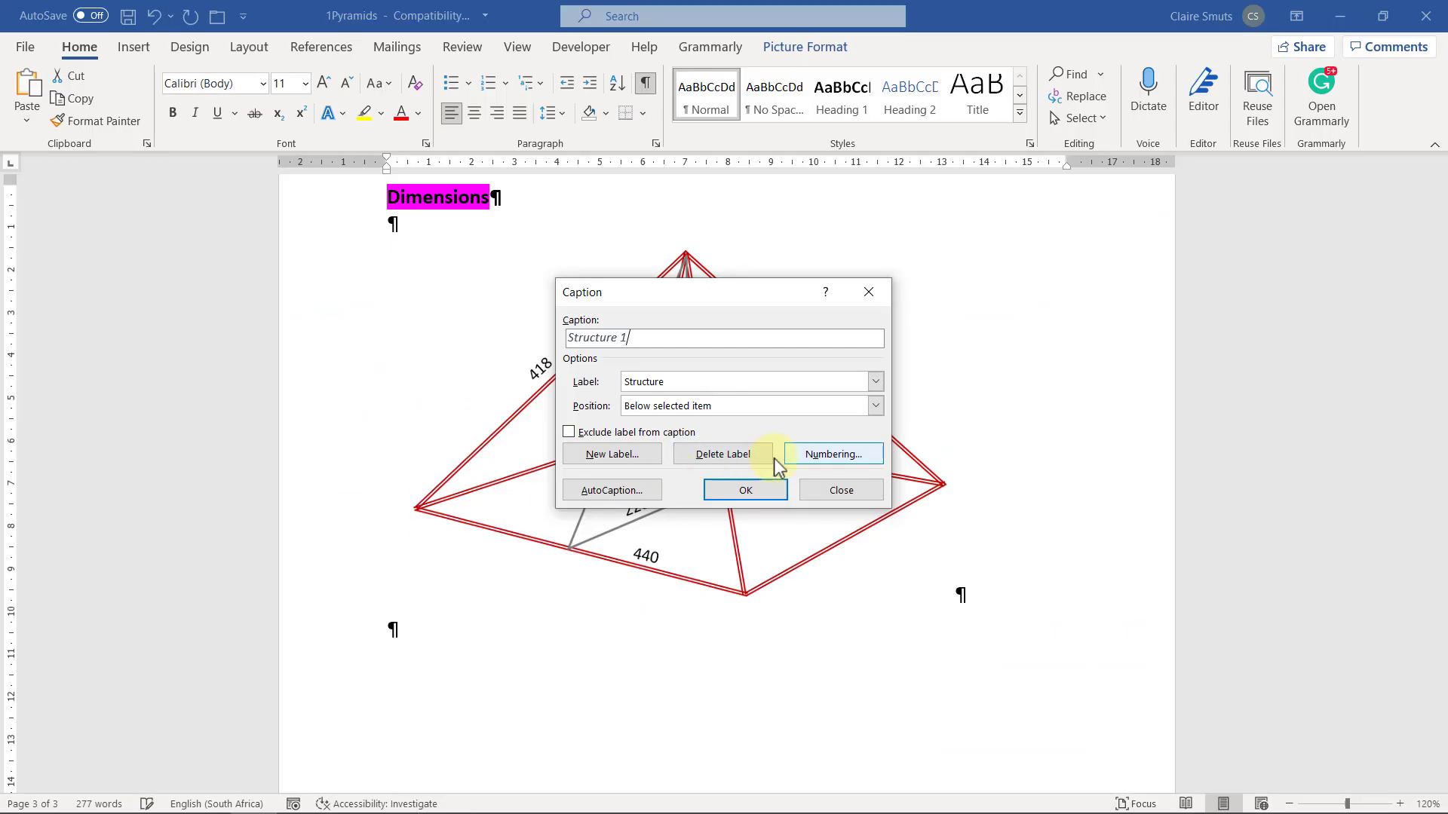
# Set a,b,c numbering, caption text ': Dimensions of the Great Pyramid', positioned above the picture, and apply.
pyautogui.click(832, 454)
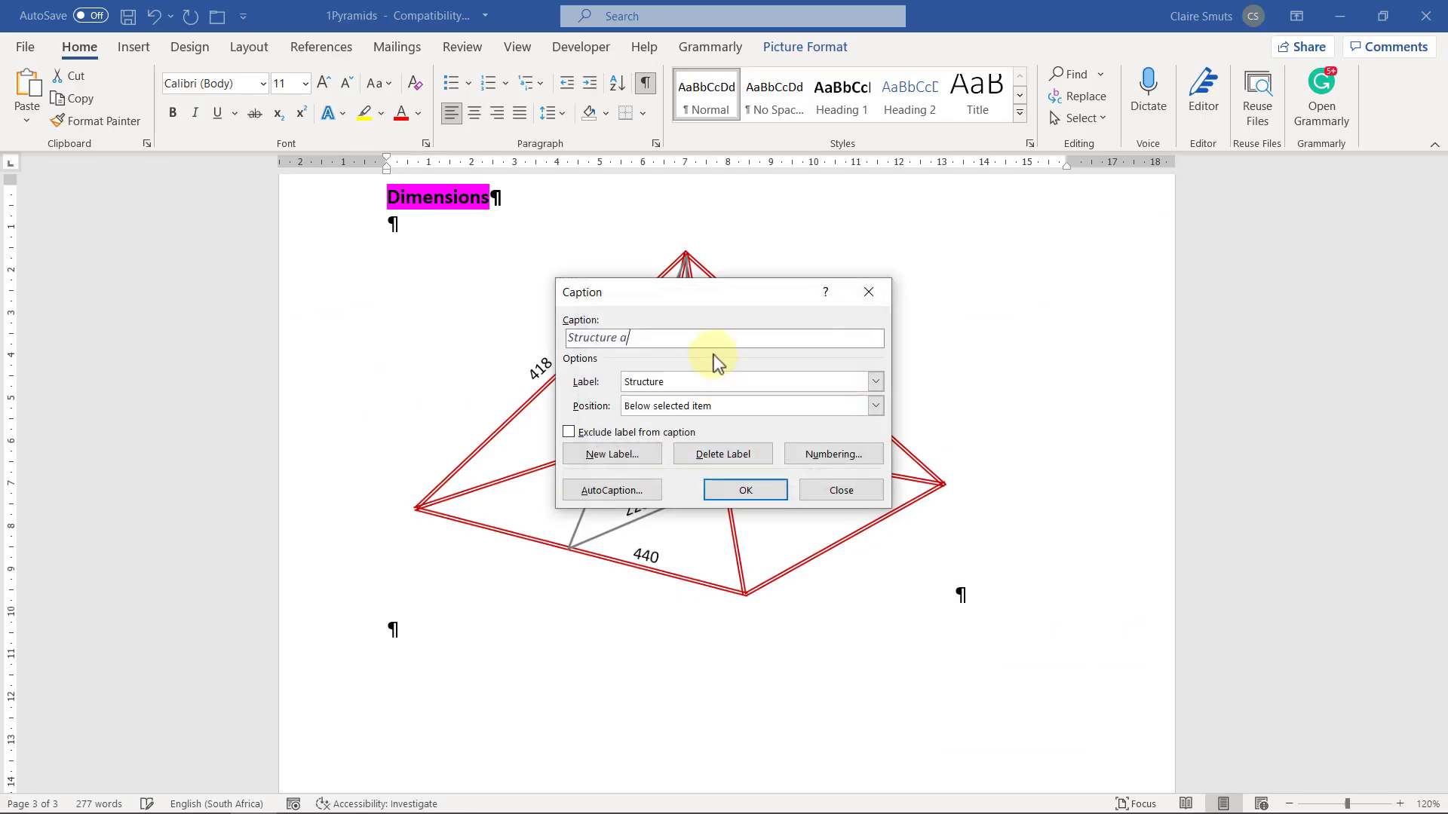
pyautogui.write(':')
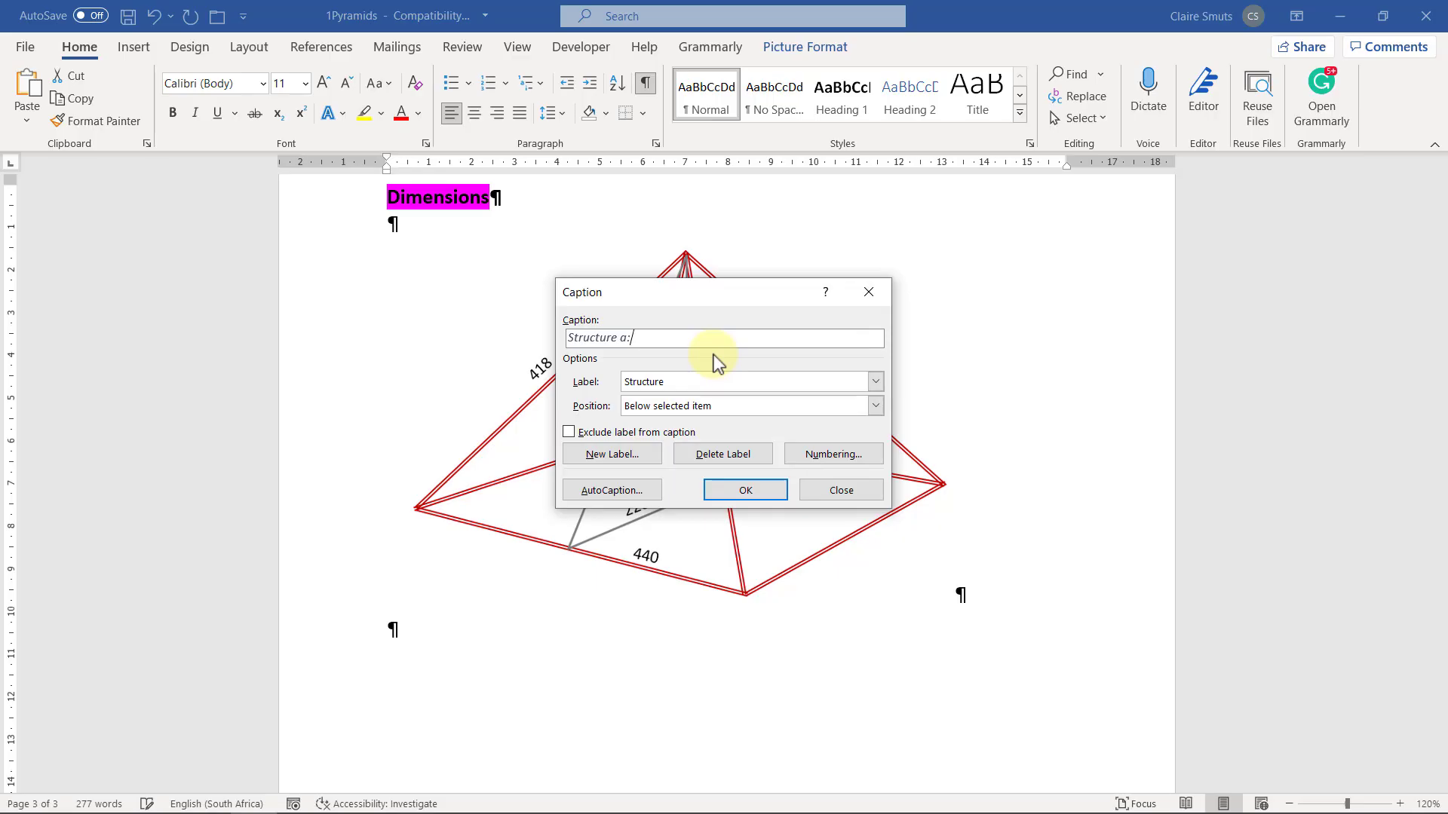
pyautogui.write('Dimensions of the Great Pyramid')
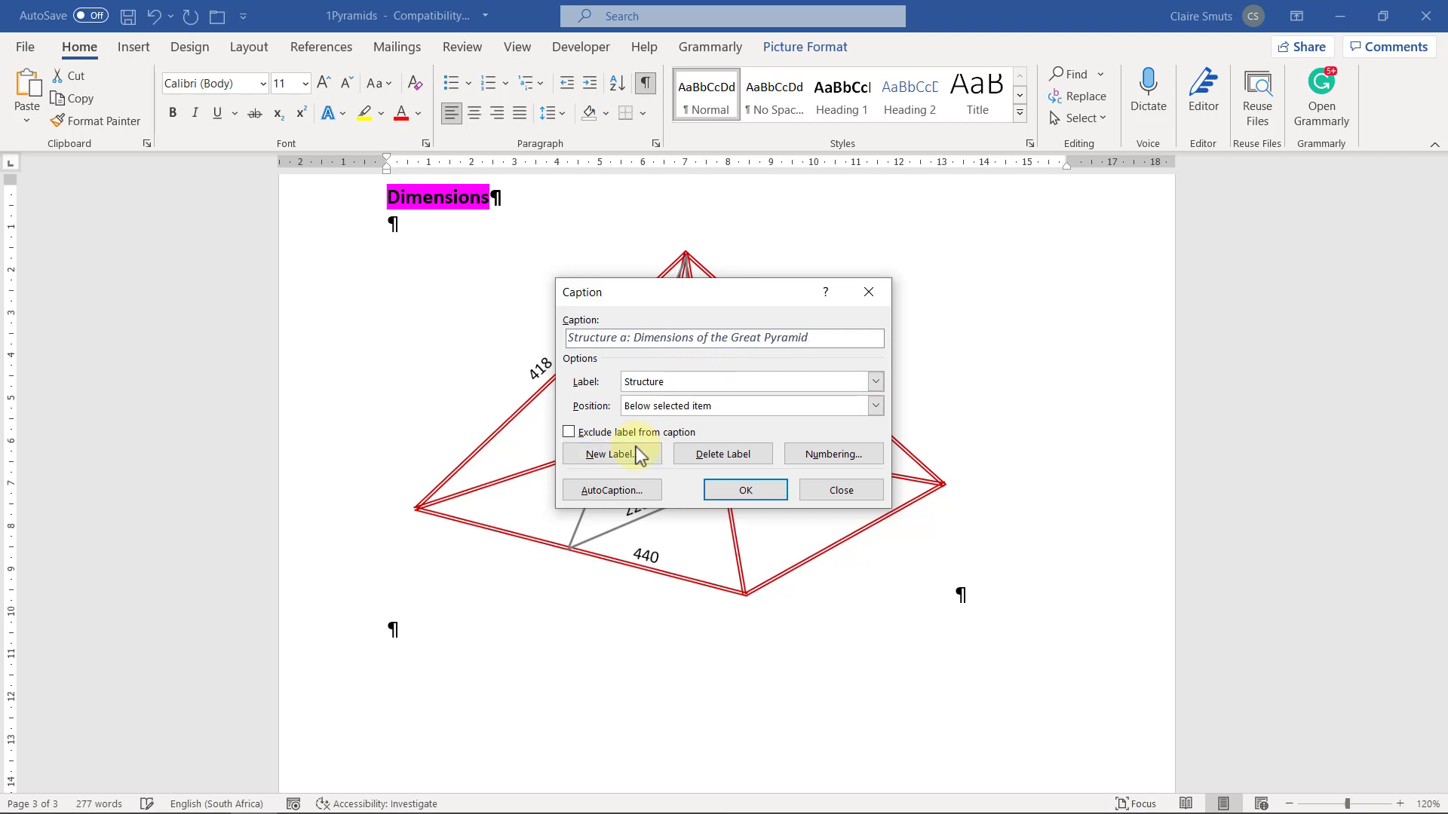
pyautogui.moveTo(778, 367)
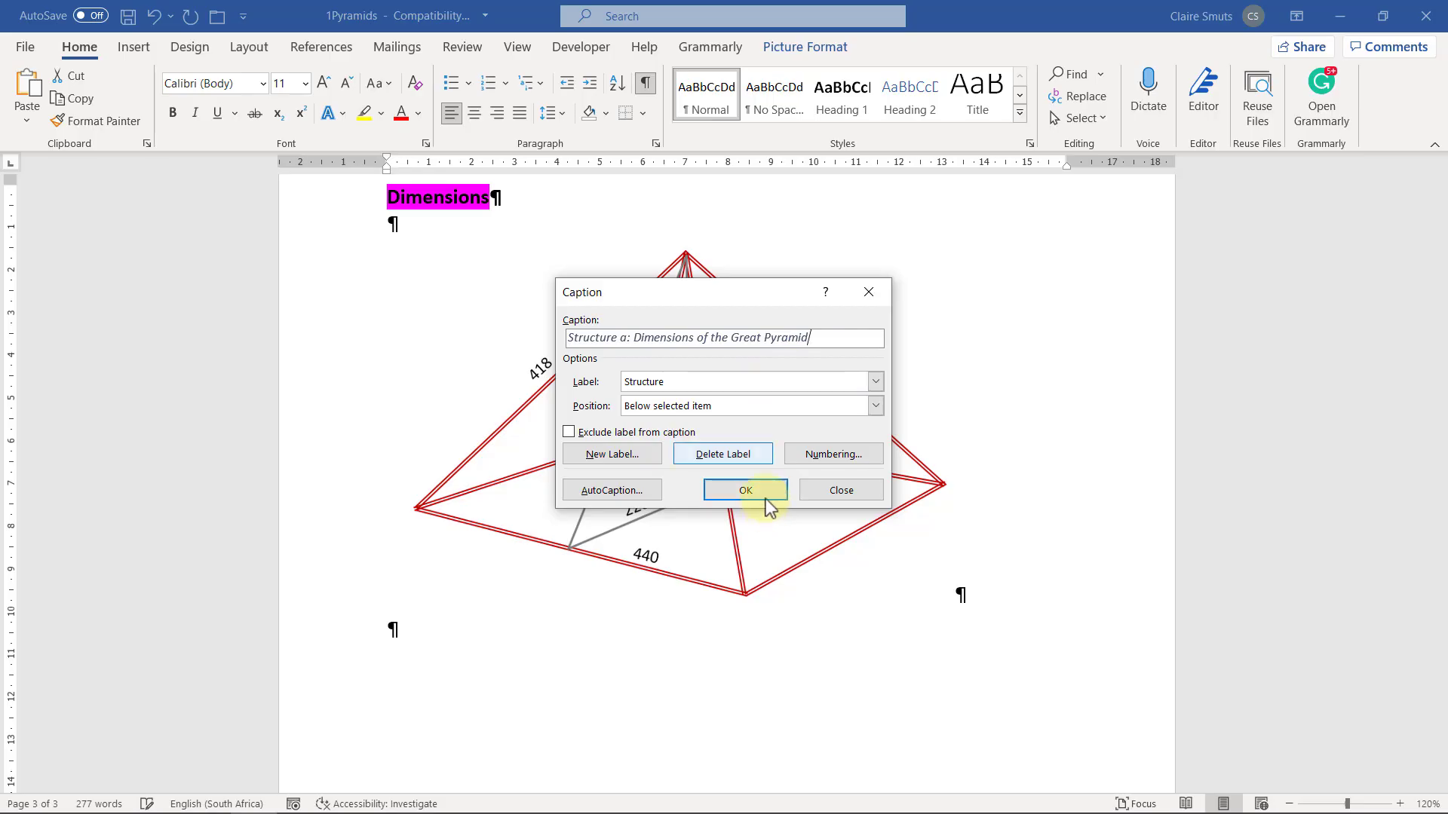
pyautogui.click(872, 406)
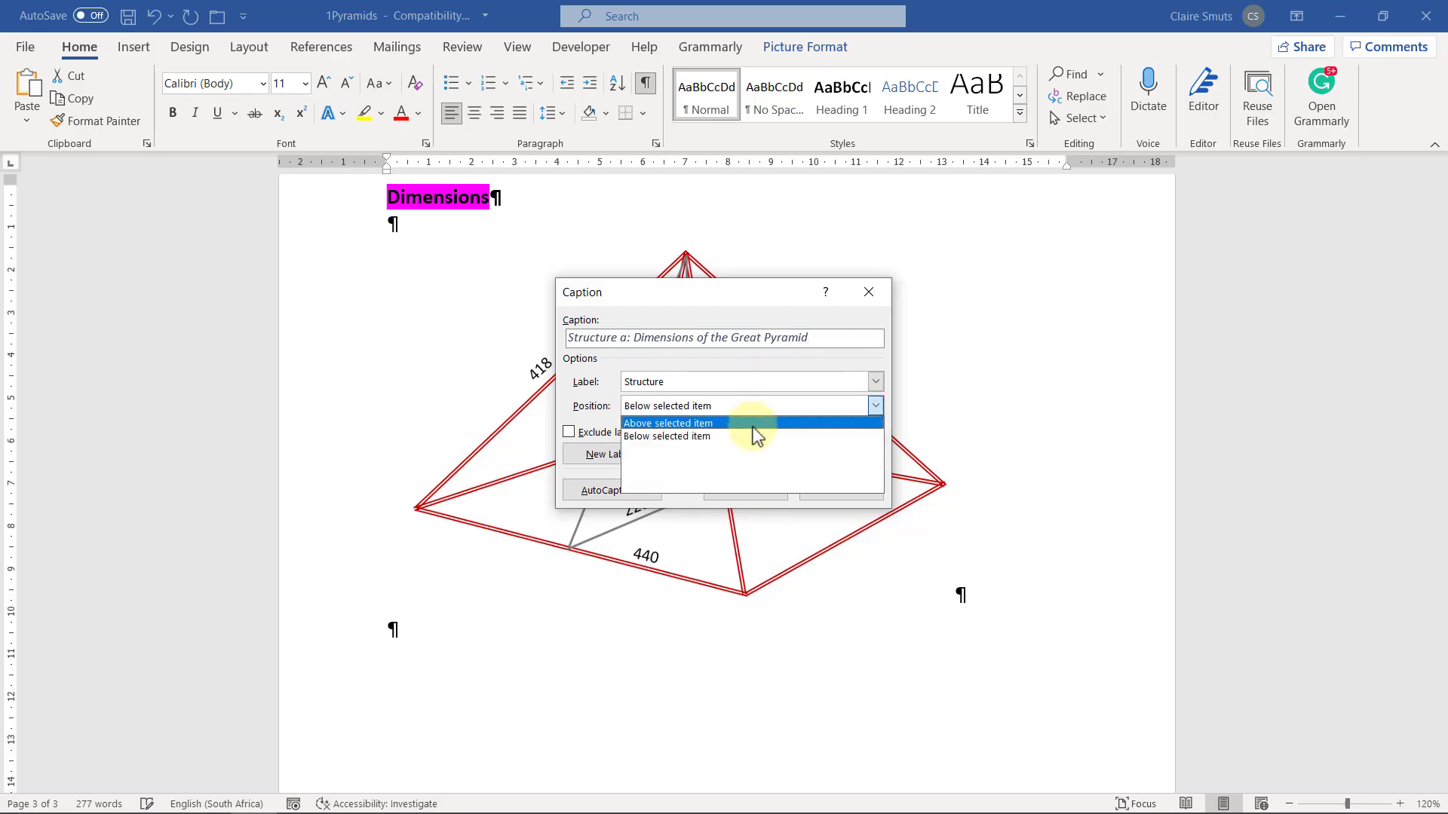
pyautogui.click(668, 423)
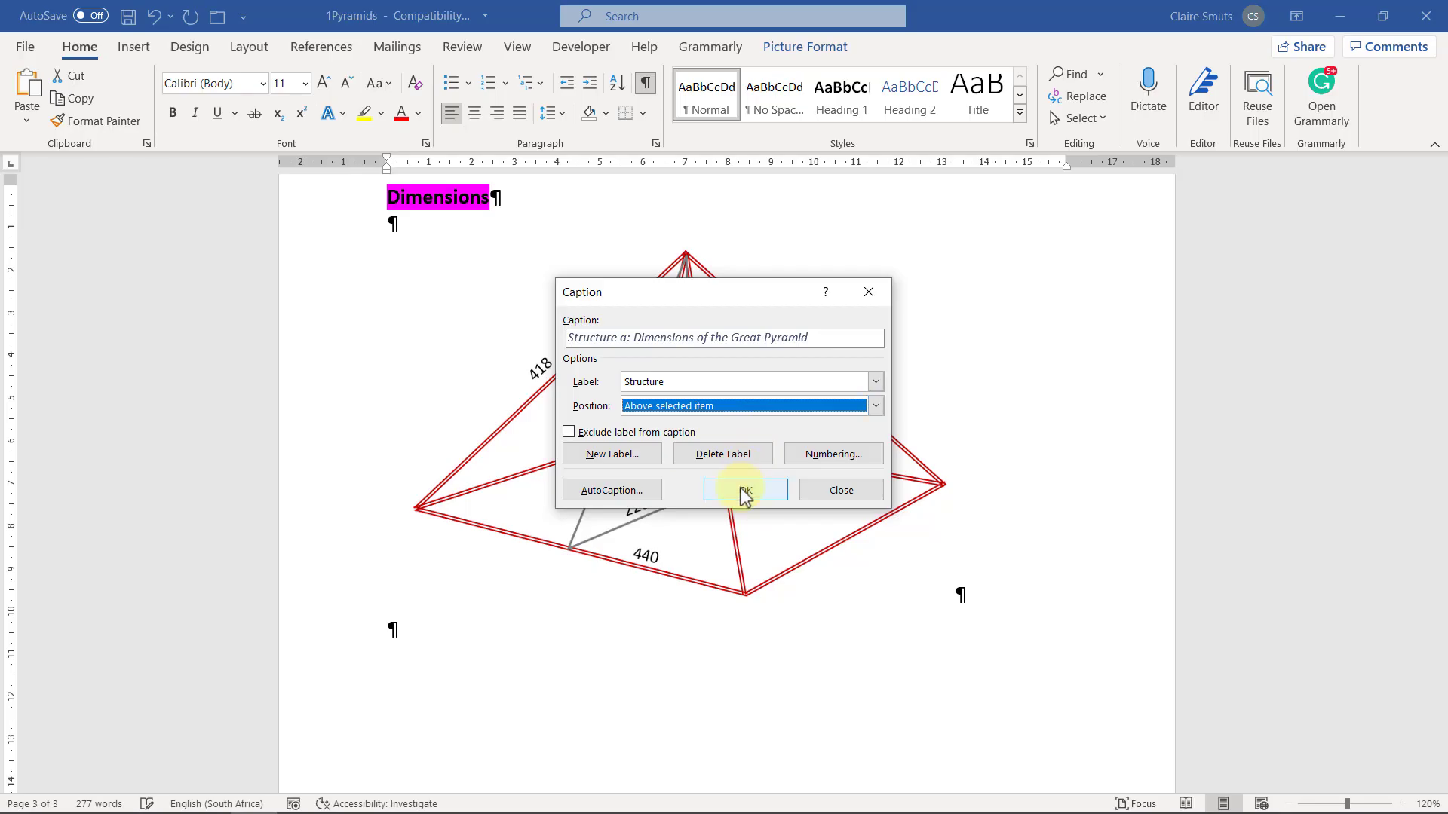
pyautogui.click(745, 489)
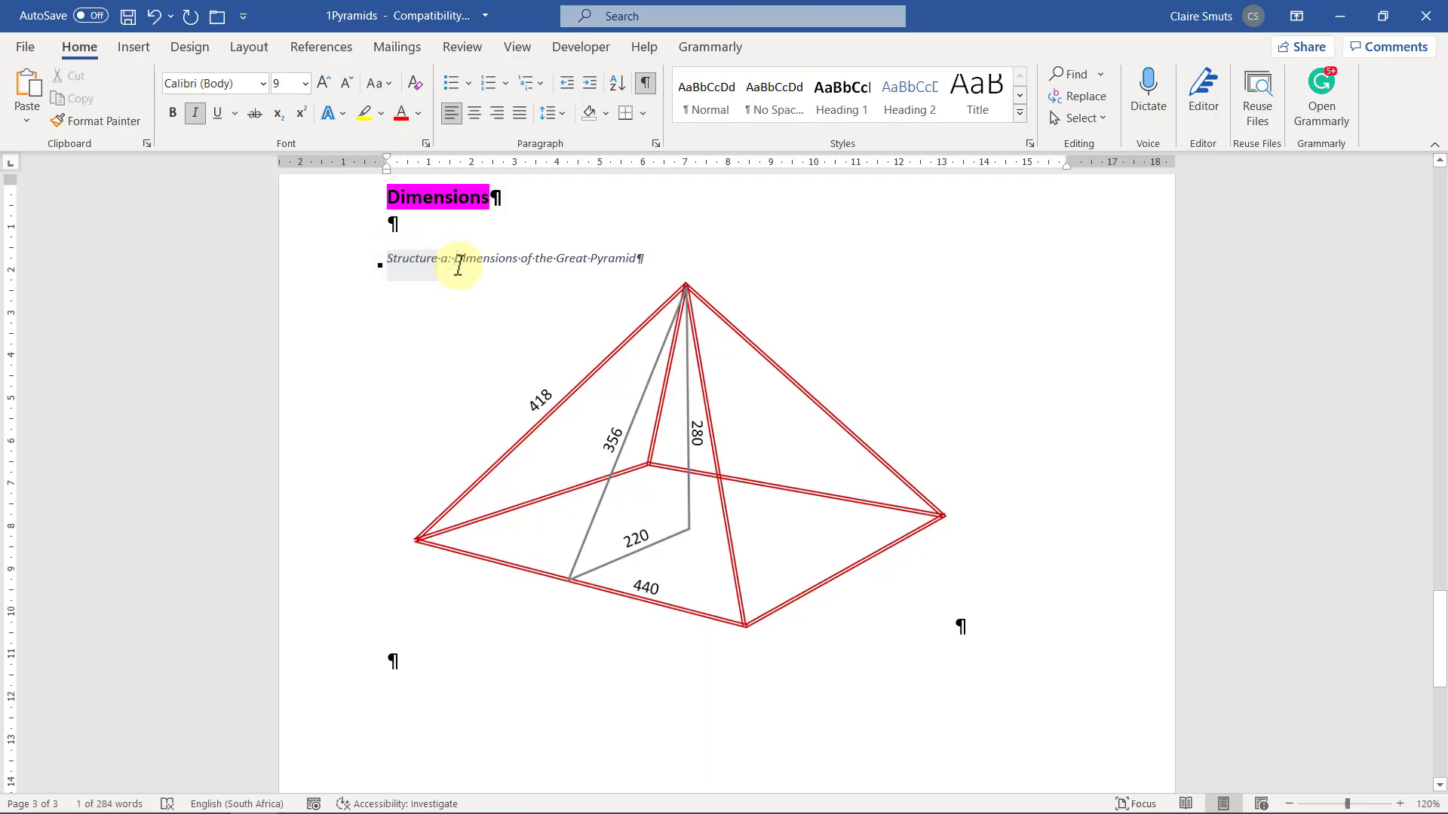
pyautogui.rightClick(457, 265)
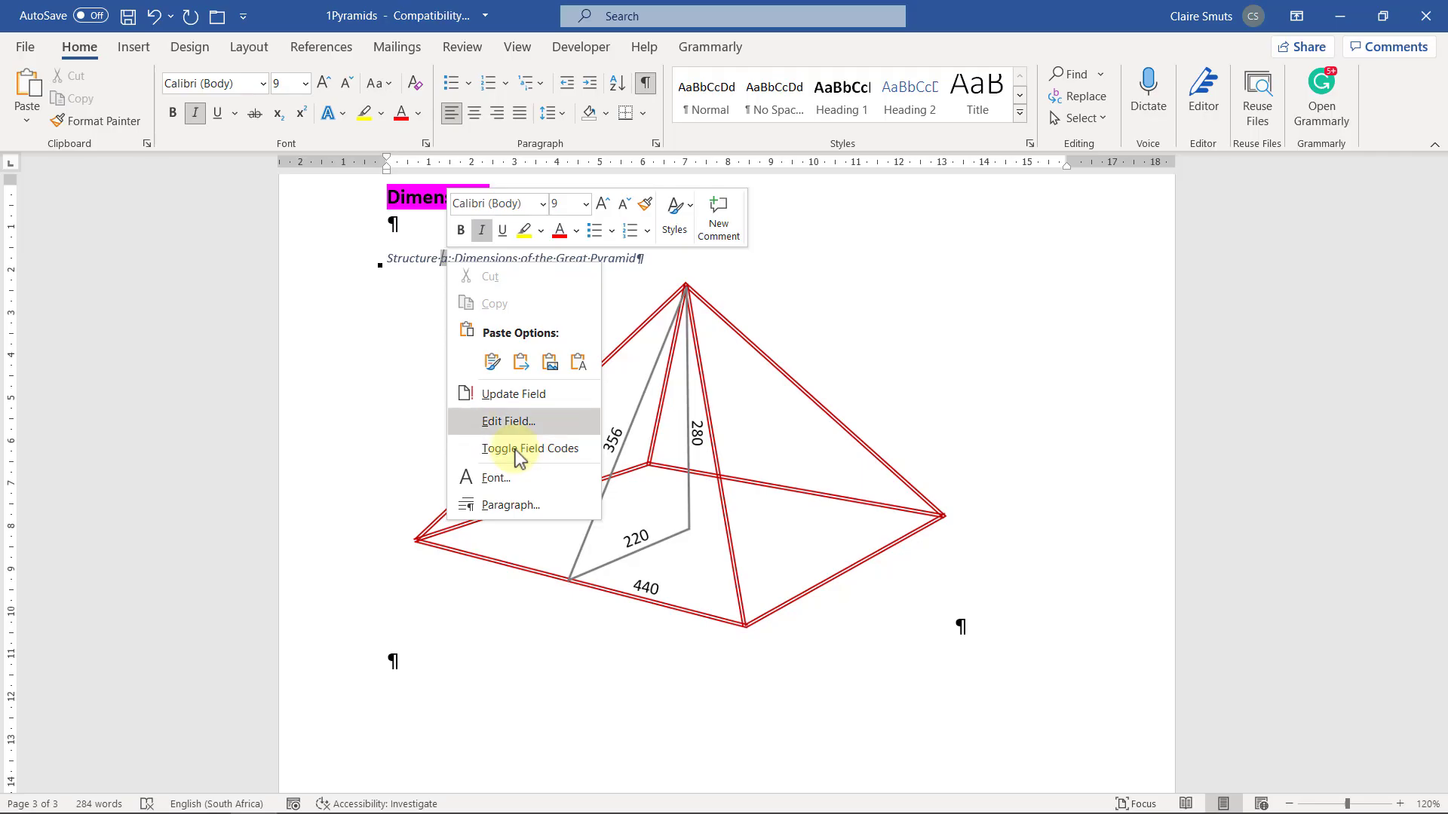
pyautogui.click(530, 448)
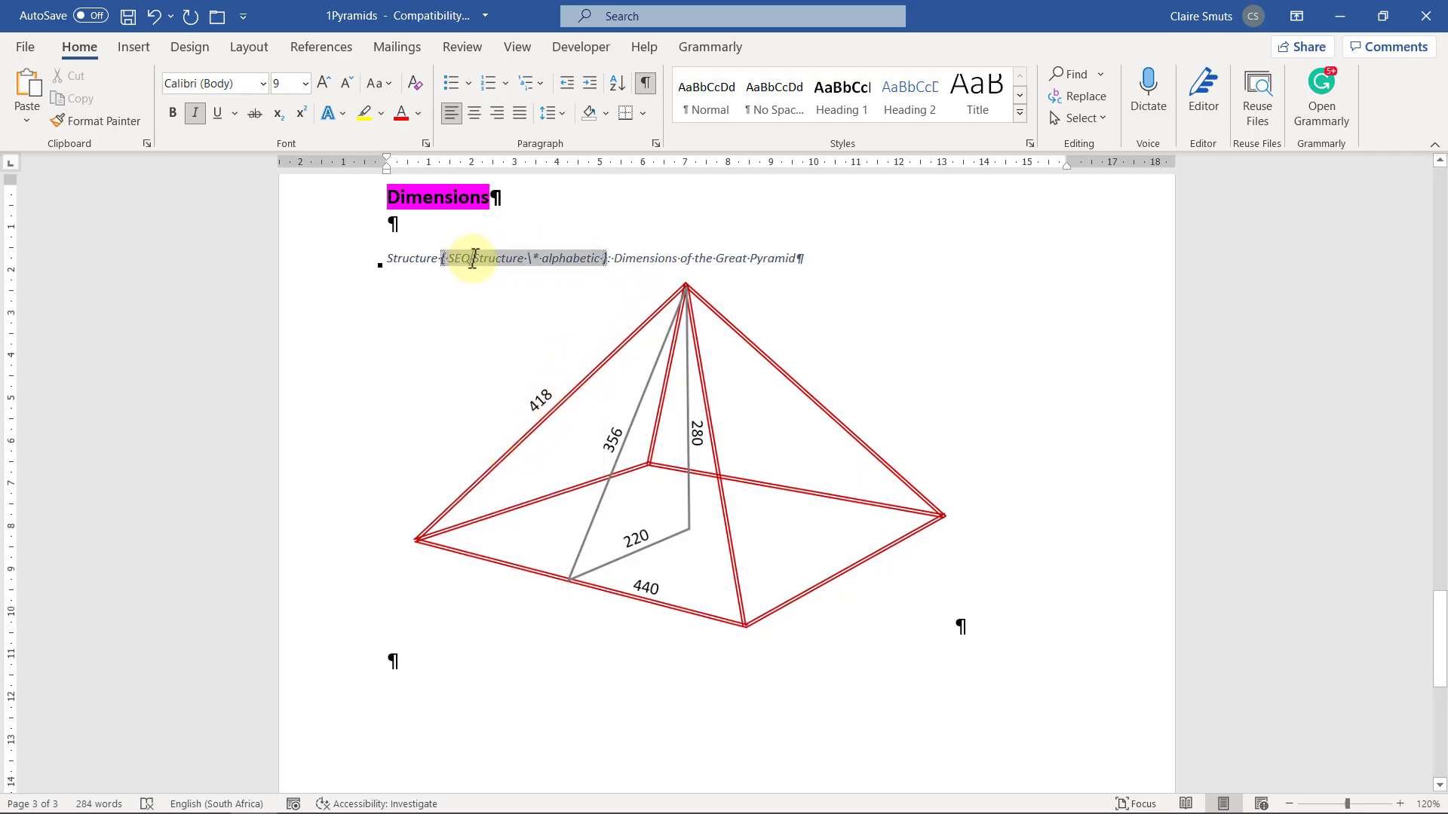
pyautogui.moveTo(443, 257); pyautogui.dragTo(526, 258)
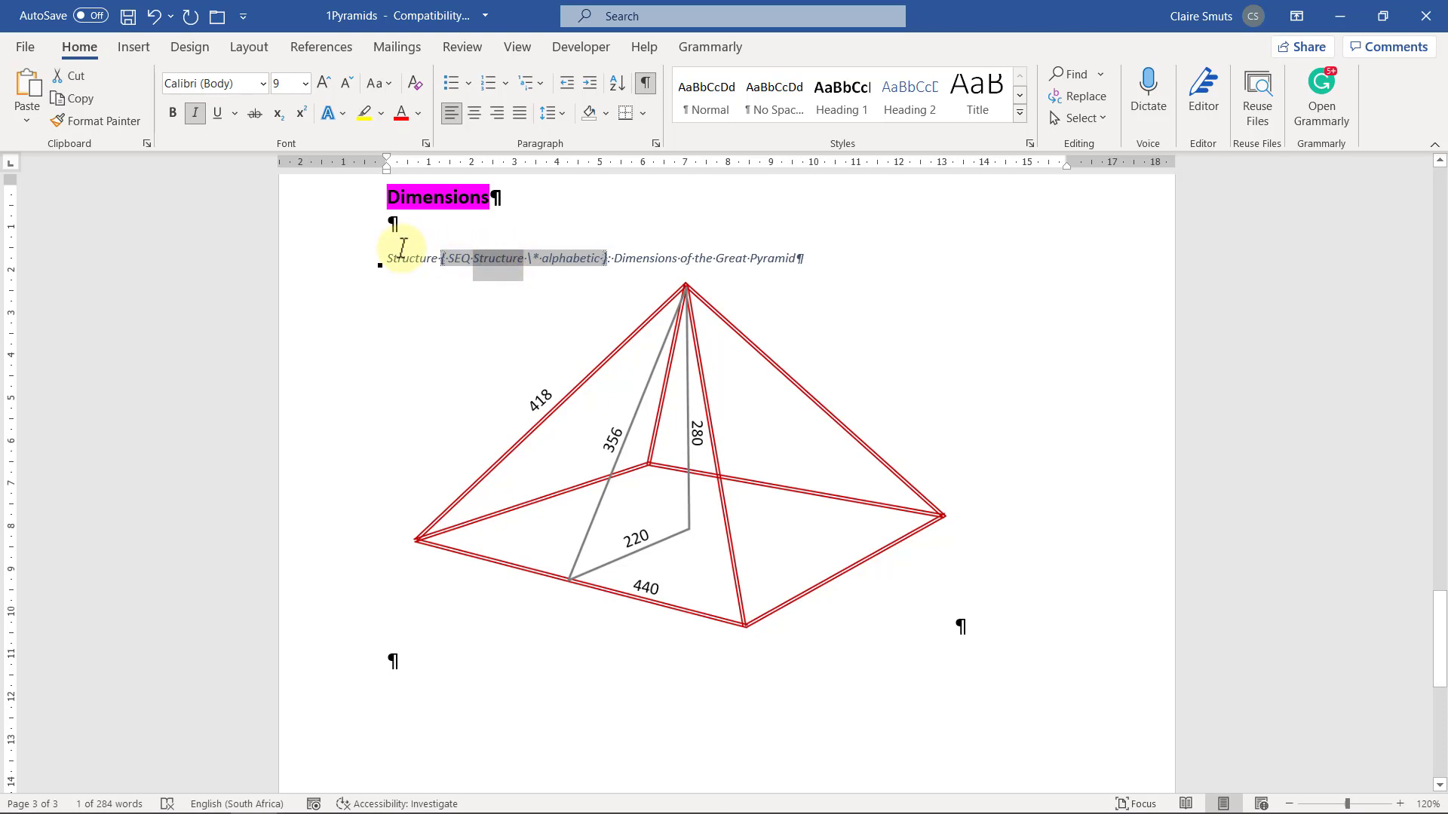
pyautogui.moveTo(515, 252)
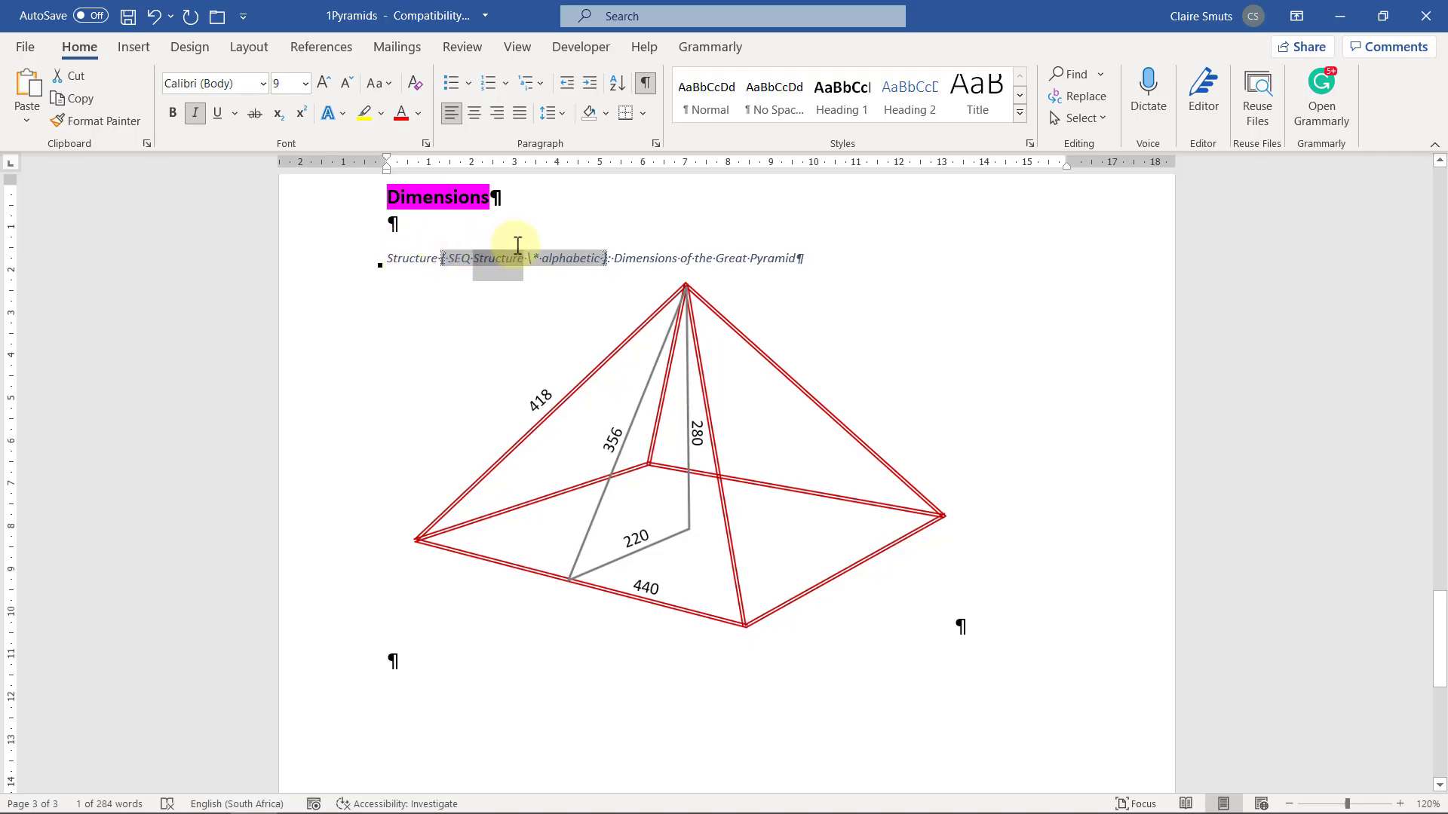
pyautogui.moveTo(570, 249)
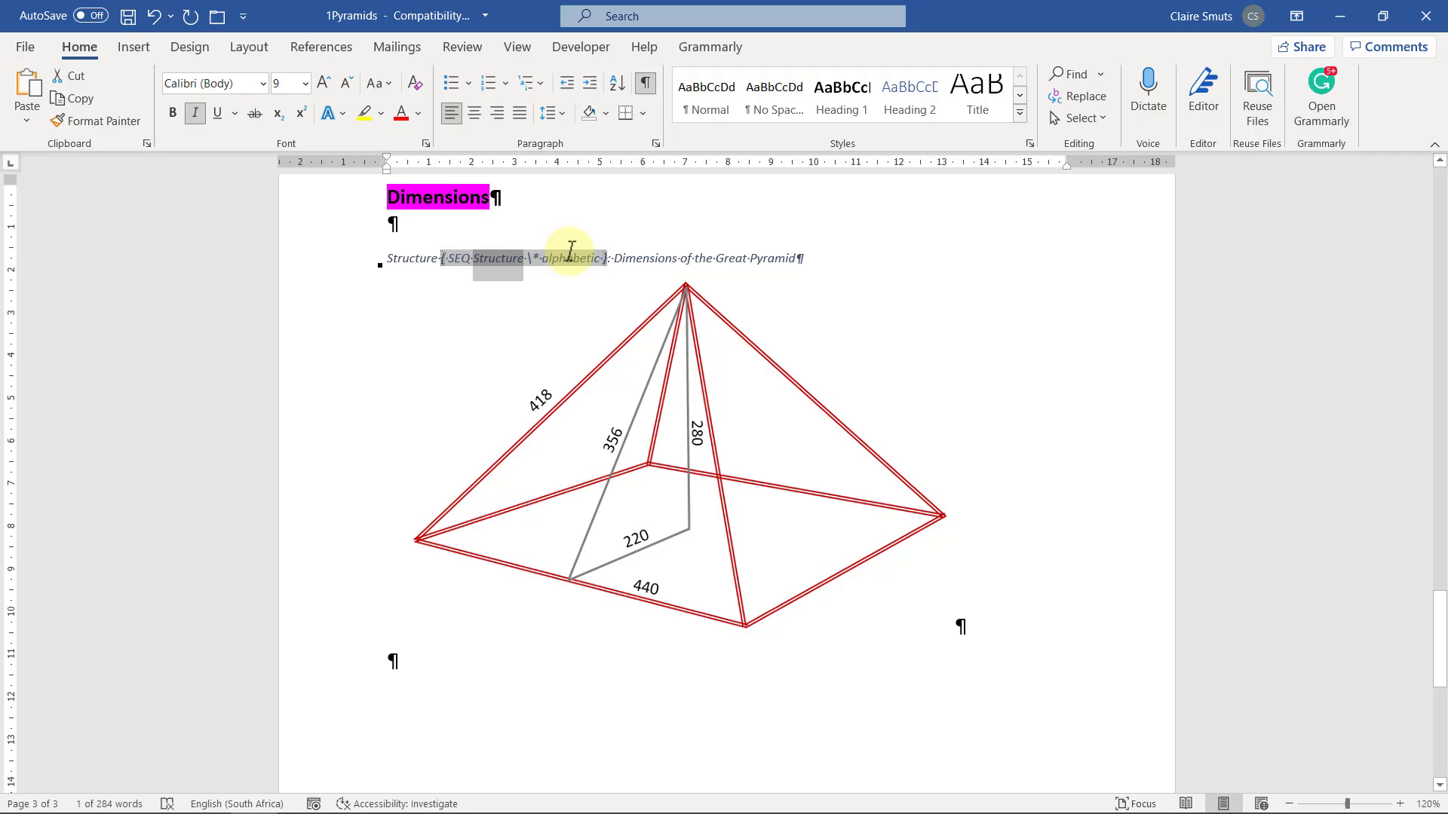
pyautogui.rightClick(570, 258)
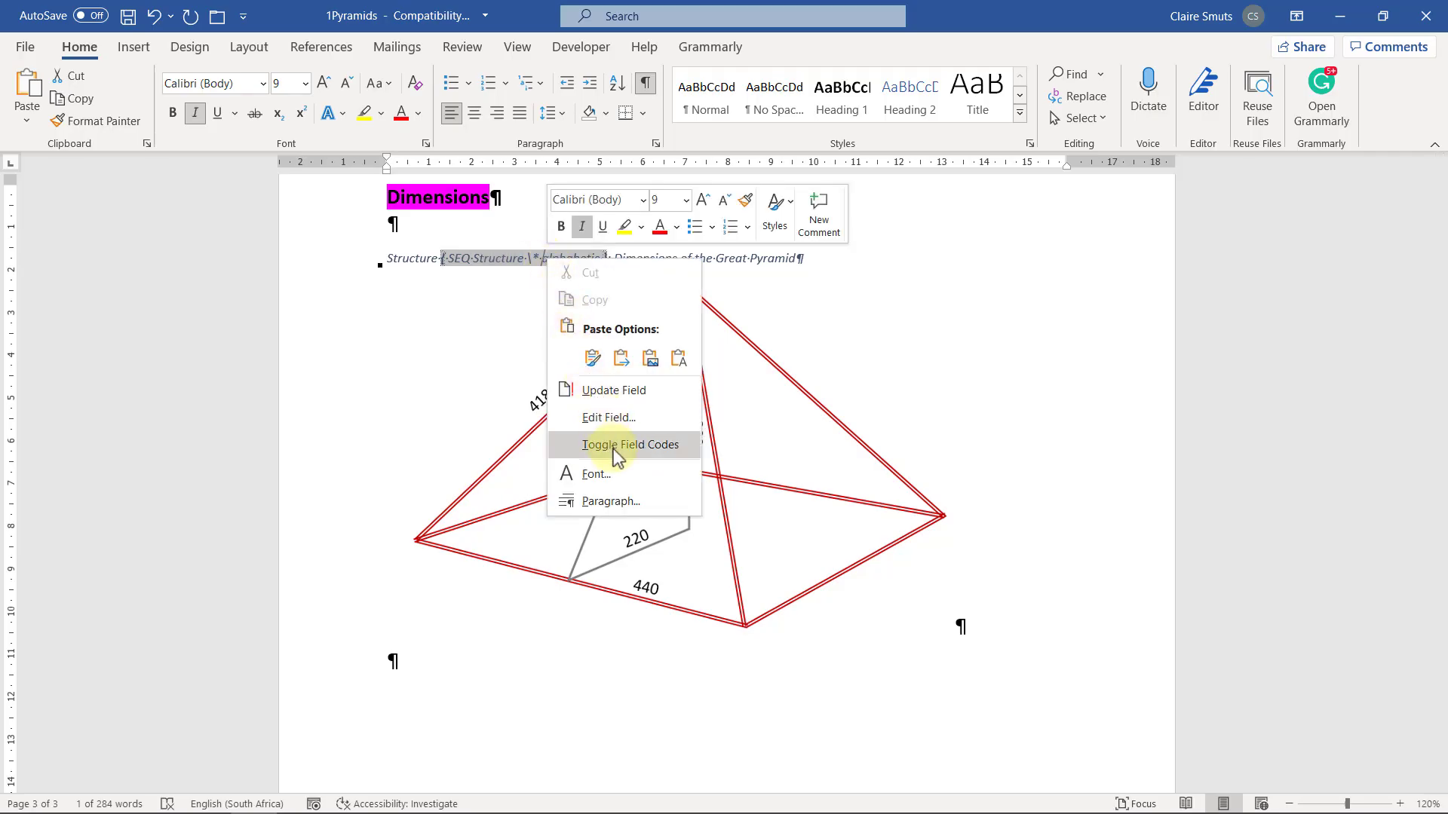
pyautogui.click(632, 443)
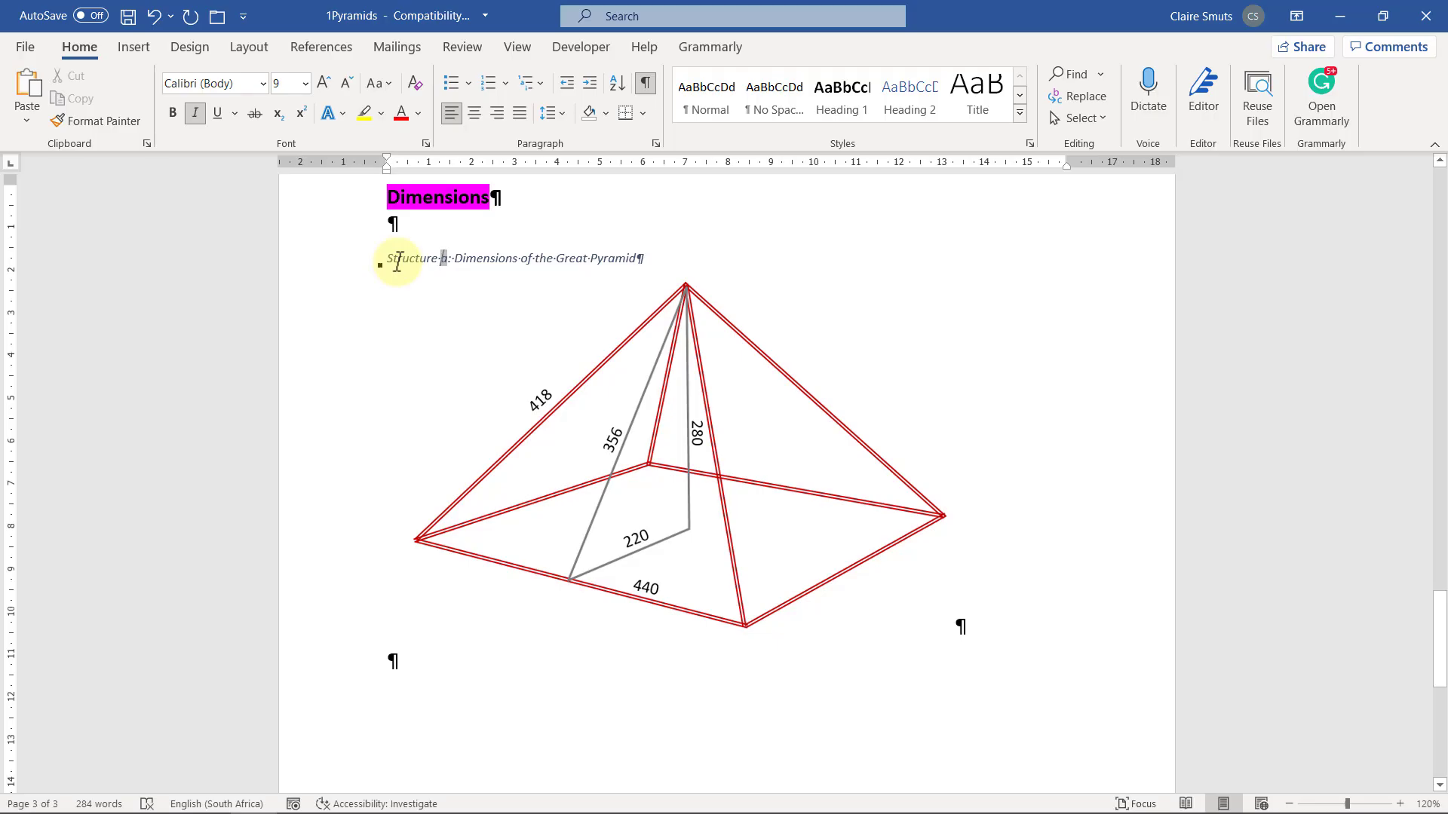
pyautogui.moveTo(133, 356)
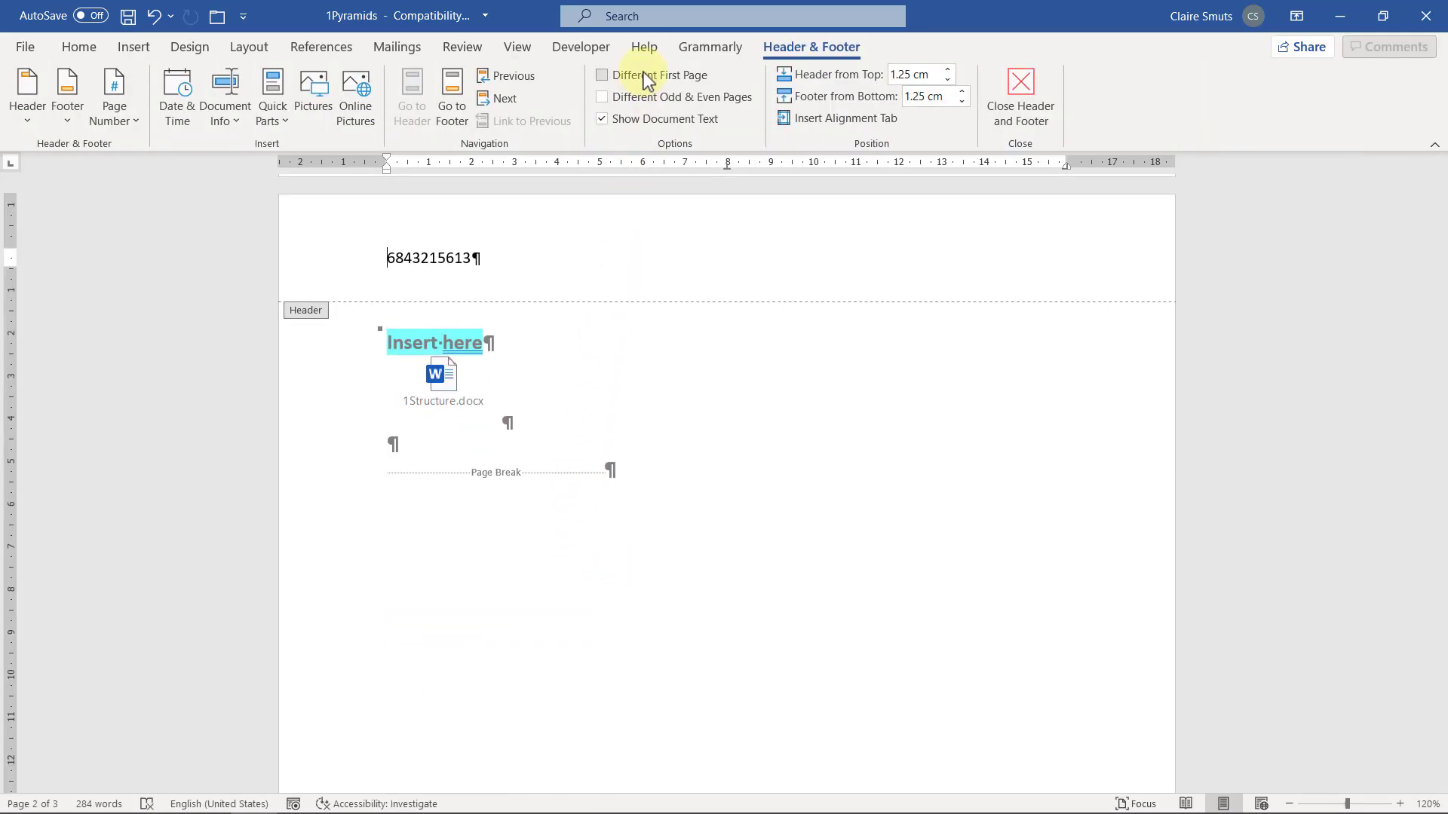
# Enable Different First Page for the header and footer, then leave header editing.
pyautogui.click(602, 76)
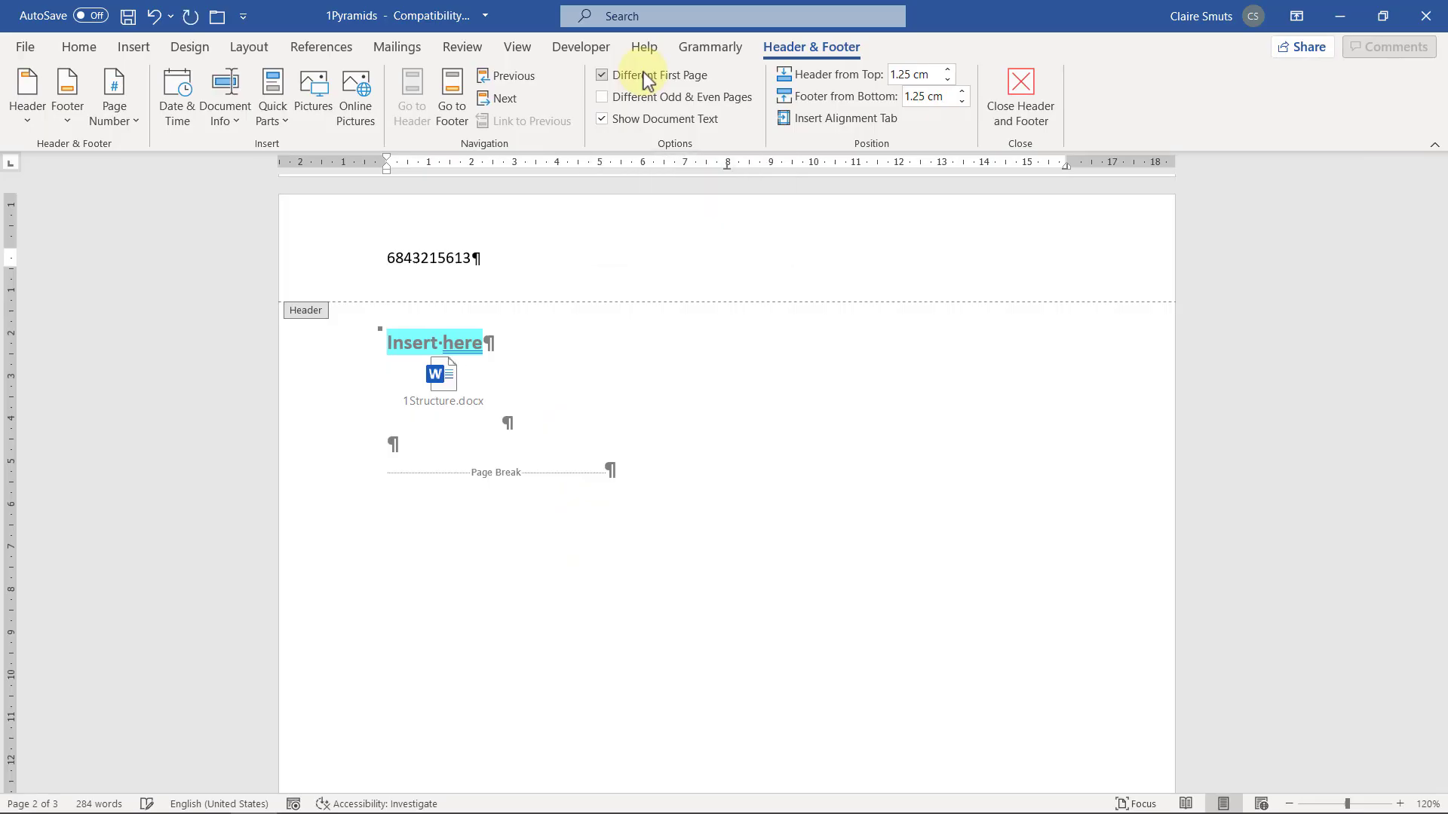
pyautogui.click(601, 75)
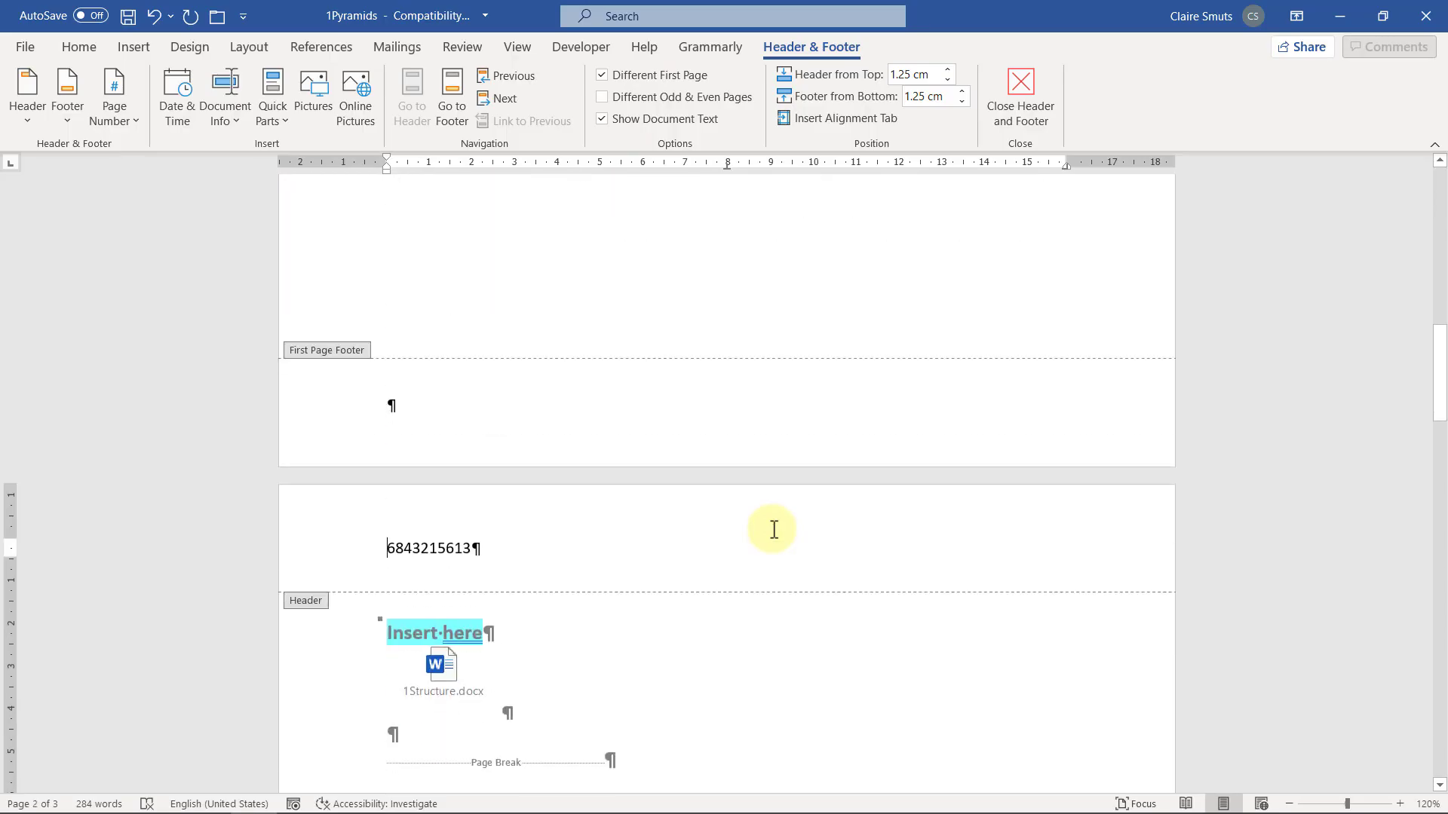
pyautogui.click(1020, 95)
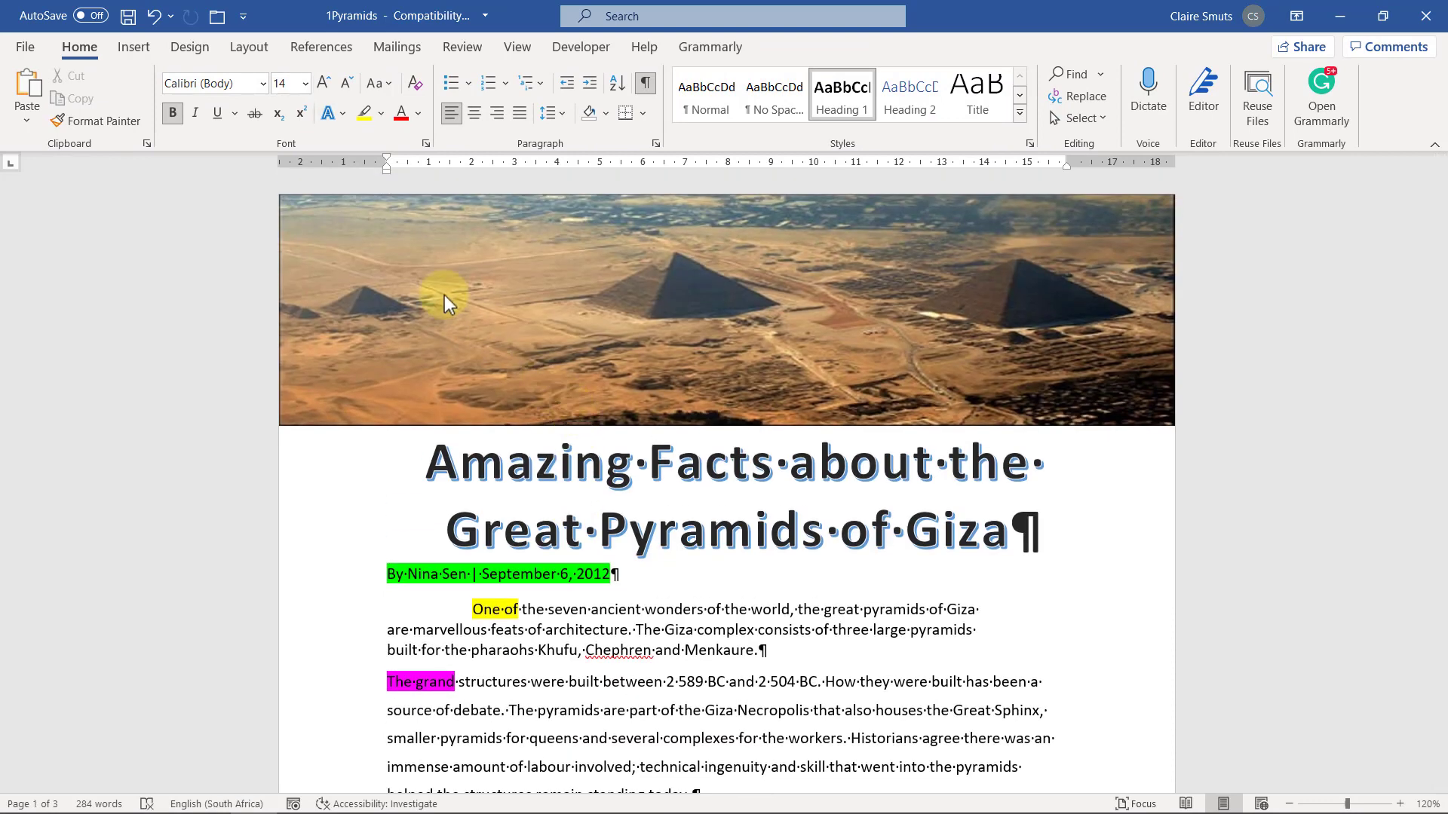
# Add a custom text watermark reading 'Ancient' from the Design tab.
pyautogui.click(190, 46)
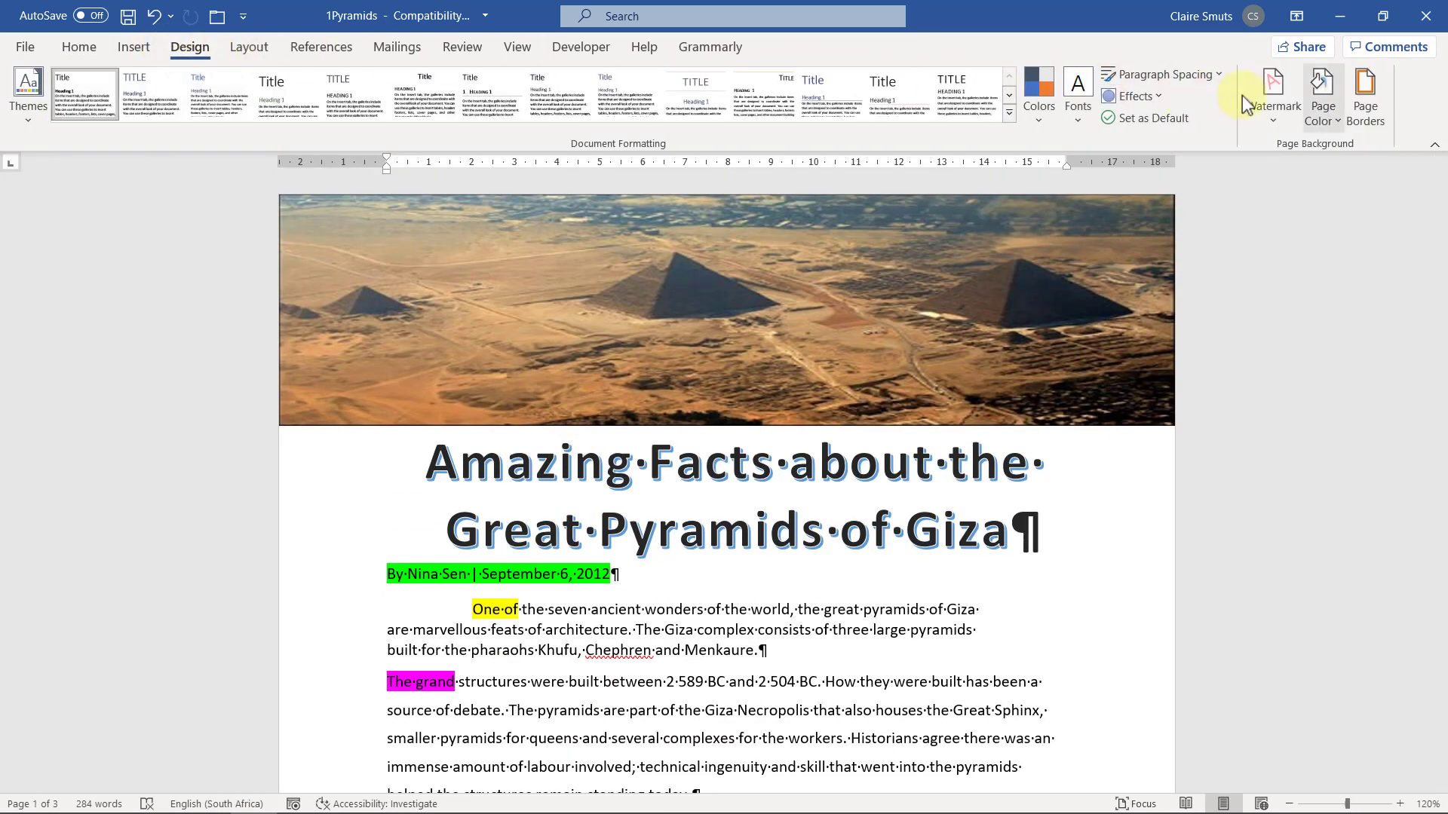
pyautogui.click(1273, 92)
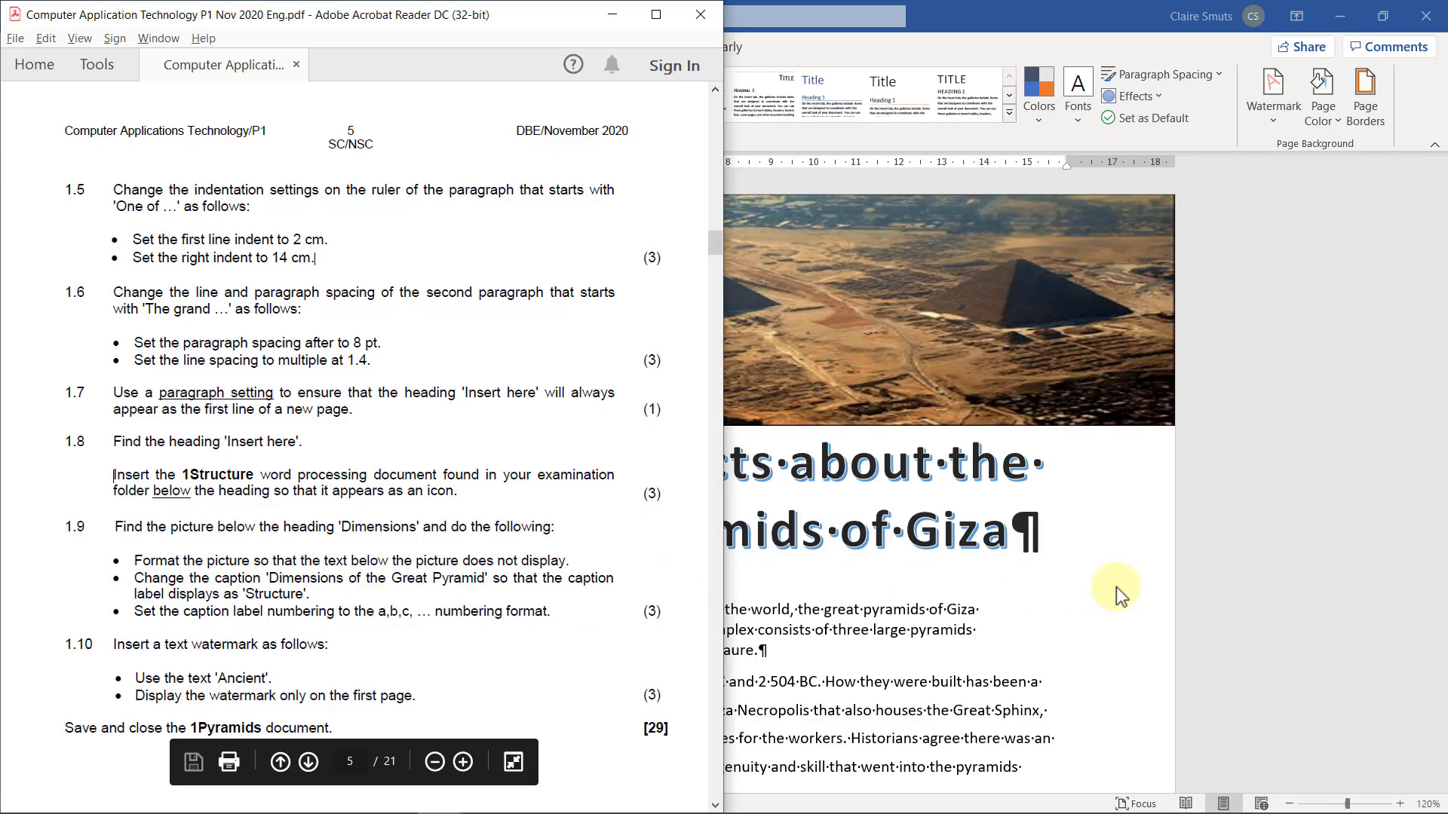
pyautogui.click(1272, 92)
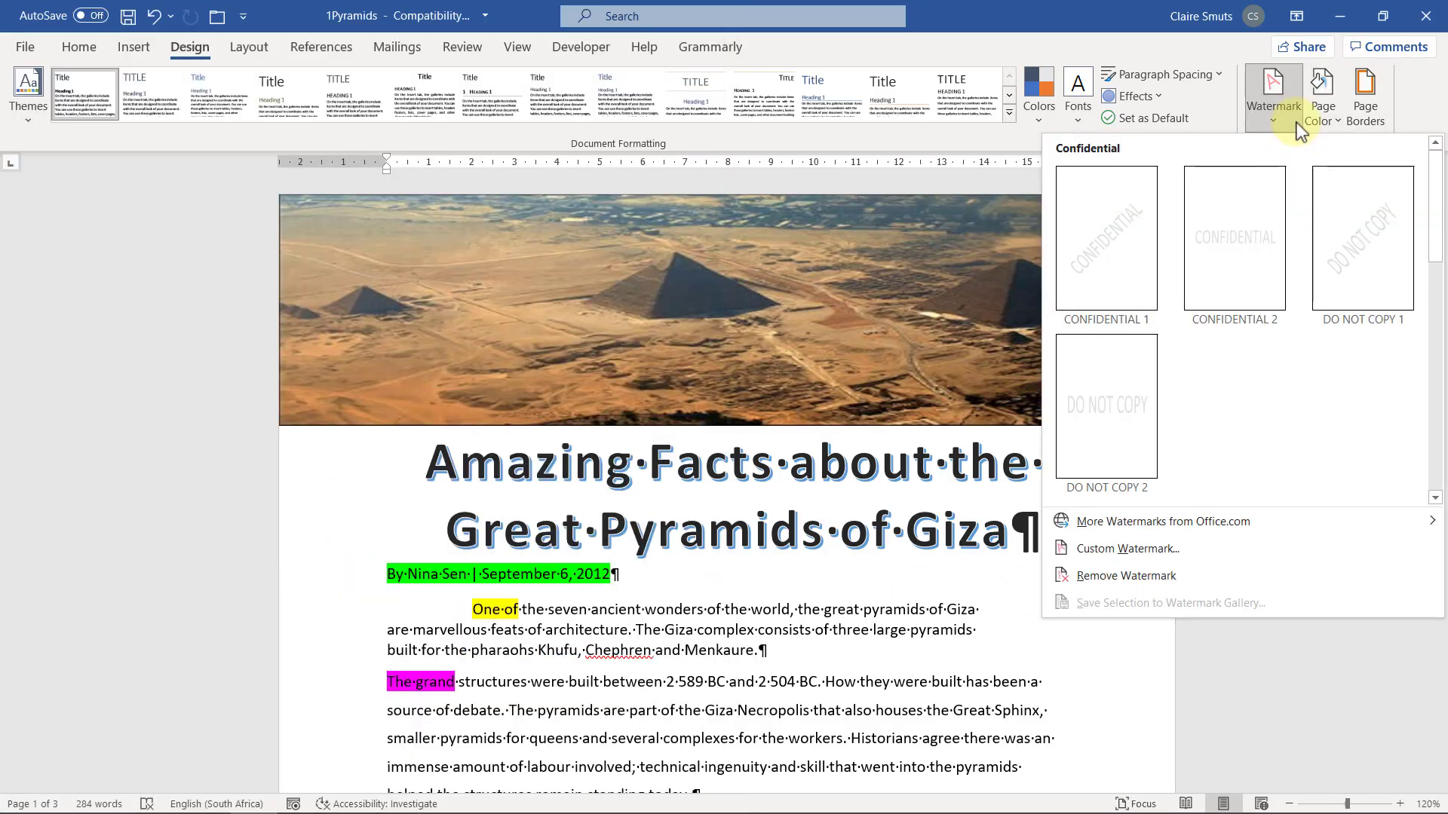
pyautogui.click(1127, 549)
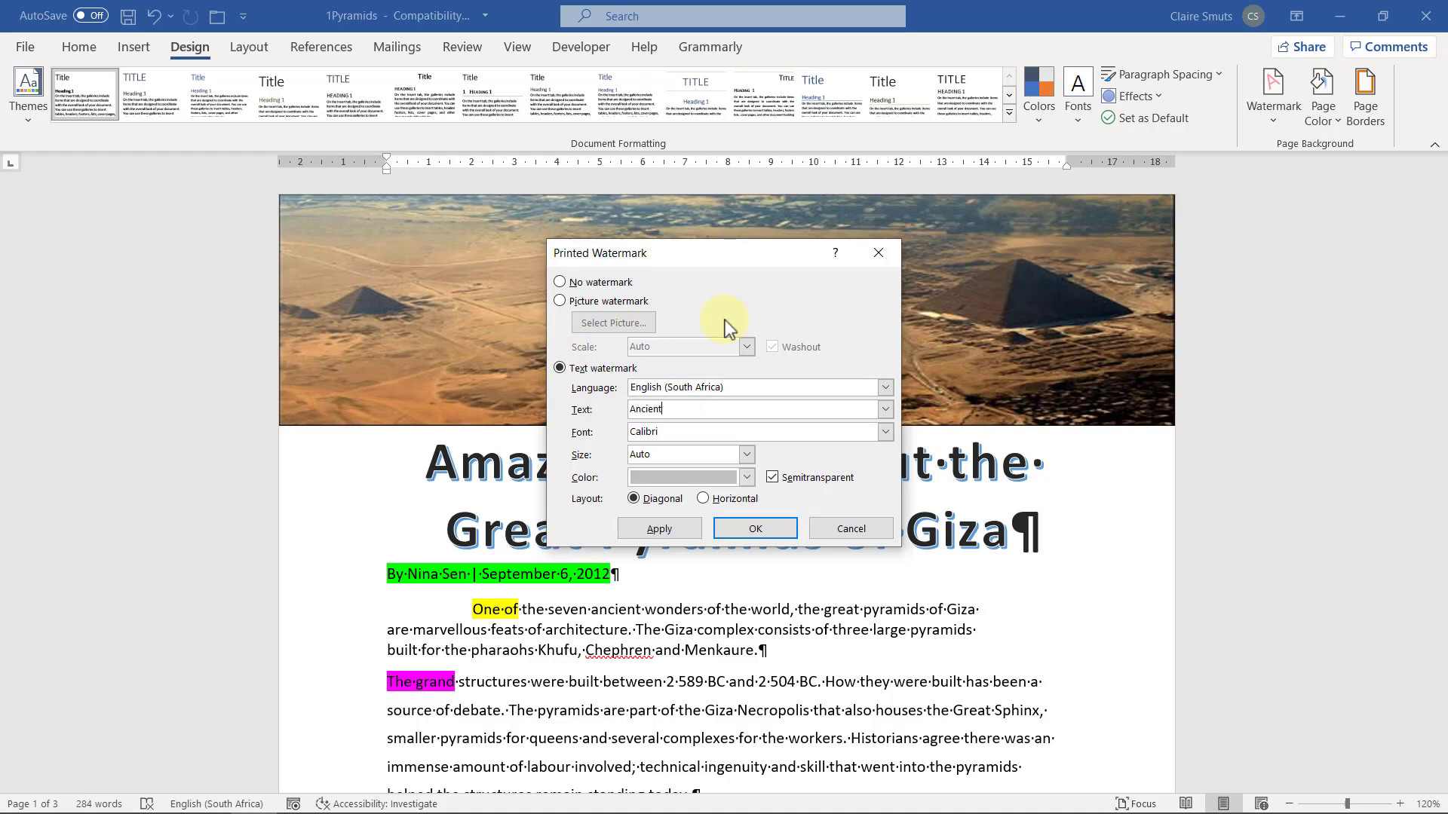
pyautogui.click(754, 528)
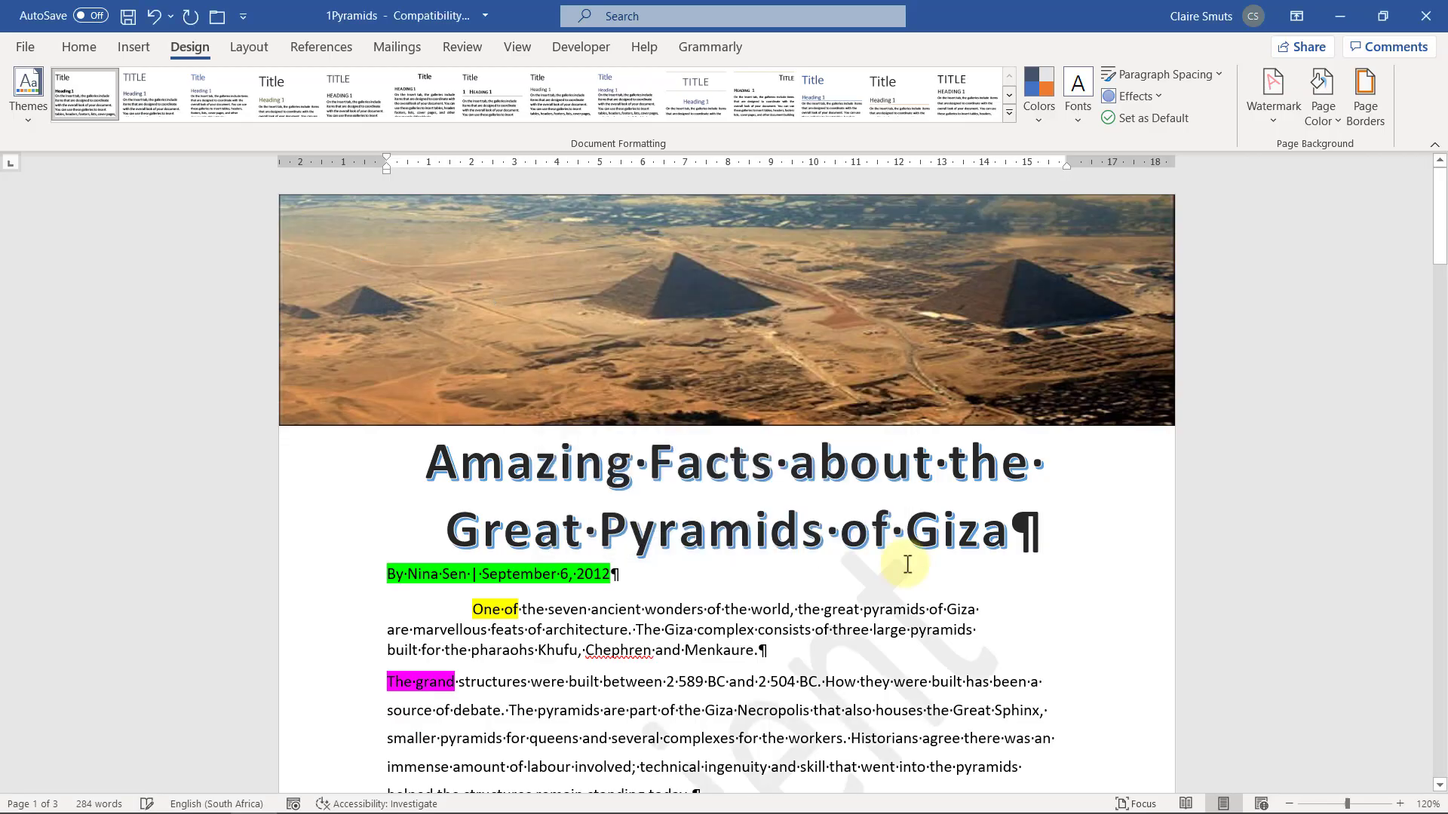
# Scroll down through the pages to check where the Ancient watermark appears.
pyautogui.scroll(-3)
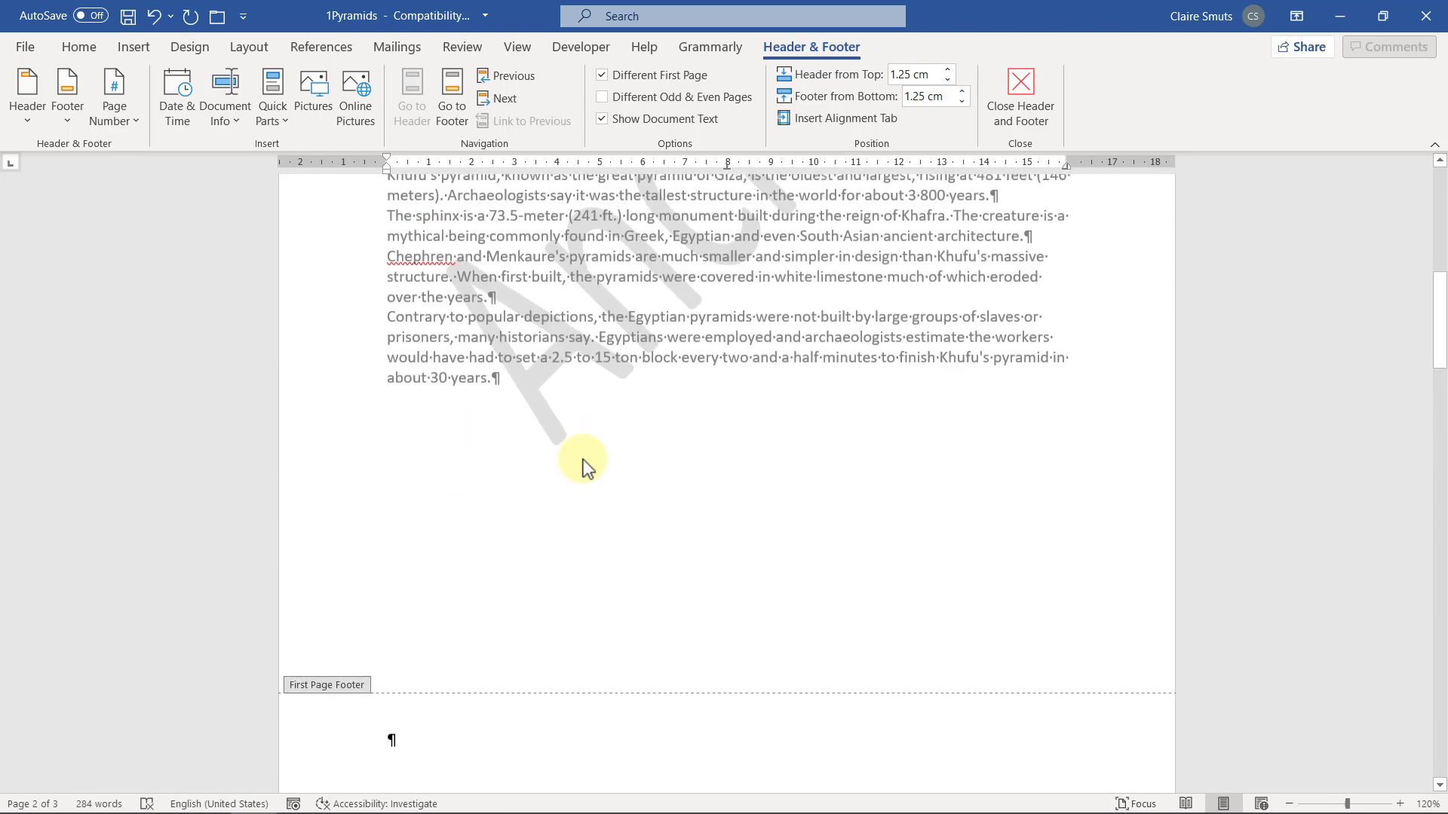
pyautogui.scroll(-3)
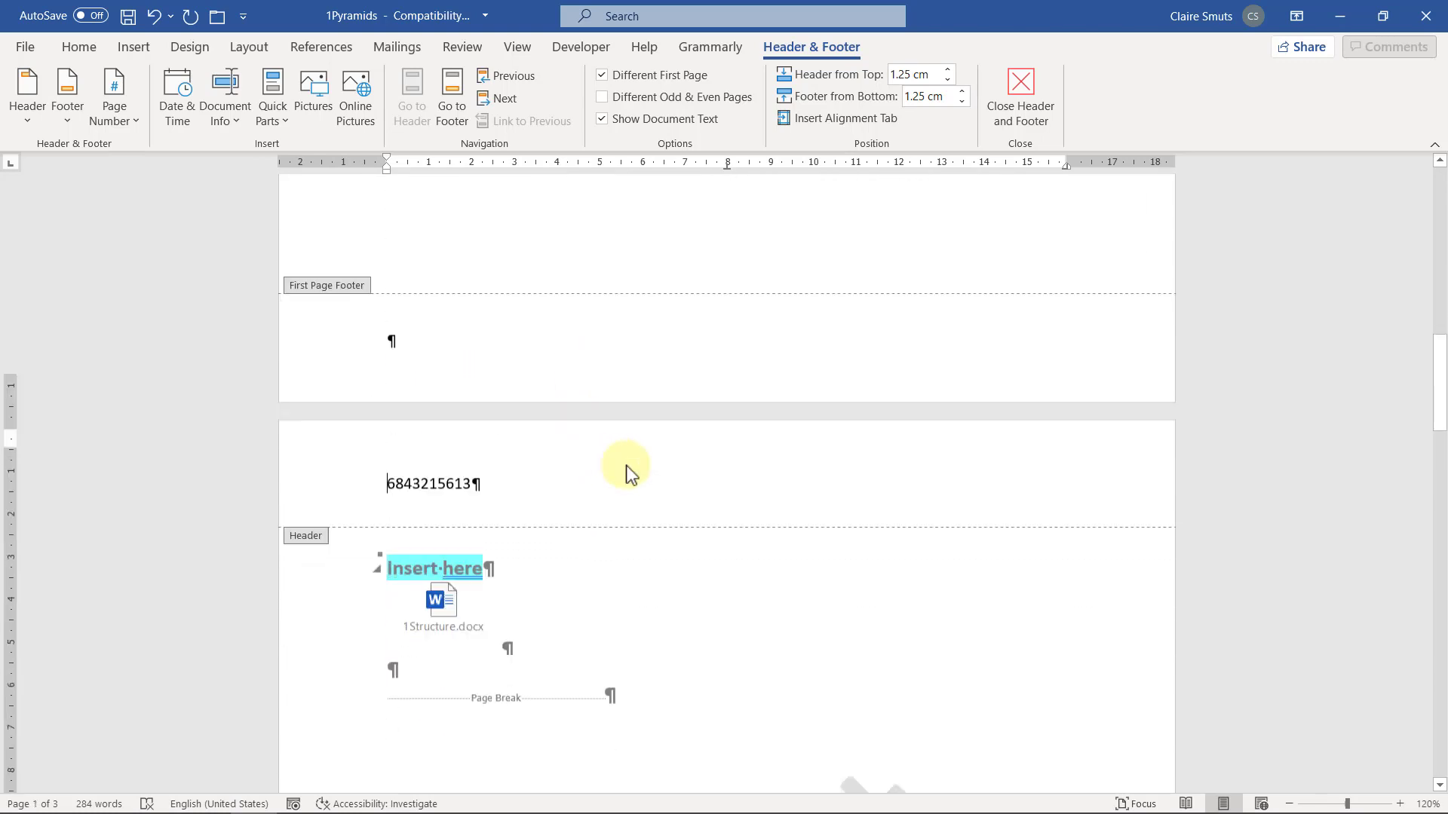
pyautogui.scroll(-3)
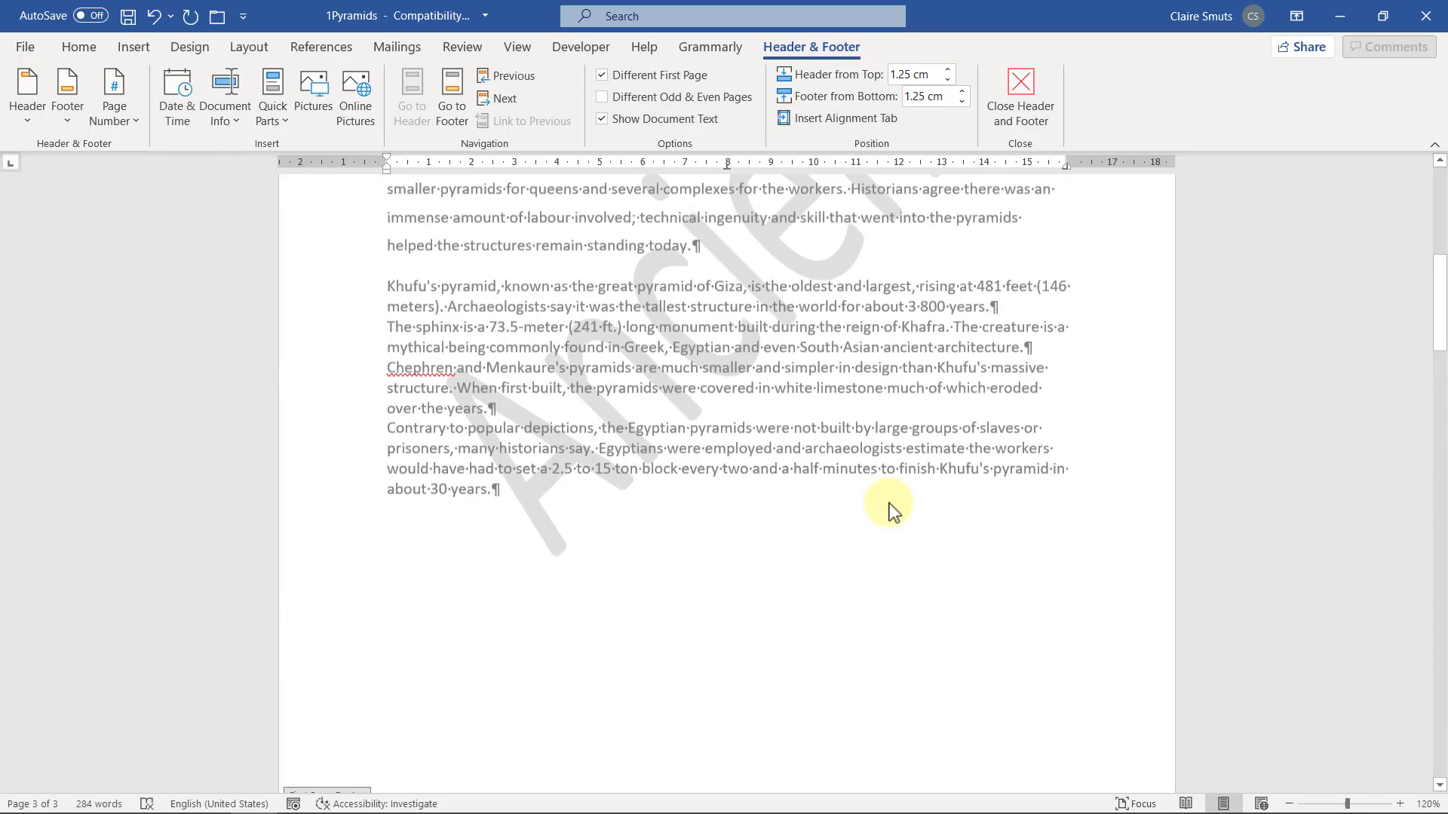
pyautogui.scroll(-3)
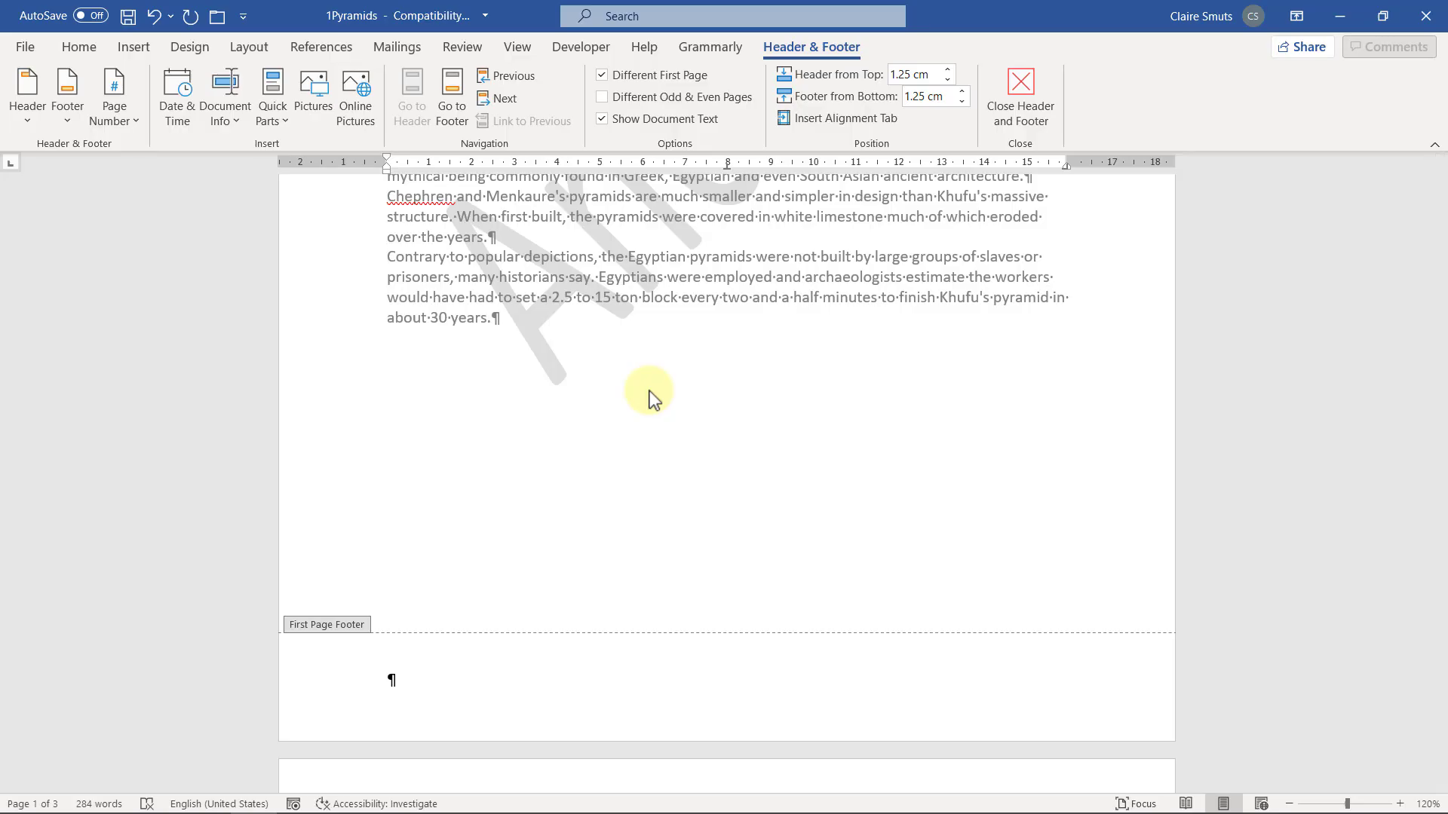
pyautogui.scroll(-3)
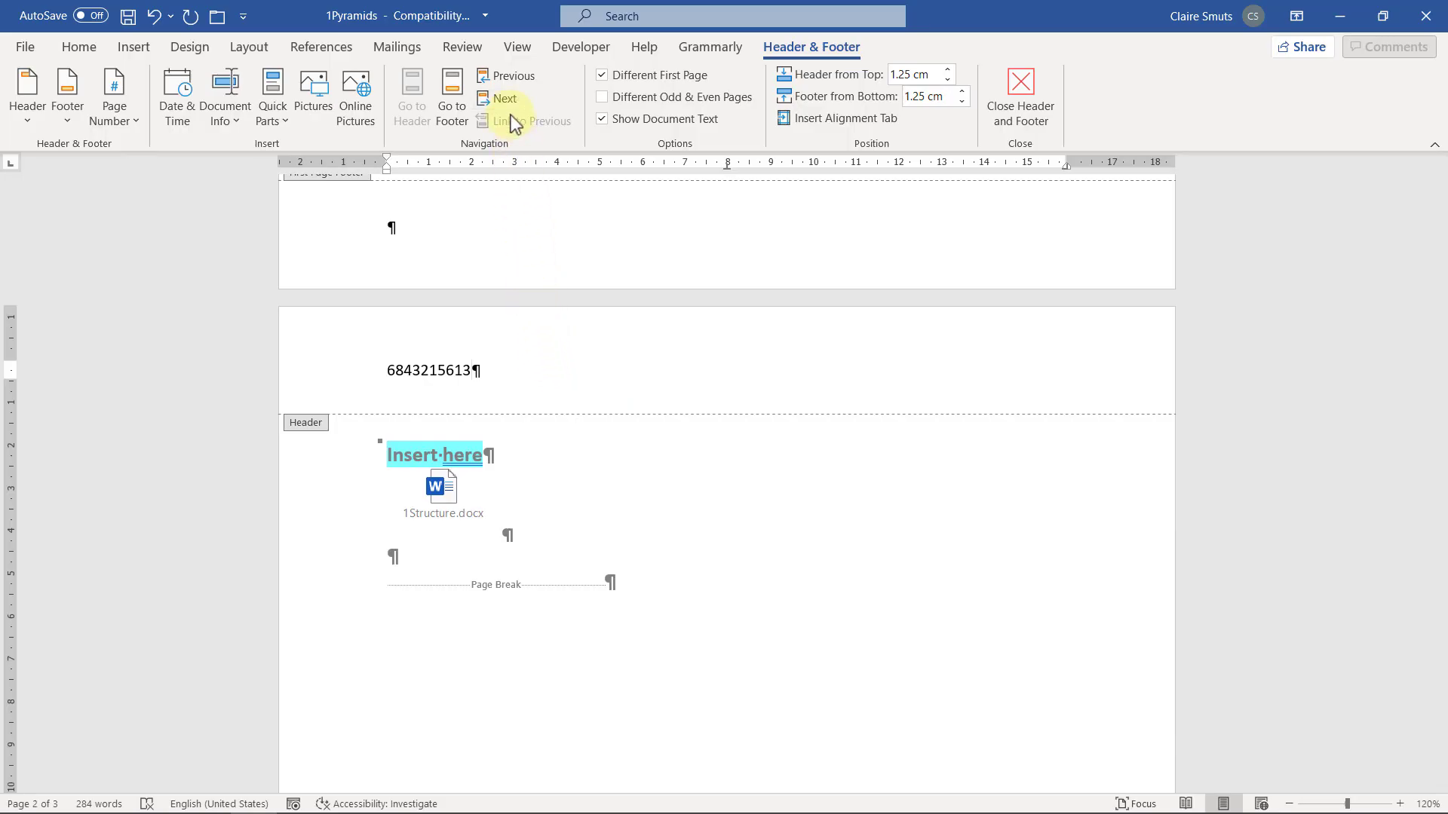
pyautogui.moveTo(532, 121)
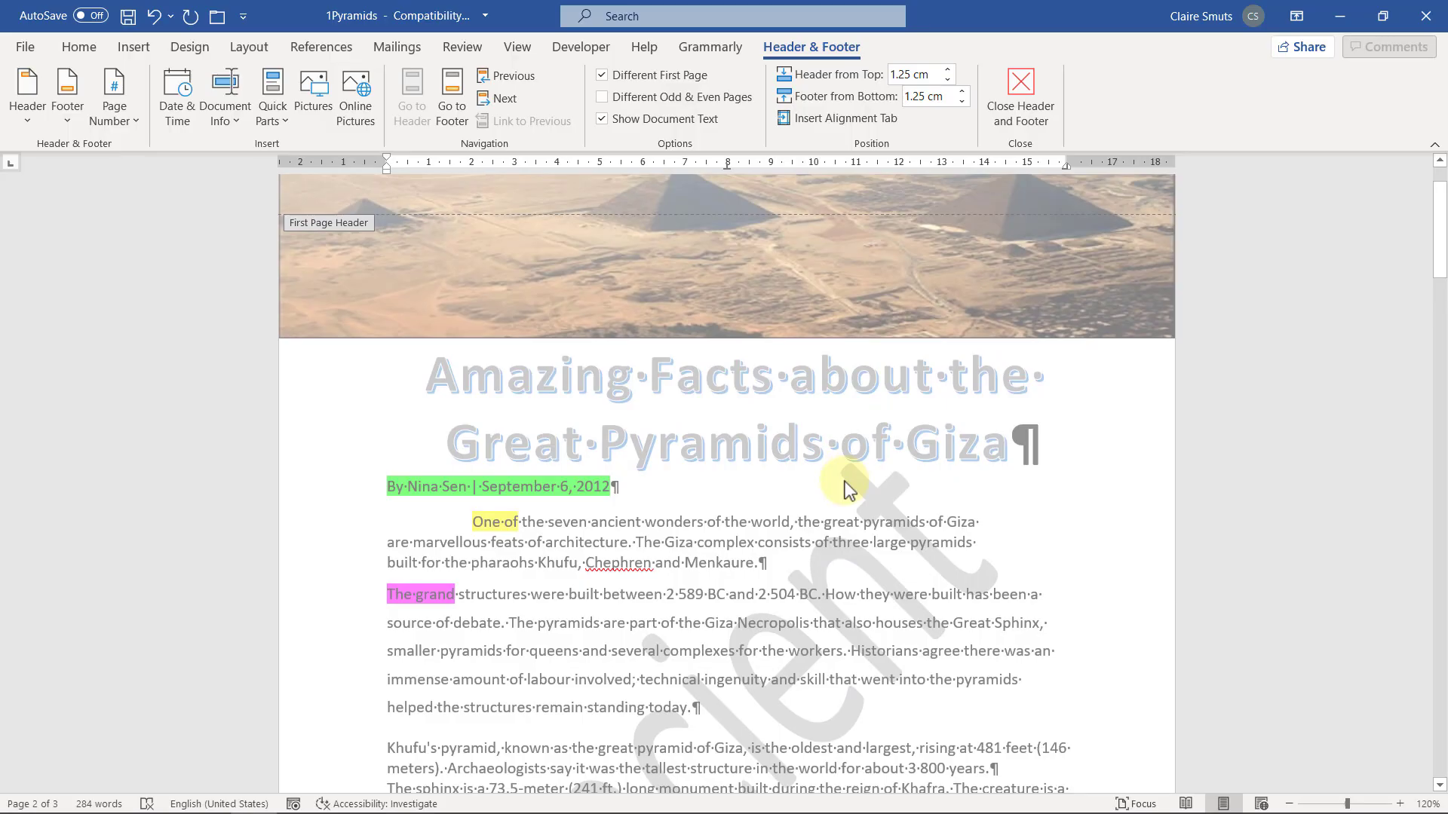
pyautogui.moveTo(269, 405)
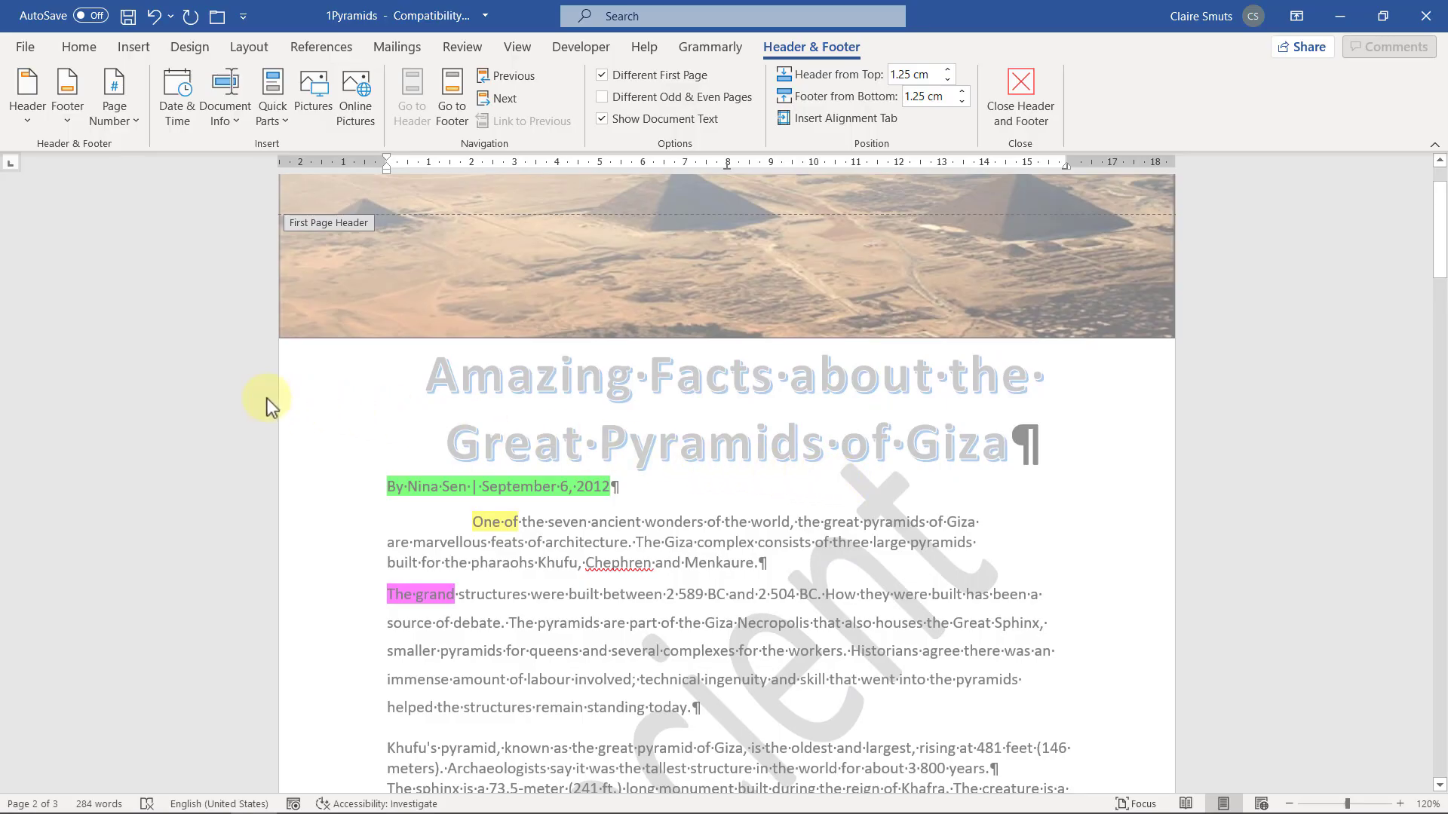
pyautogui.moveTo(517, 310)
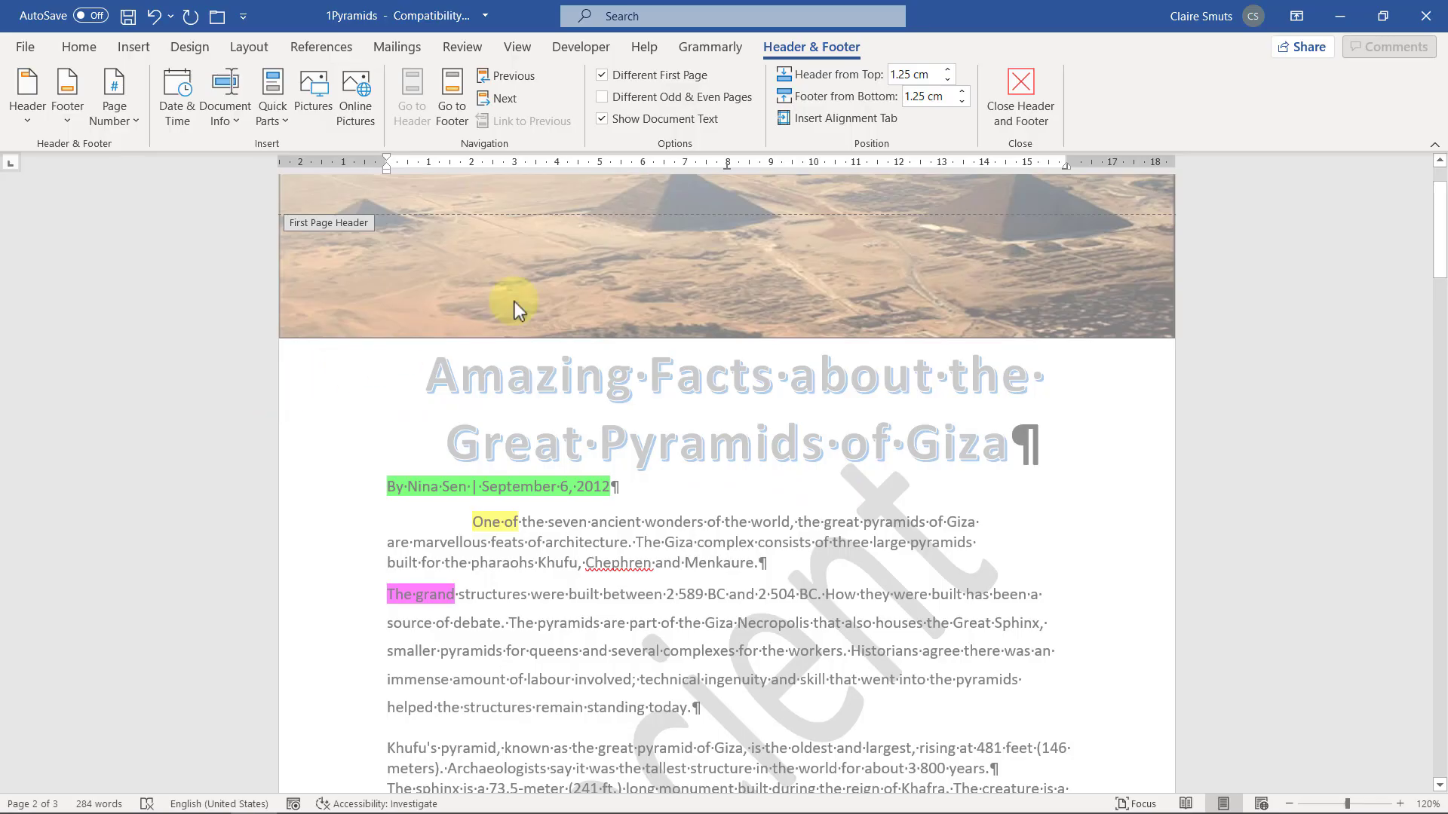